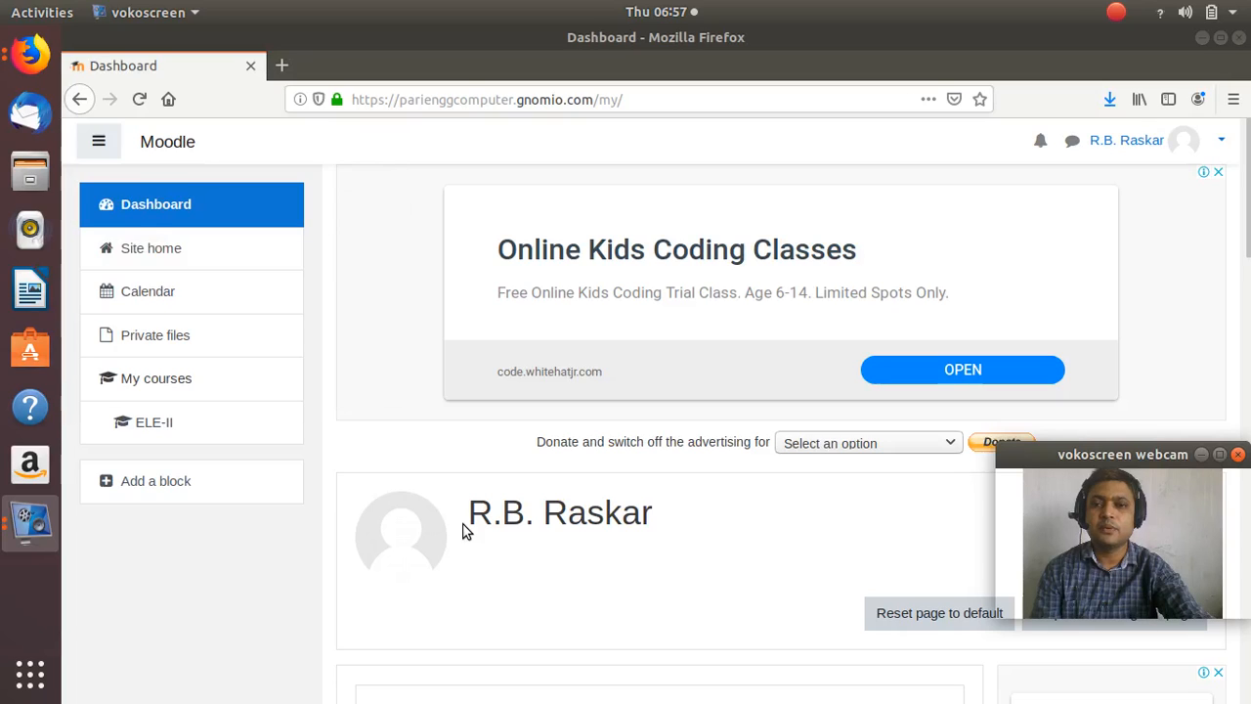
pyautogui.moveTo(418, 353)
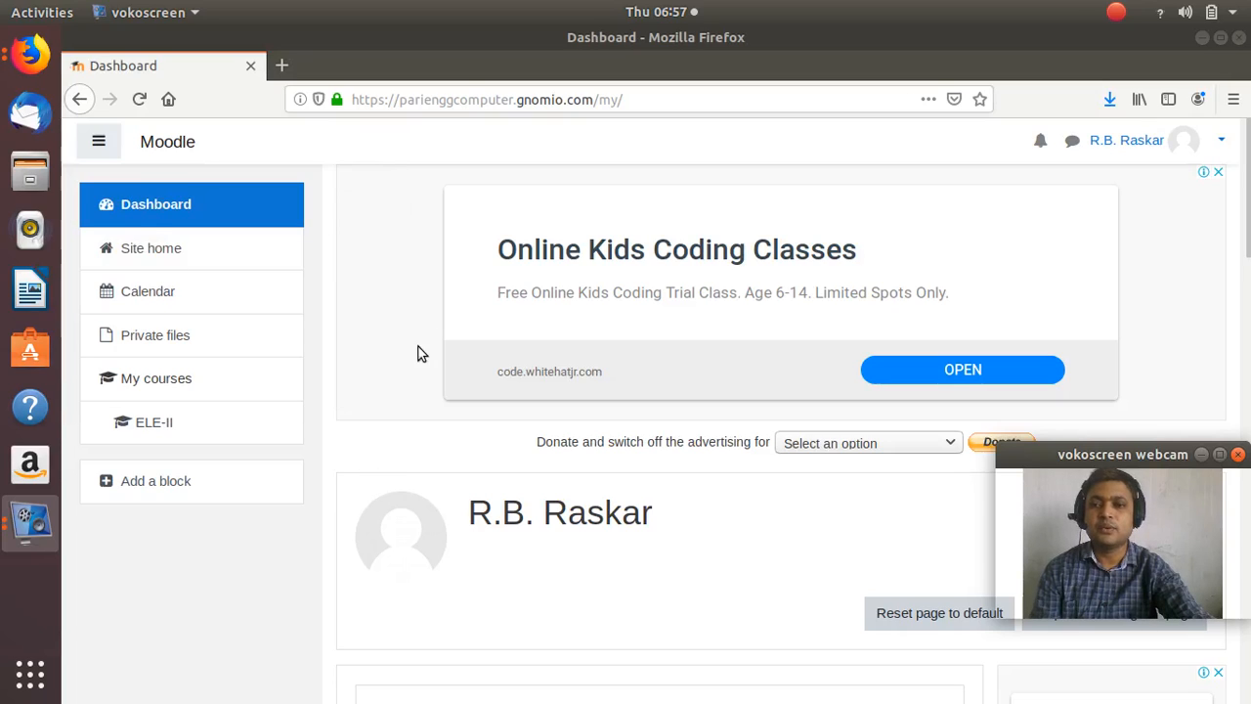
pyautogui.moveTo(434, 317)
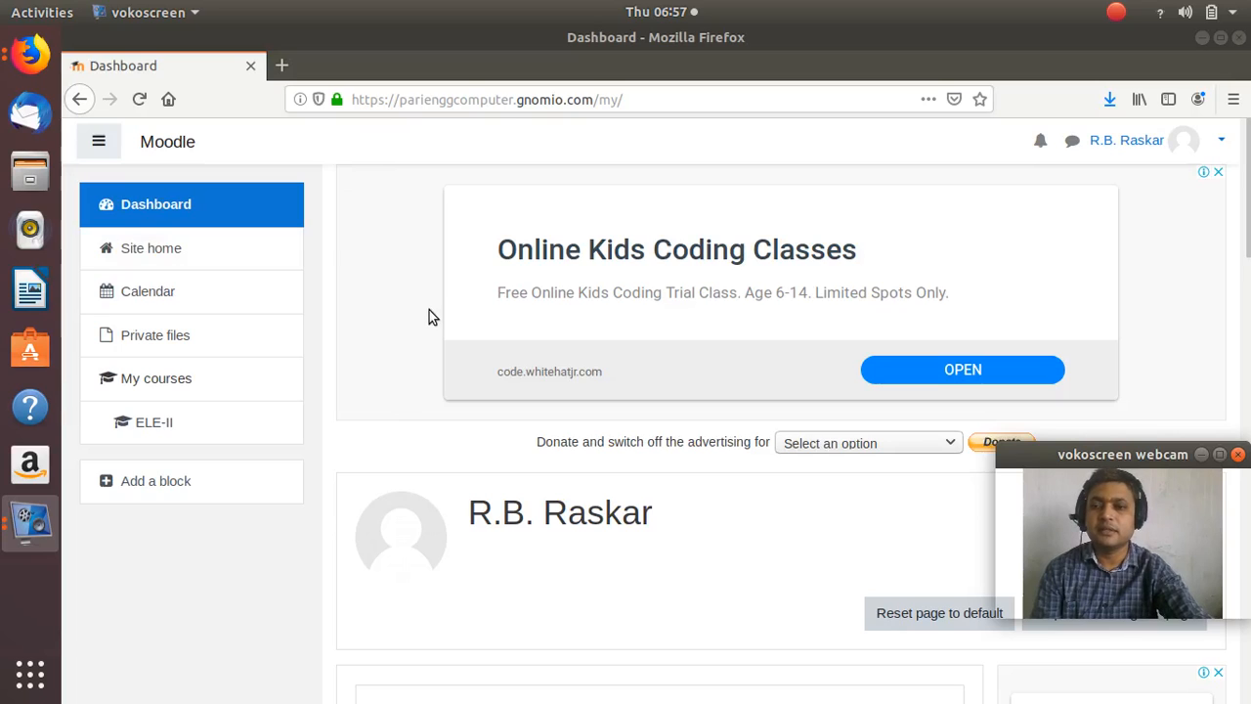
pyautogui.moveTo(479, 231)
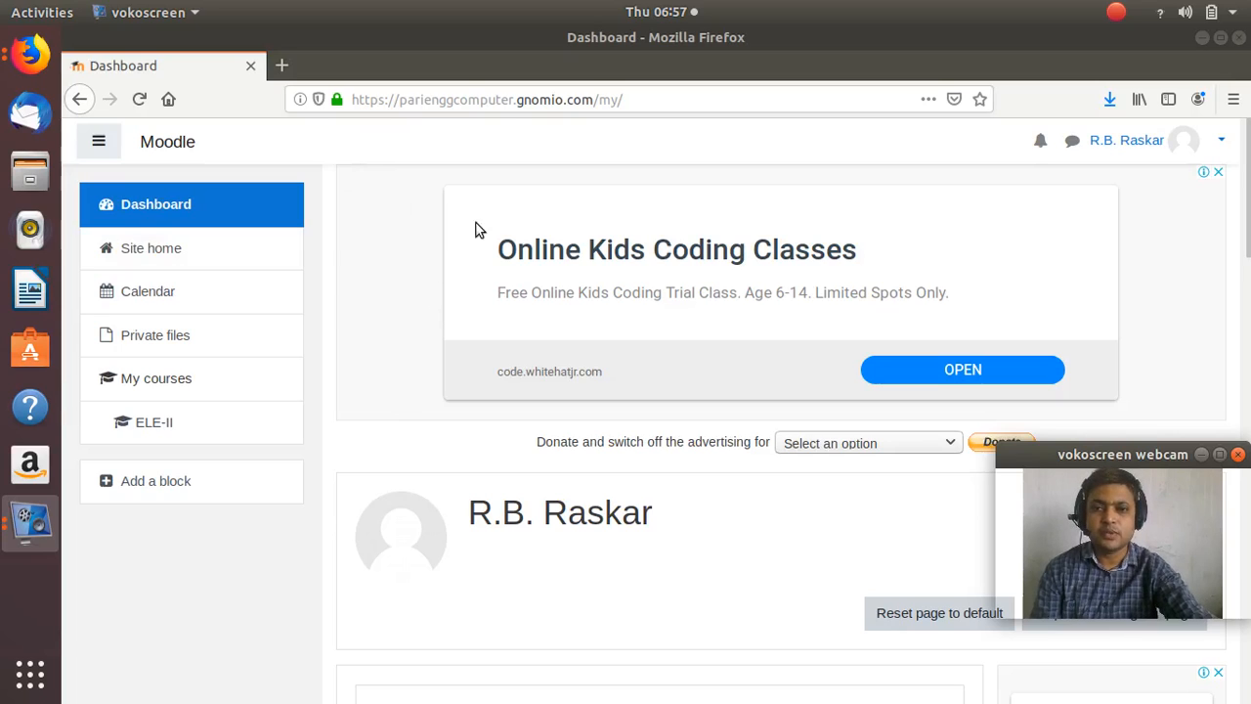
pyautogui.moveTo(489, 180)
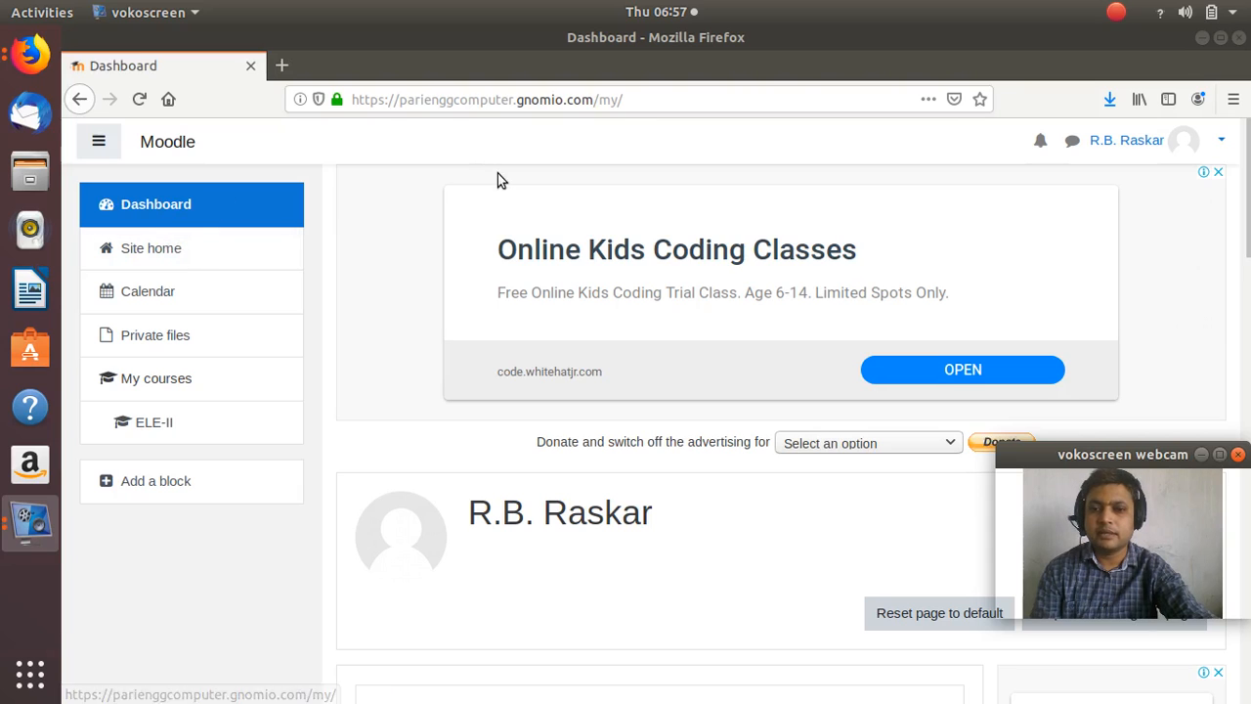
pyautogui.moveTo(151, 246)
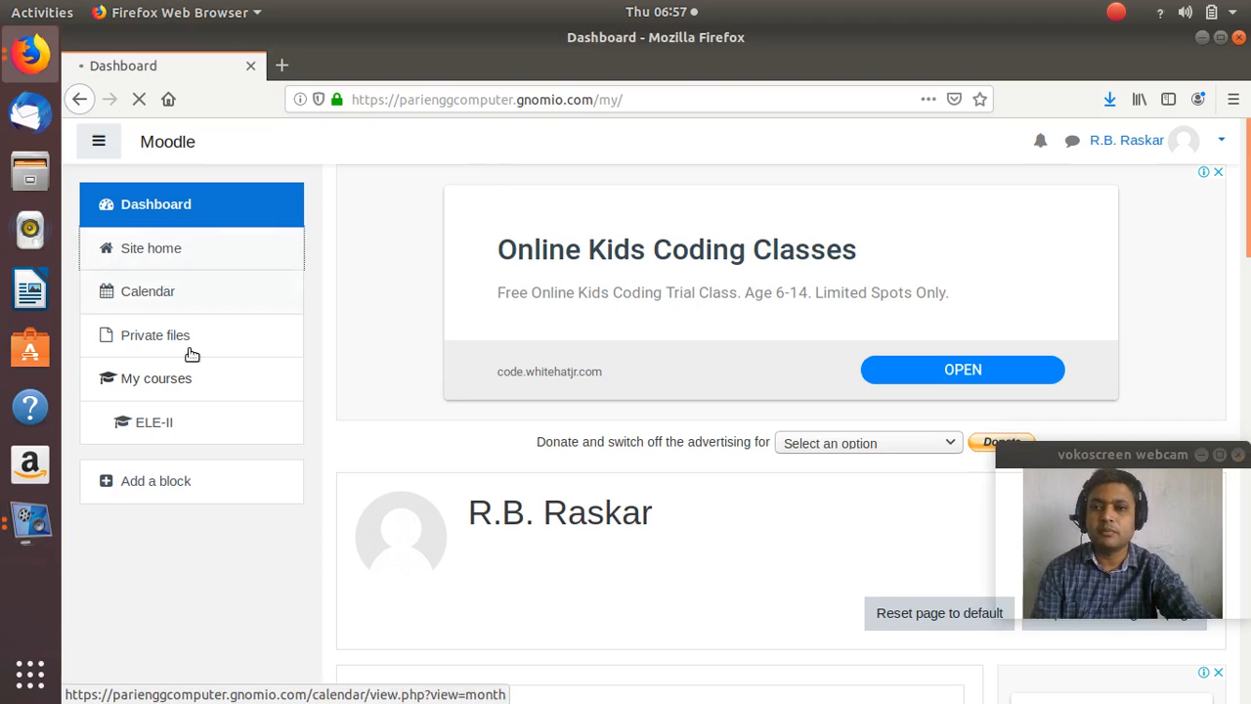
# Go to Site home and bring the My courses list with OOP and ELE-II into view.
pyautogui.click(150, 246)
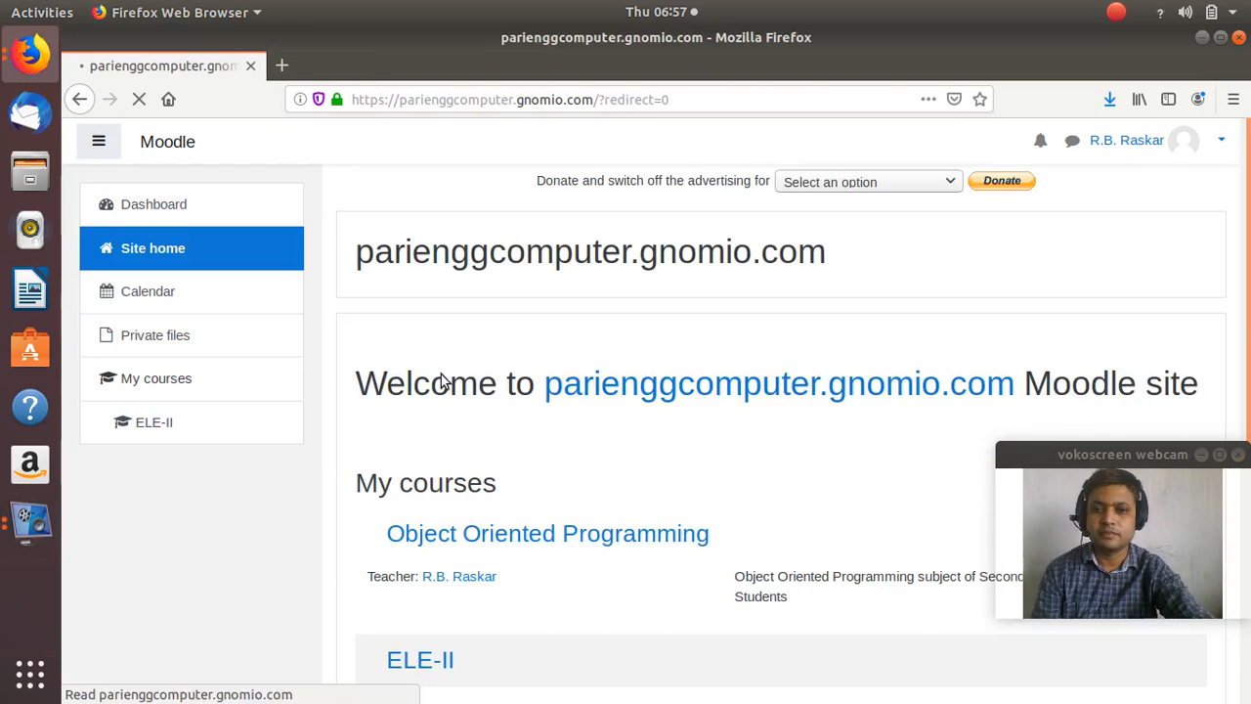
pyautogui.scroll(-3)
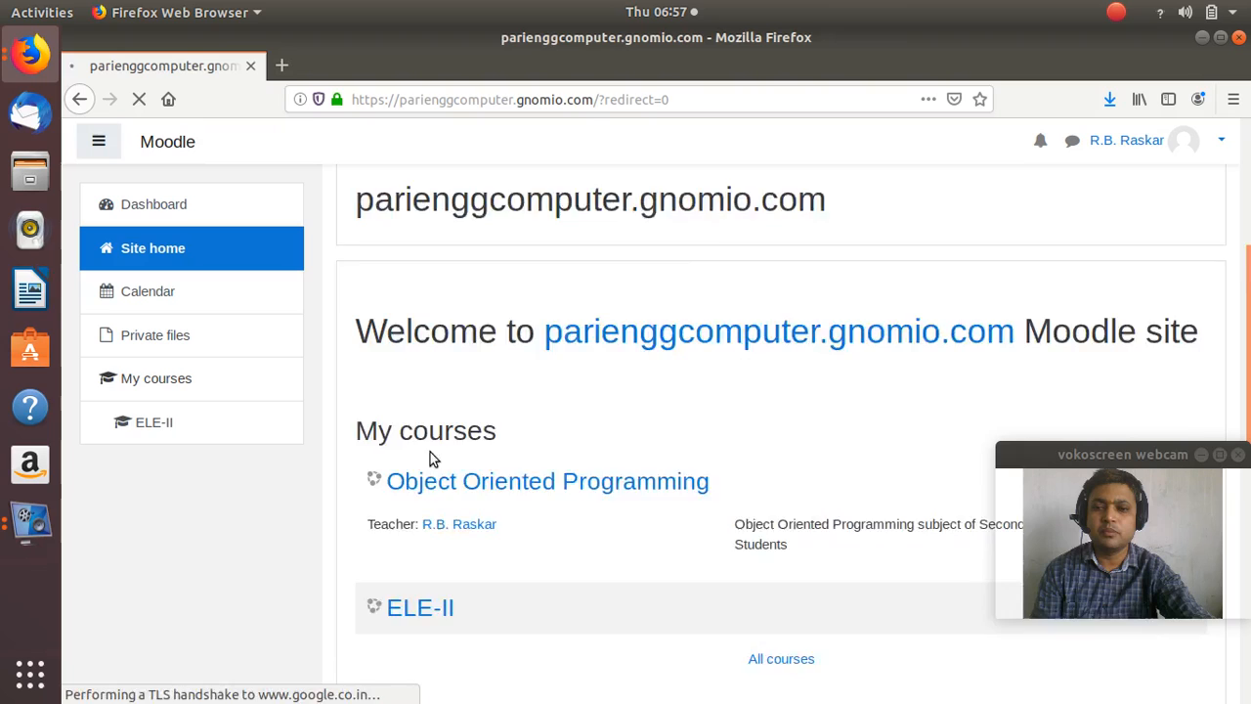
pyautogui.scroll(-3)
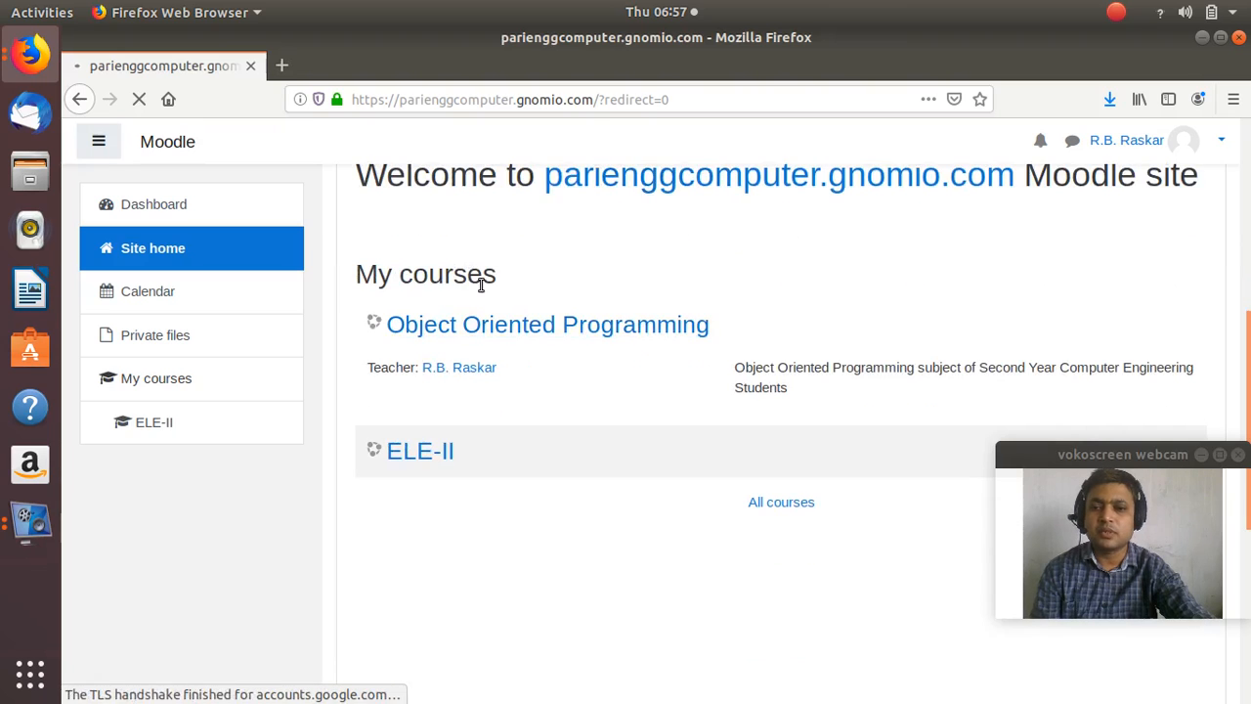
pyautogui.moveTo(508, 426)
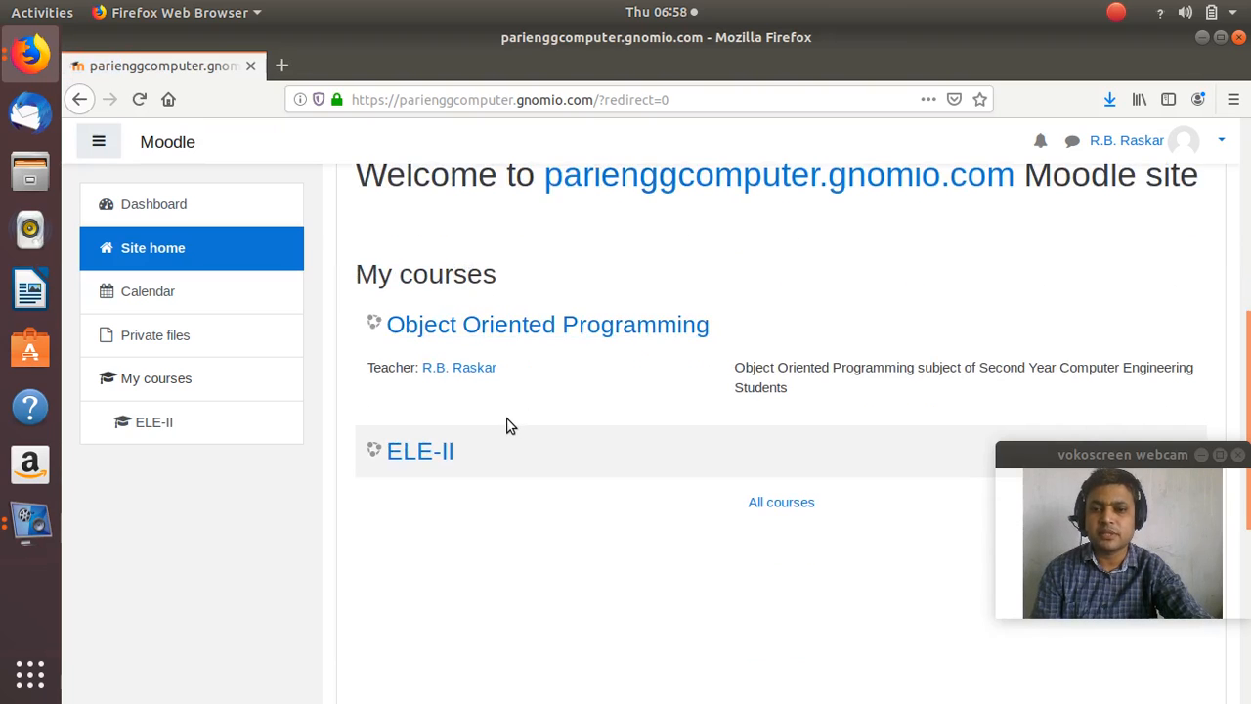
pyautogui.moveTo(490, 410)
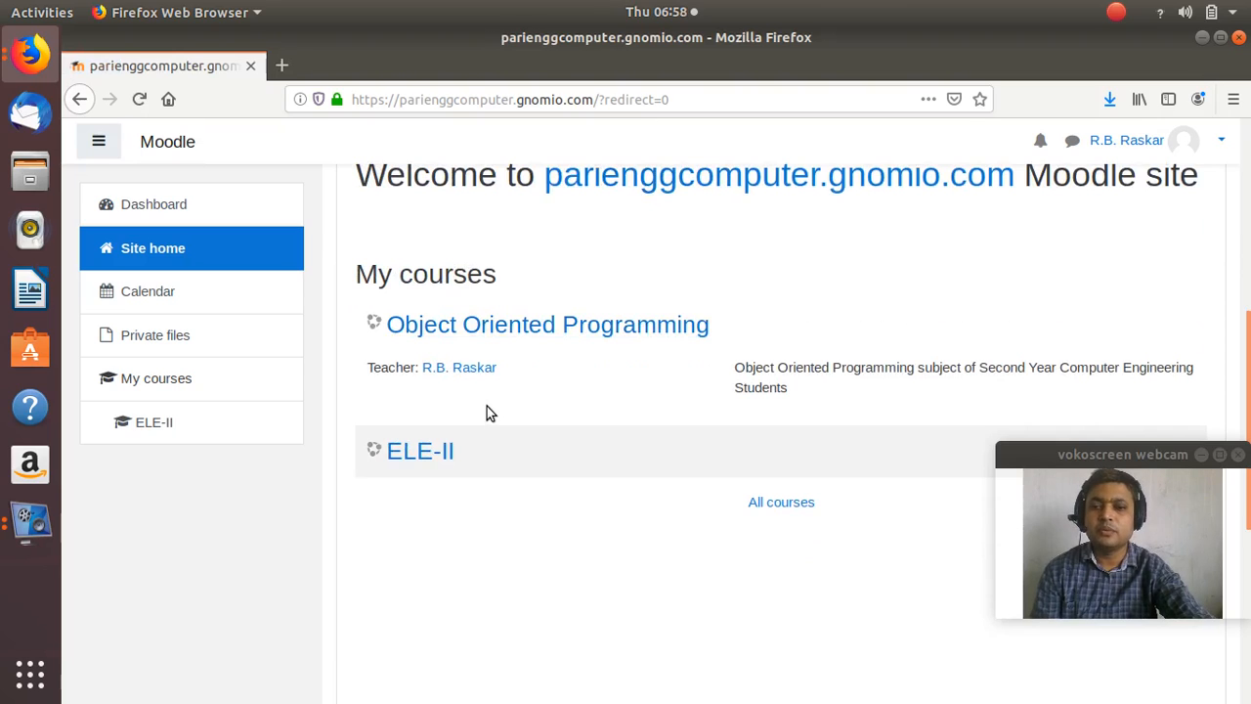
pyautogui.moveTo(566, 333)
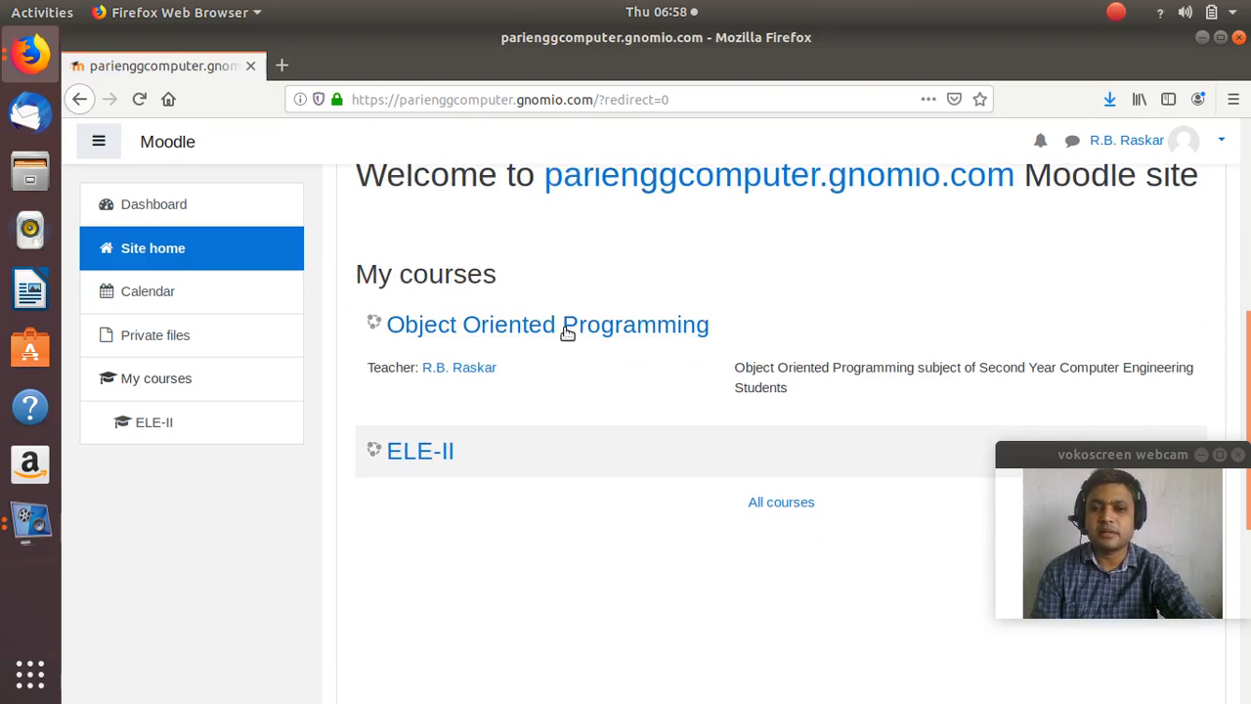
pyautogui.moveTo(555, 365)
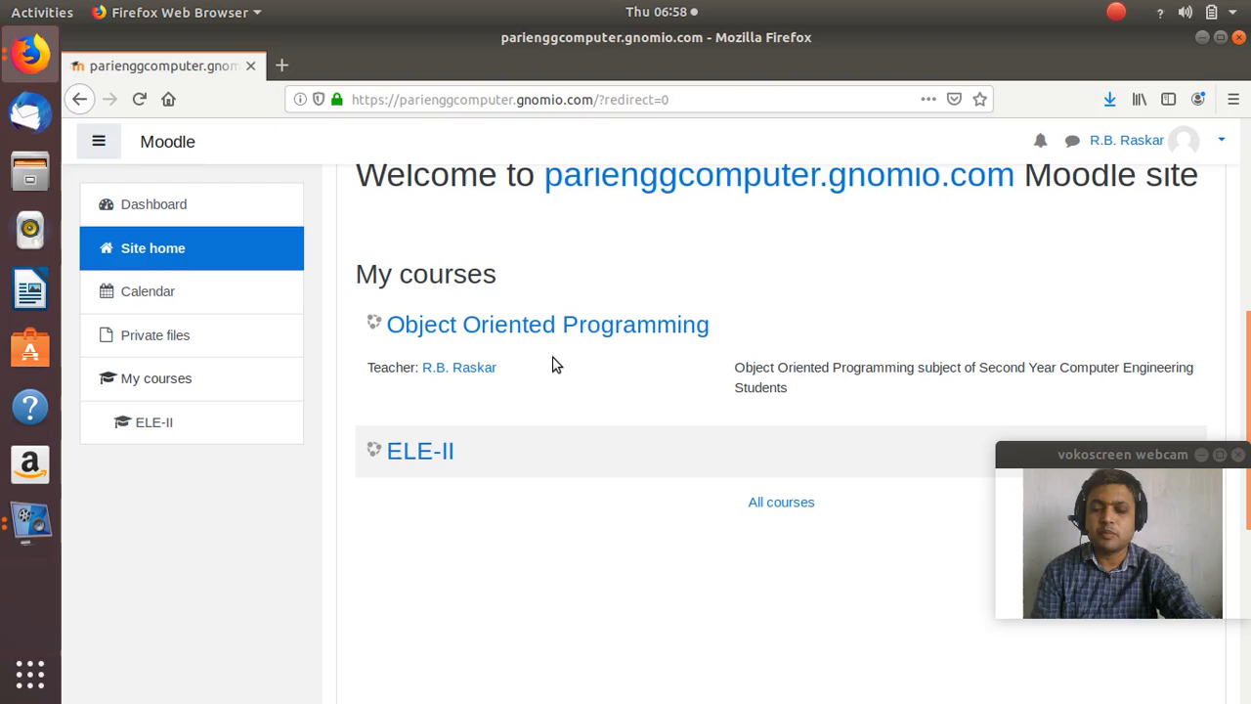
pyautogui.moveTo(469, 524)
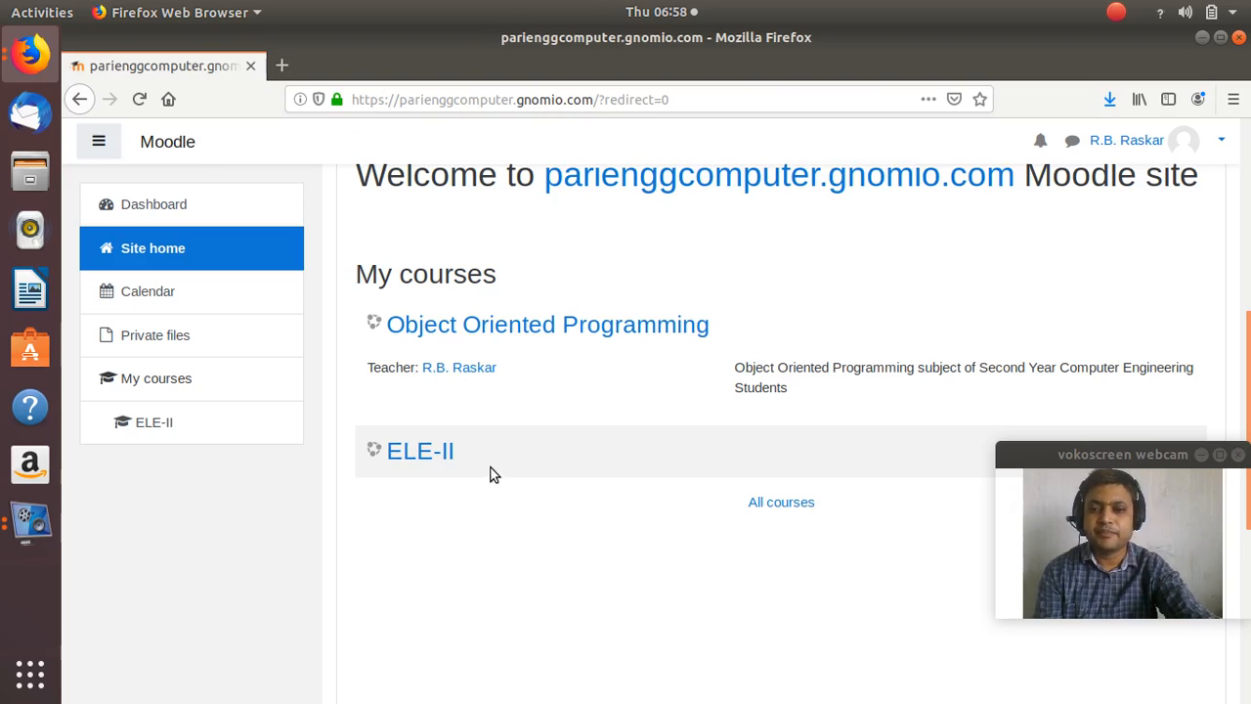
pyautogui.moveTo(543, 344)
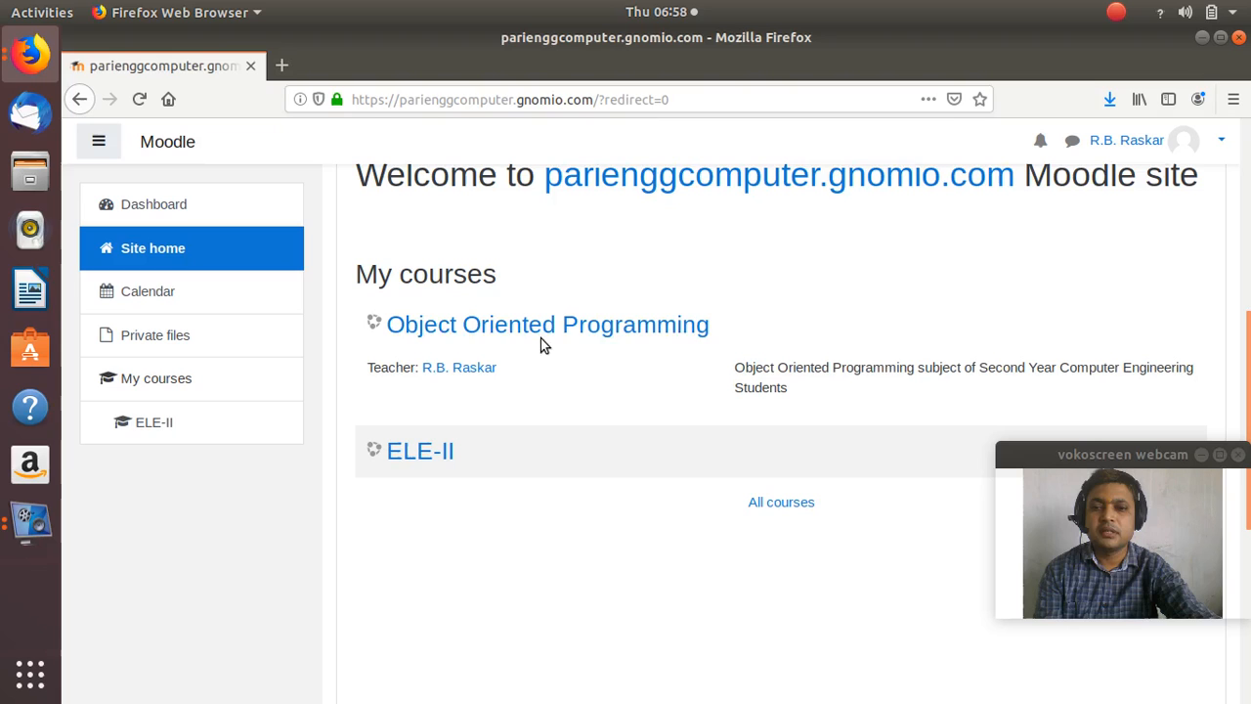
pyautogui.moveTo(547, 324)
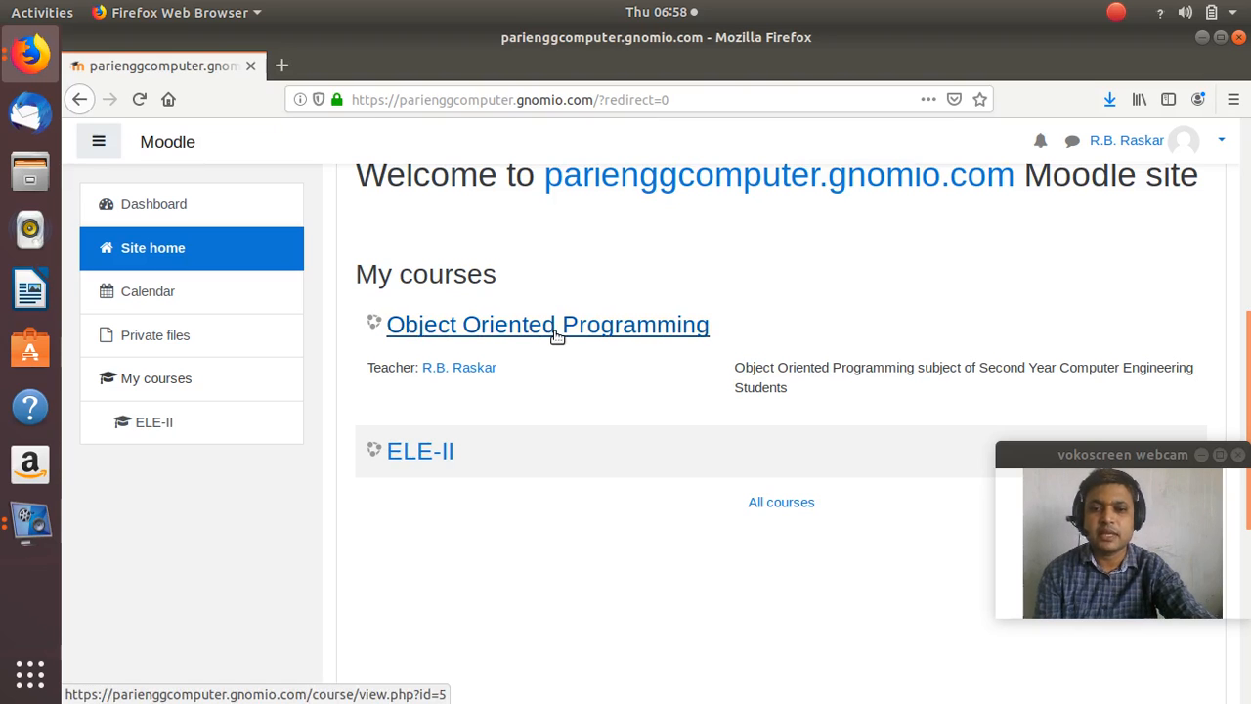
# Enter the Object Oriented Programming course from the course list.
pyautogui.click(547, 325)
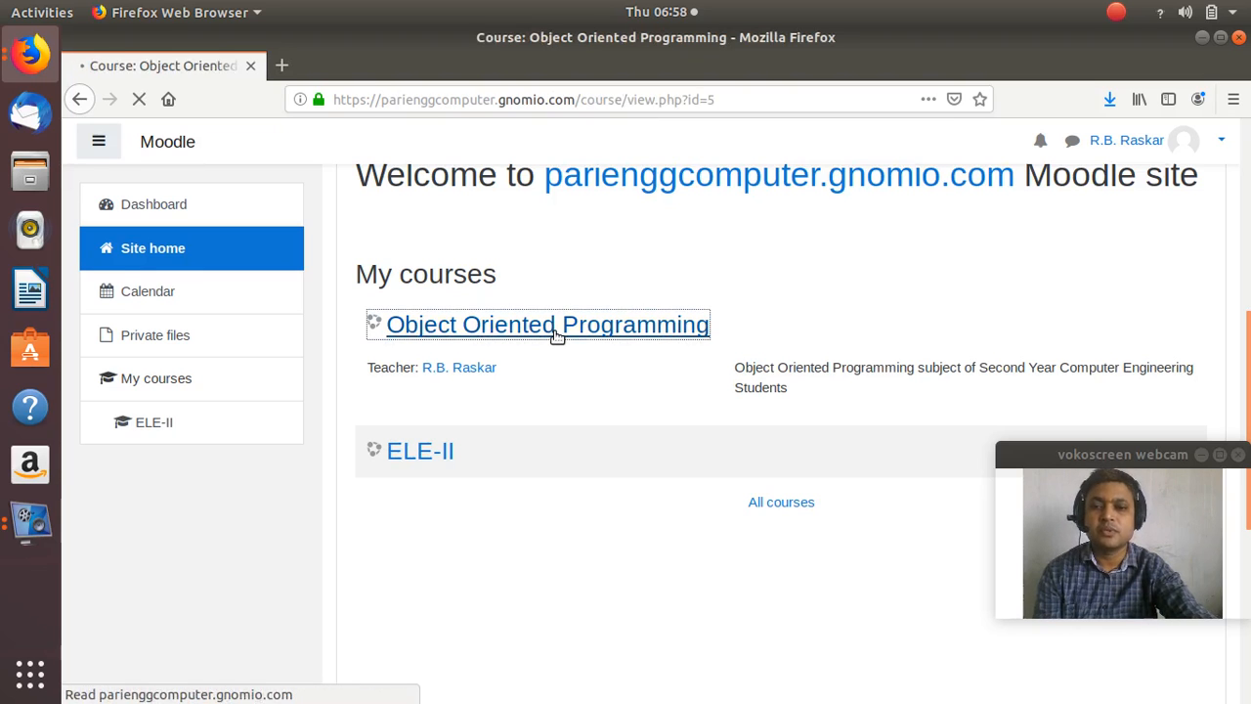
pyautogui.click(548, 324)
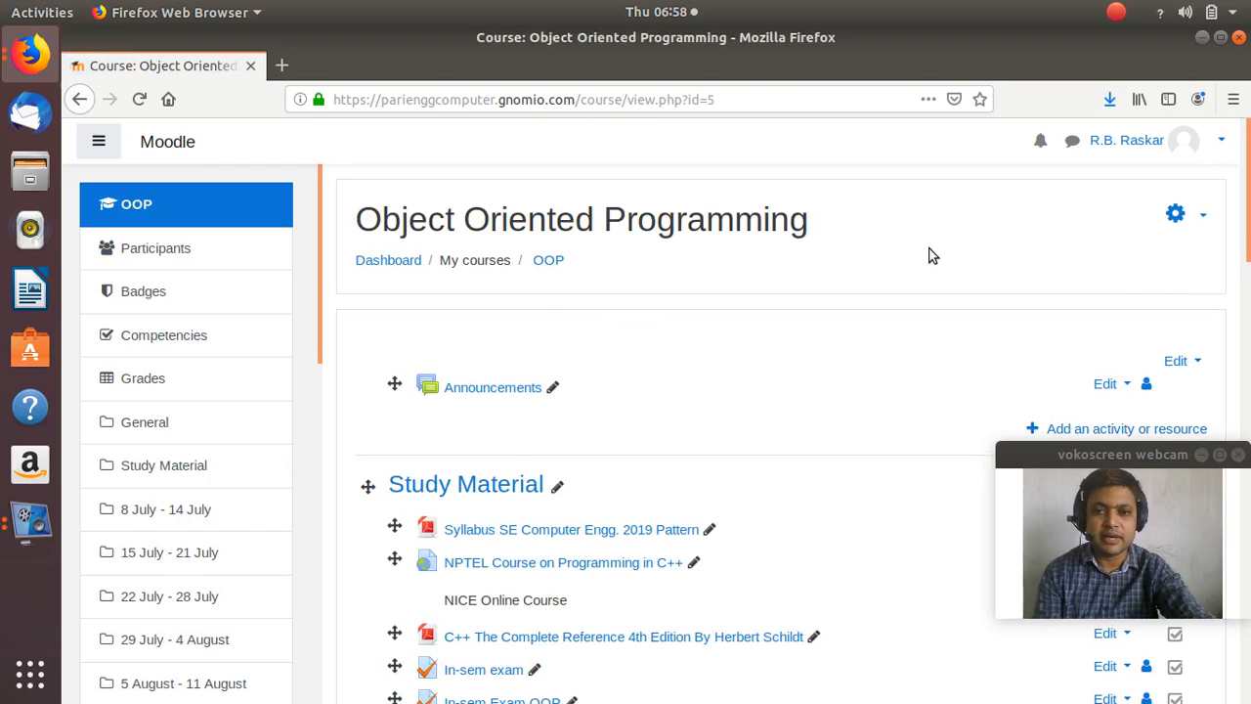
pyautogui.moveTo(1188, 223)
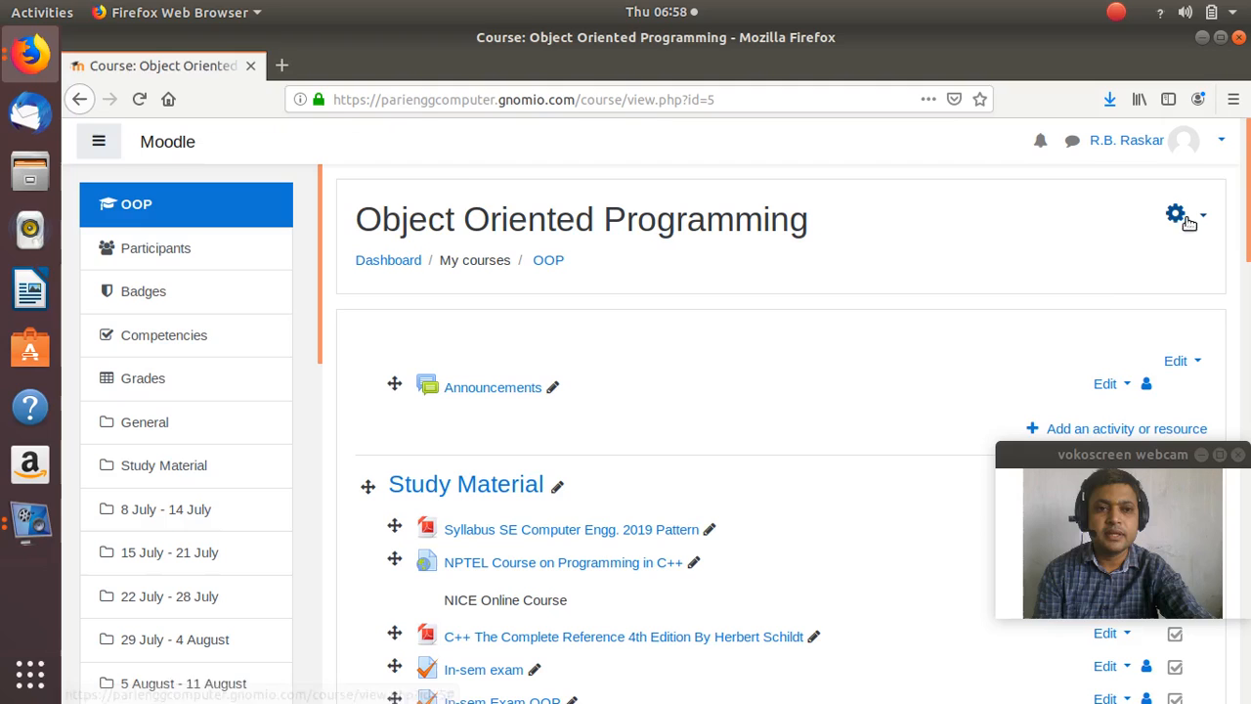
pyautogui.moveTo(643, 383)
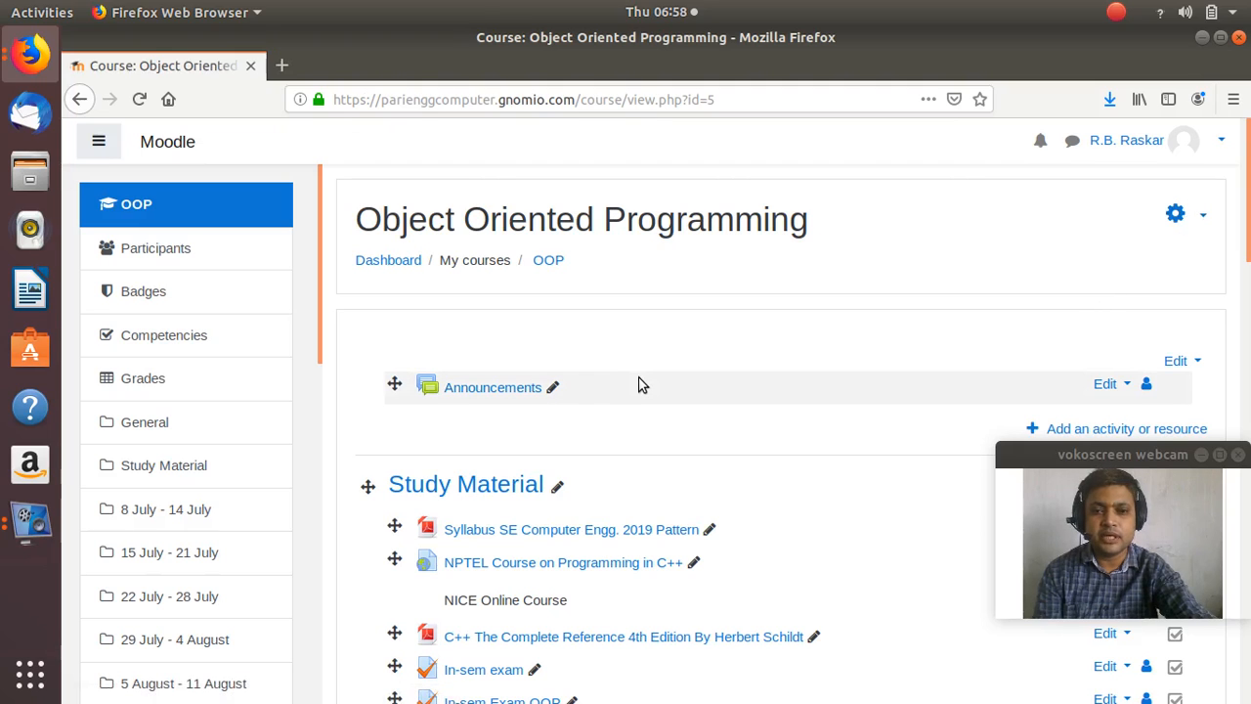
pyautogui.moveTo(1082, 246)
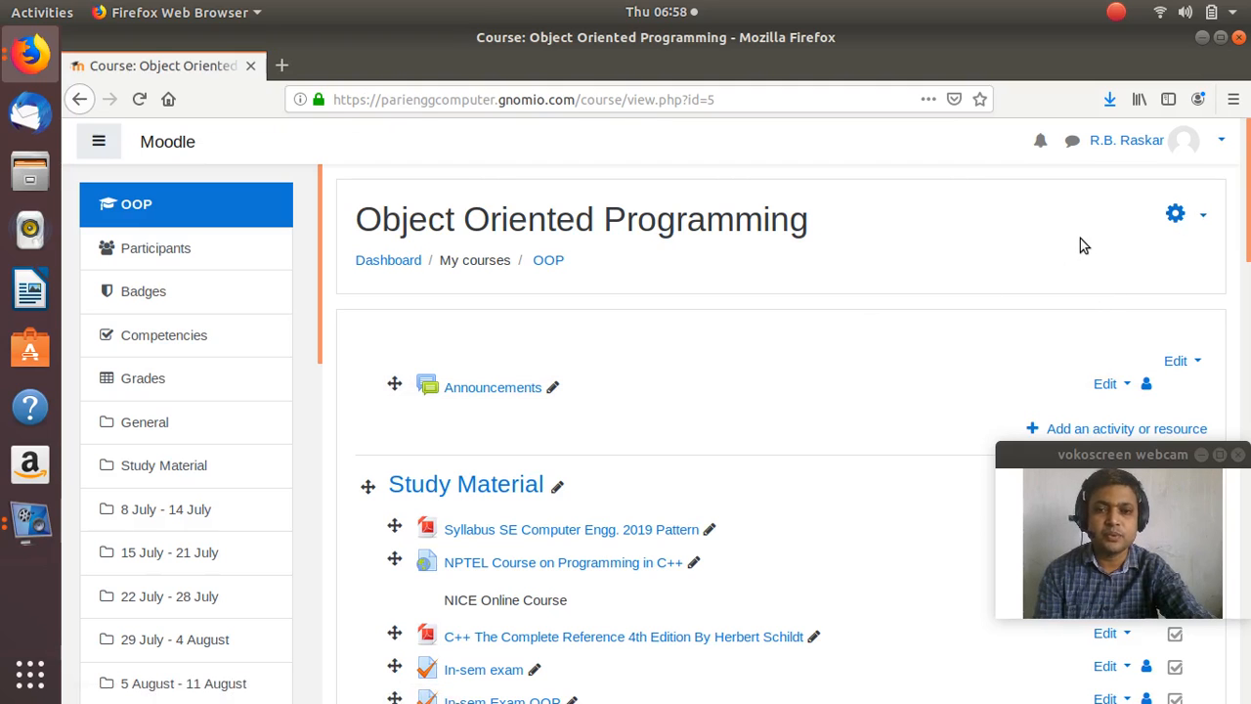
# Use the gear menu to turn course editing off, then switch it back on.
pyautogui.click(1175, 213)
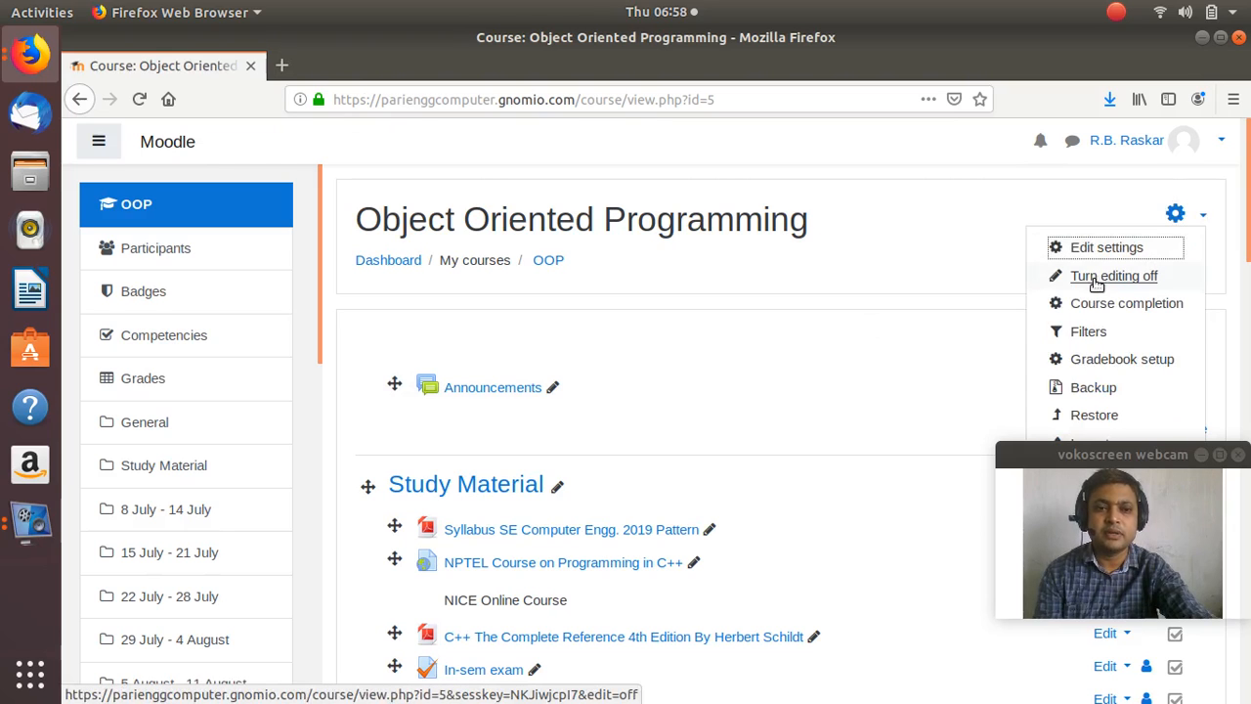
pyautogui.click(1114, 275)
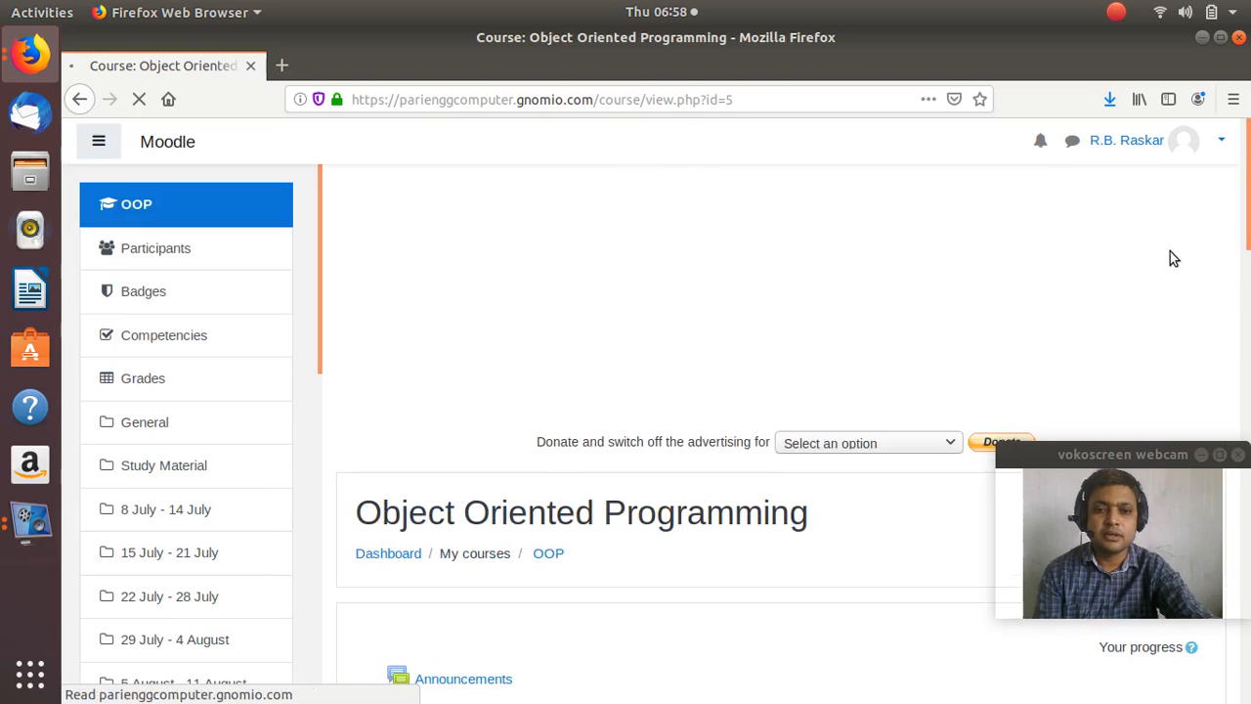
pyautogui.scroll(-3)
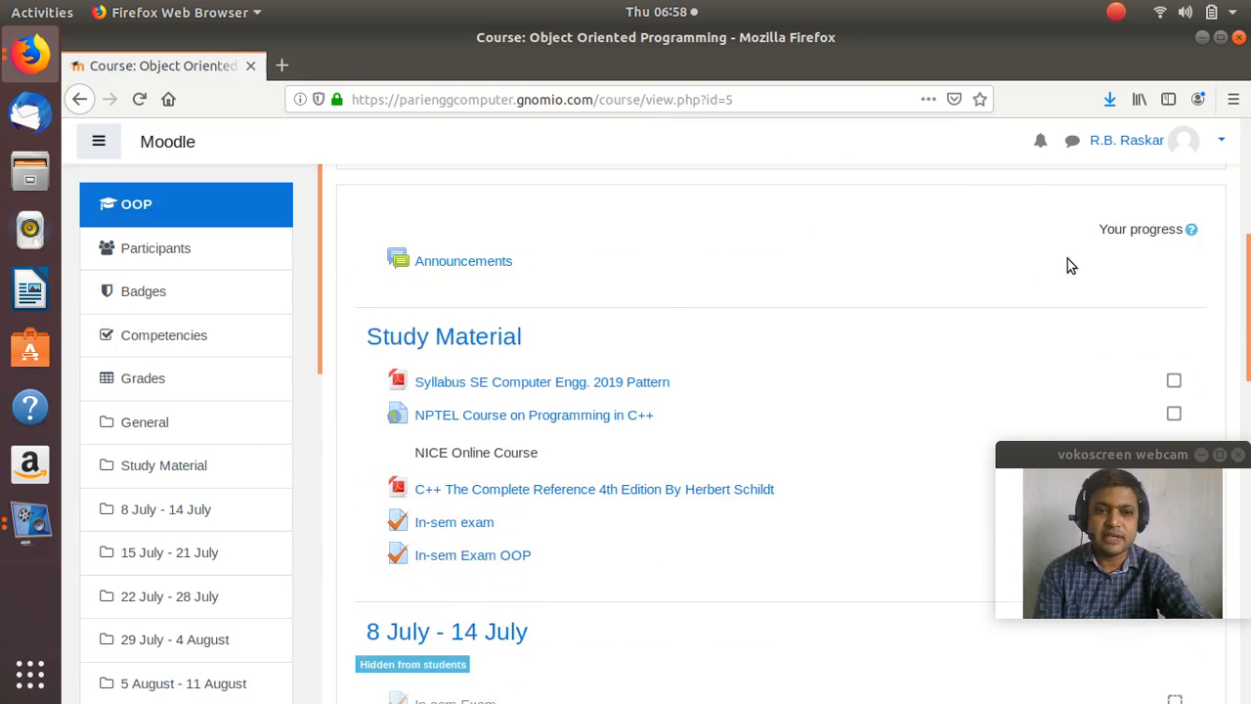
pyautogui.click(1175, 246)
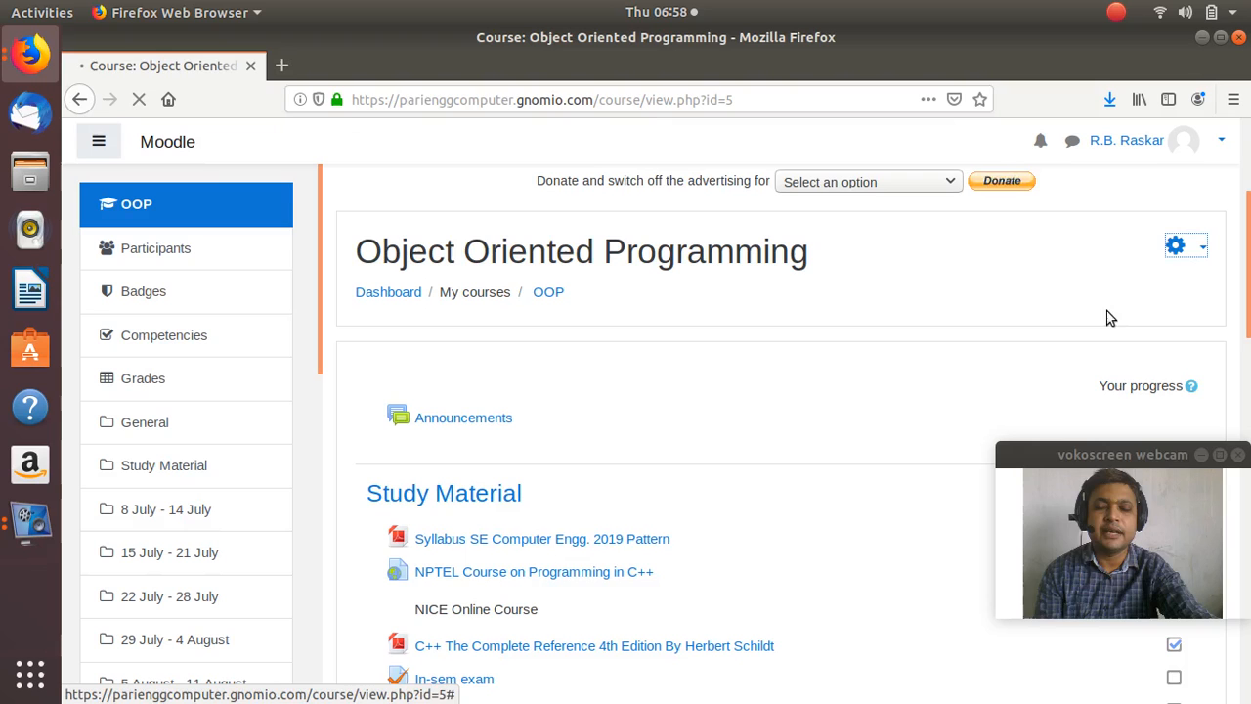
pyautogui.click(1174, 244)
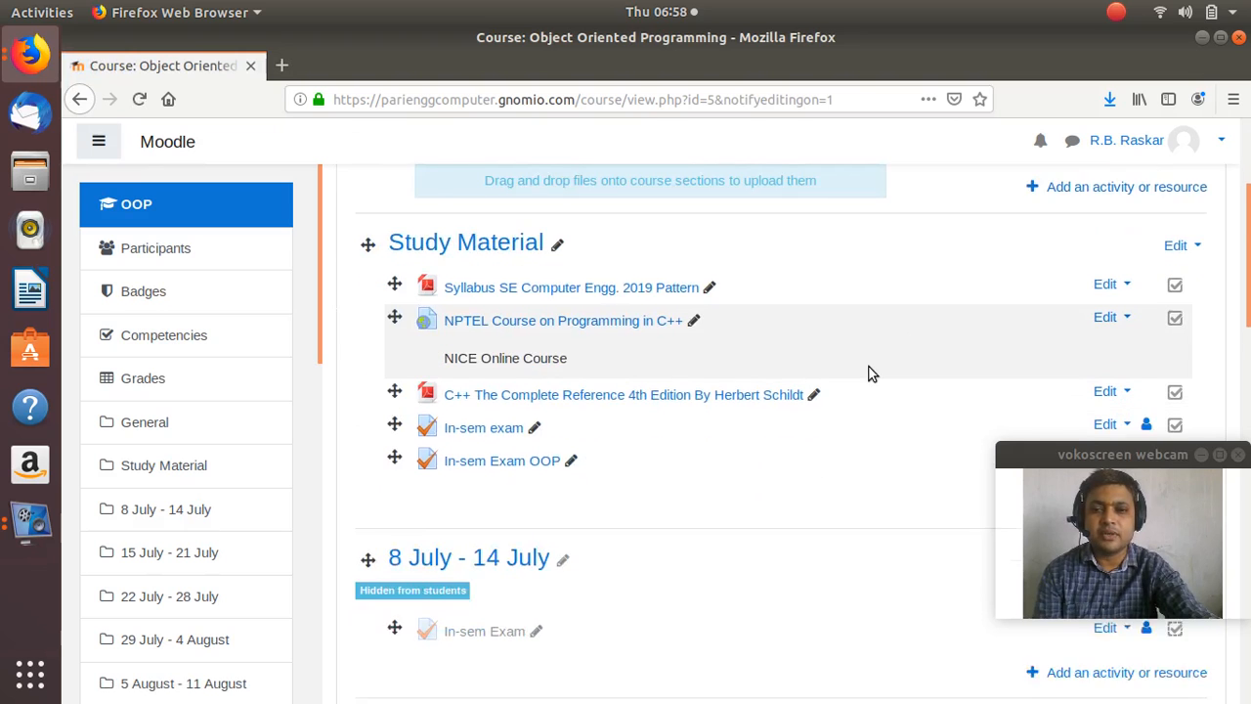
pyautogui.scroll(-3)
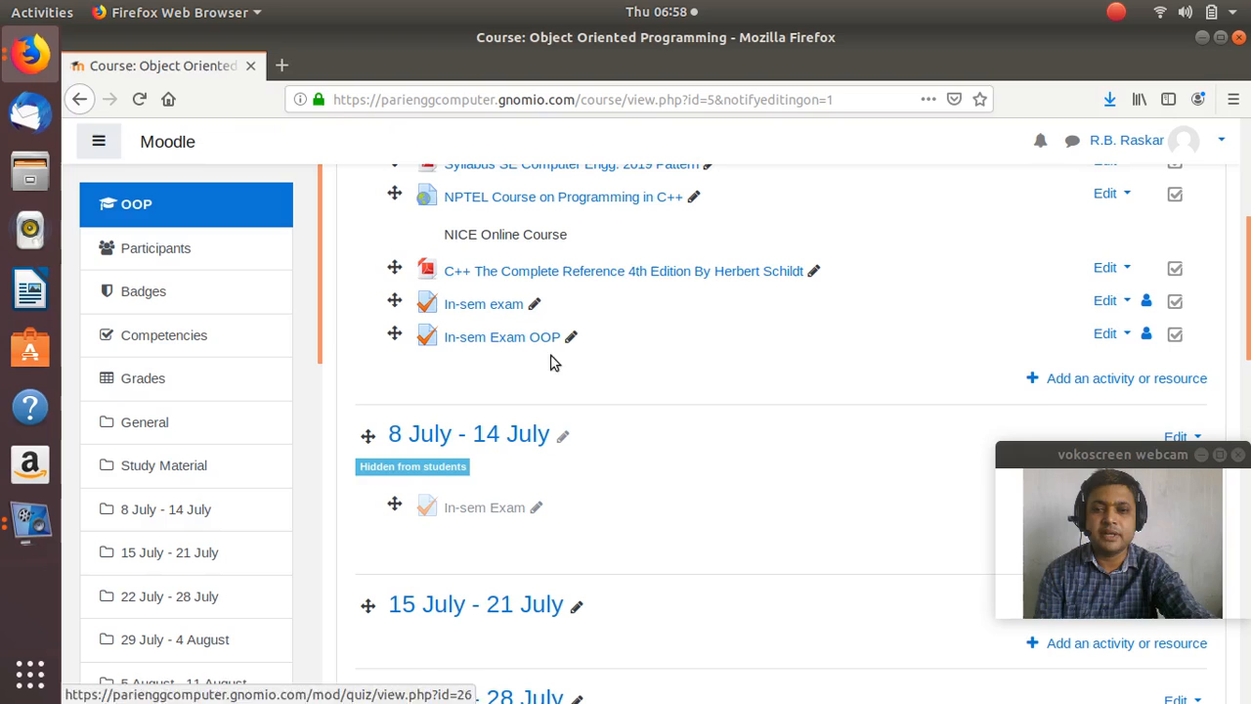
pyautogui.moveTo(850, 375)
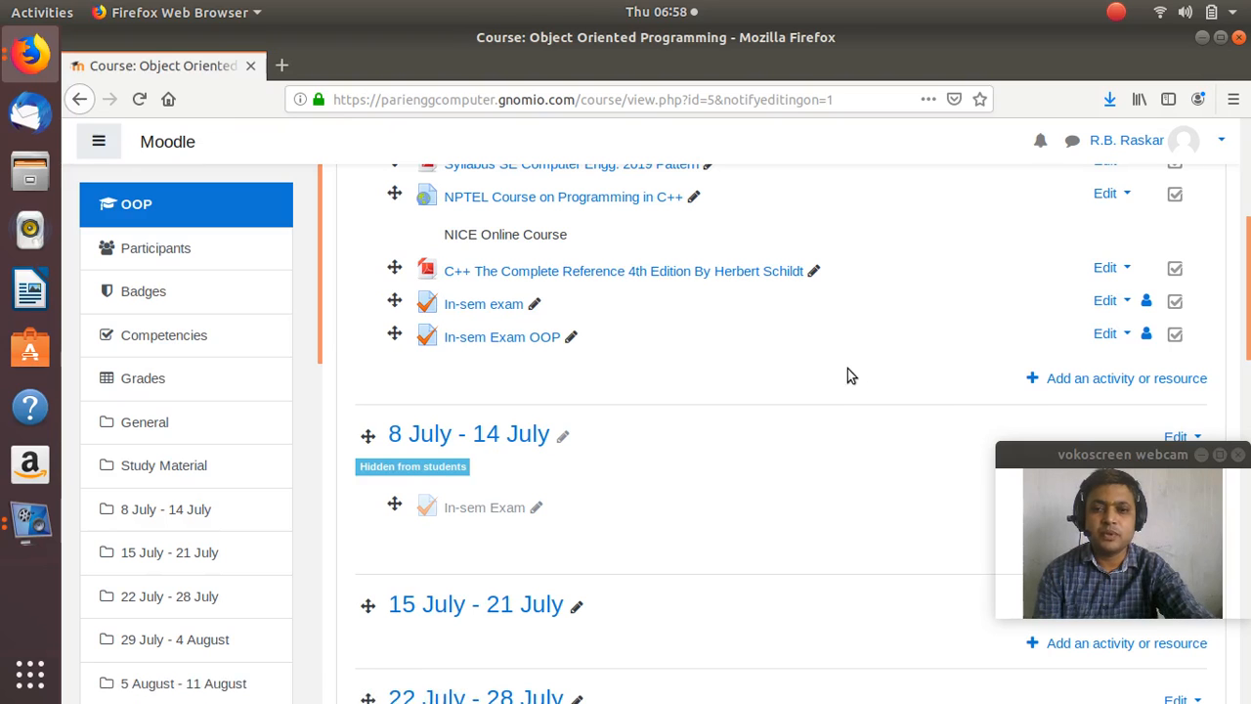
pyautogui.moveTo(1102, 391)
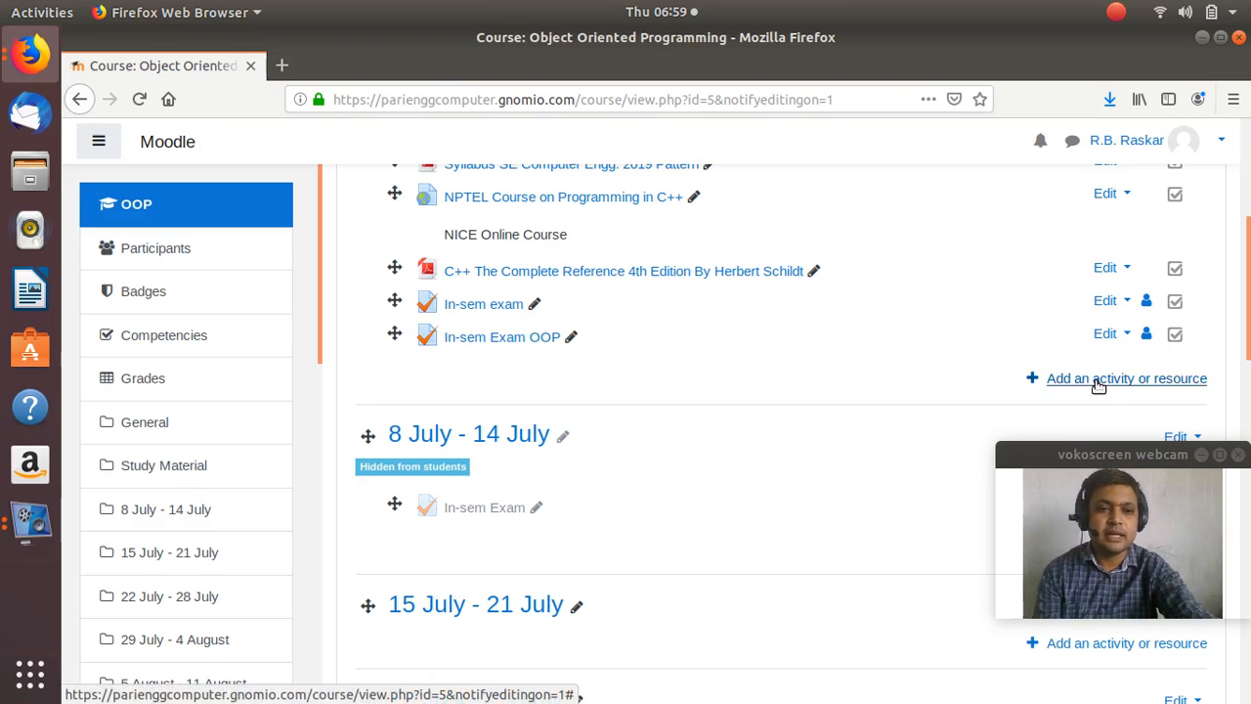
# Add a Quiz activity to the Study Material section via the activity chooser.
pyautogui.click(1126, 379)
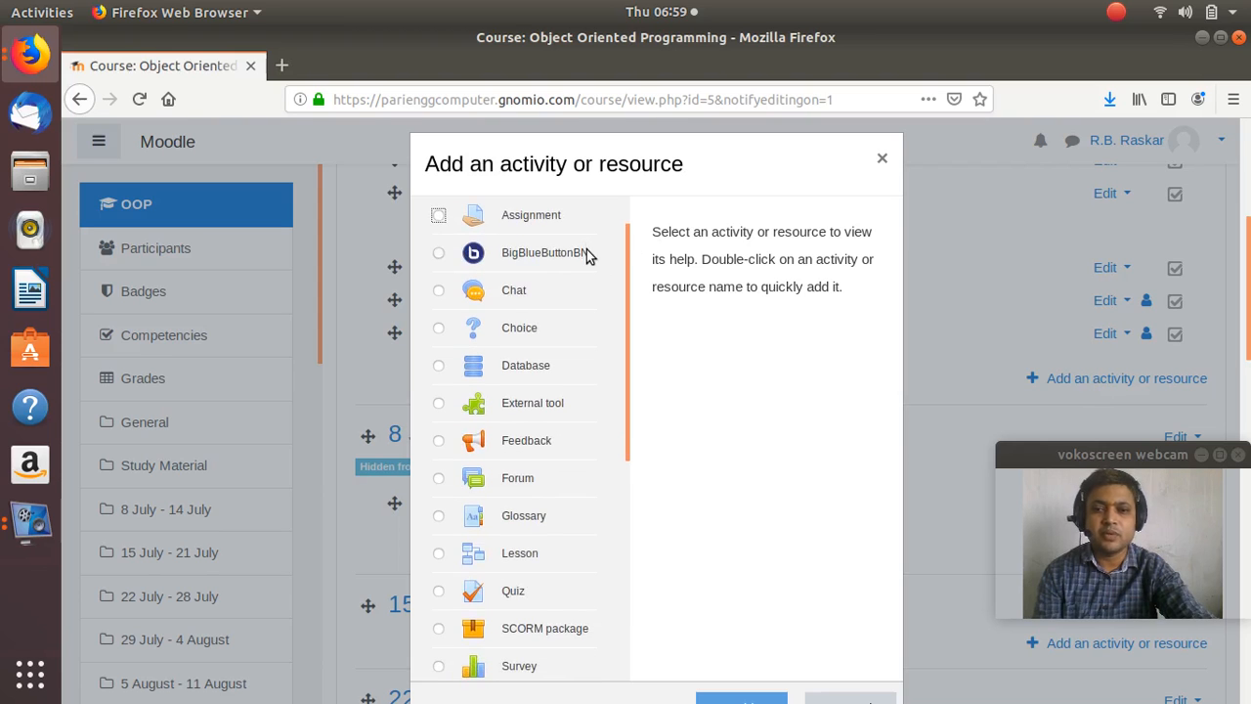
pyautogui.scroll(-3)
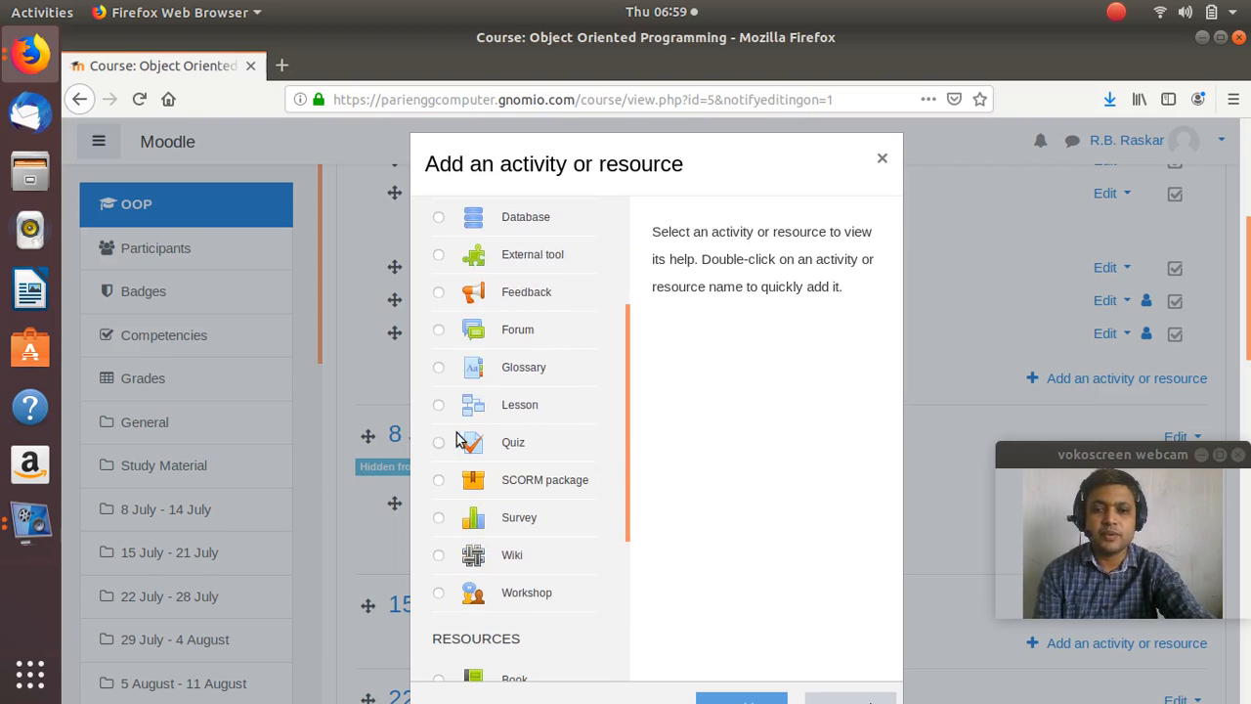
pyautogui.click(438, 442)
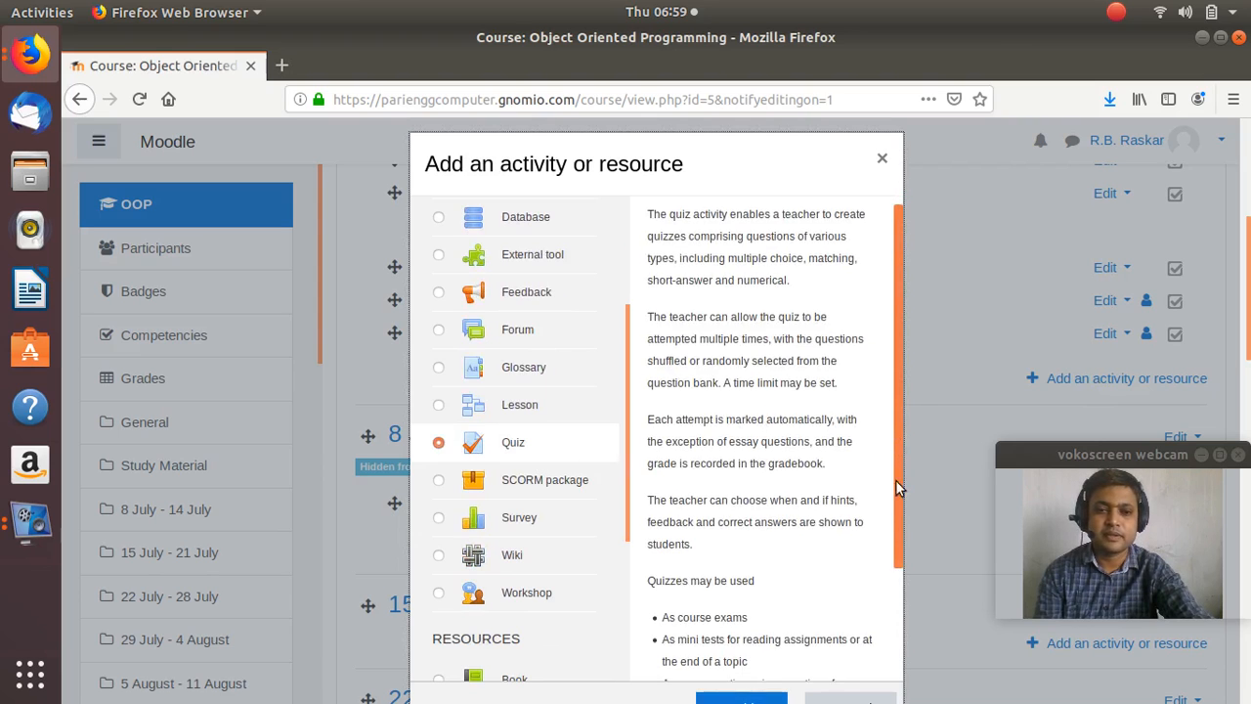
pyautogui.scroll(-3)
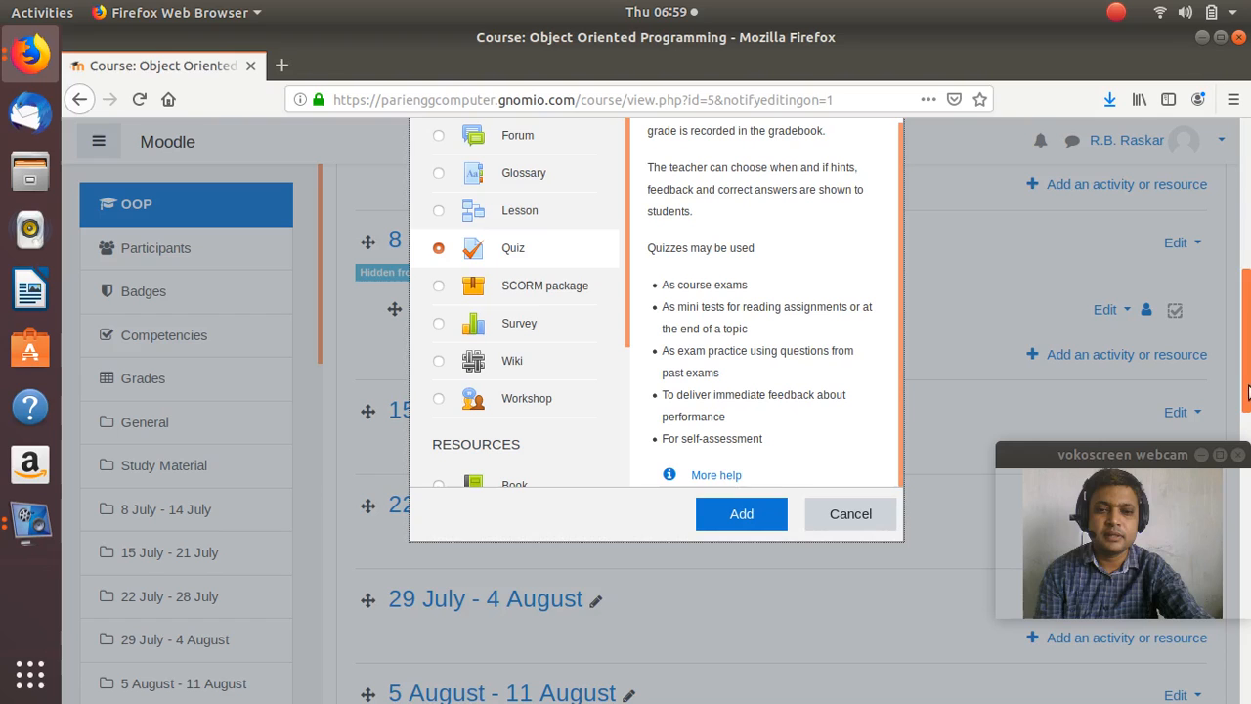
pyautogui.click(741, 512)
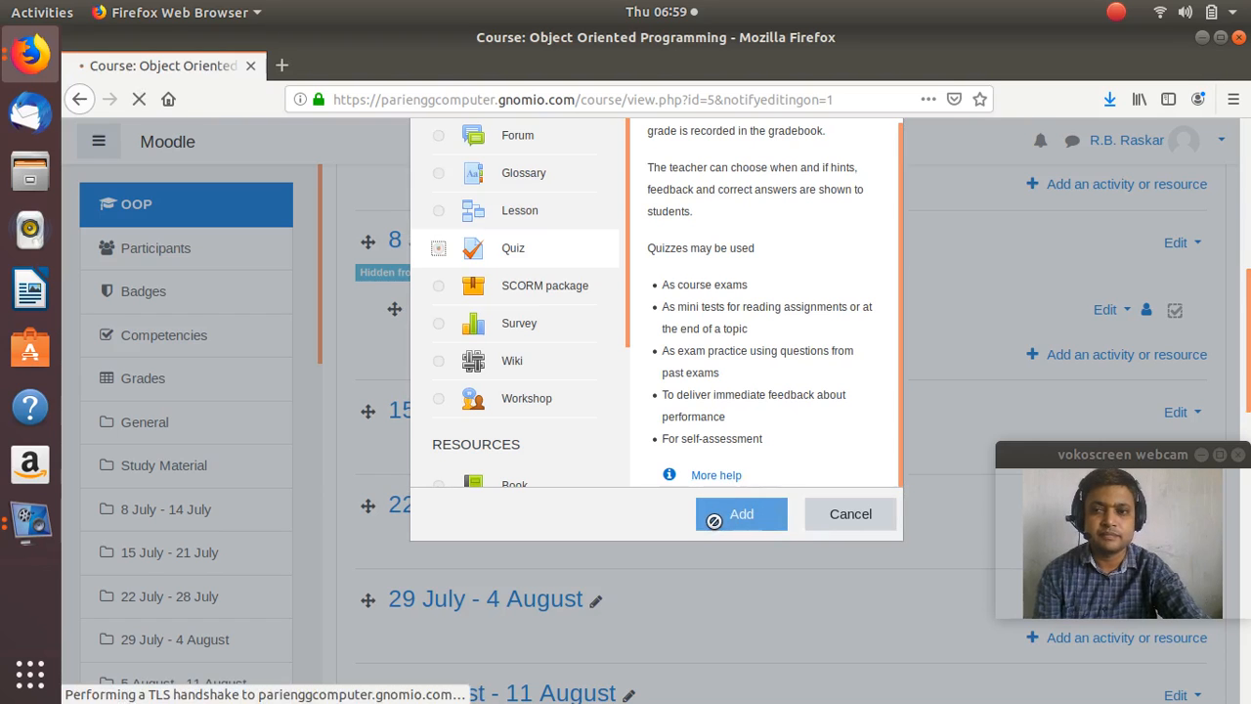
pyautogui.click(740, 512)
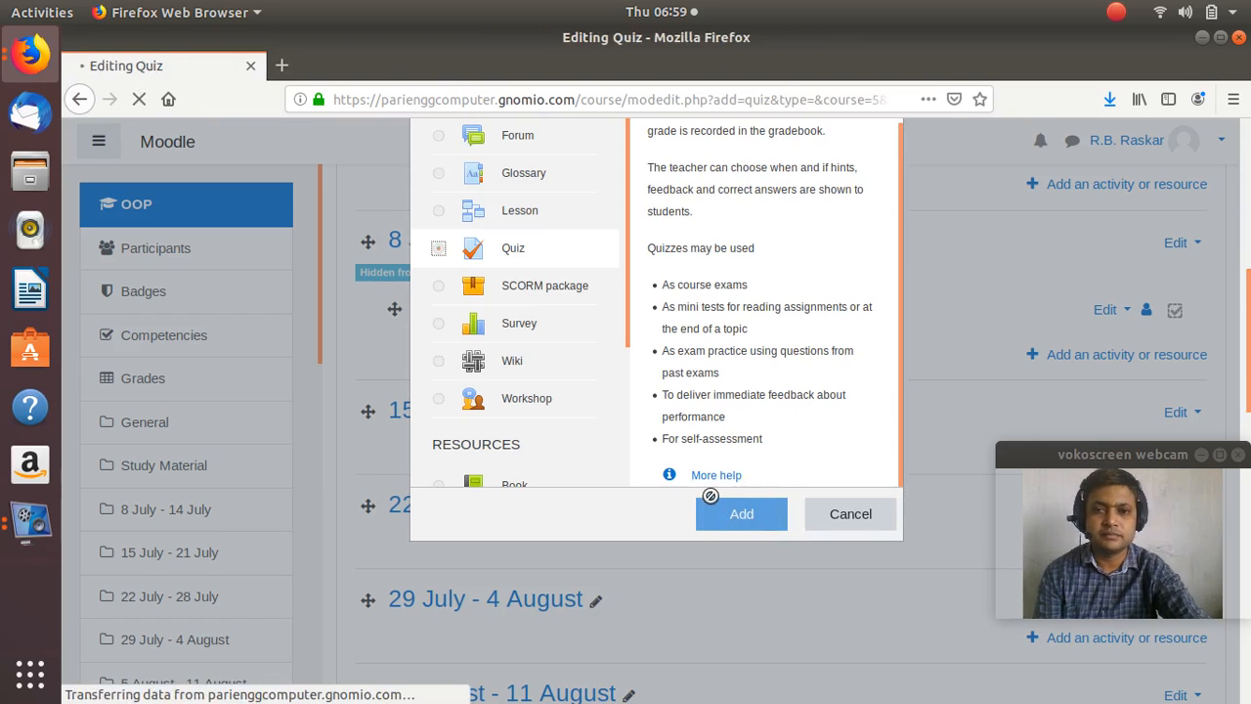
# Enter 'OOP Quiz' as the name of the new quiz.
pyautogui.click(740, 512)
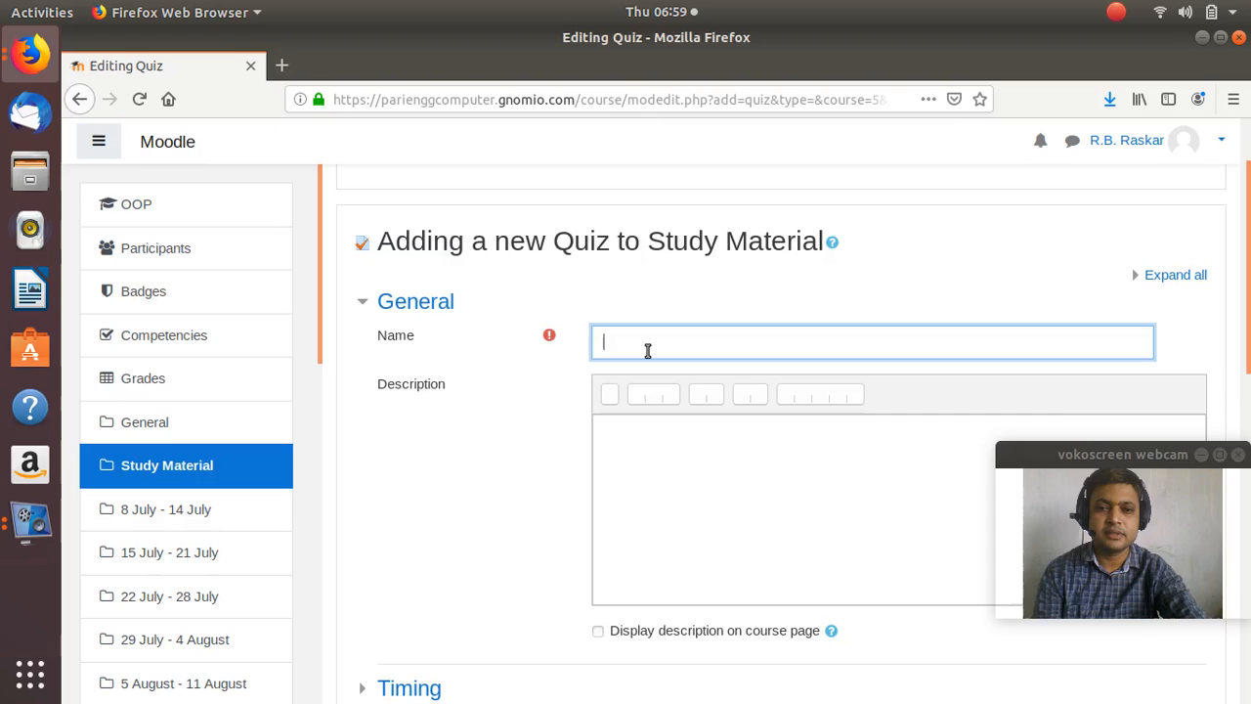
pyautogui.write('OO')
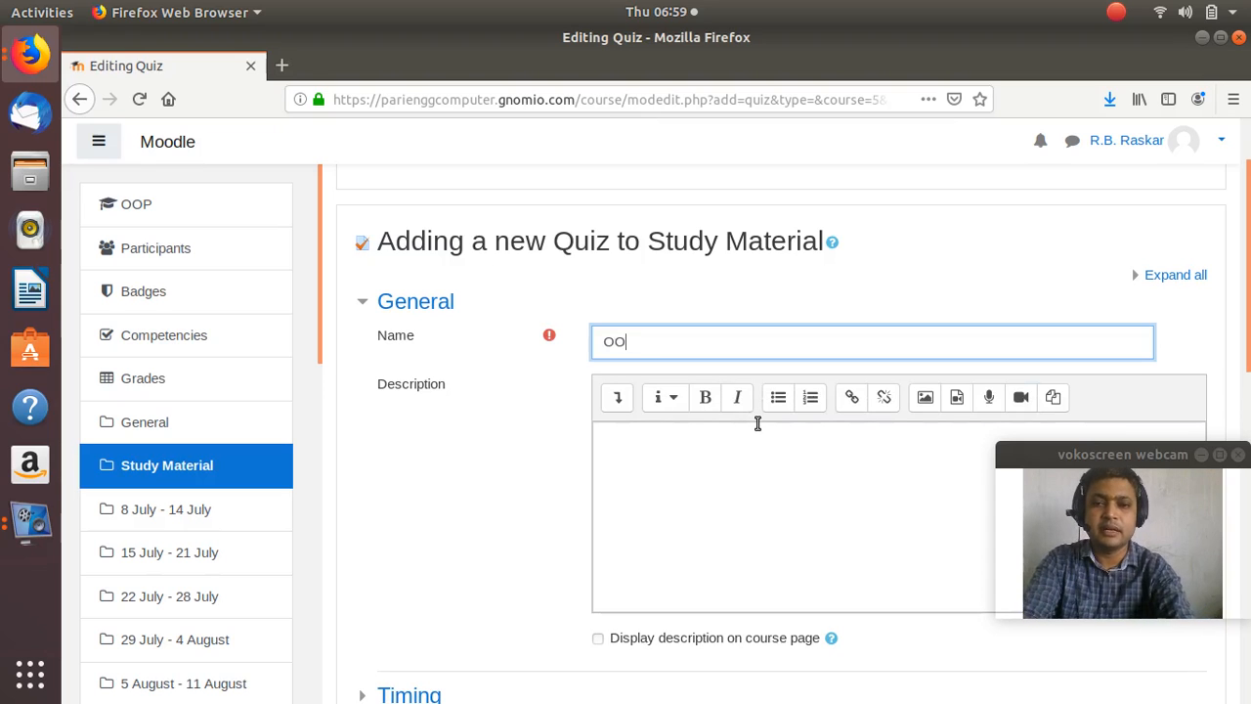
pyautogui.write('P')
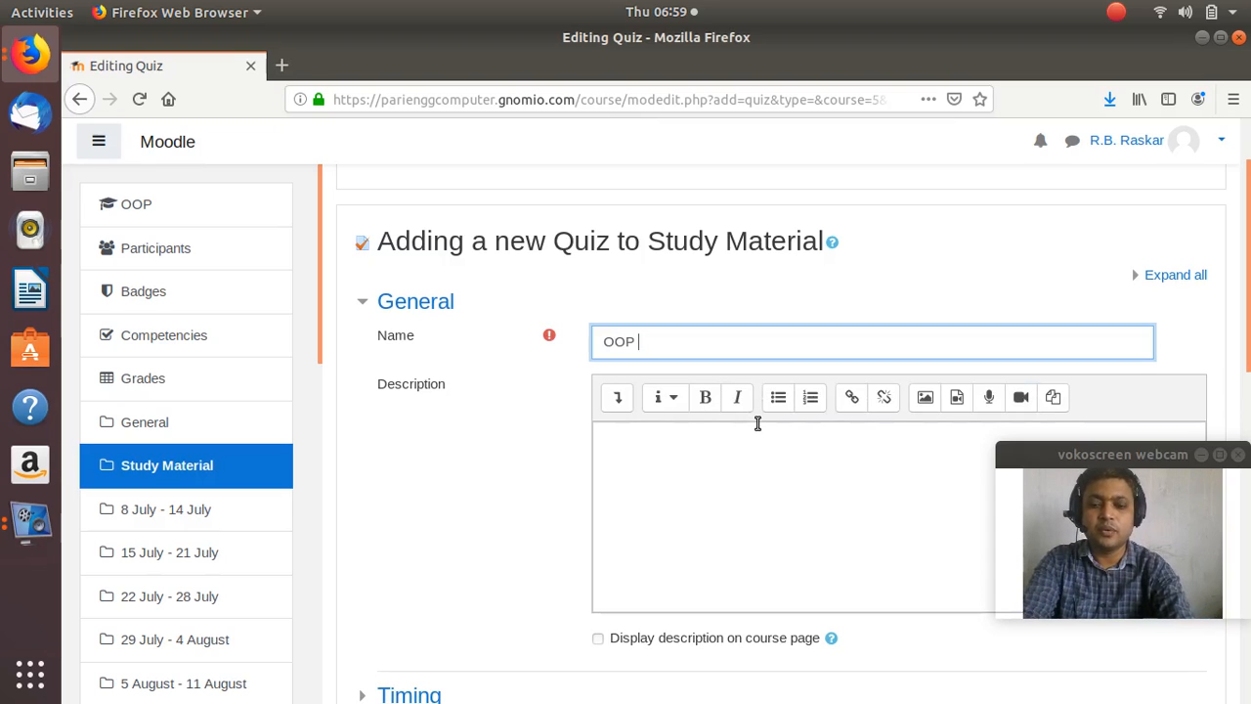
pyautogui.write('Qi')
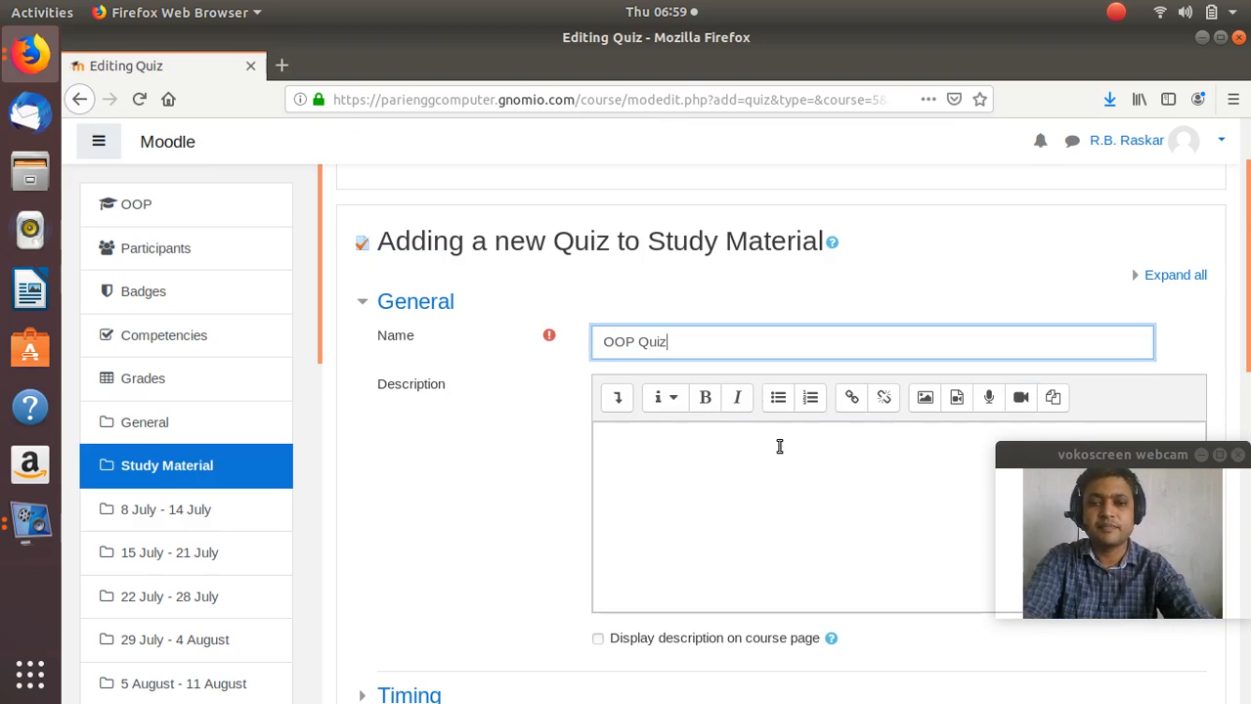
pyautogui.scroll(-3)
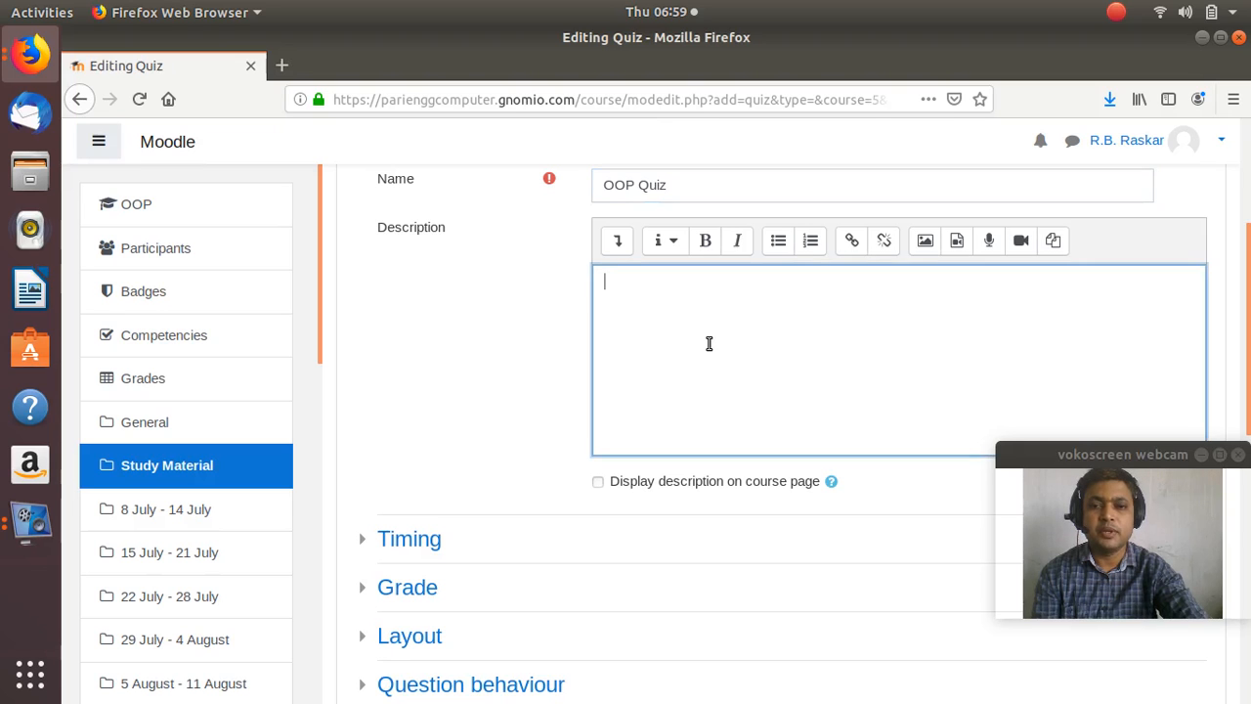
# Enable the quiz open and close dates, setting the closing day to 31 October 2020.
pyautogui.scroll(-3)
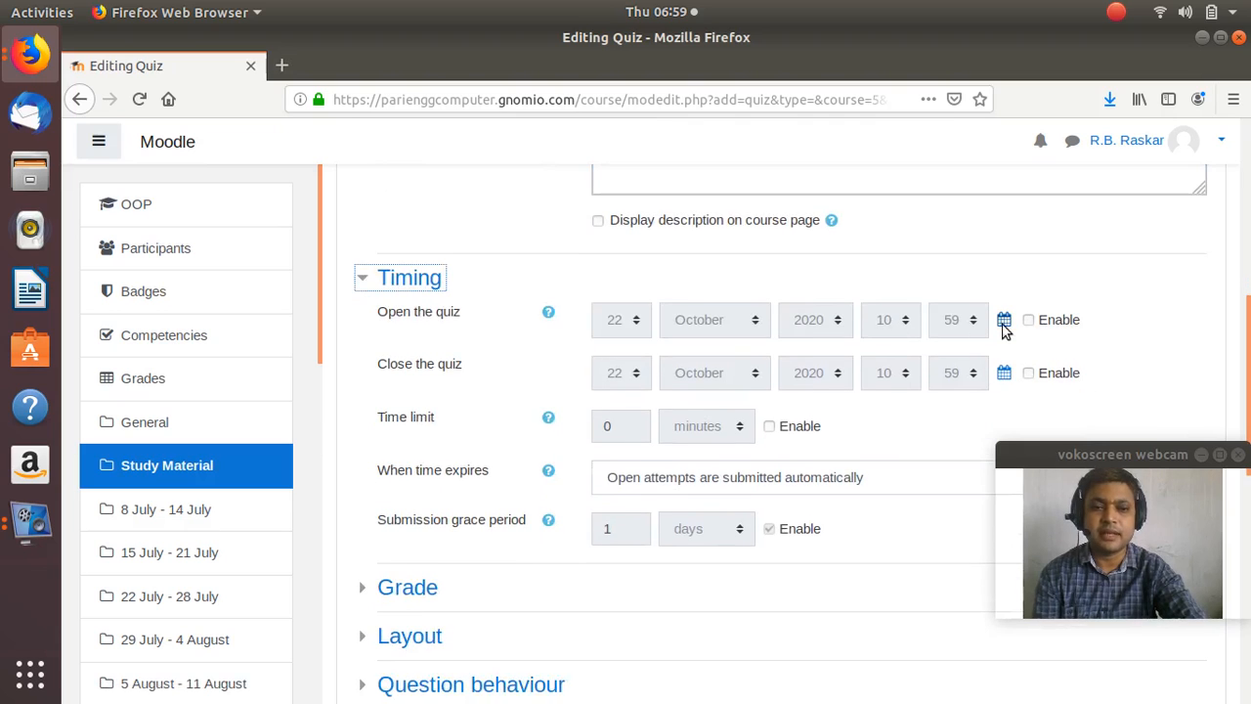
pyautogui.scroll(-3)
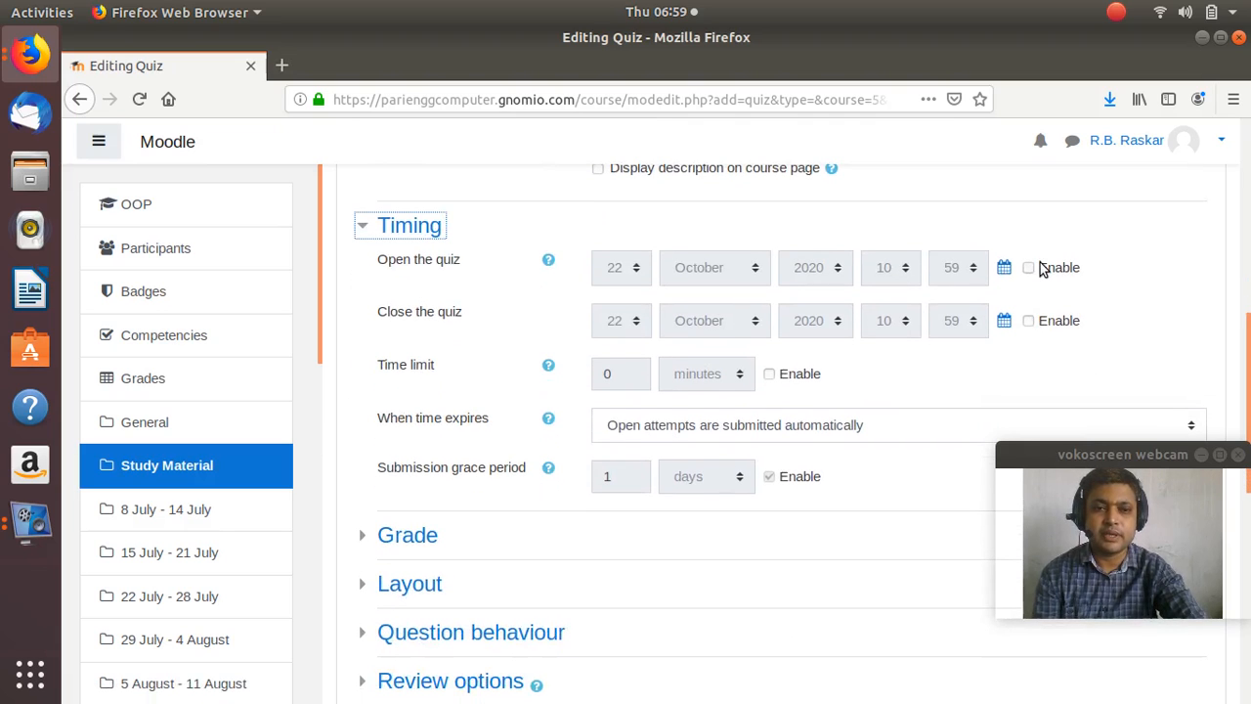
pyautogui.click(1028, 266)
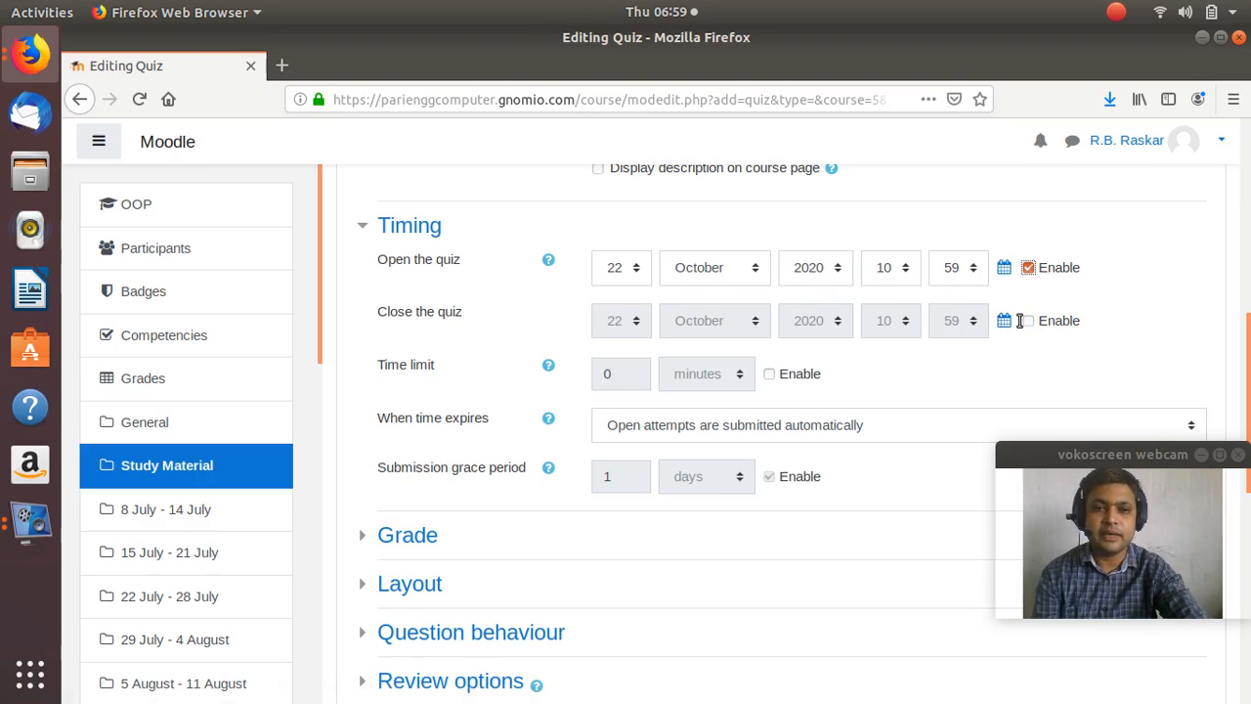
pyautogui.click(1026, 321)
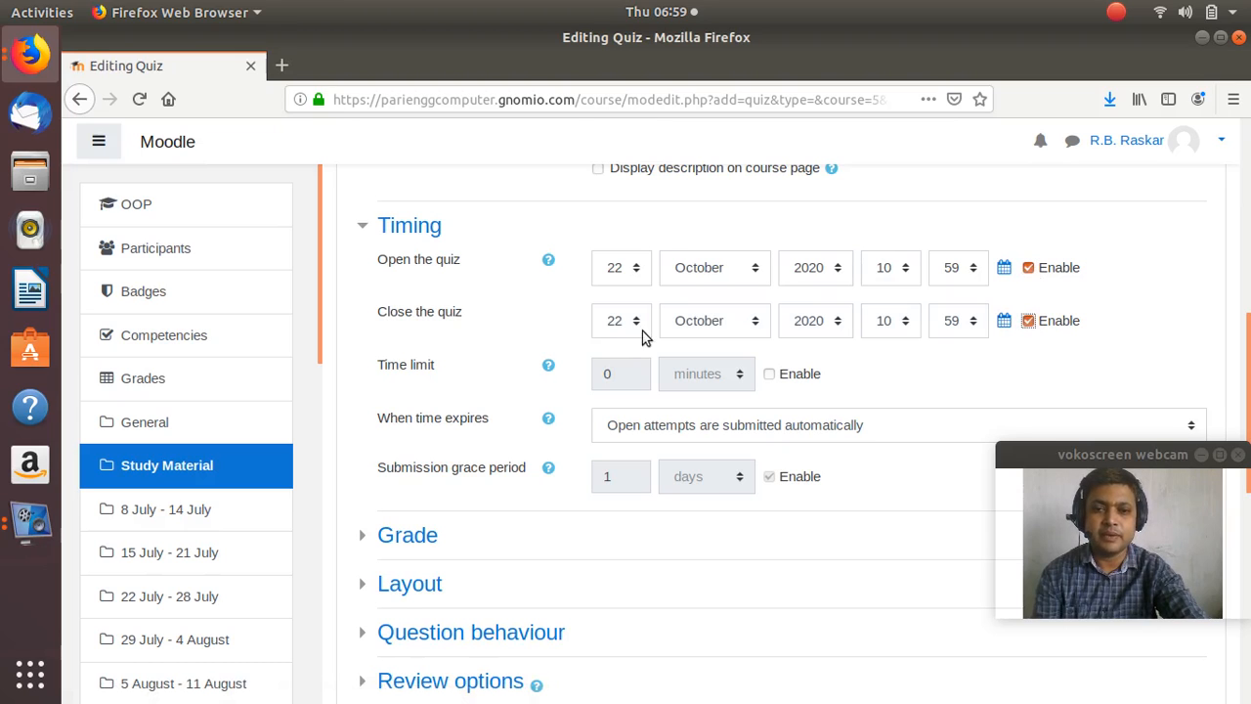
pyautogui.click(622, 321)
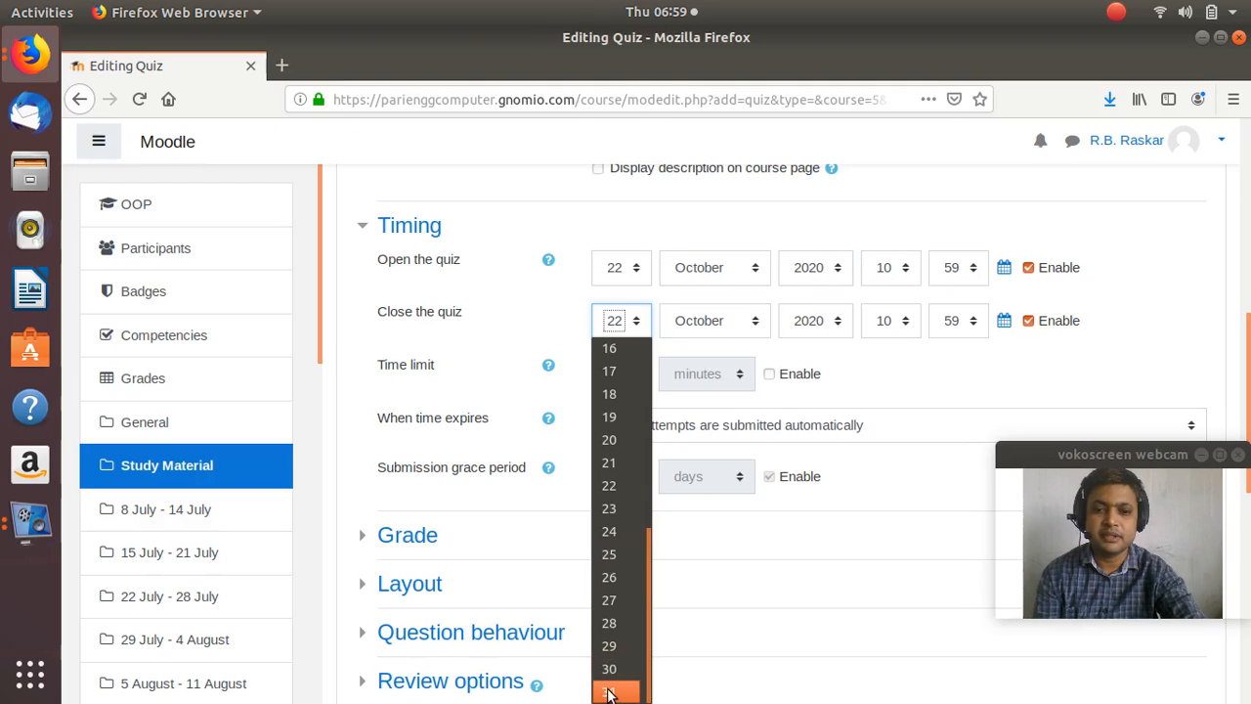
pyautogui.click(610, 692)
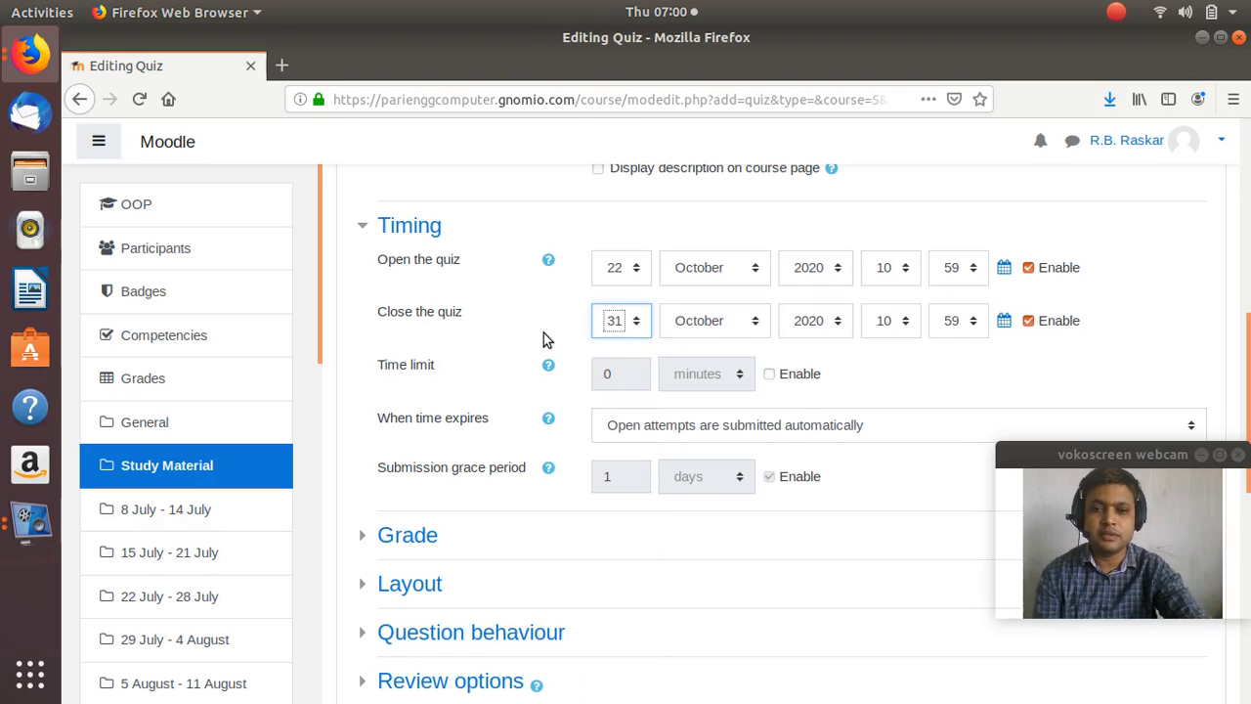
pyautogui.scroll(-3)
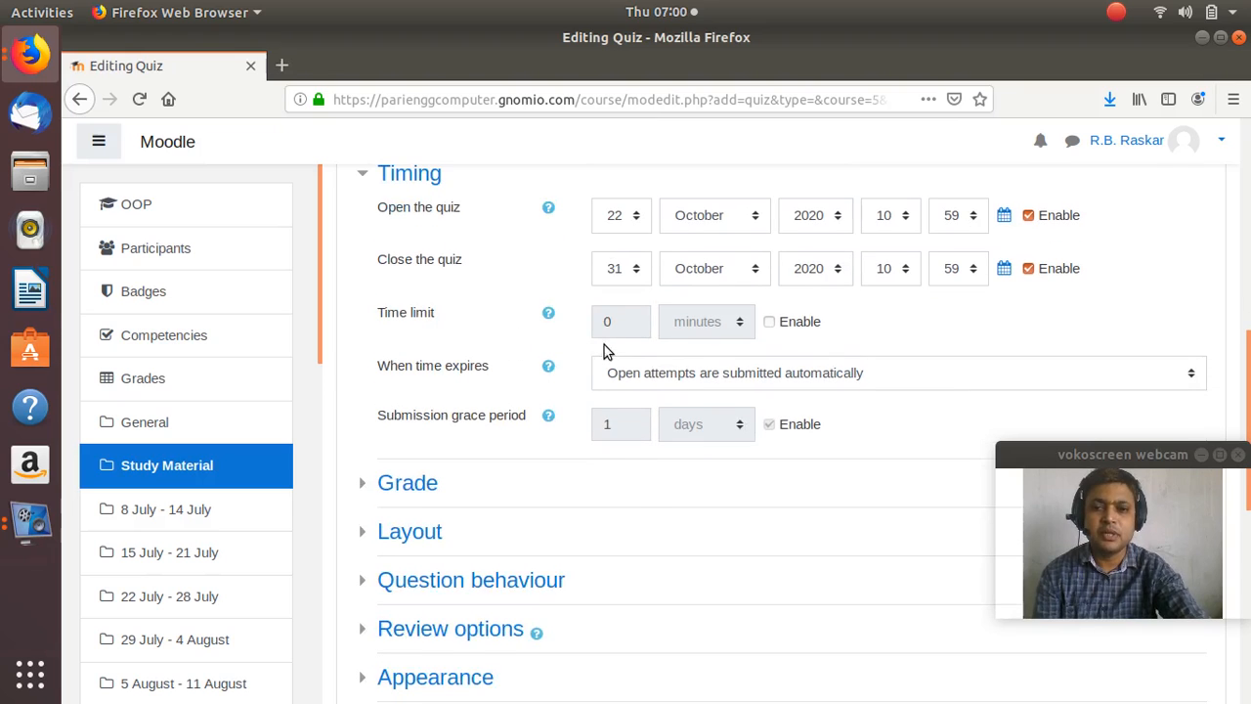
pyautogui.moveTo(770, 322)
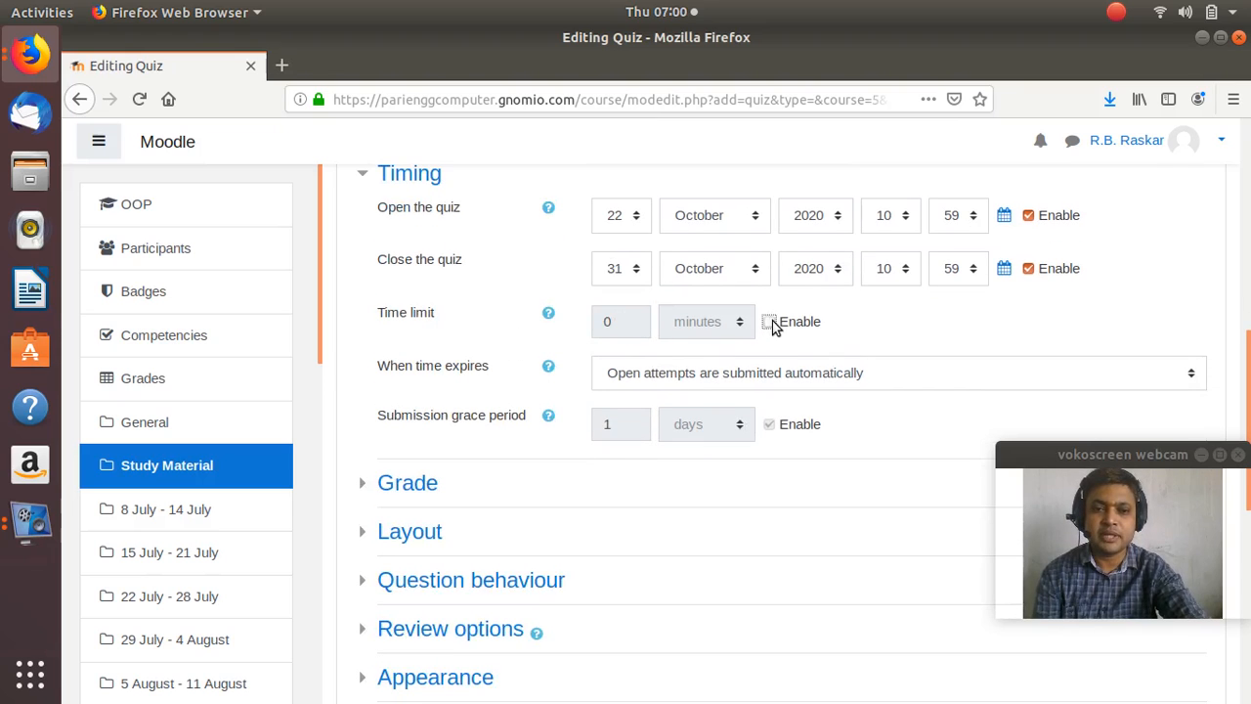
# Enable a 30-minute time limit for the quiz.
pyautogui.click(770, 320)
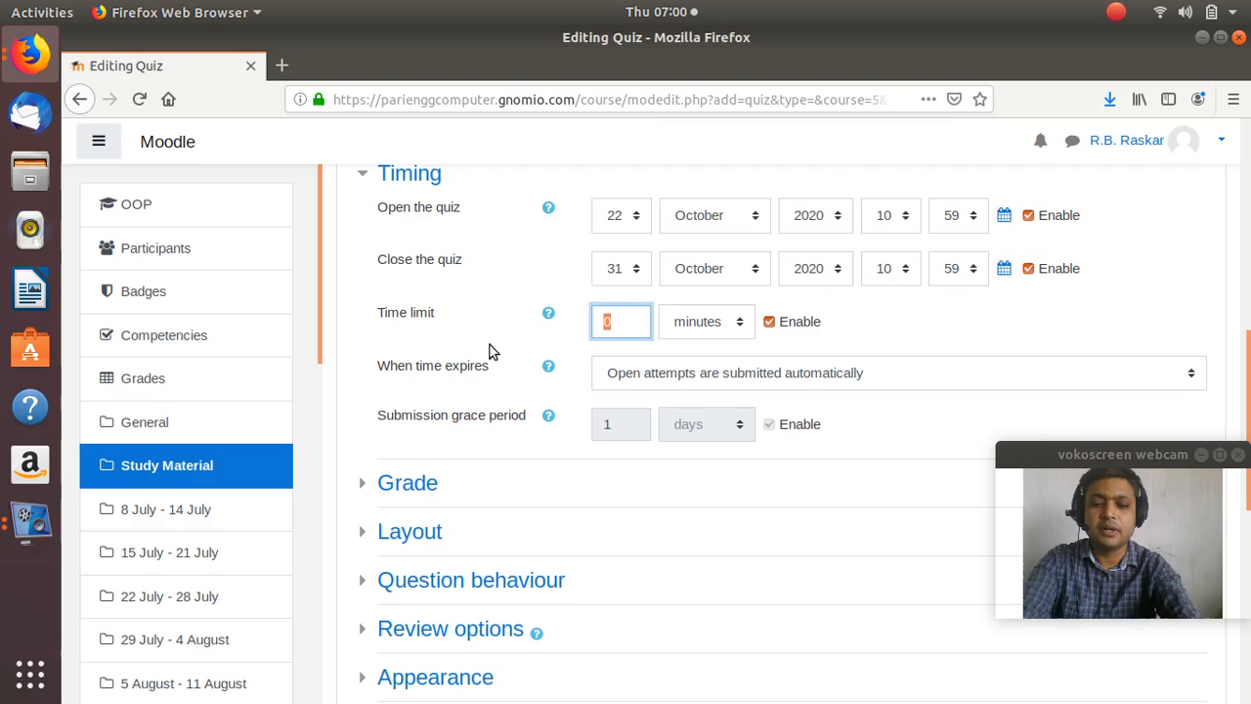
pyautogui.write('30')
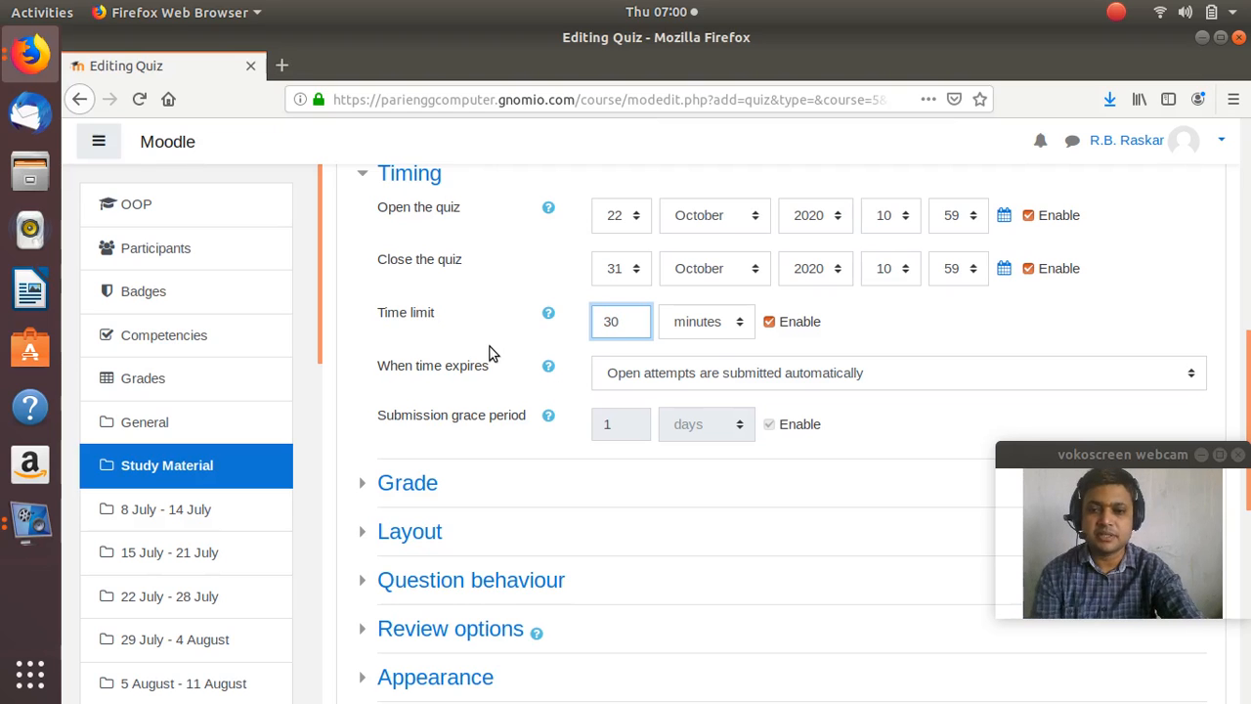
pyautogui.scroll(-3)
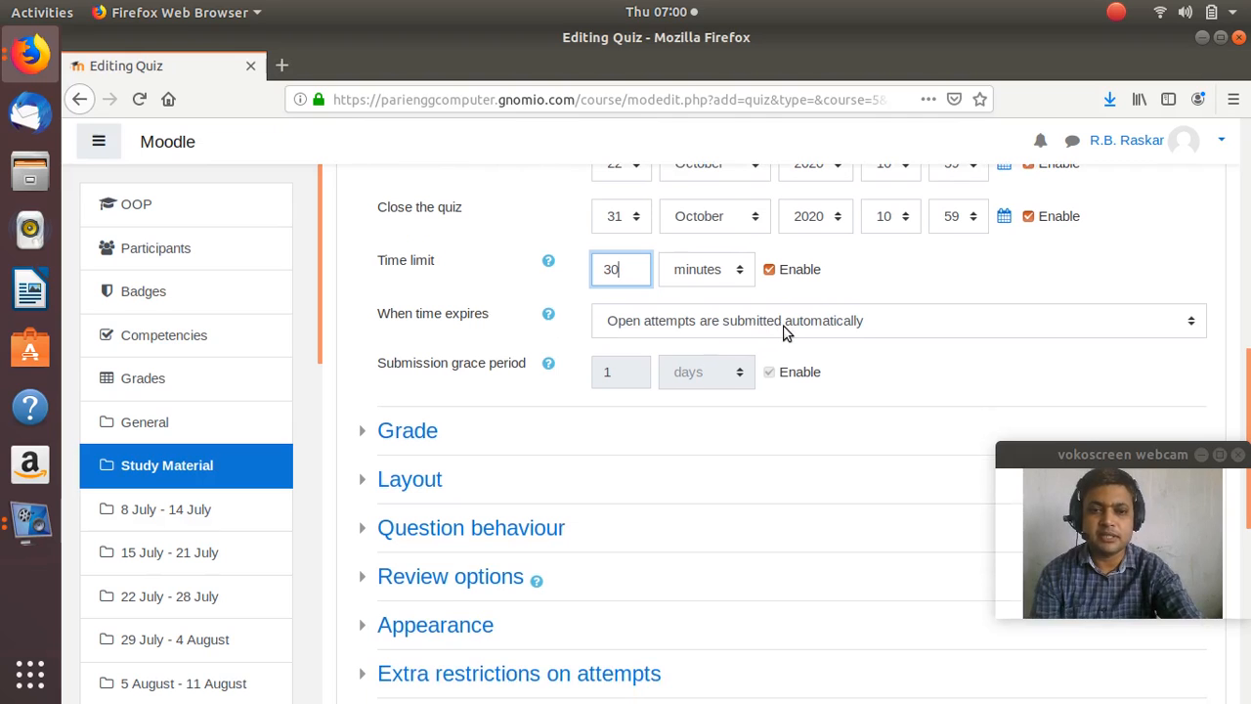
pyautogui.scroll(-3)
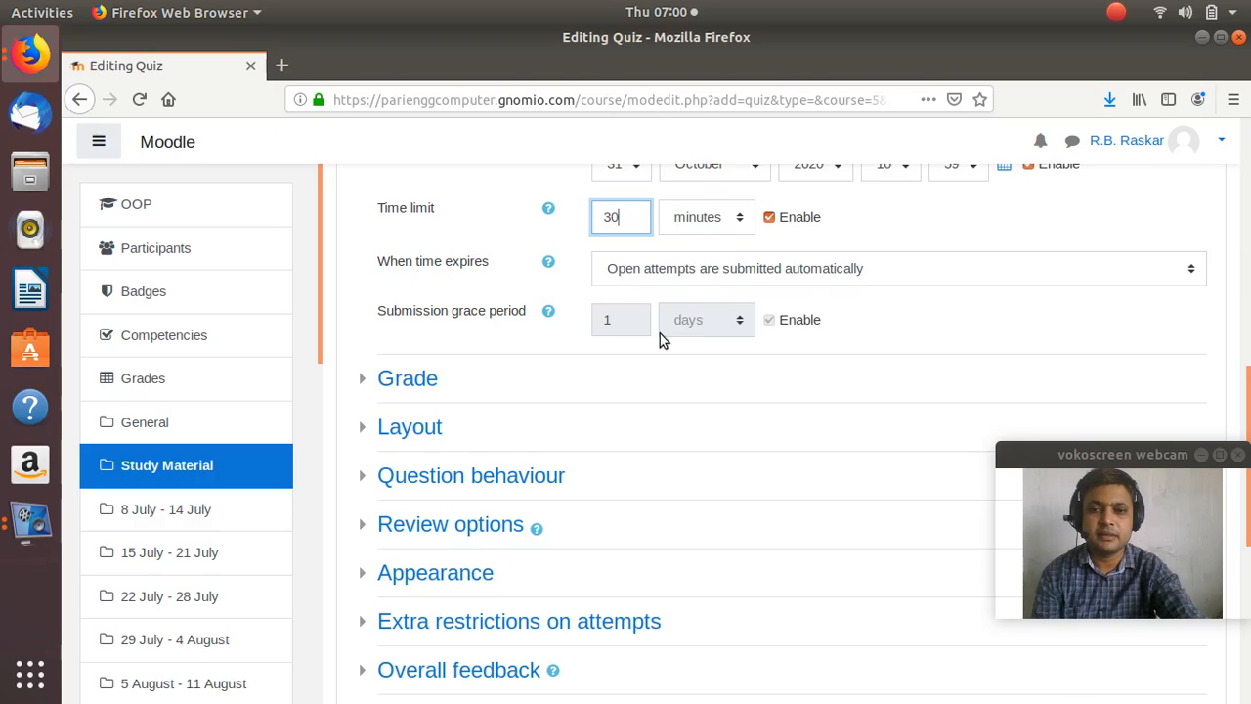
pyautogui.scroll(-3)
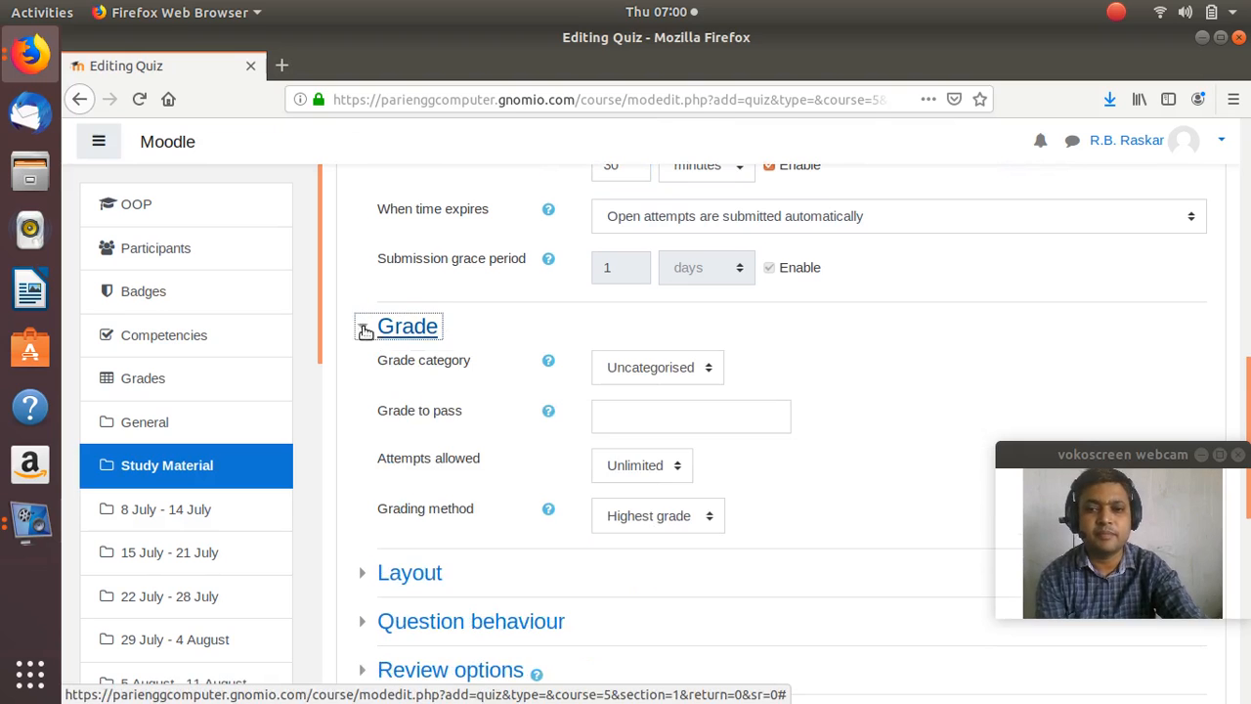
# Set the quiz's grade to pass to 4.
pyautogui.scroll(-3)
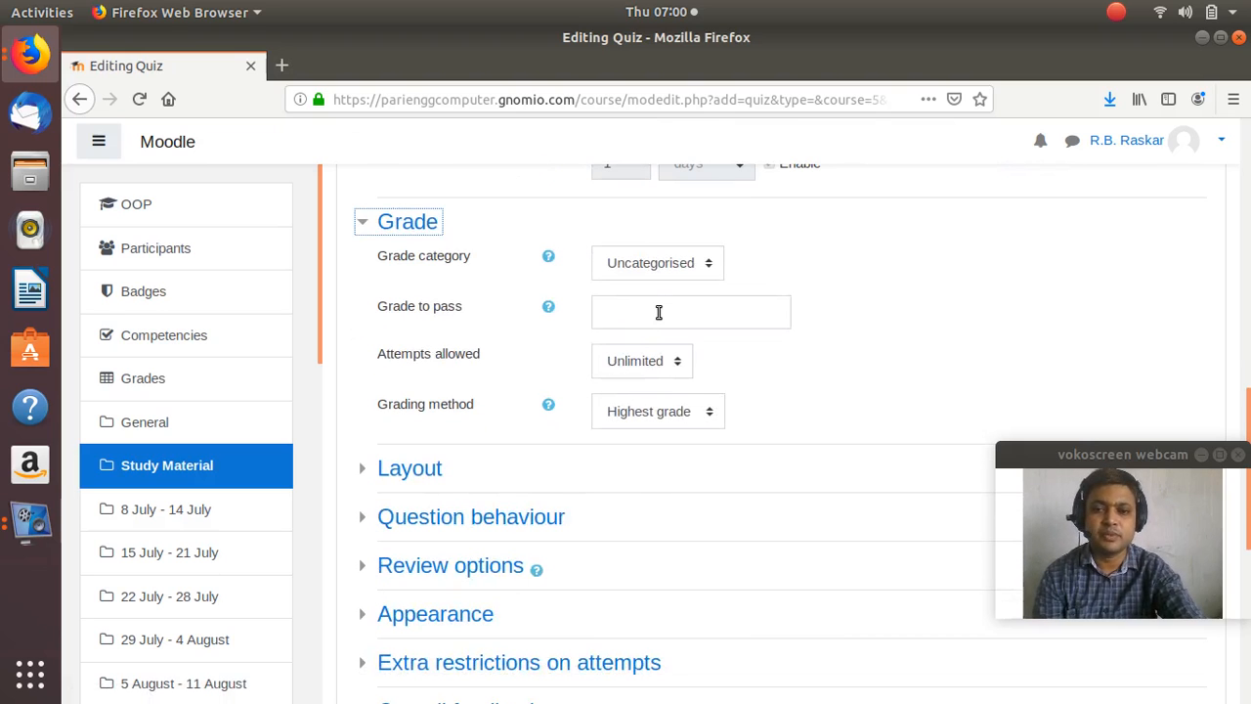
pyautogui.write('4')
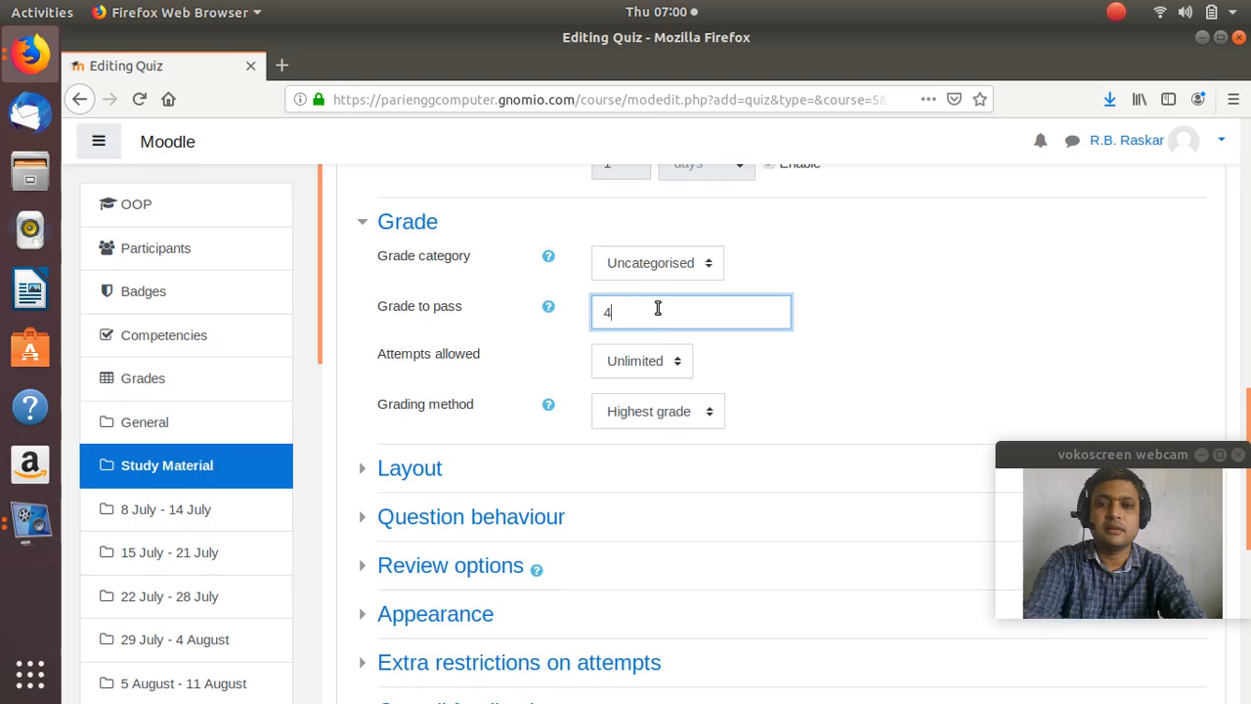
pyautogui.moveTo(363, 340)
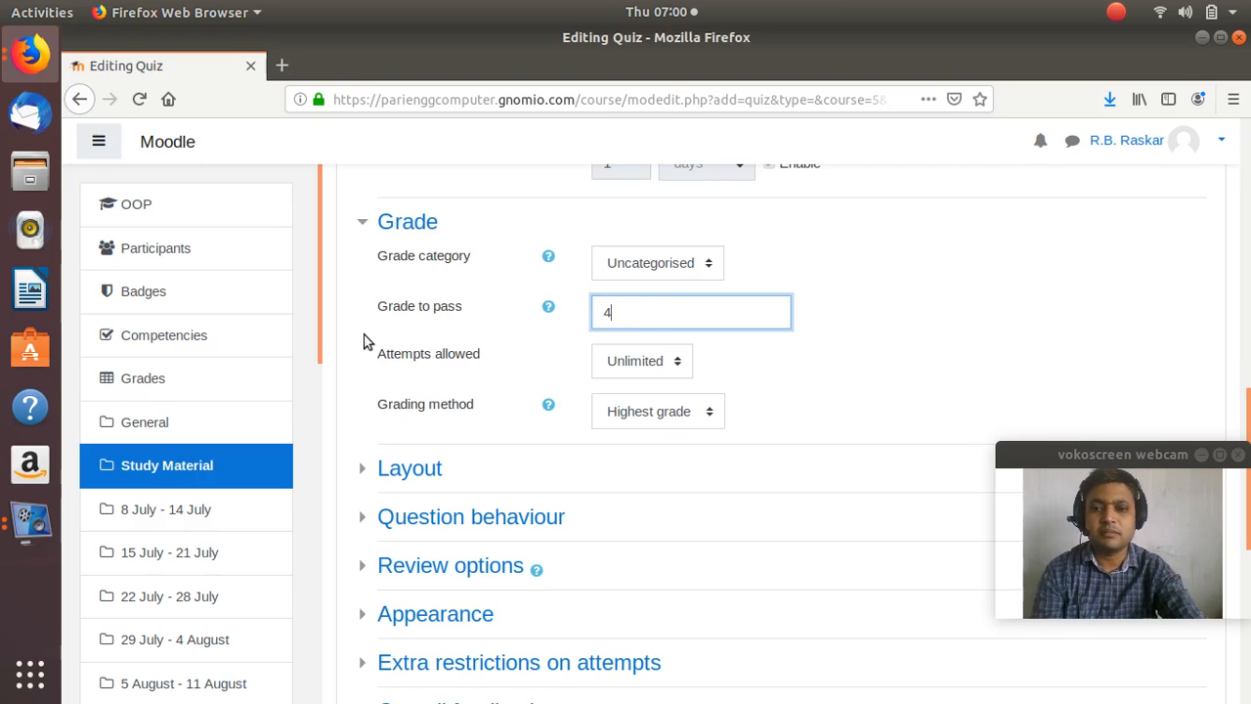
pyautogui.click(363, 332)
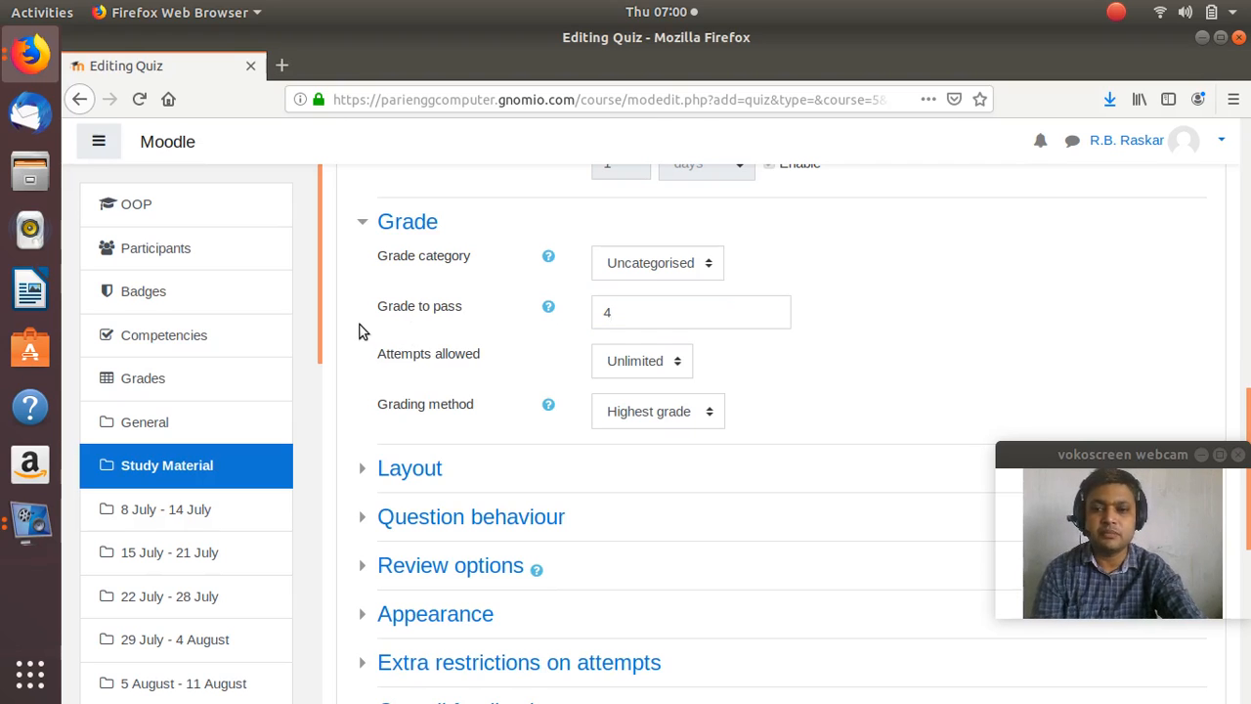
pyautogui.scroll(-3)
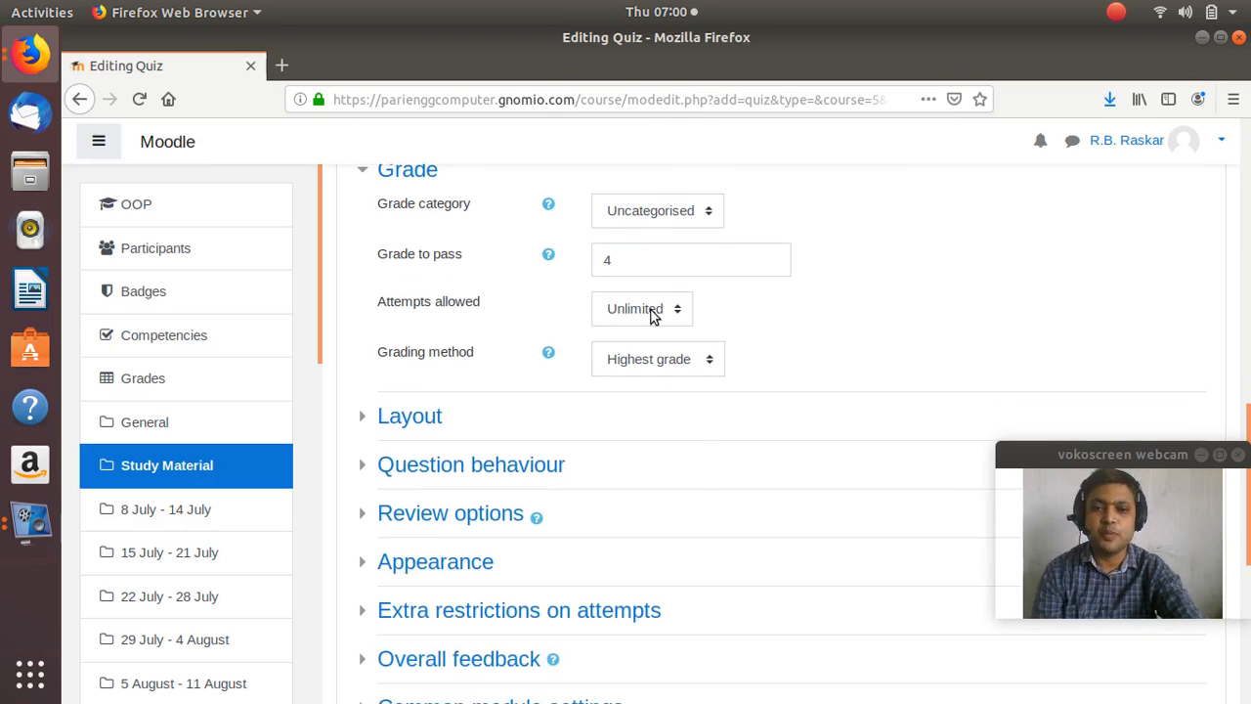
# Set Attempts allowed to 1, then back to Unlimited with Highest grade grading.
pyautogui.click(641, 309)
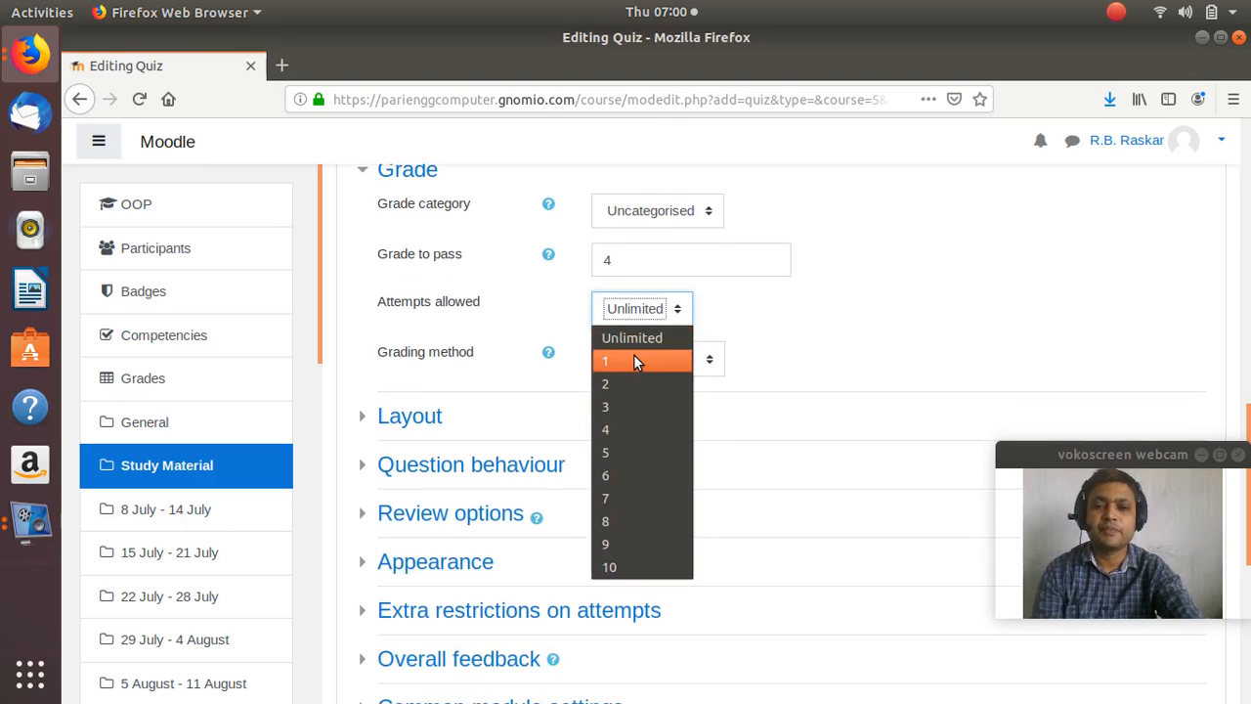
pyautogui.moveTo(643, 336)
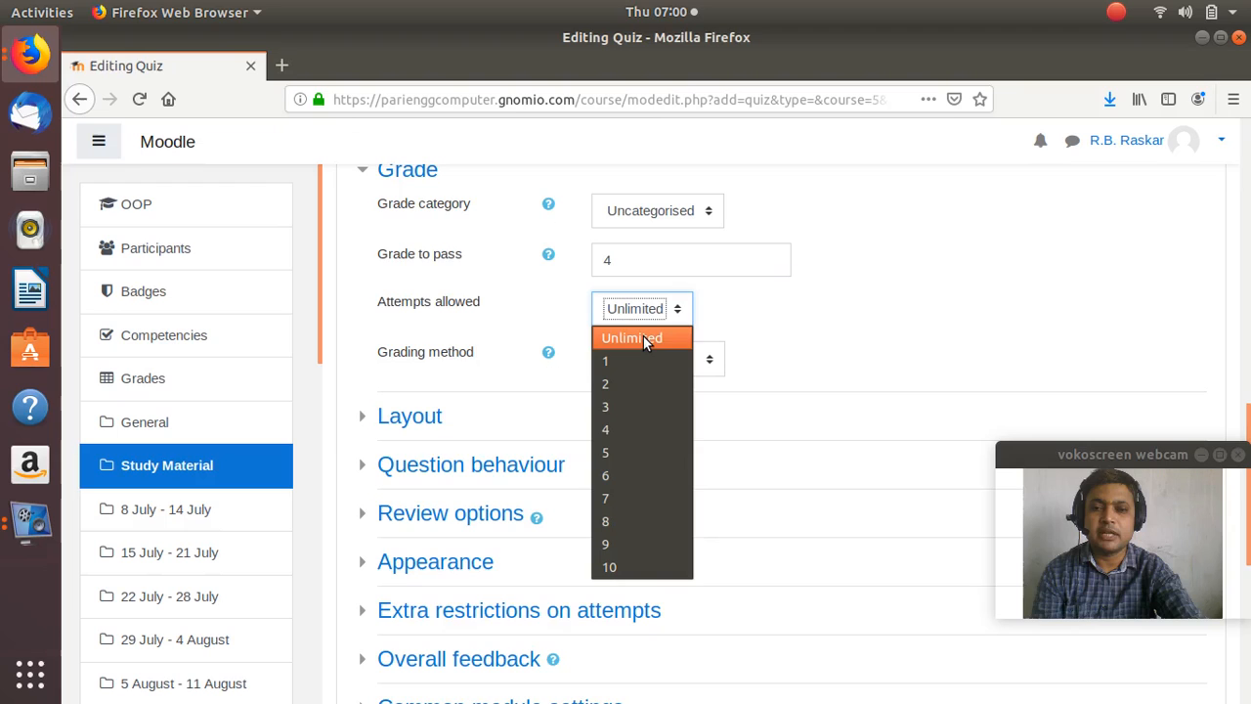
pyautogui.moveTo(625, 360)
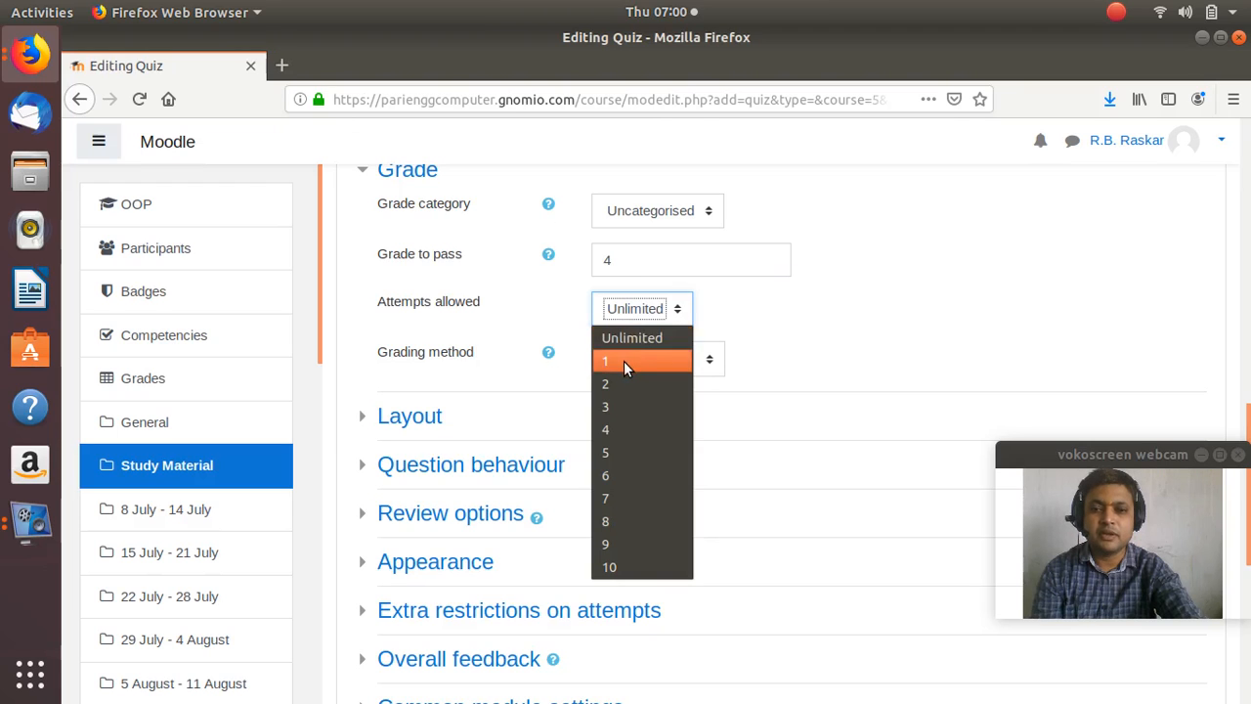
pyautogui.click(606, 359)
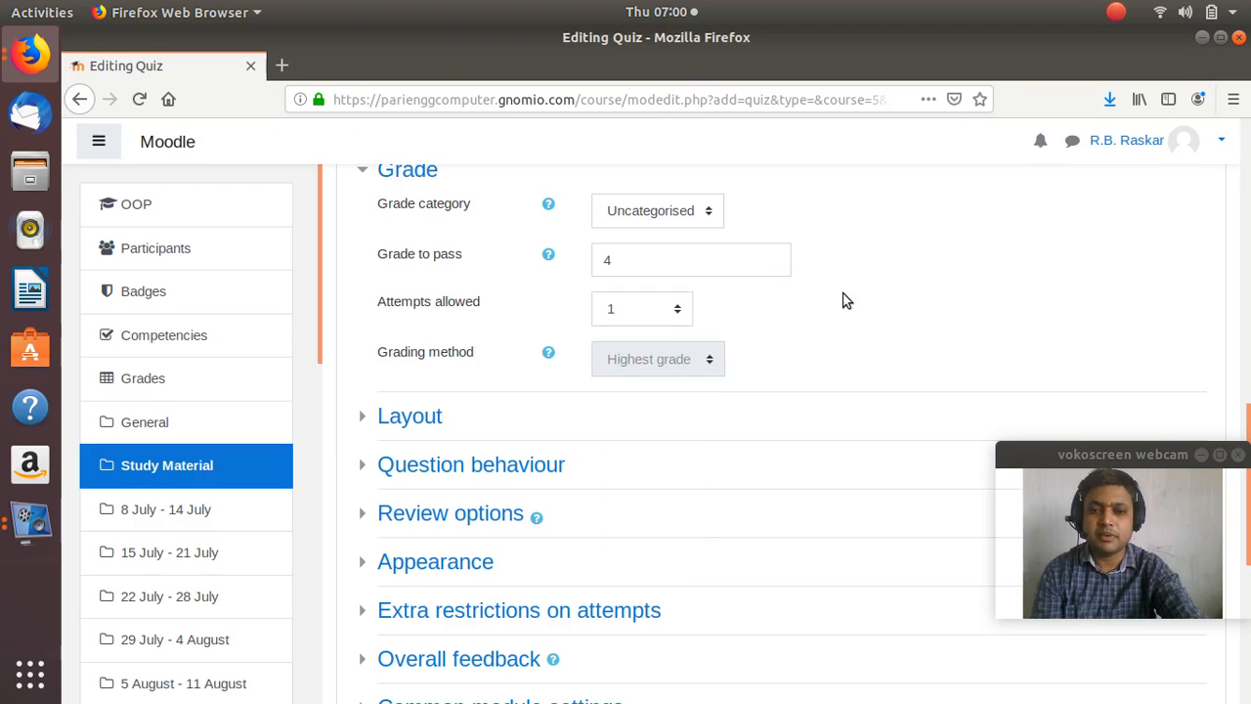
pyautogui.scroll(-3)
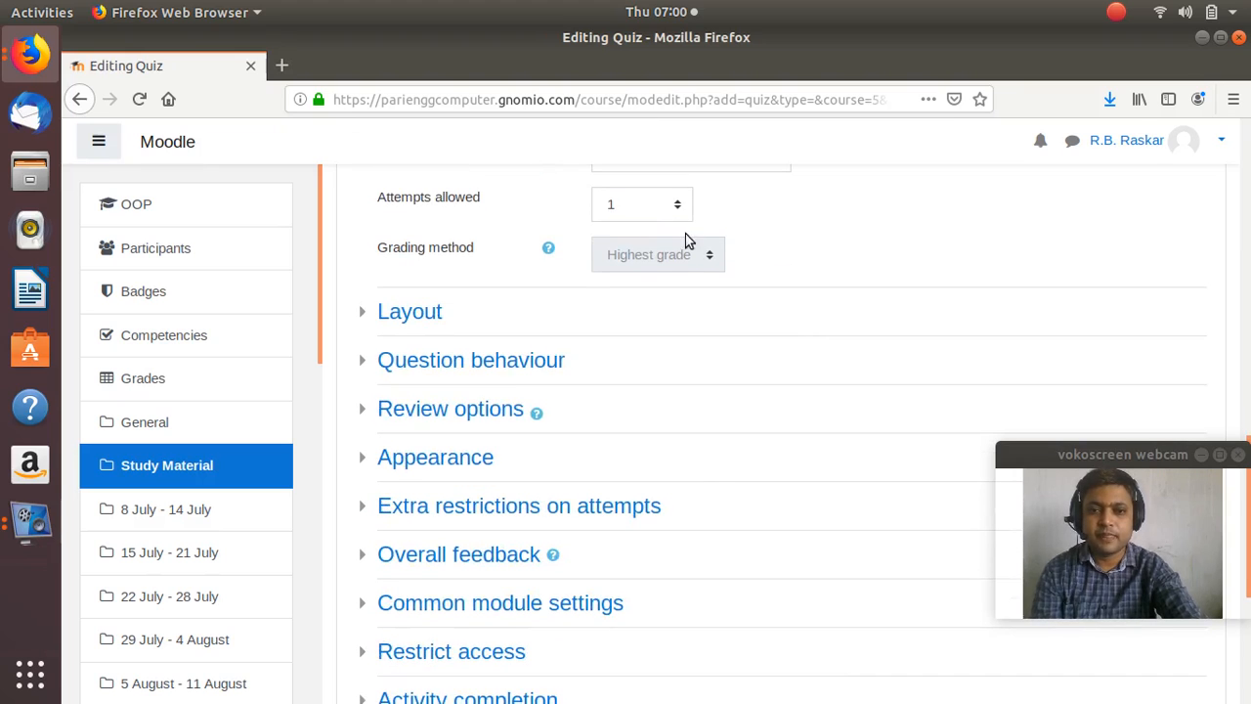
pyautogui.click(641, 203)
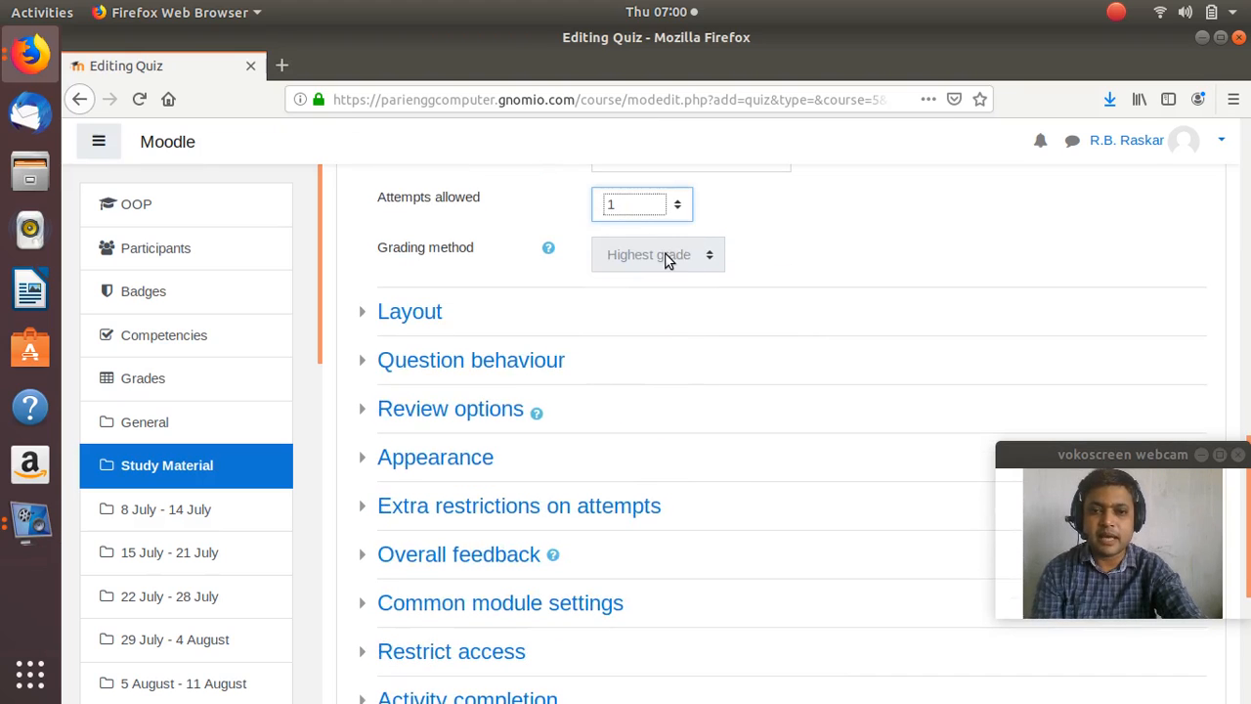
pyautogui.click(641, 203)
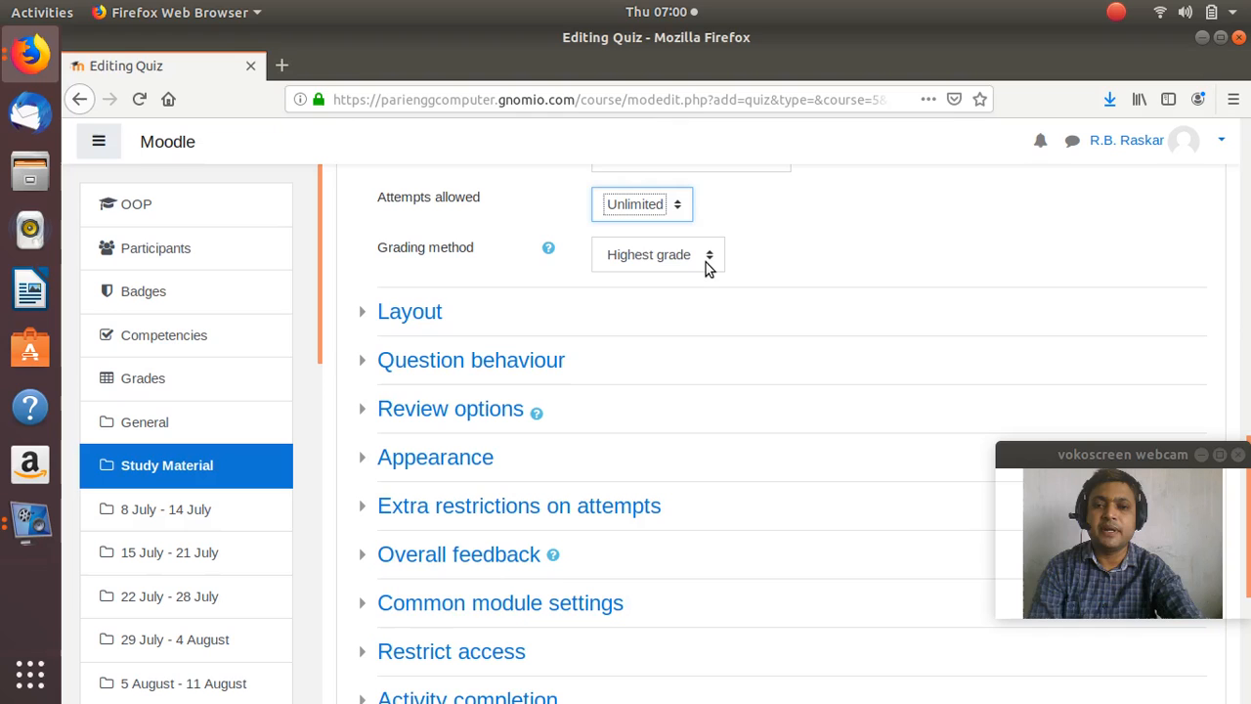
pyautogui.moveTo(684, 256)
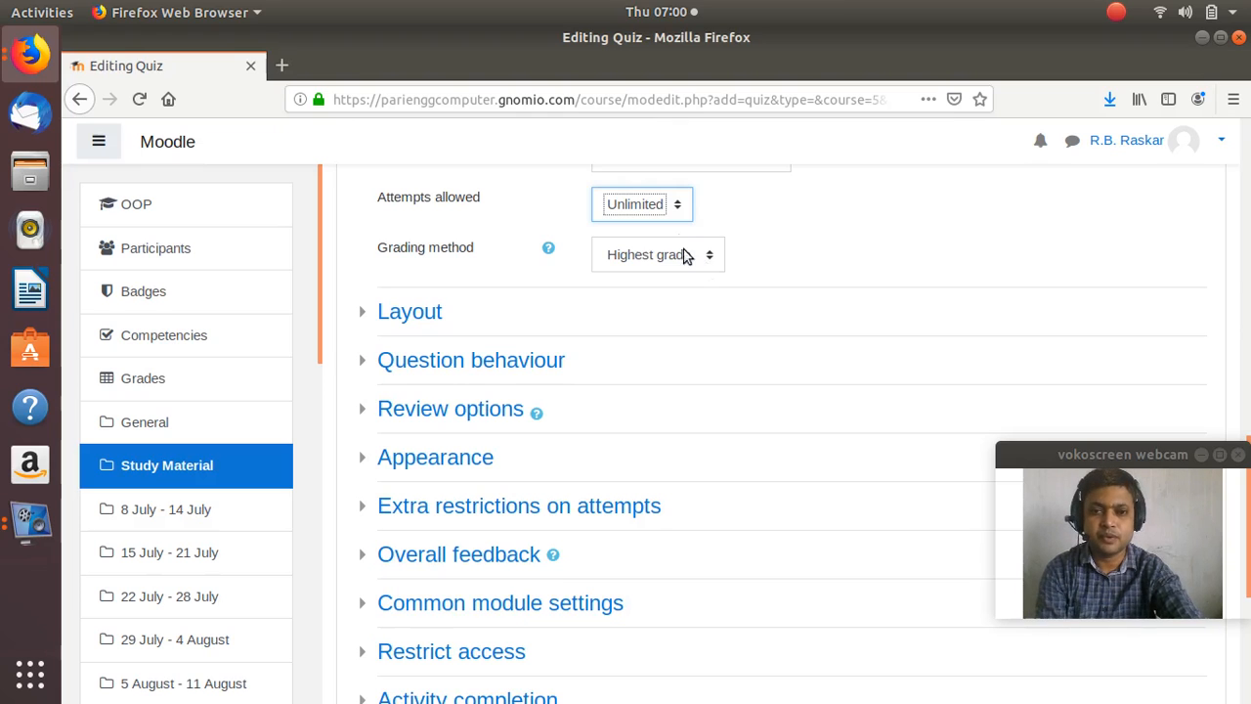
pyautogui.moveTo(655, 271)
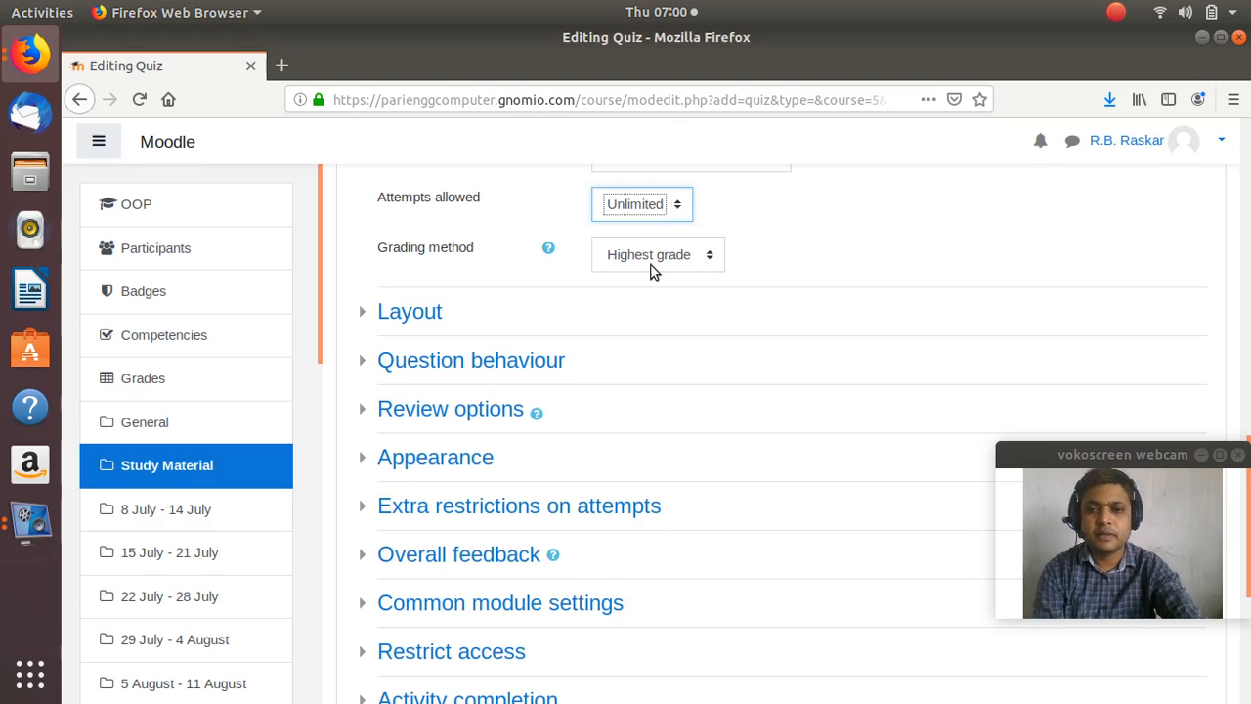
pyautogui.scroll(-3)
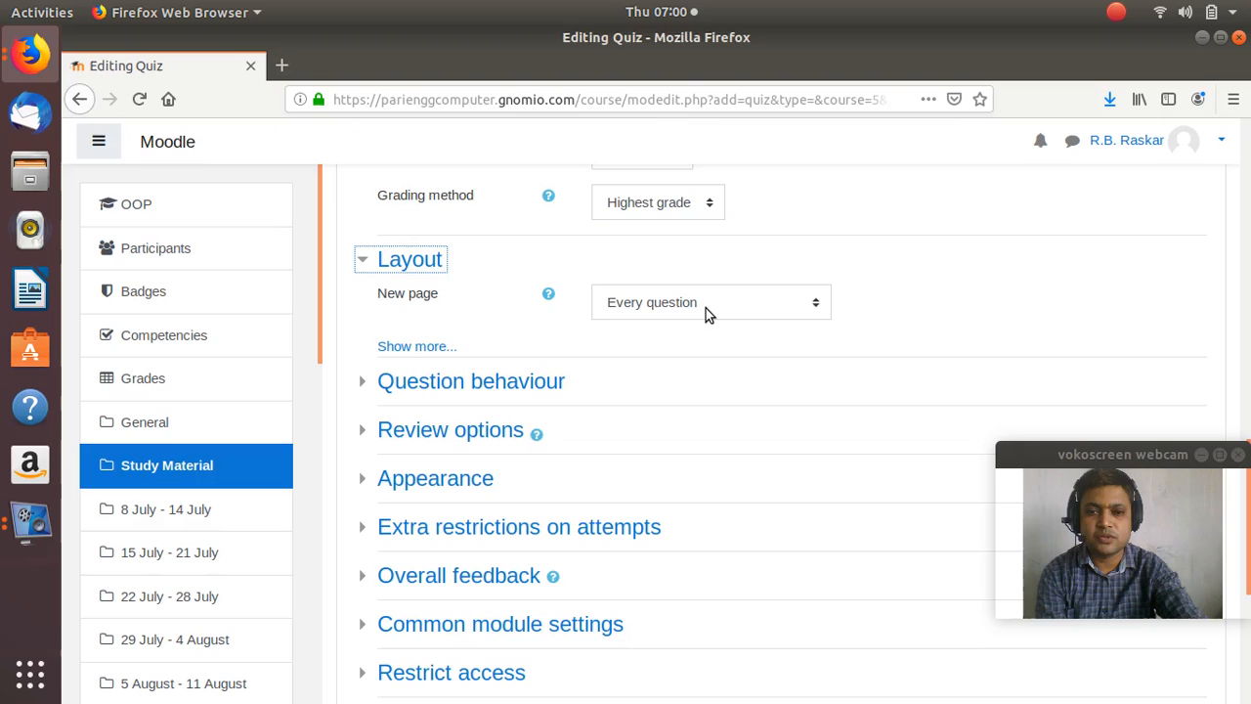
pyautogui.moveTo(605, 322)
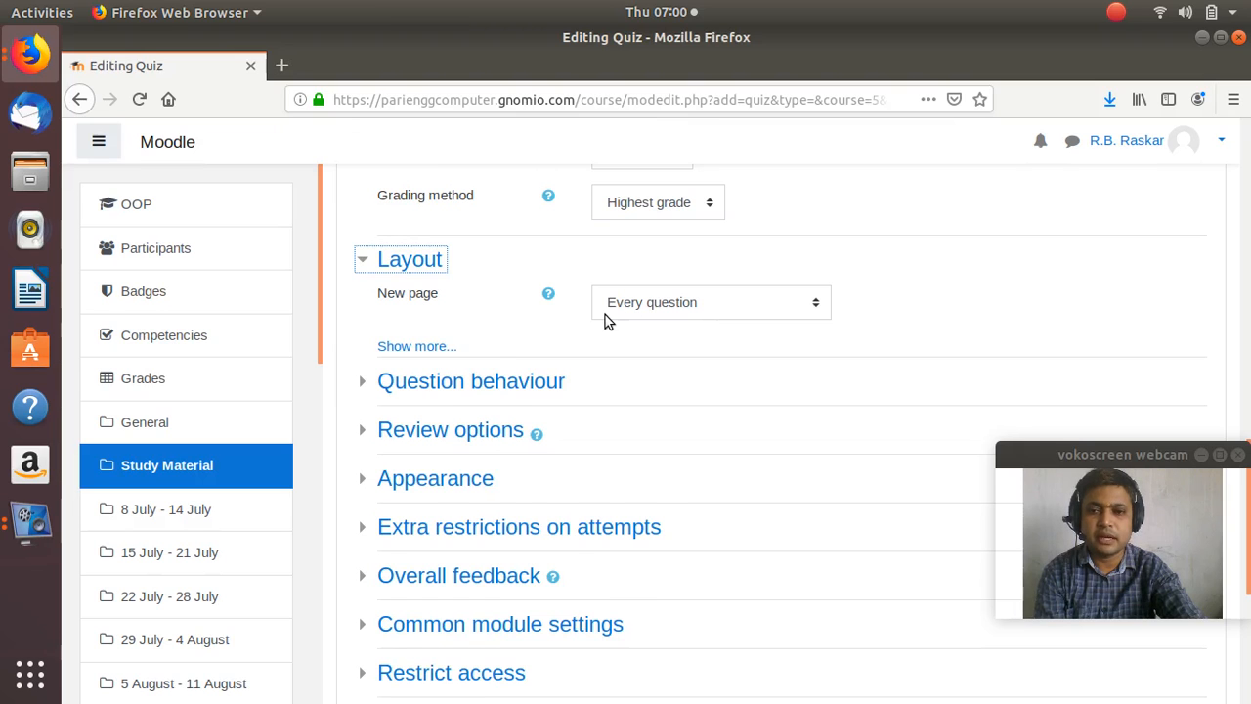
# Review Layout and Question behaviour, confirming Shuffle within questions is Yes.
pyautogui.scroll(-3)
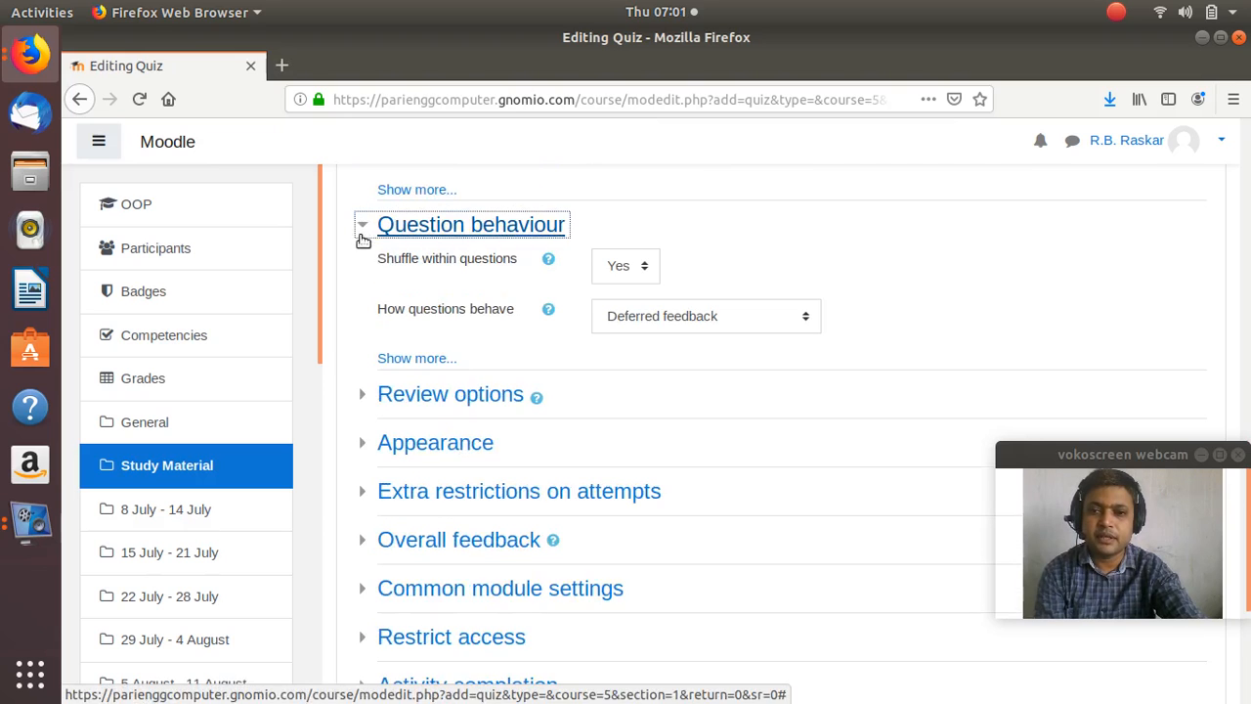
pyautogui.moveTo(496, 274)
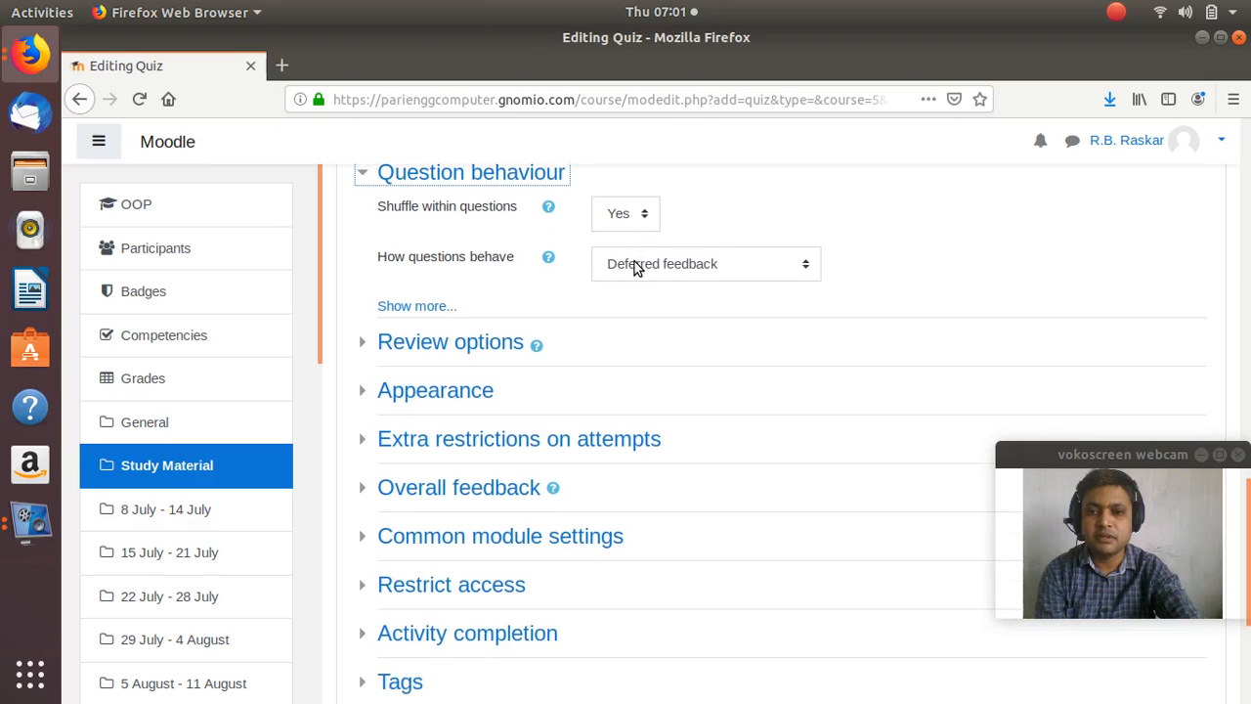
pyautogui.moveTo(649, 213)
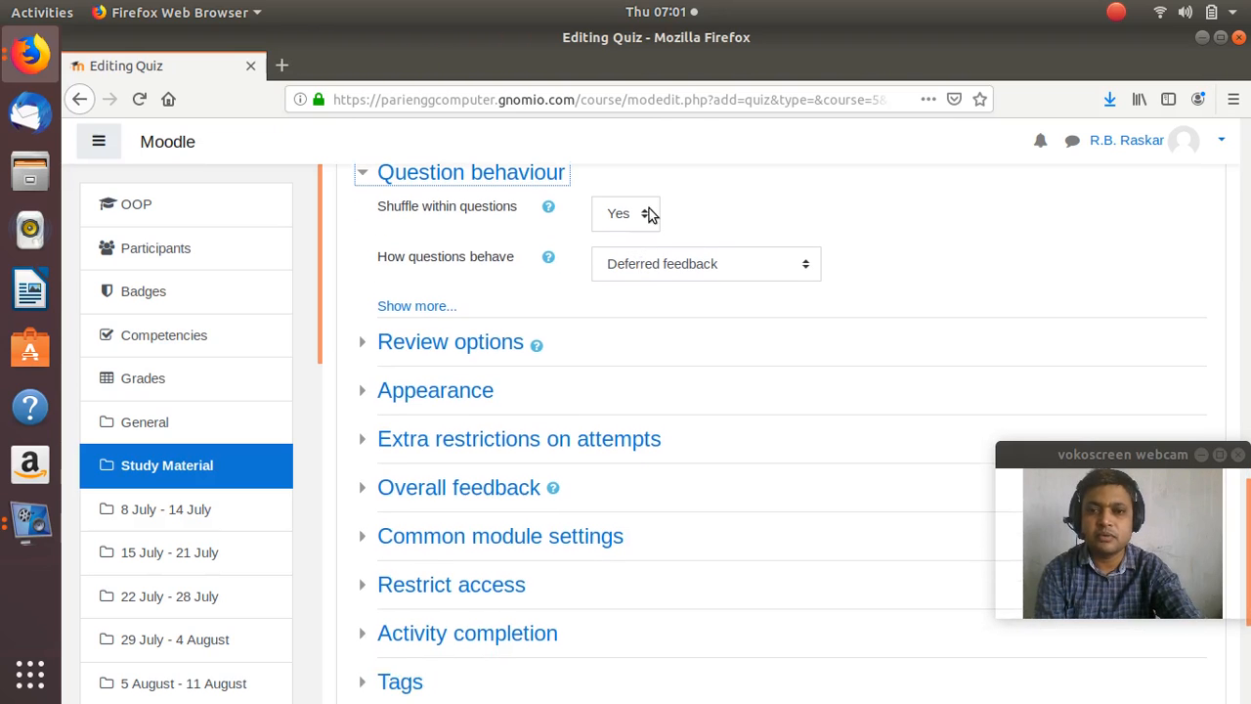
pyautogui.click(626, 213)
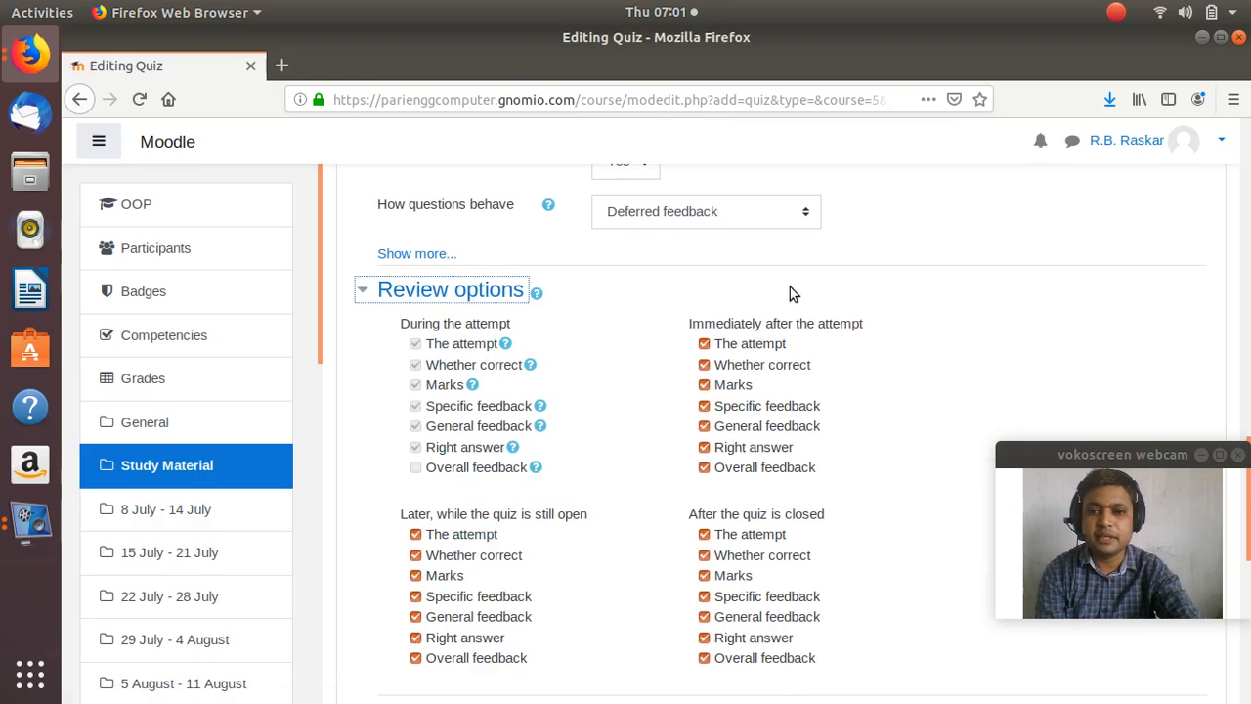
# Untick overall feedback in Review options for immediately after the attempt and later review.
pyautogui.scroll(-3)
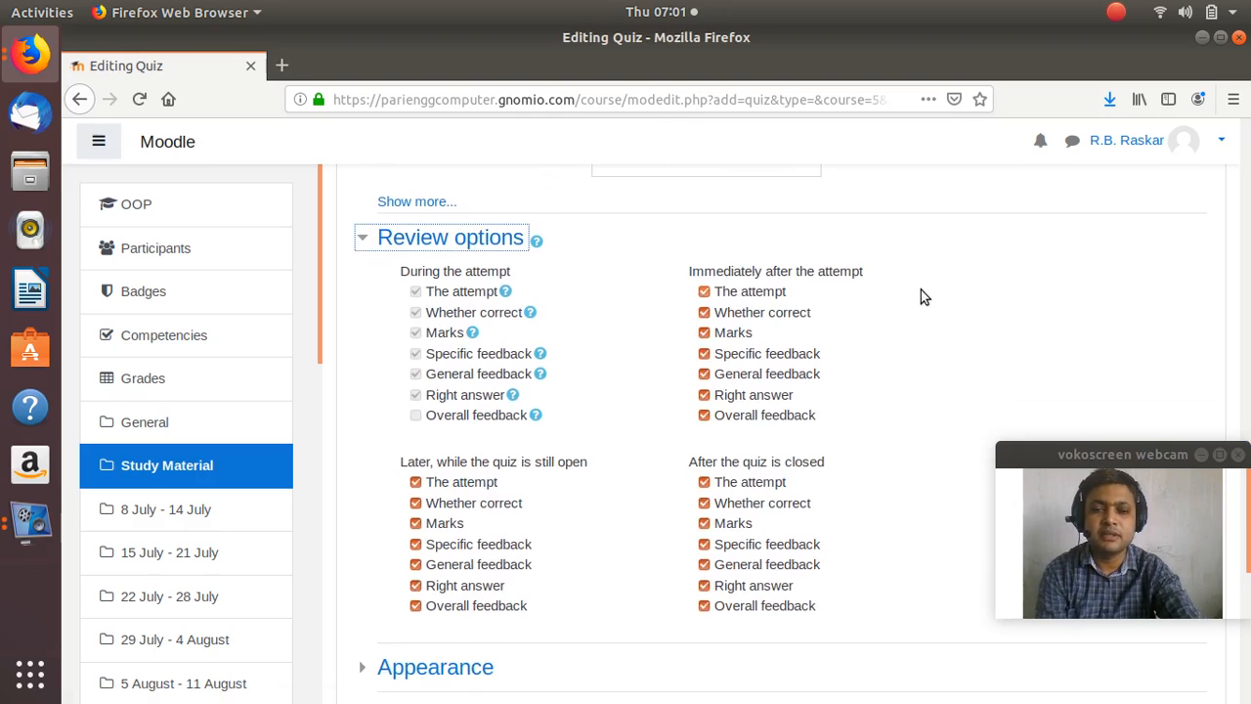
pyautogui.scroll(3)
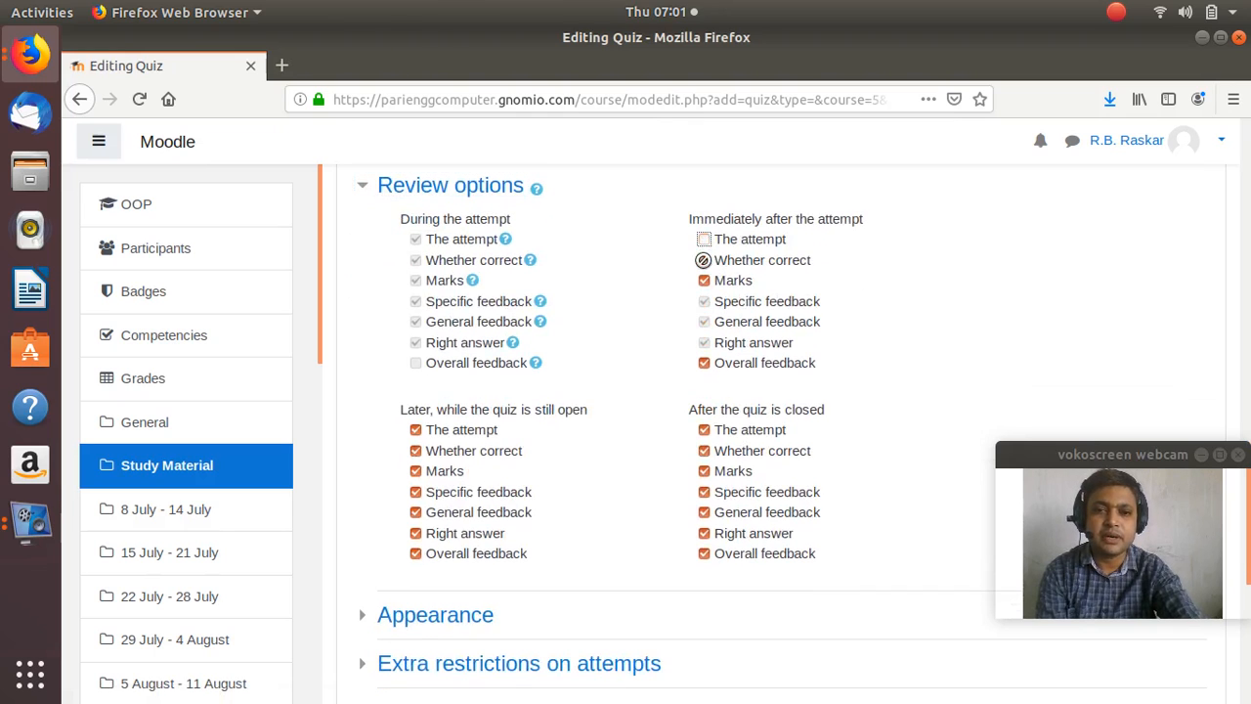
pyautogui.click(703, 260)
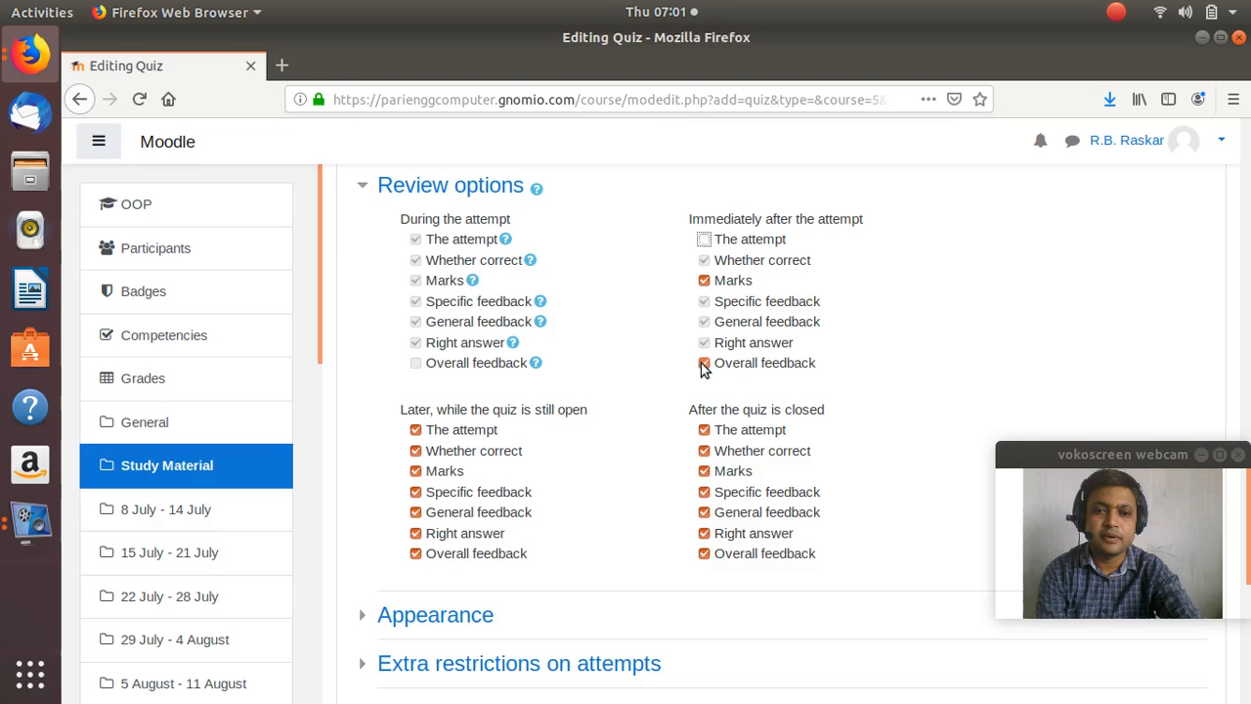
pyautogui.scroll(-3)
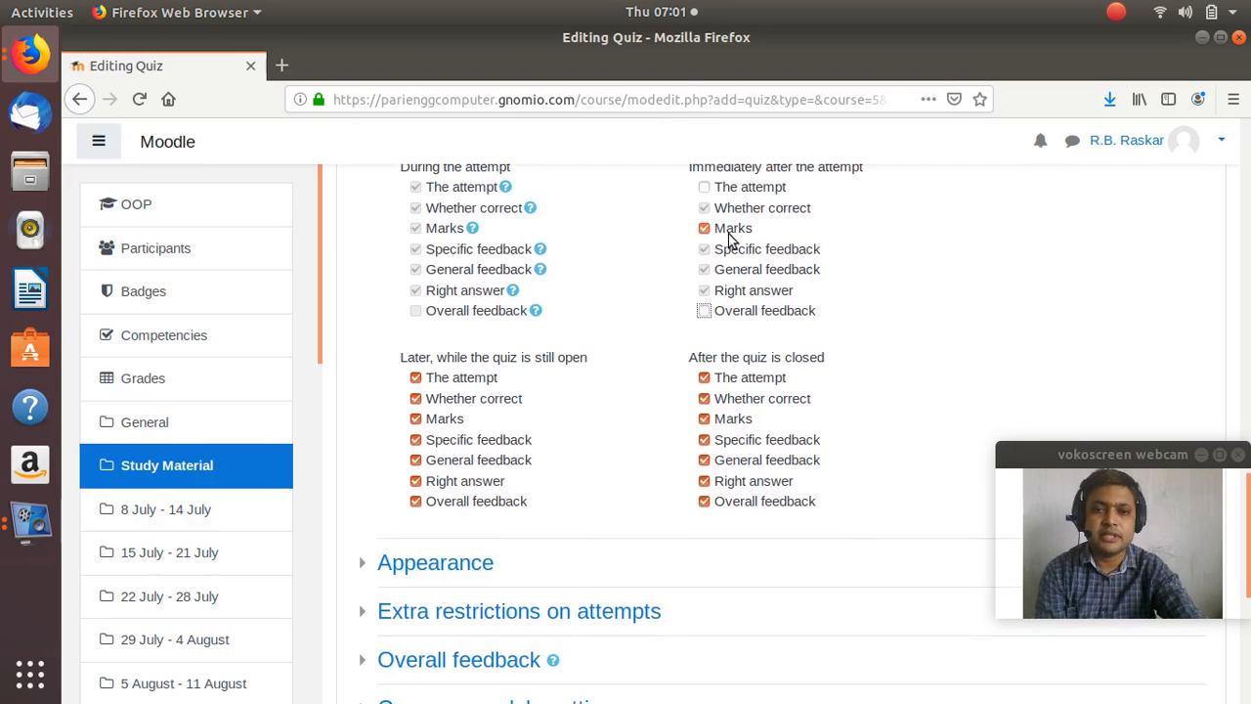
pyautogui.scroll(-3)
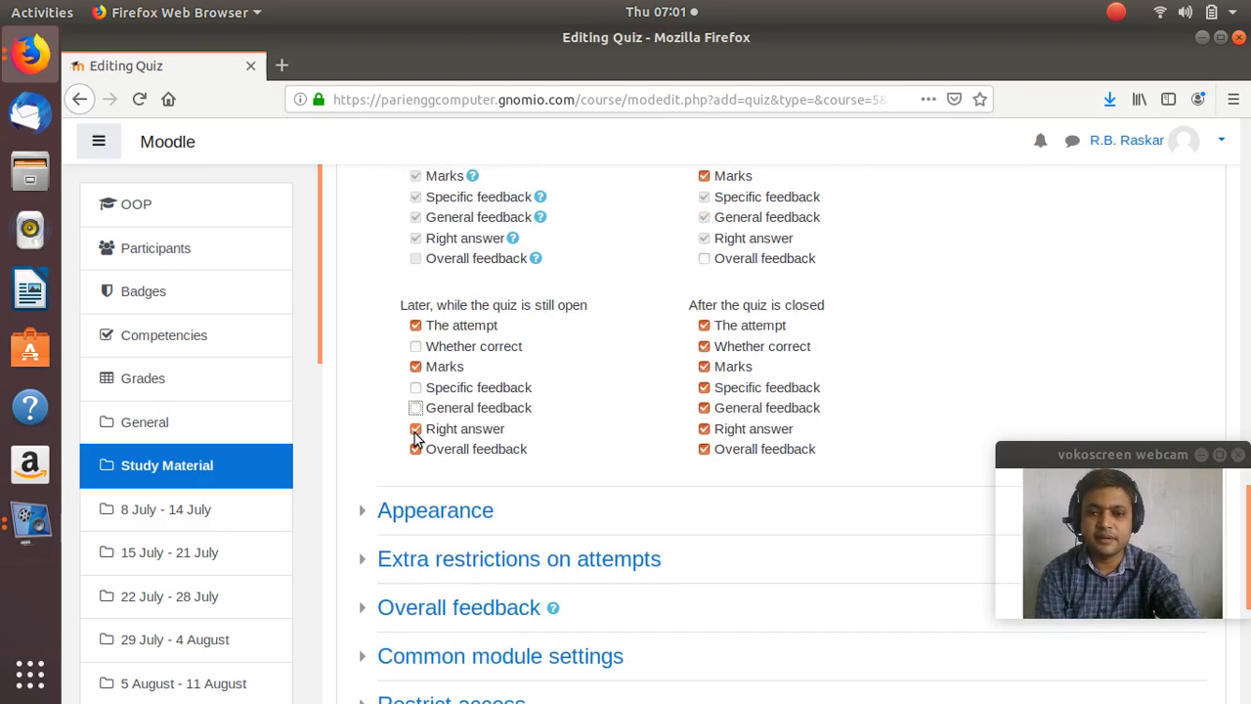
pyautogui.click(414, 428)
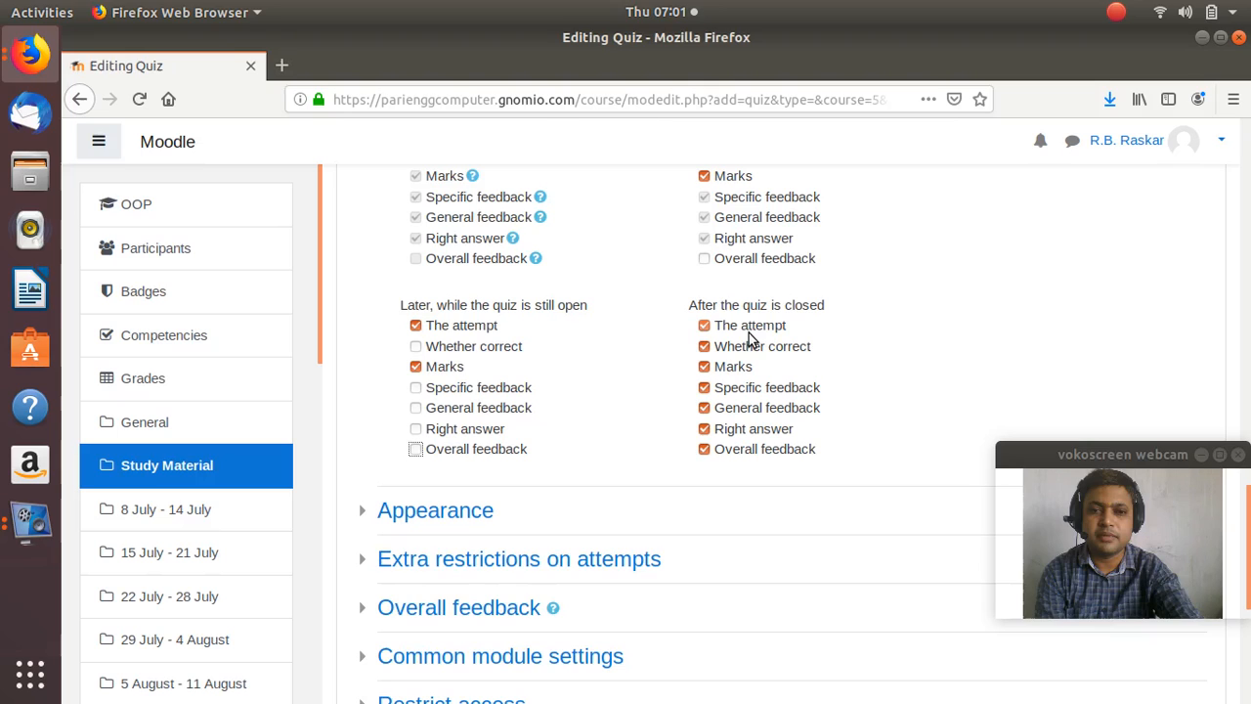
pyautogui.moveTo(705, 313)
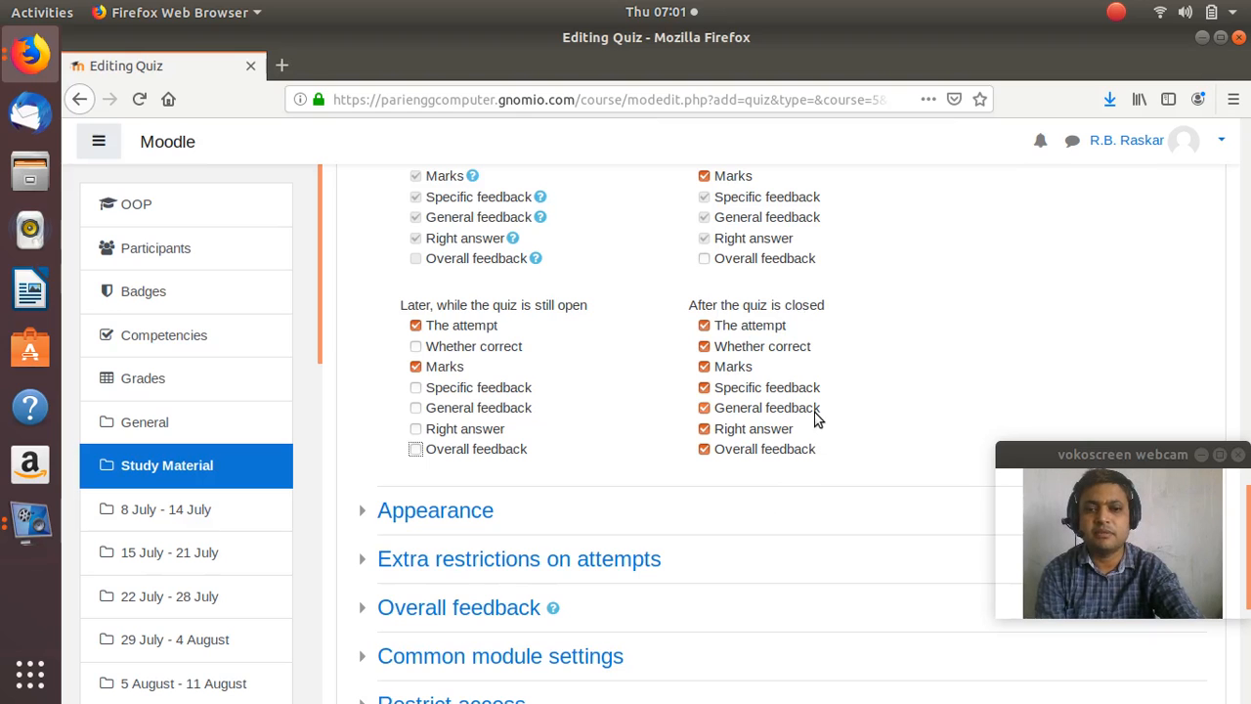
pyautogui.moveTo(713, 403)
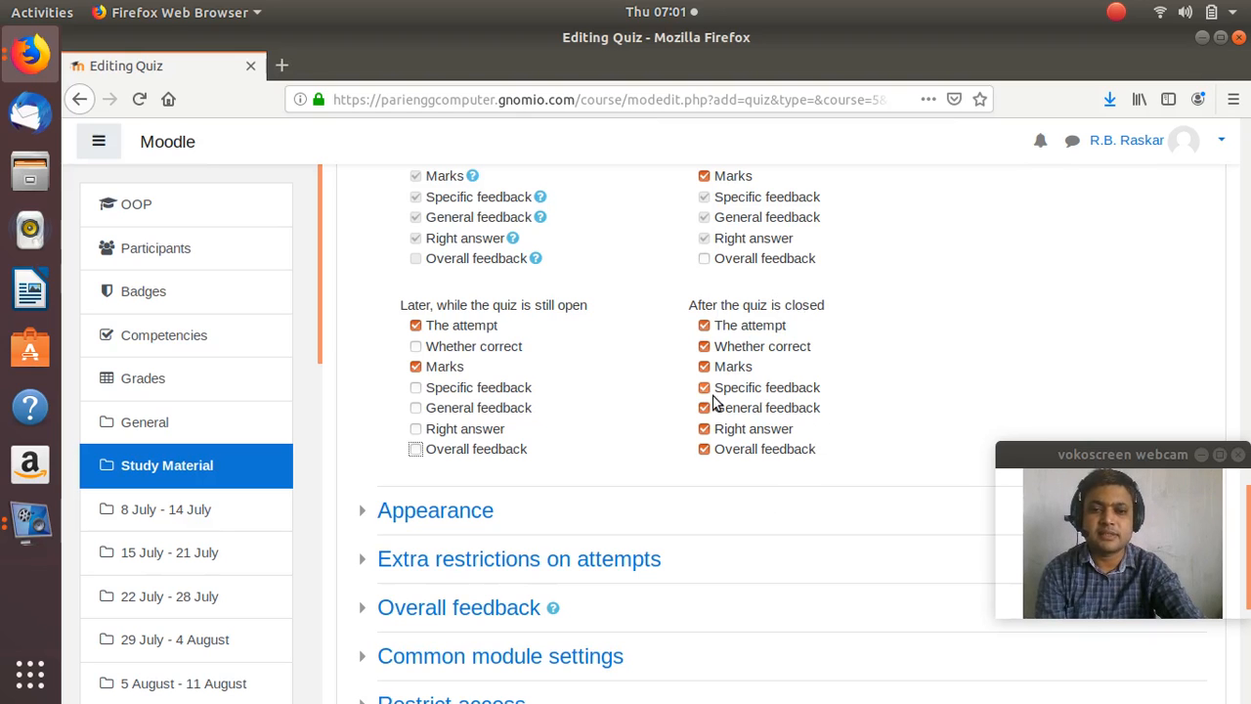
pyautogui.scroll(-3)
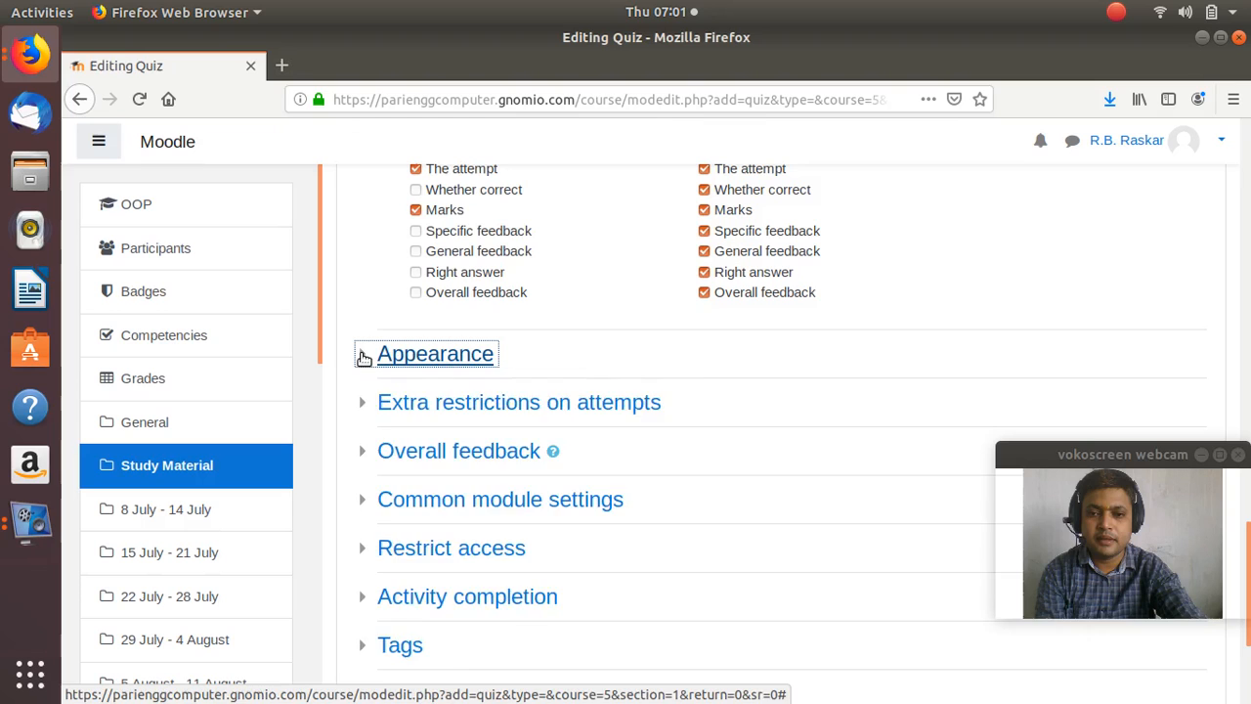
# In Appearance, set Show the user's picture to Small image.
pyautogui.click(434, 352)
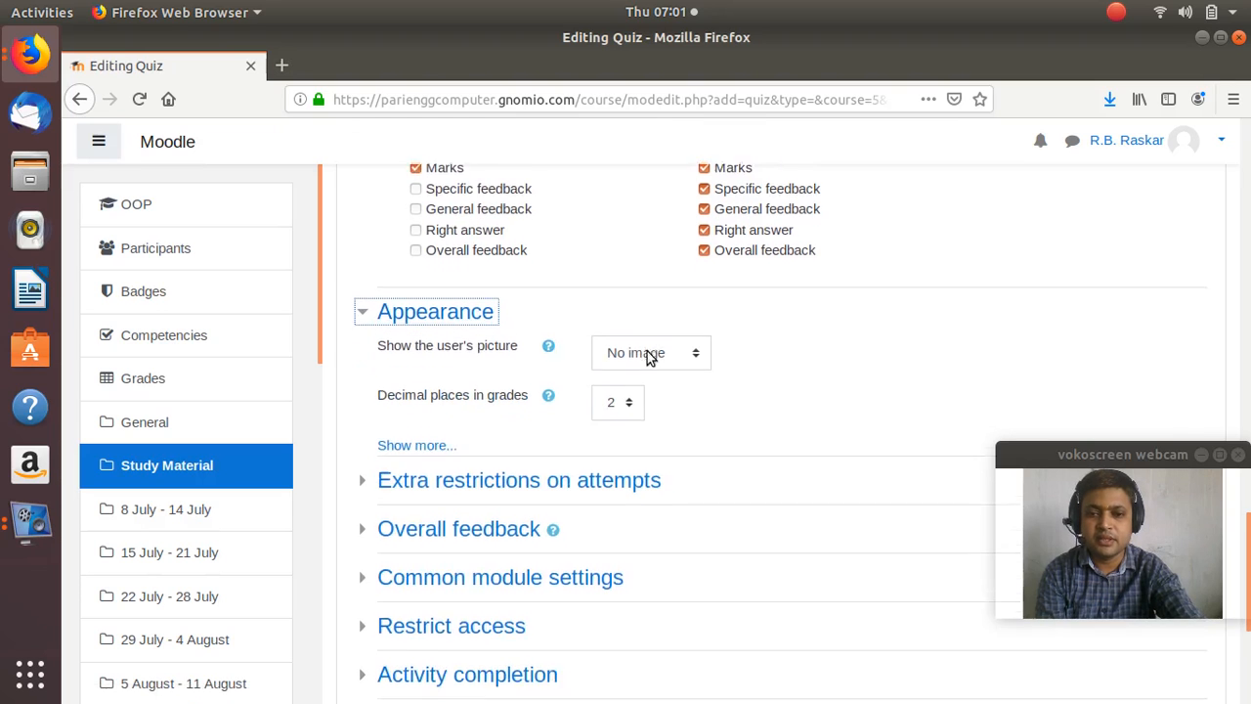
pyautogui.click(649, 352)
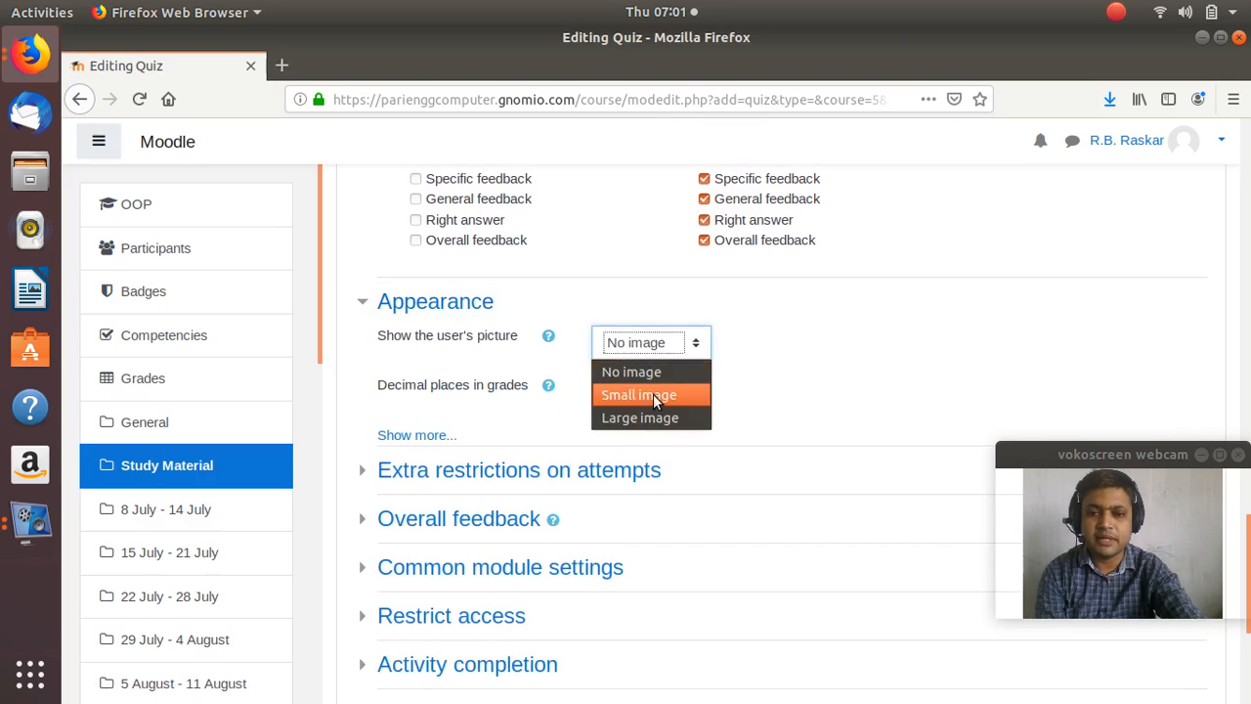
pyautogui.click(637, 395)
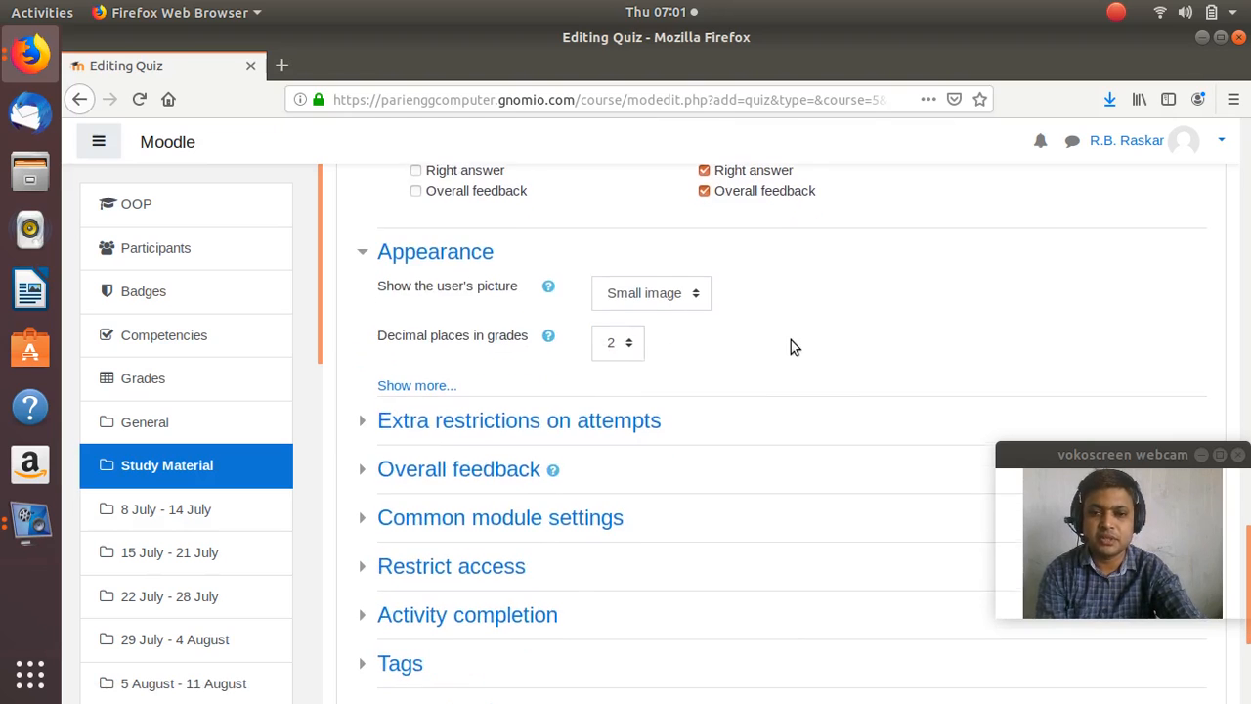
pyautogui.scroll(-3)
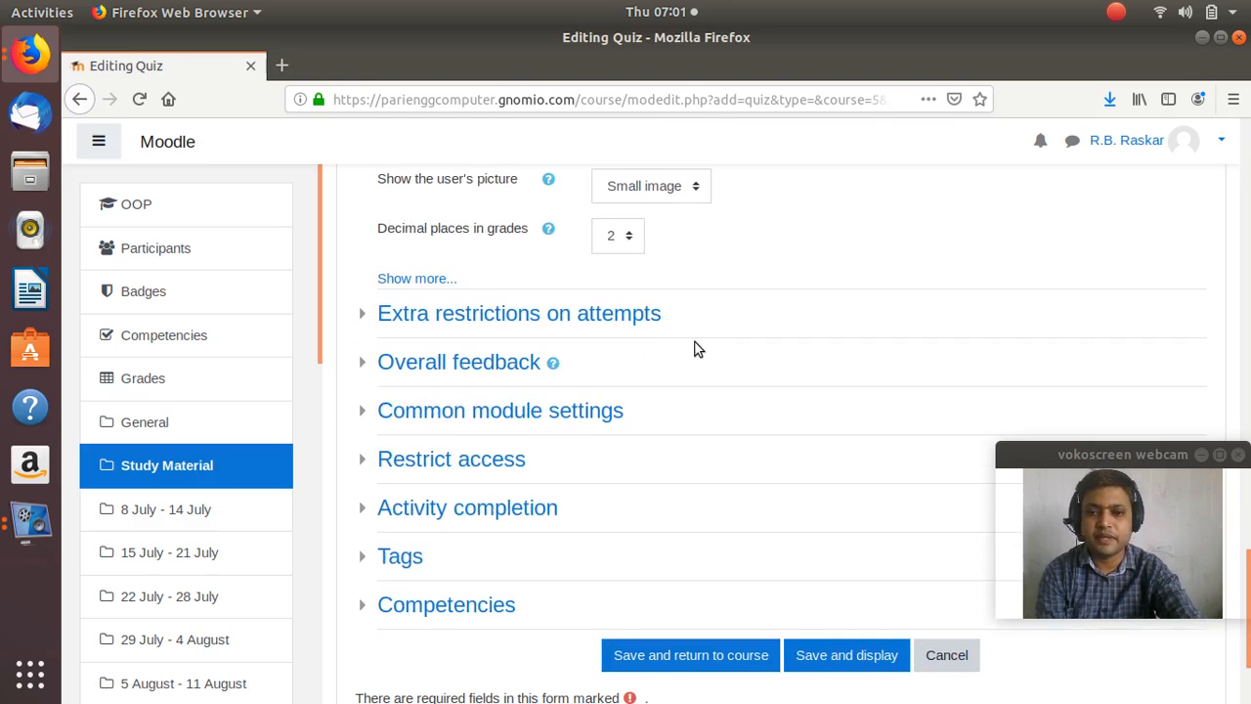
pyautogui.scroll(-3)
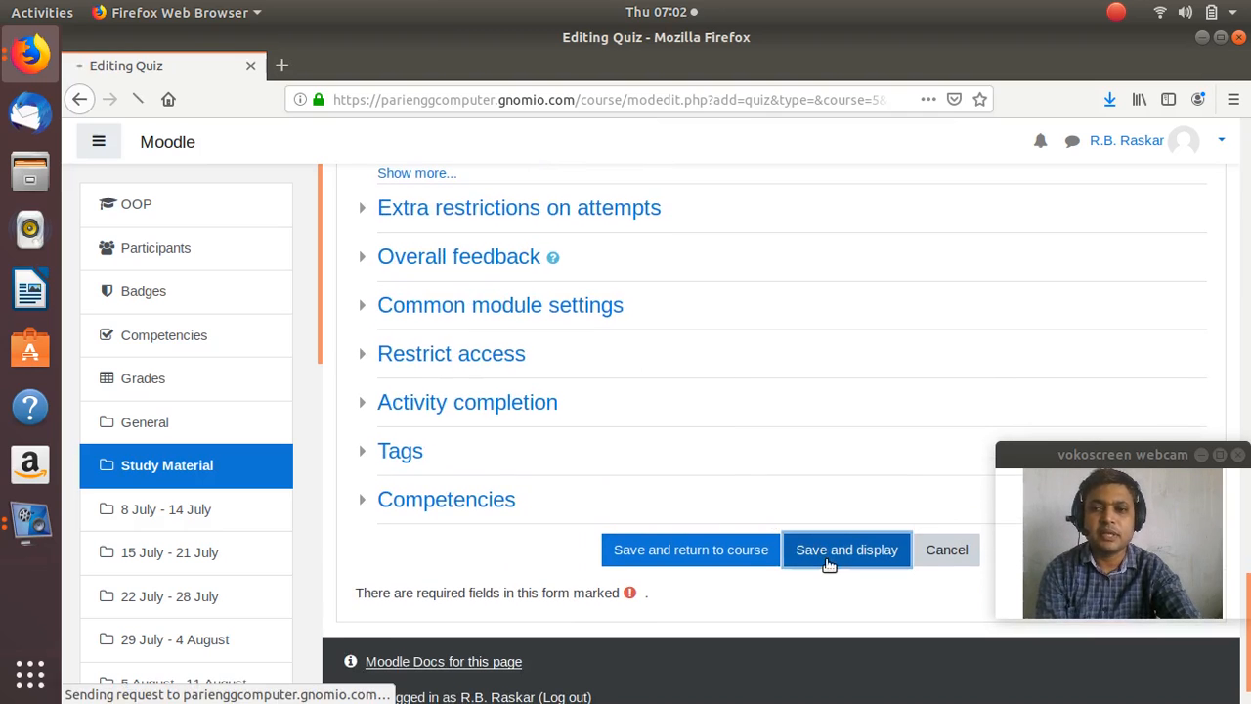
pyautogui.click(846, 549)
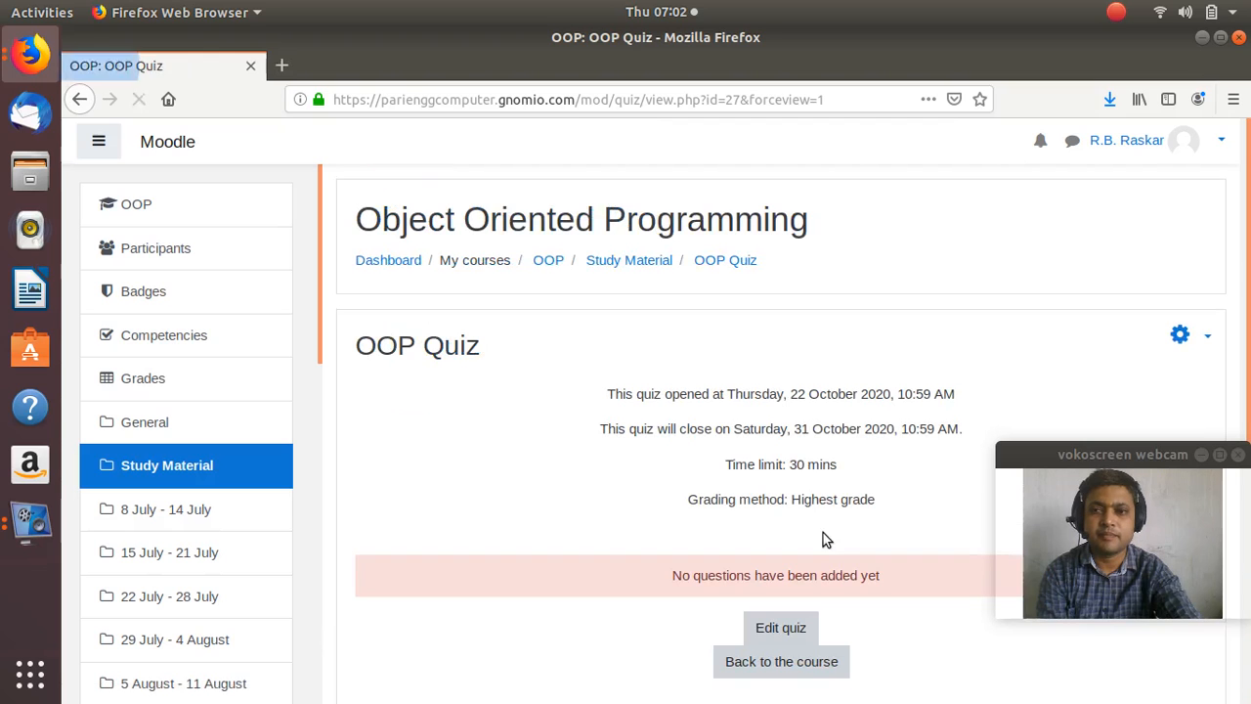
pyautogui.scroll(-3)
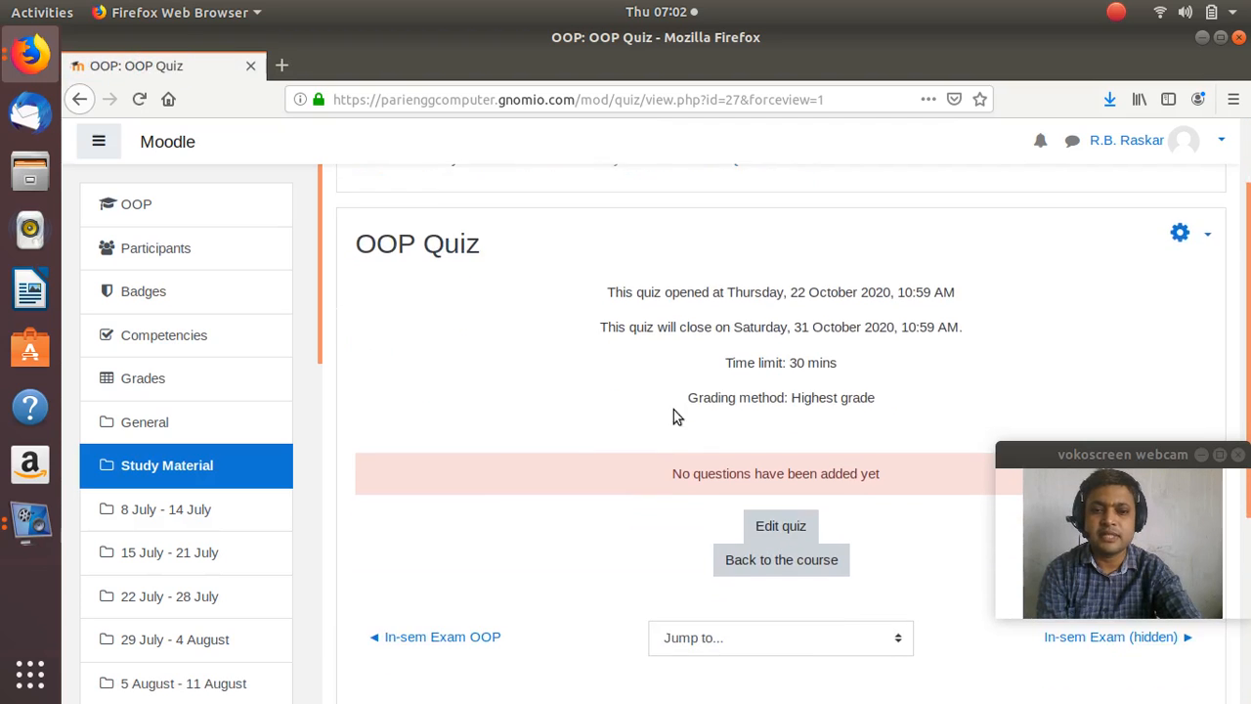
pyautogui.scroll(-3)
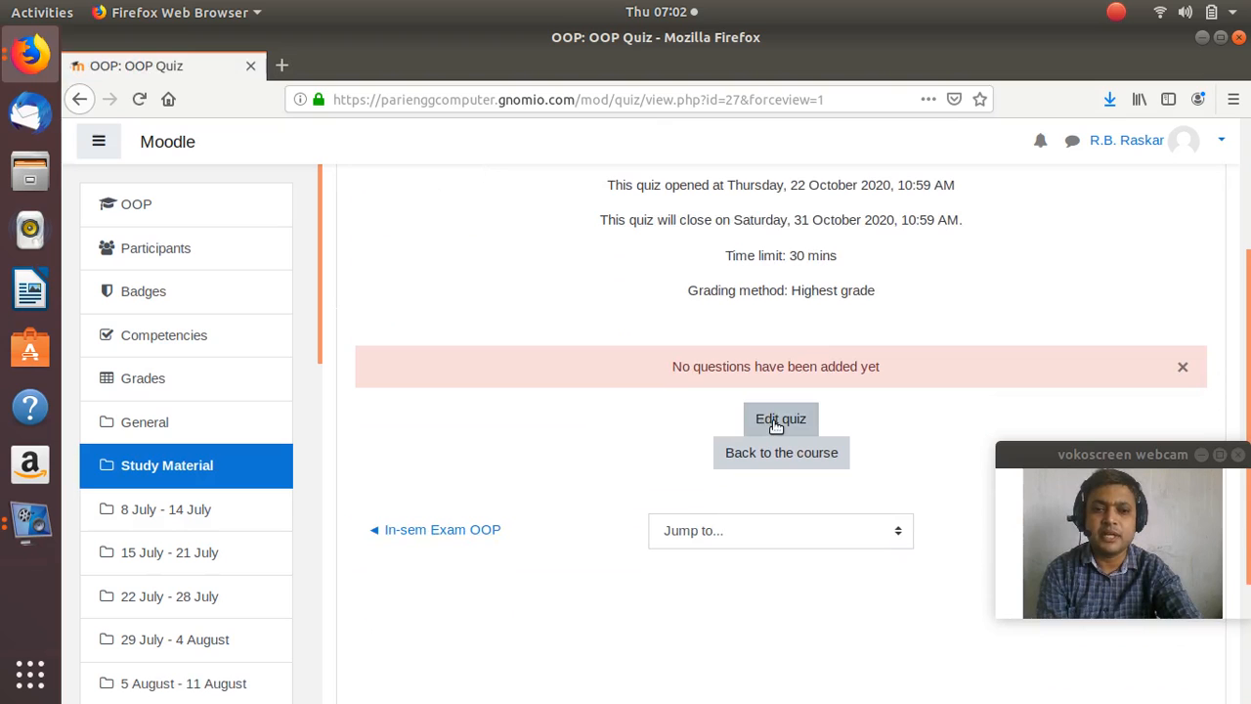
# Enter Edit quiz and expand the Add menu of question choices.
pyautogui.click(781, 418)
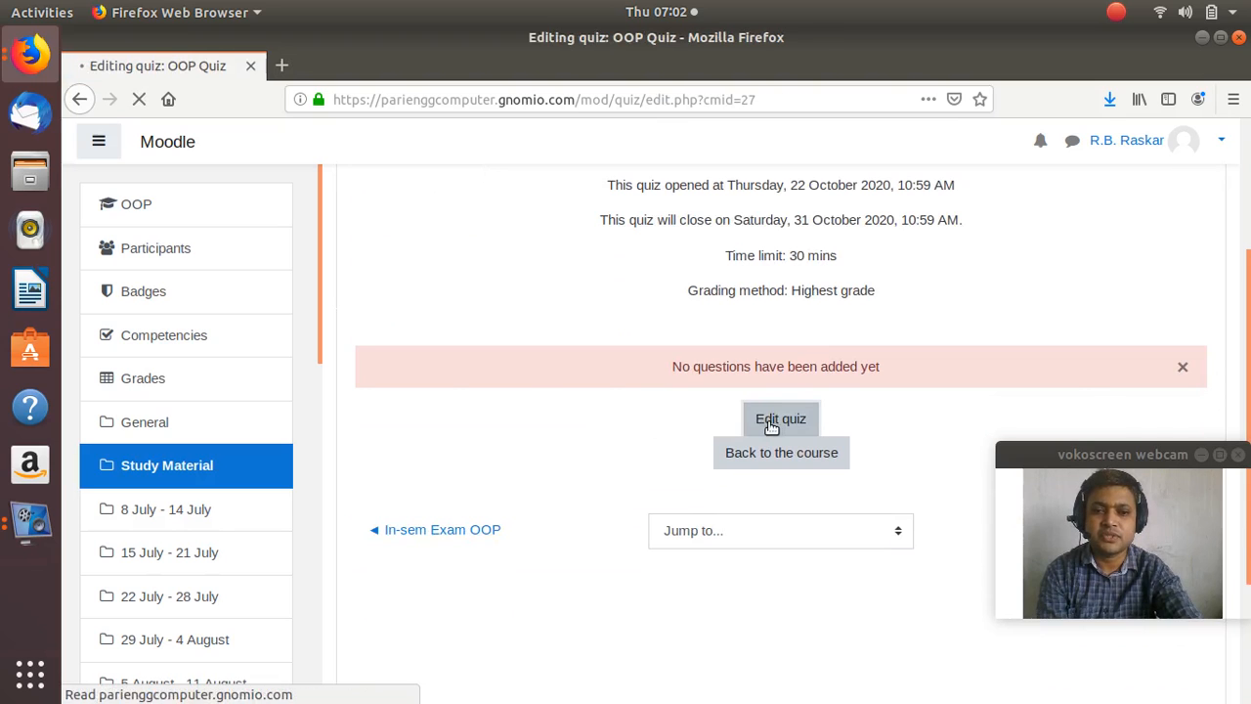
pyautogui.click(781, 418)
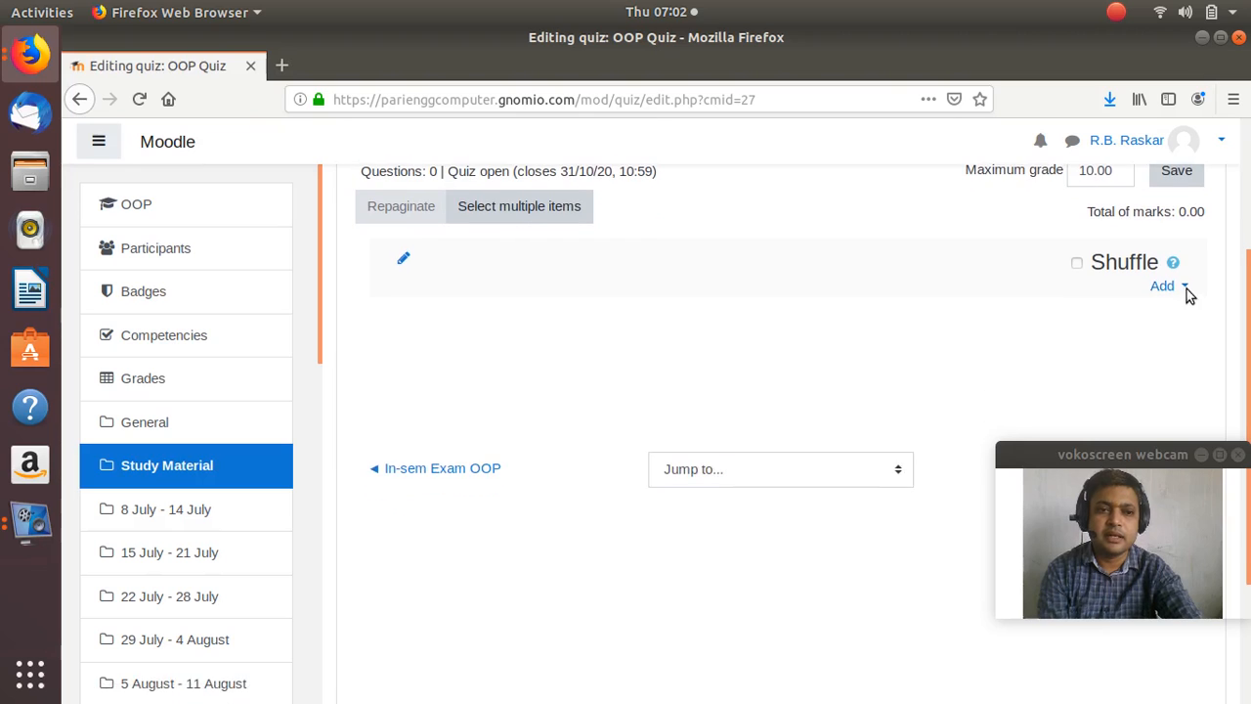
pyautogui.click(1165, 285)
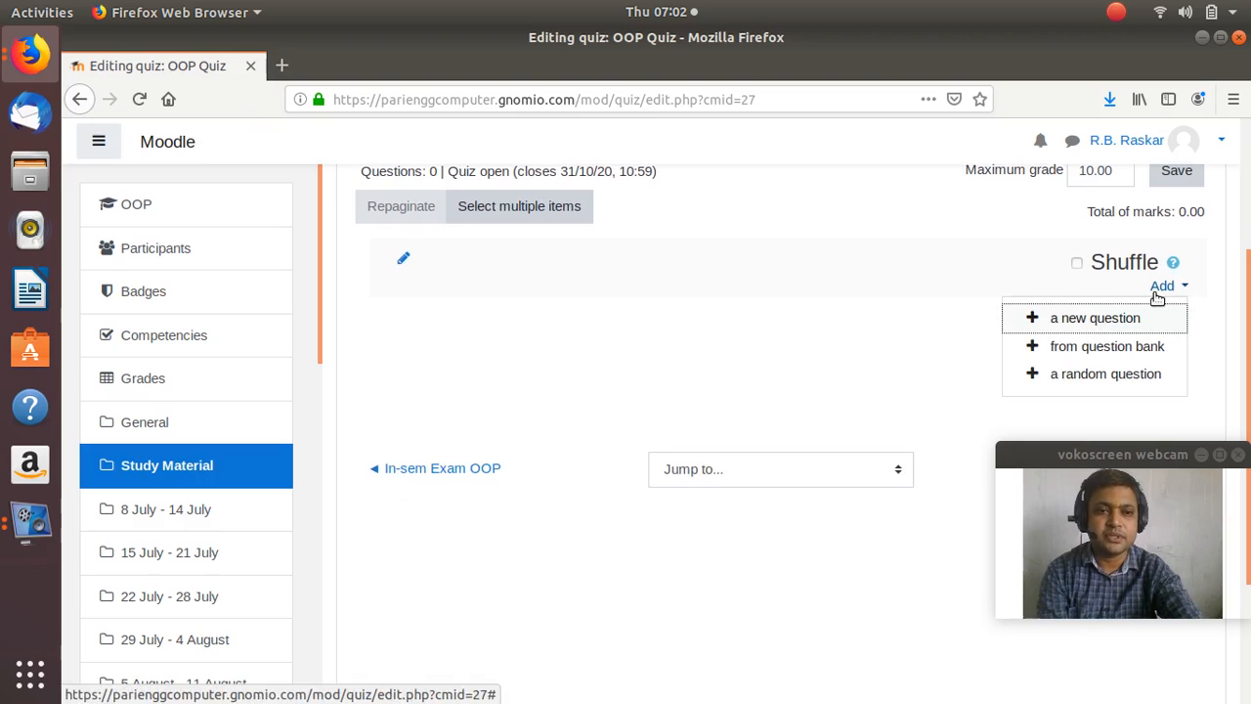
pyautogui.moveTo(1094, 317)
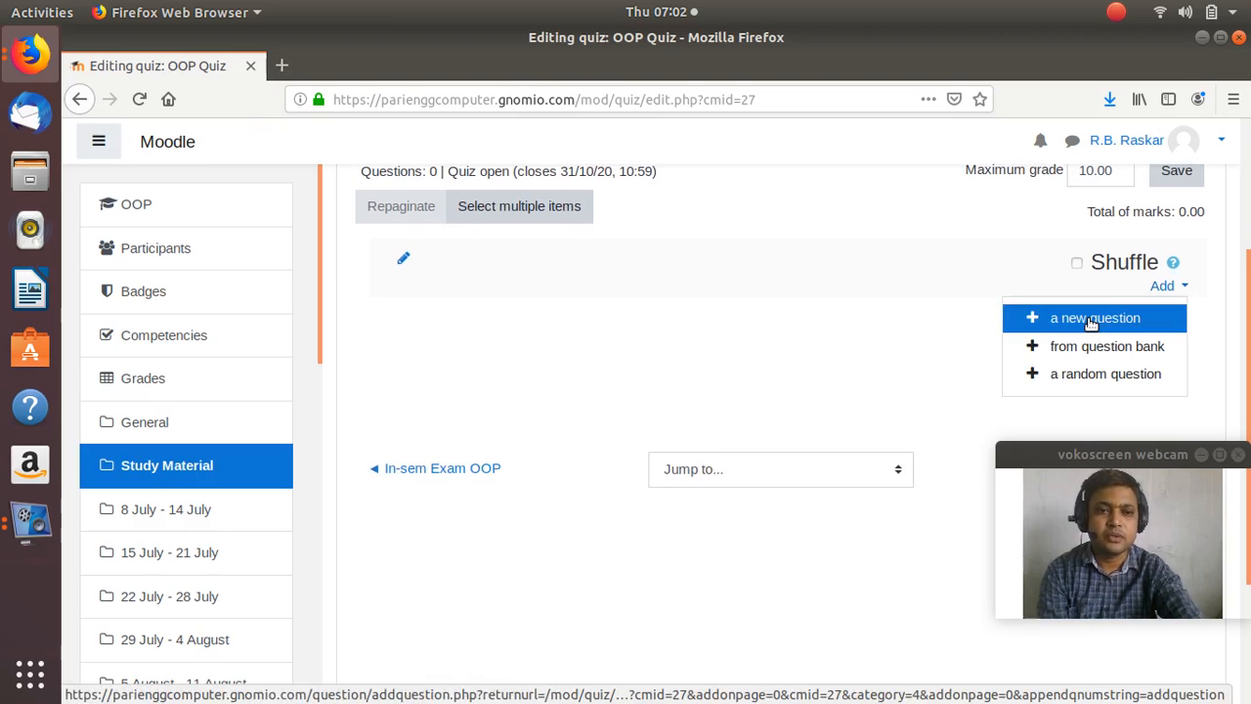
# Add a new question of type Multiple choice to the quiz.
pyautogui.click(1094, 316)
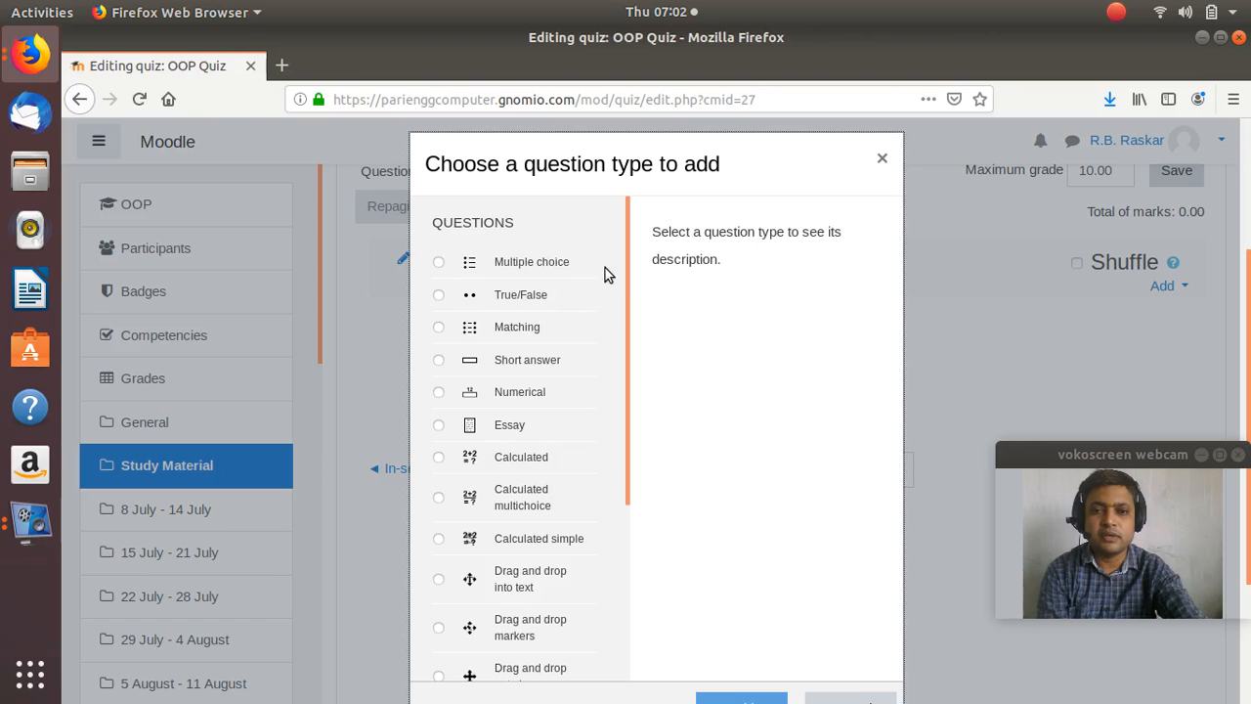
pyautogui.click(438, 262)
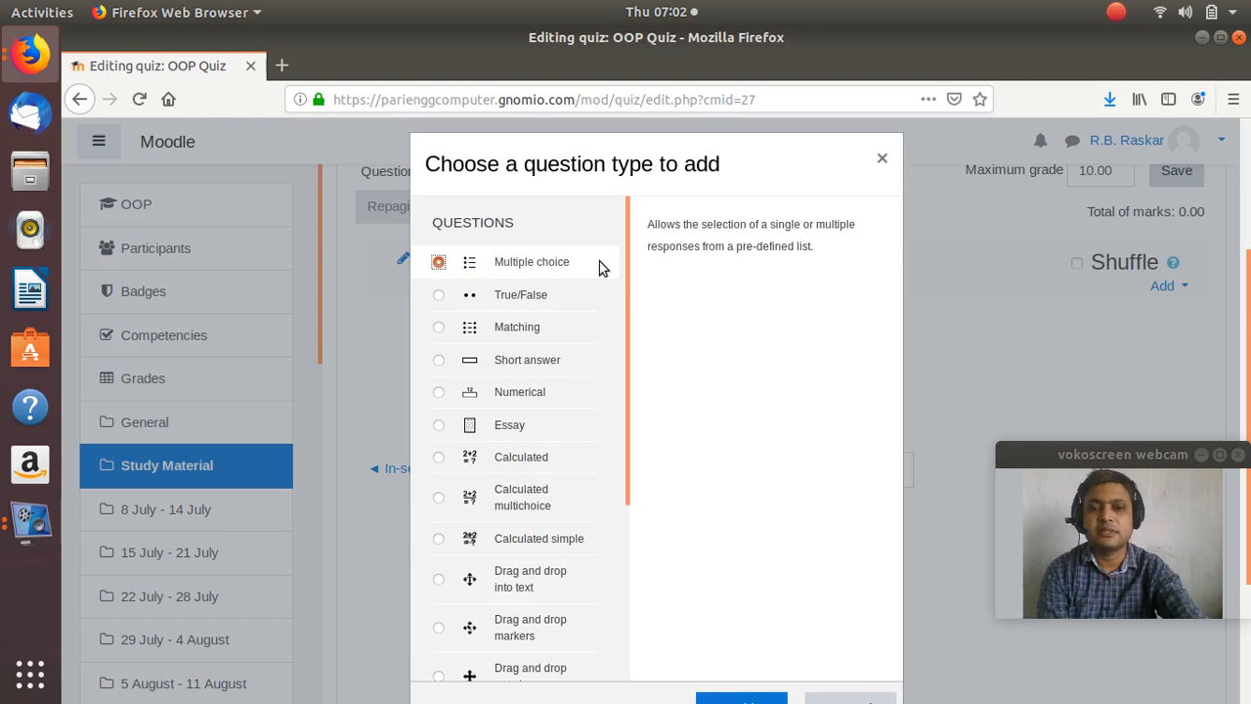
pyautogui.scroll(-3)
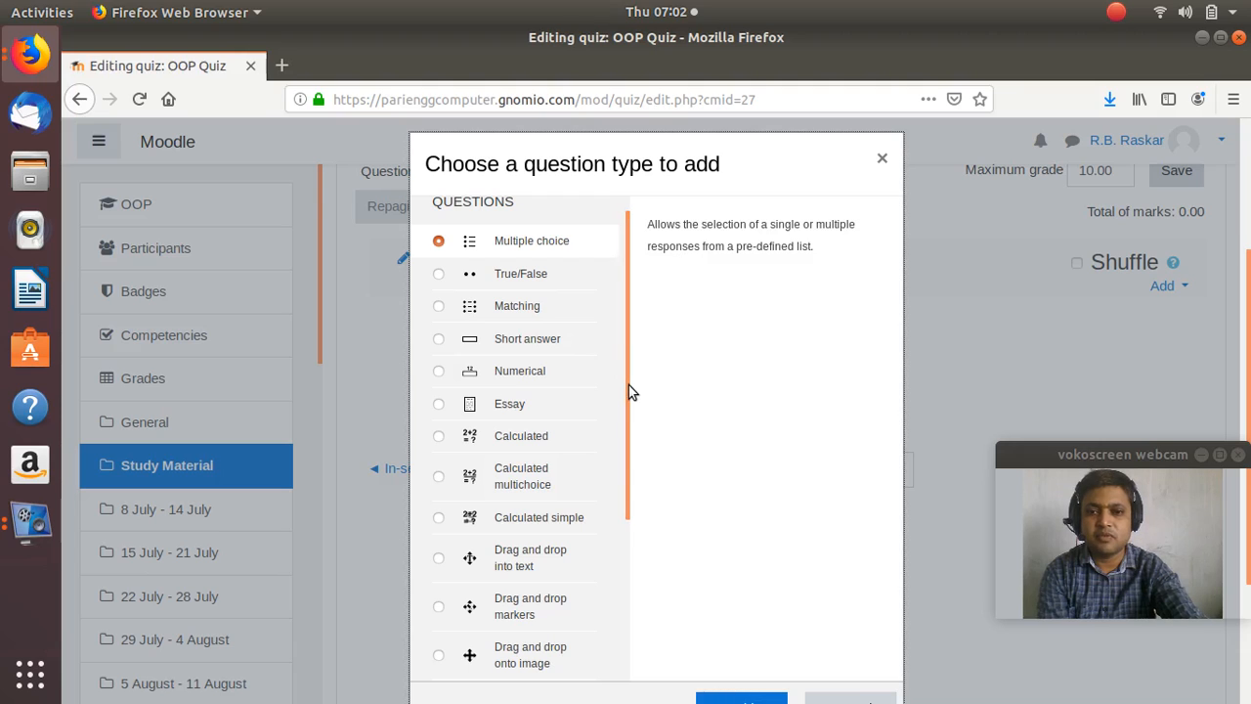
pyautogui.moveTo(523, 310)
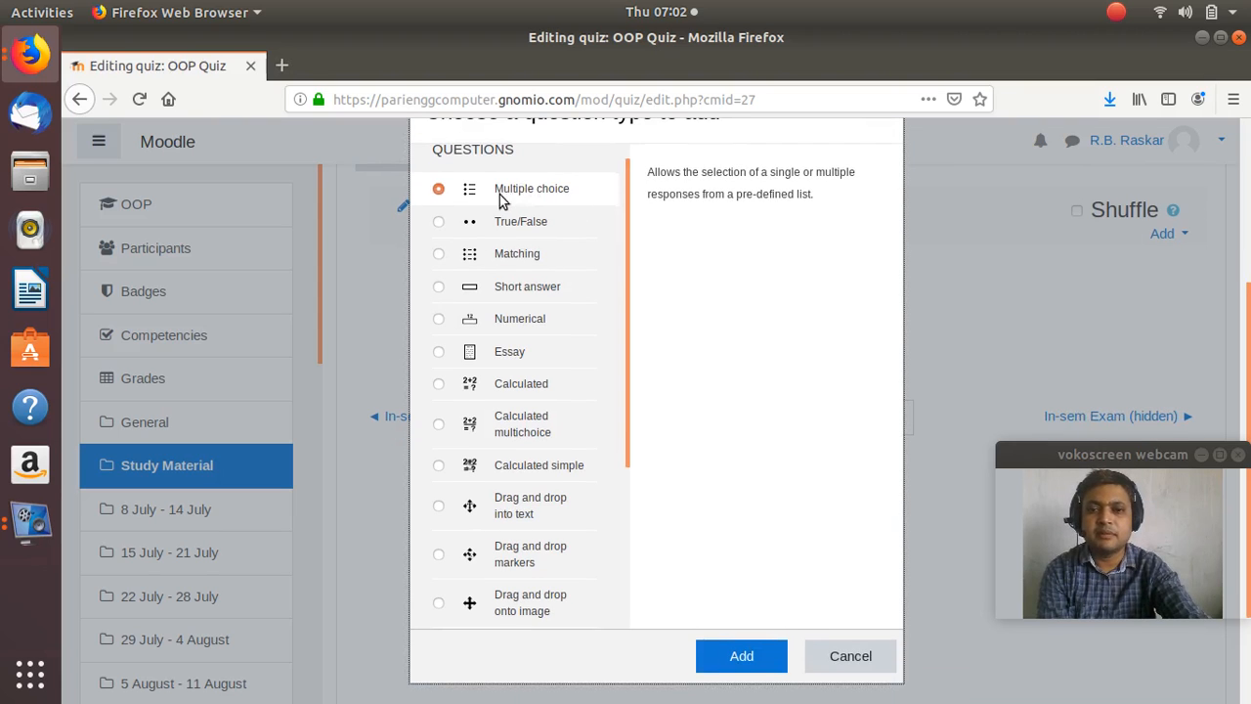
pyautogui.click(741, 656)
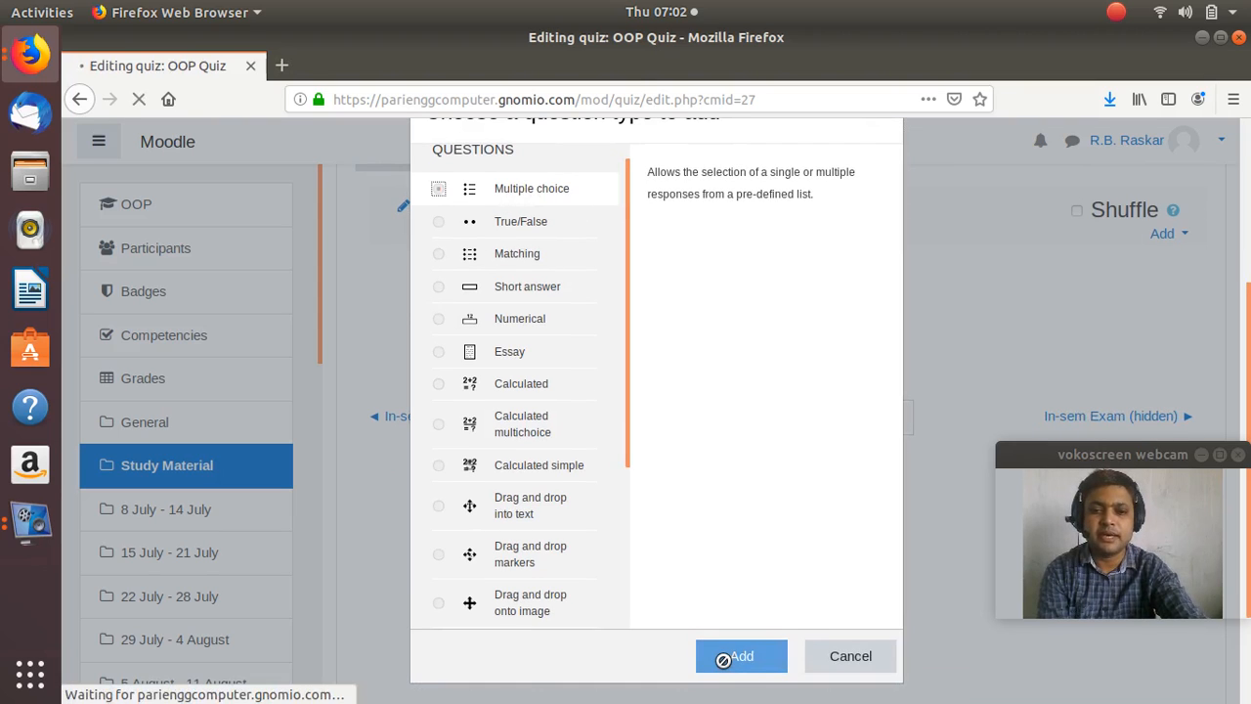
# Name the question OOP and enter text asking what is automatically called when an object is created.
pyautogui.click(741, 657)
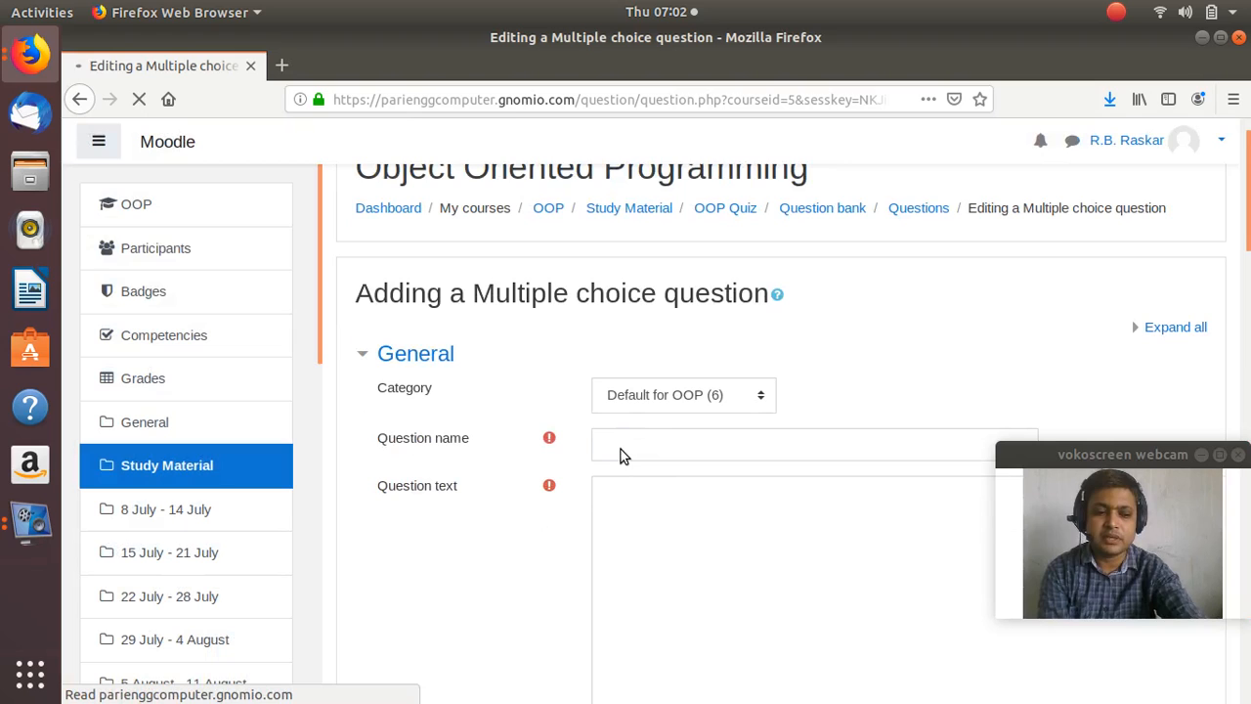
pyautogui.click(813, 446)
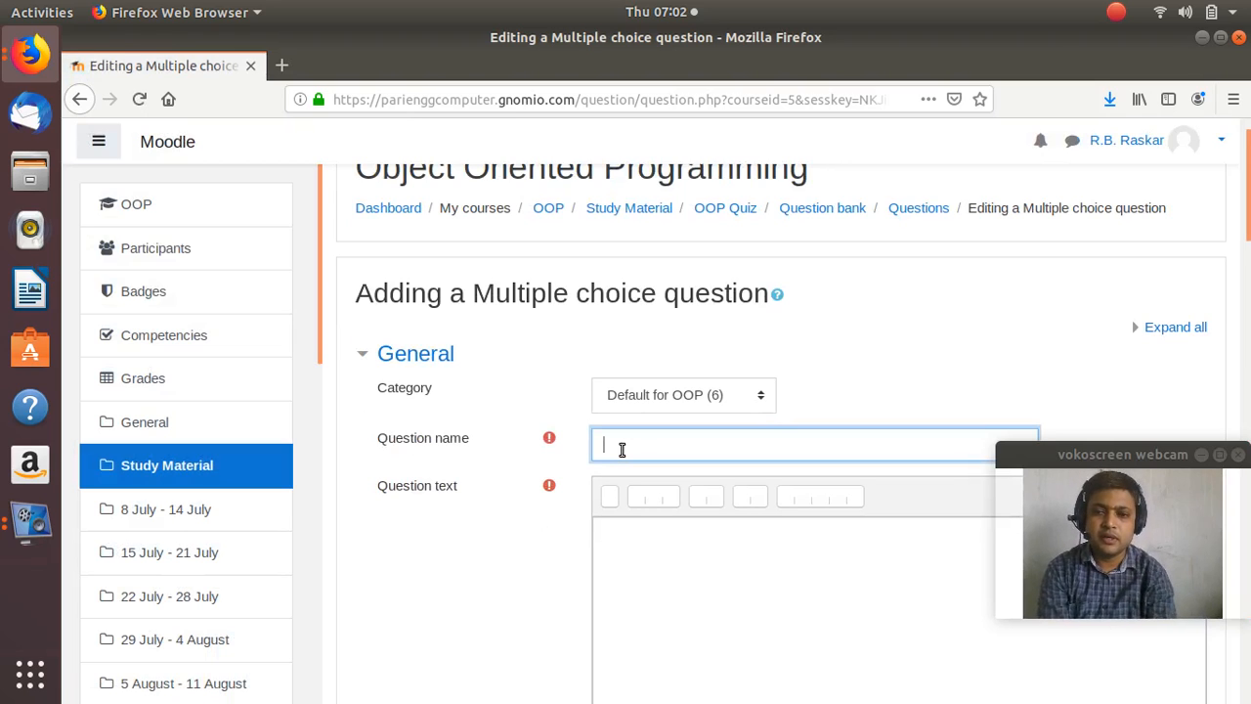
pyautogui.moveTo(616, 467)
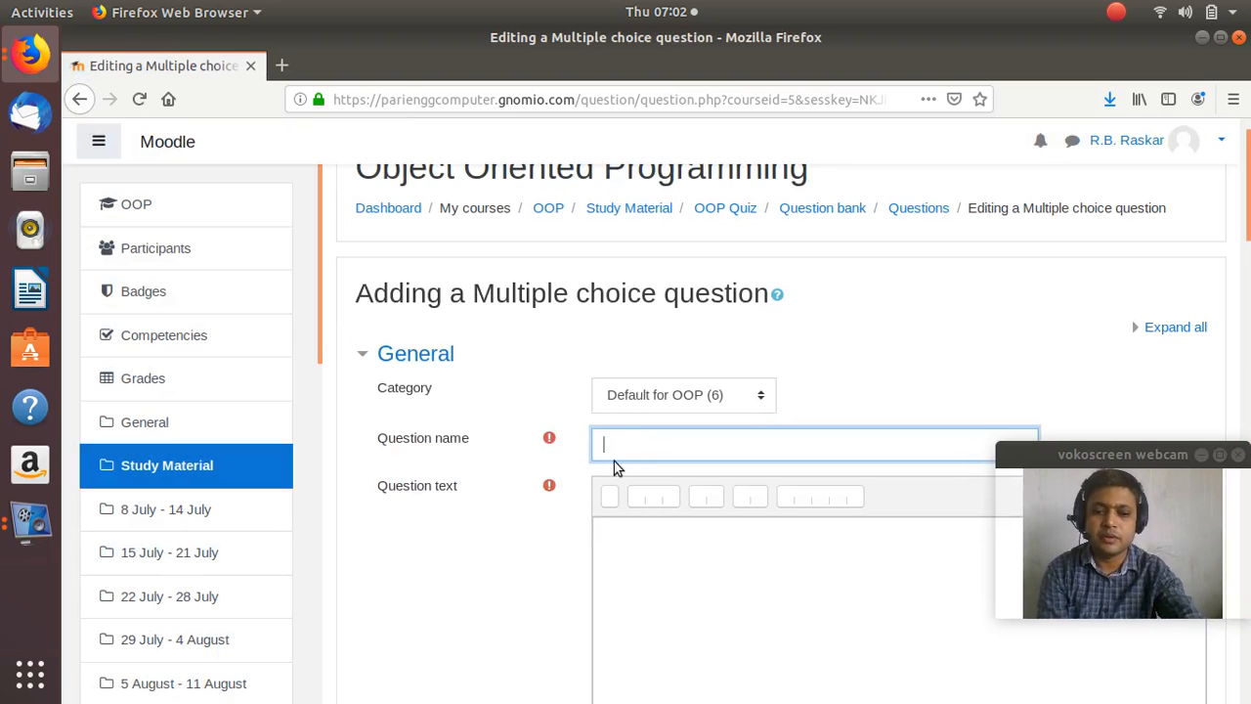
pyautogui.write('OOP')
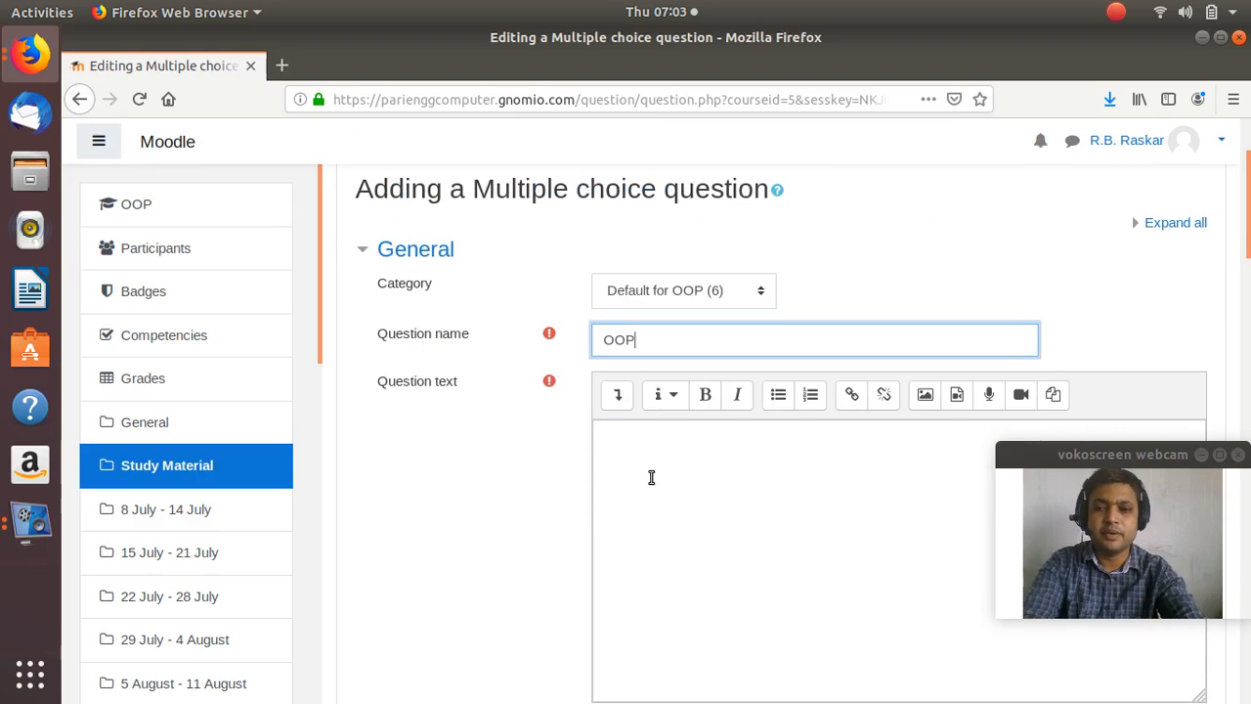
pyautogui.scroll(-3)
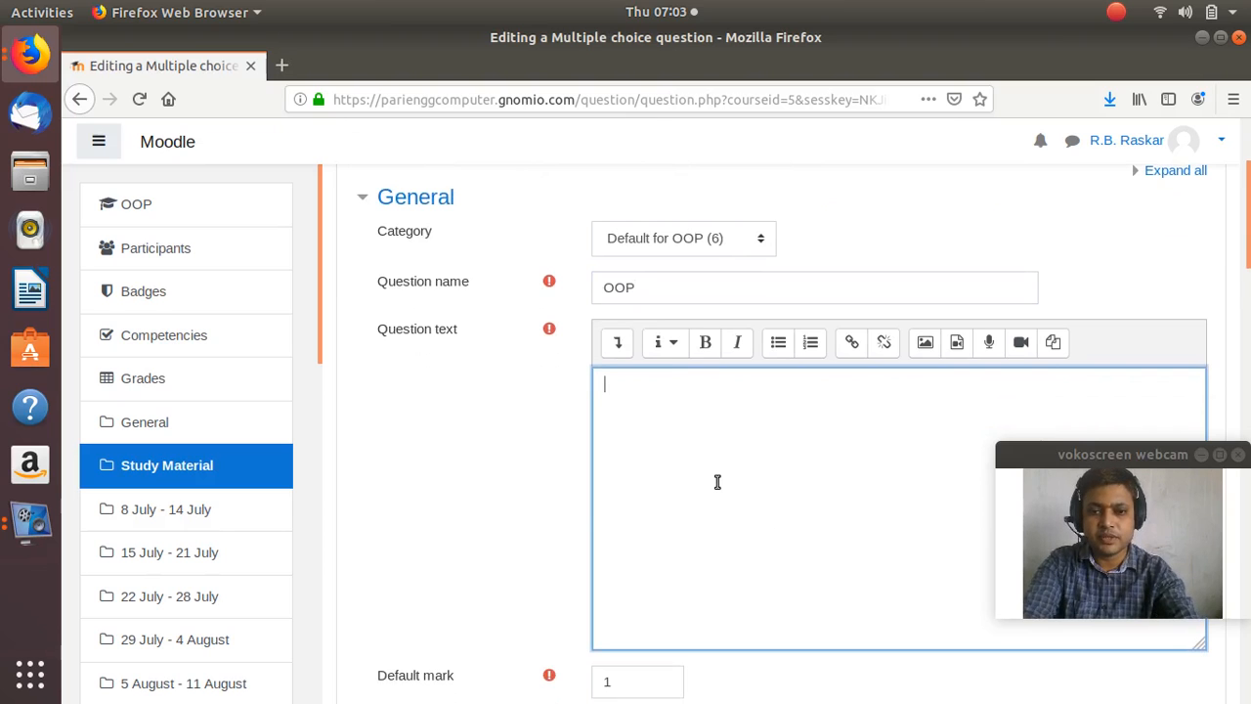
pyautogui.moveTo(579, 512)
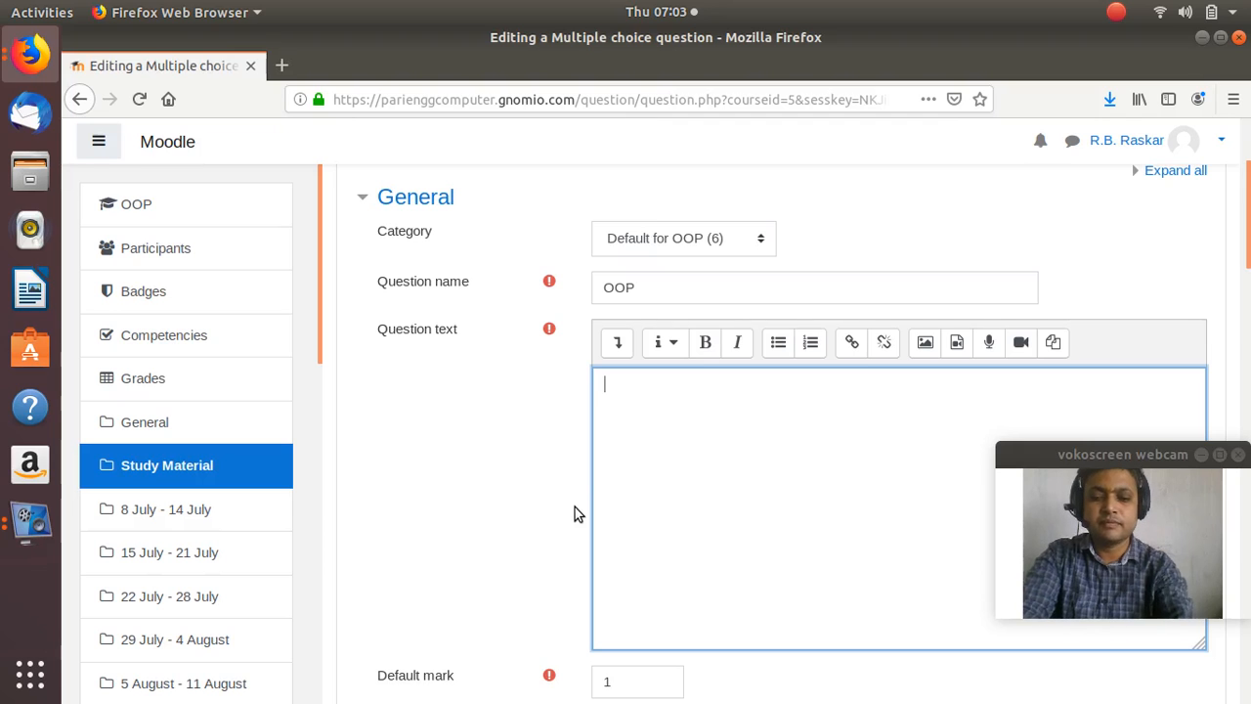
pyautogui.write('When')
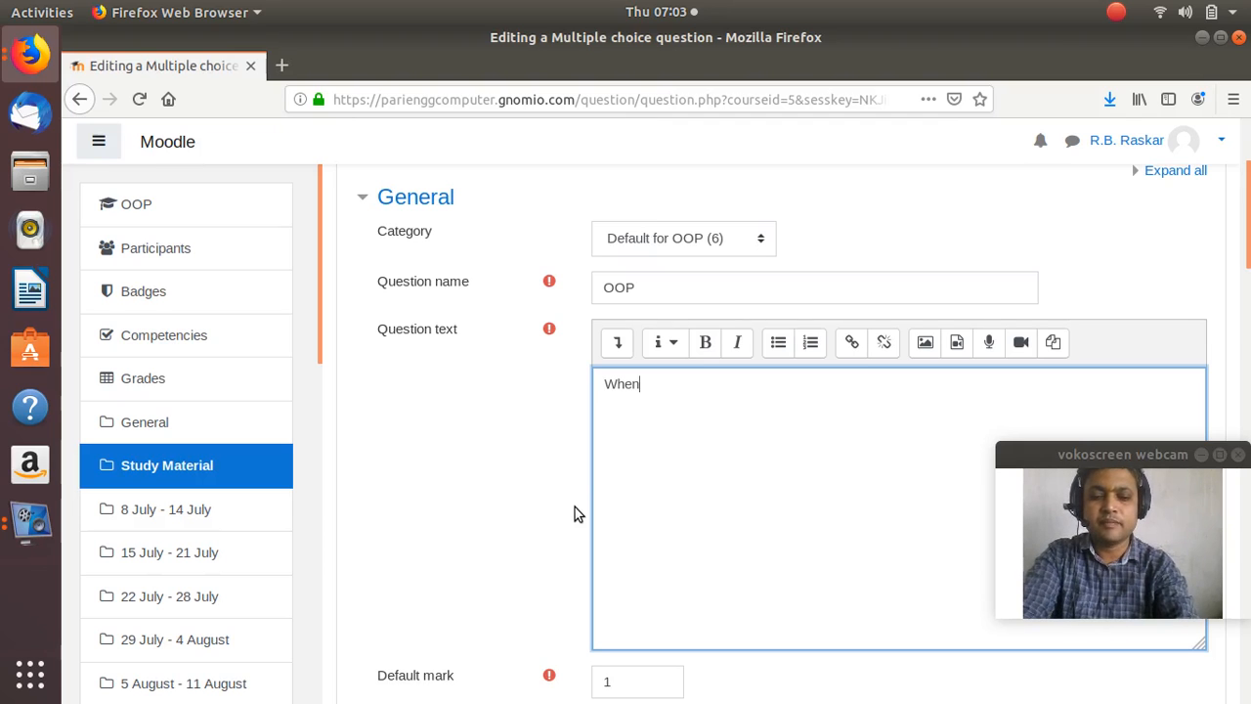
pyautogui.write('obje')
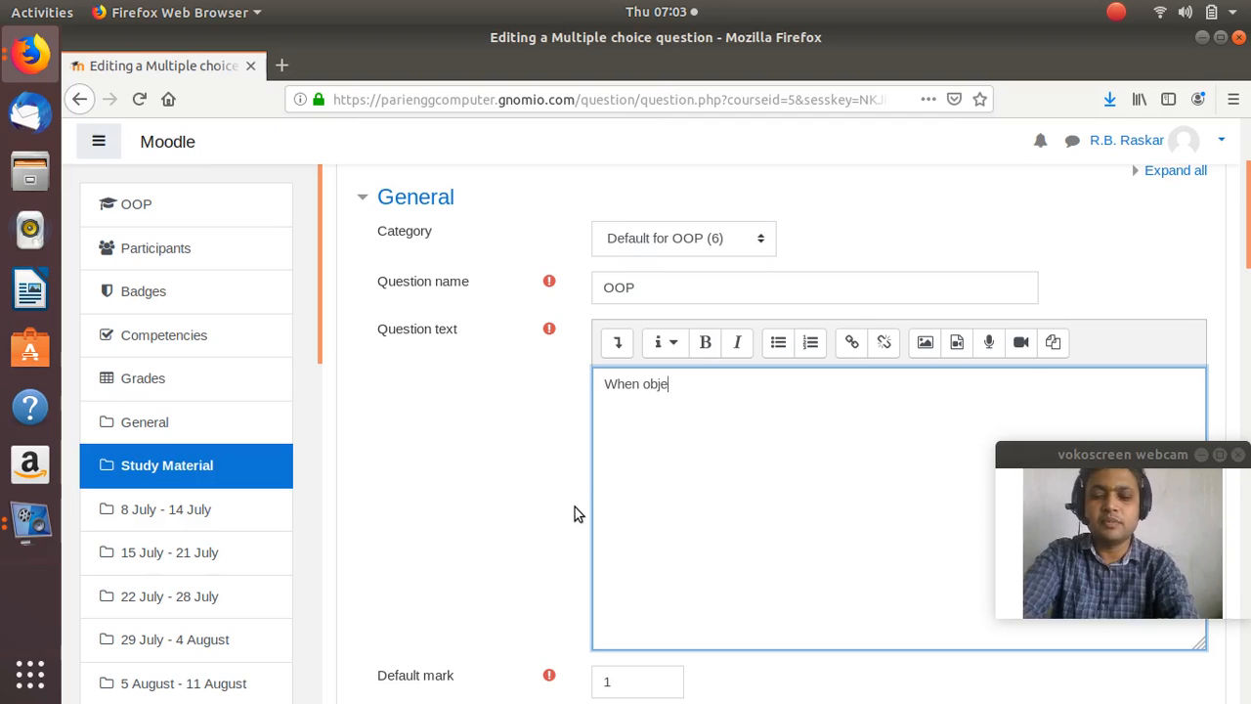
pyautogui.write('ct is created, .....')
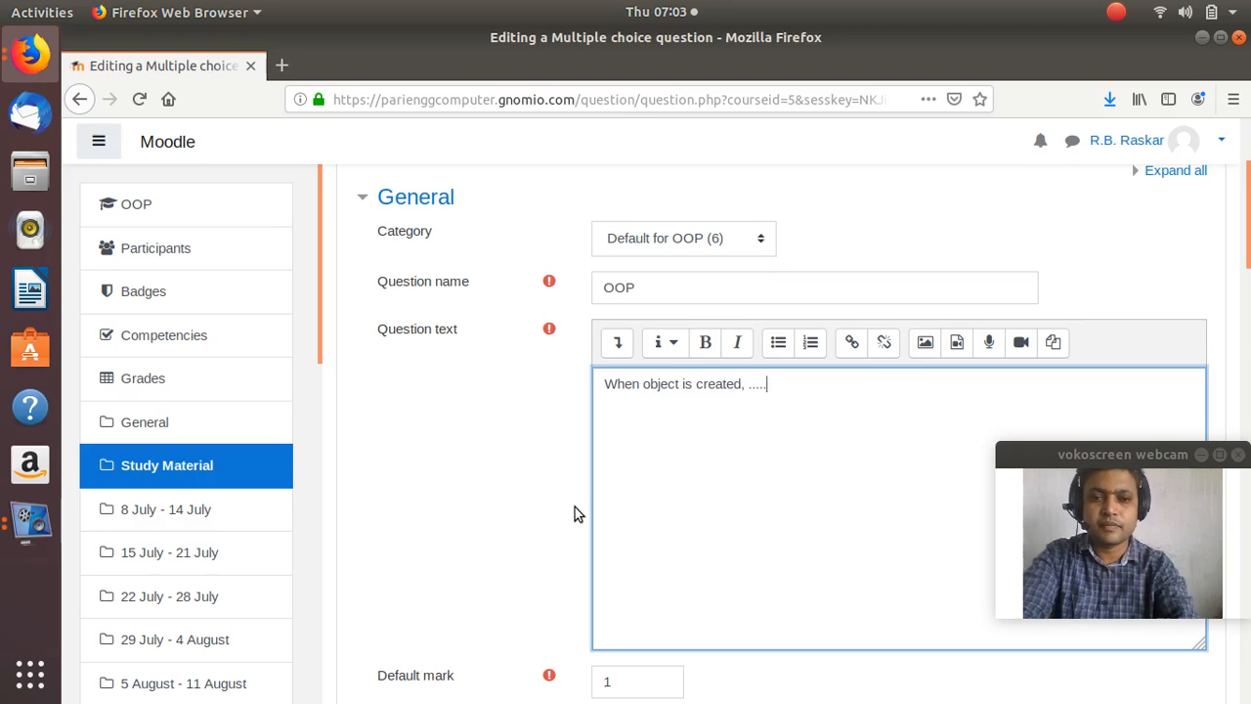
pyautogui.write('i')
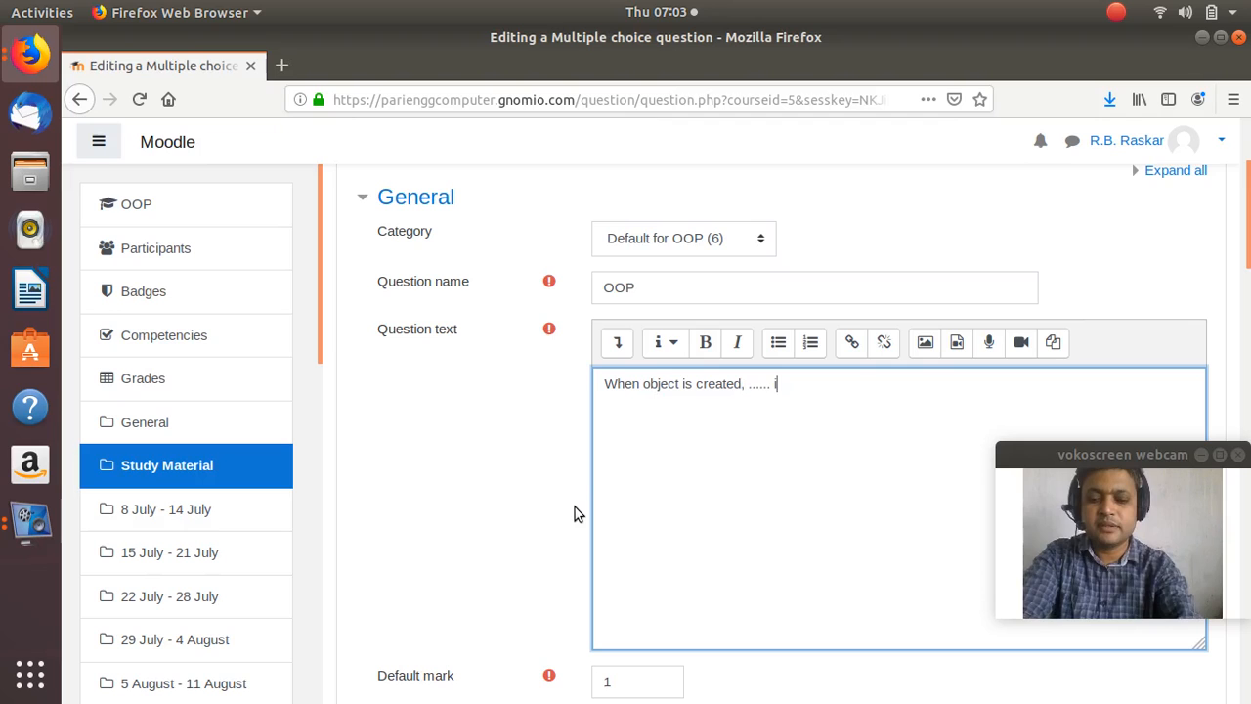
pyautogui.write('is automa')
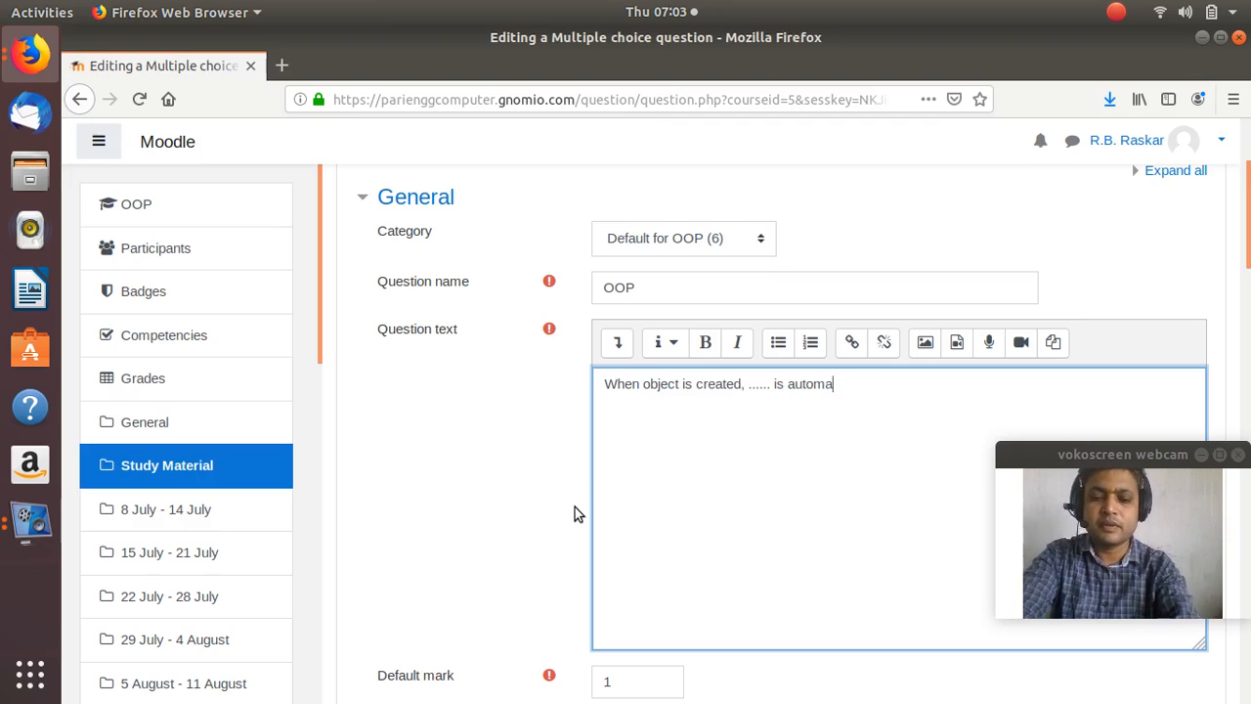
pyautogui.write('tically call')
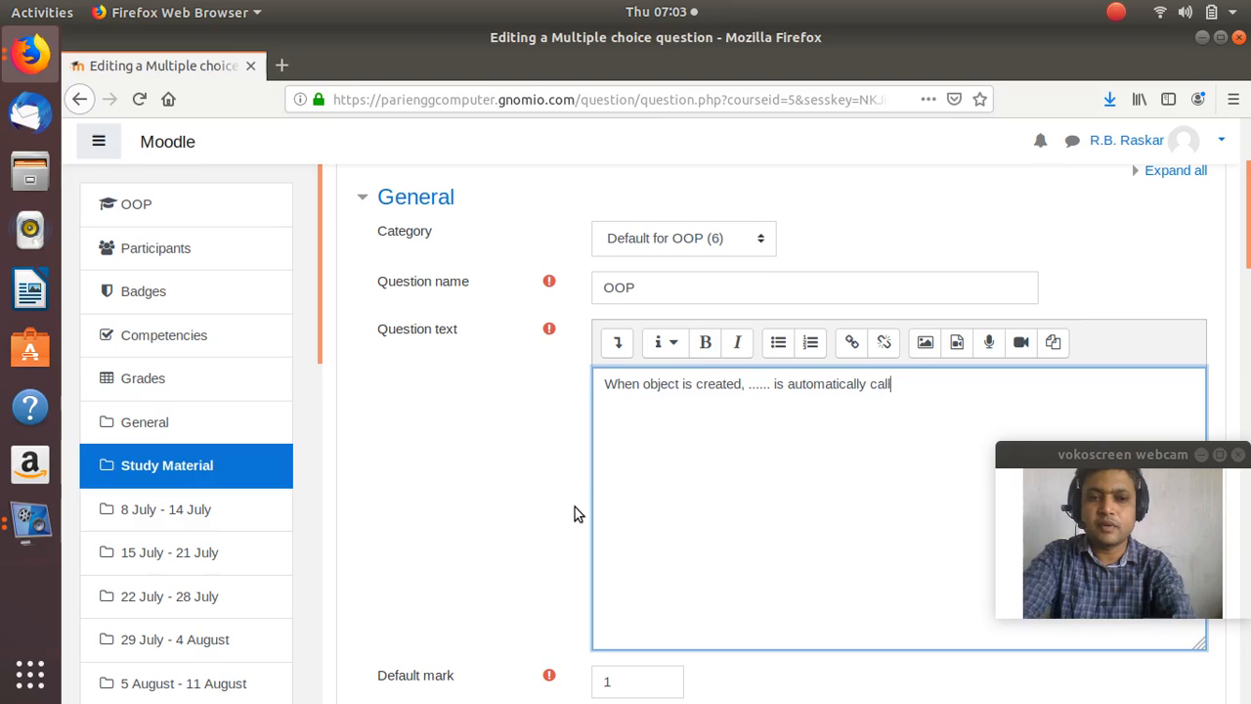
# Make Choice 1 Constructor with a grade of 100%.
pyautogui.scroll(-3)
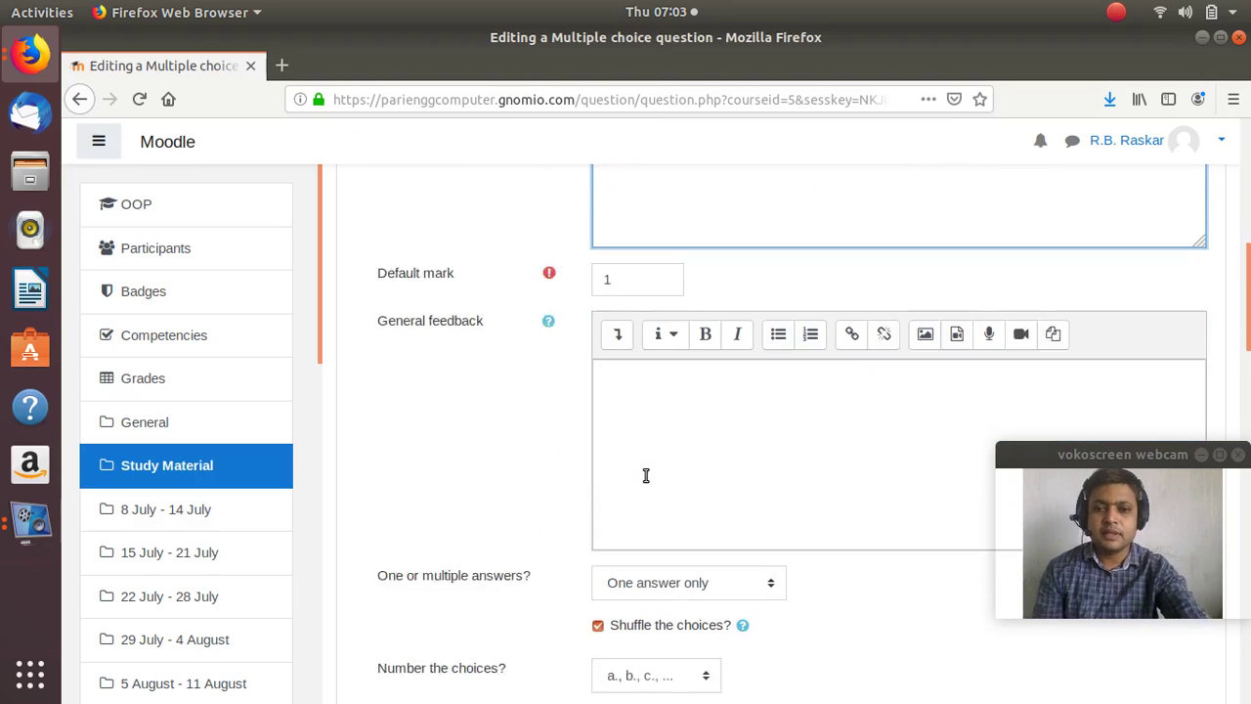
pyautogui.scroll(-3)
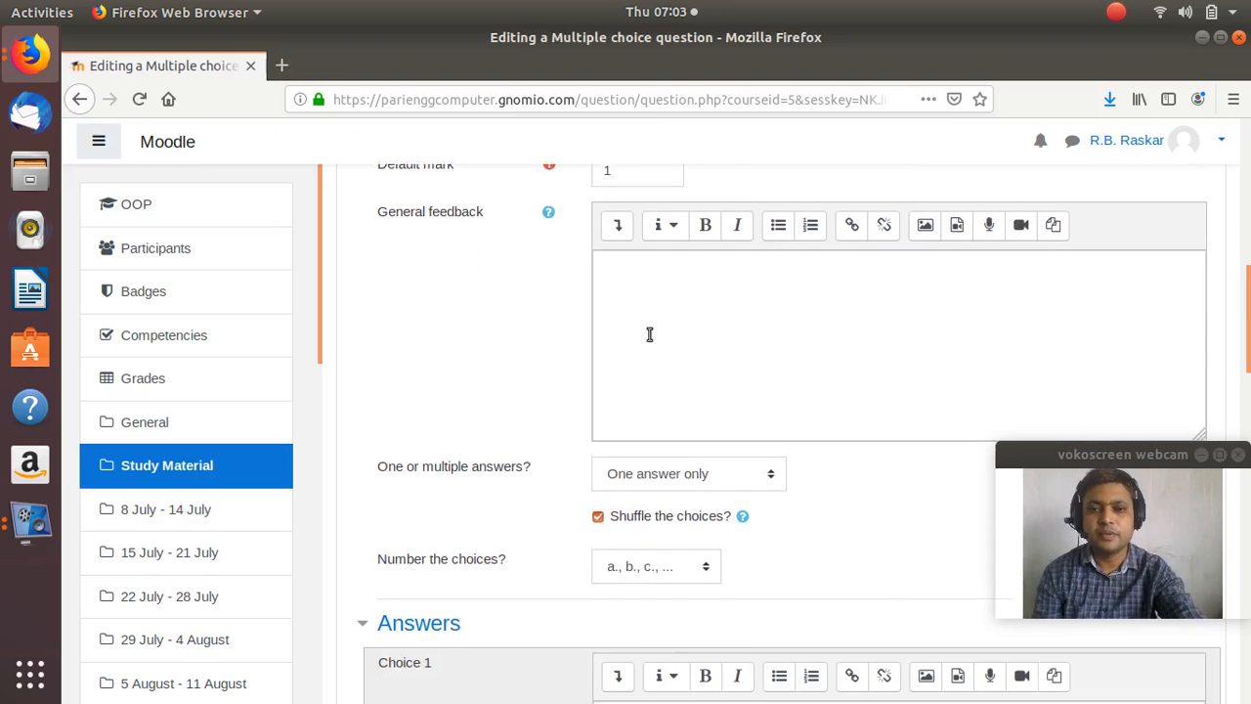
pyautogui.scroll(3)
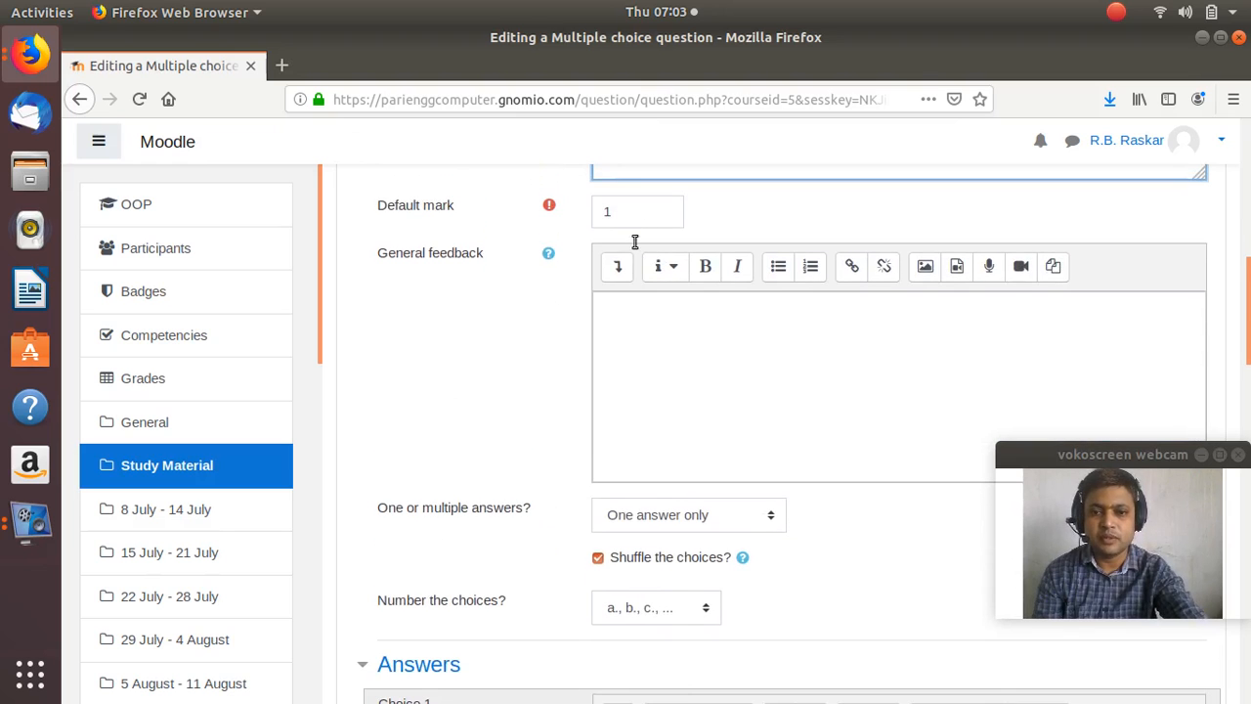
pyautogui.scroll(-3)
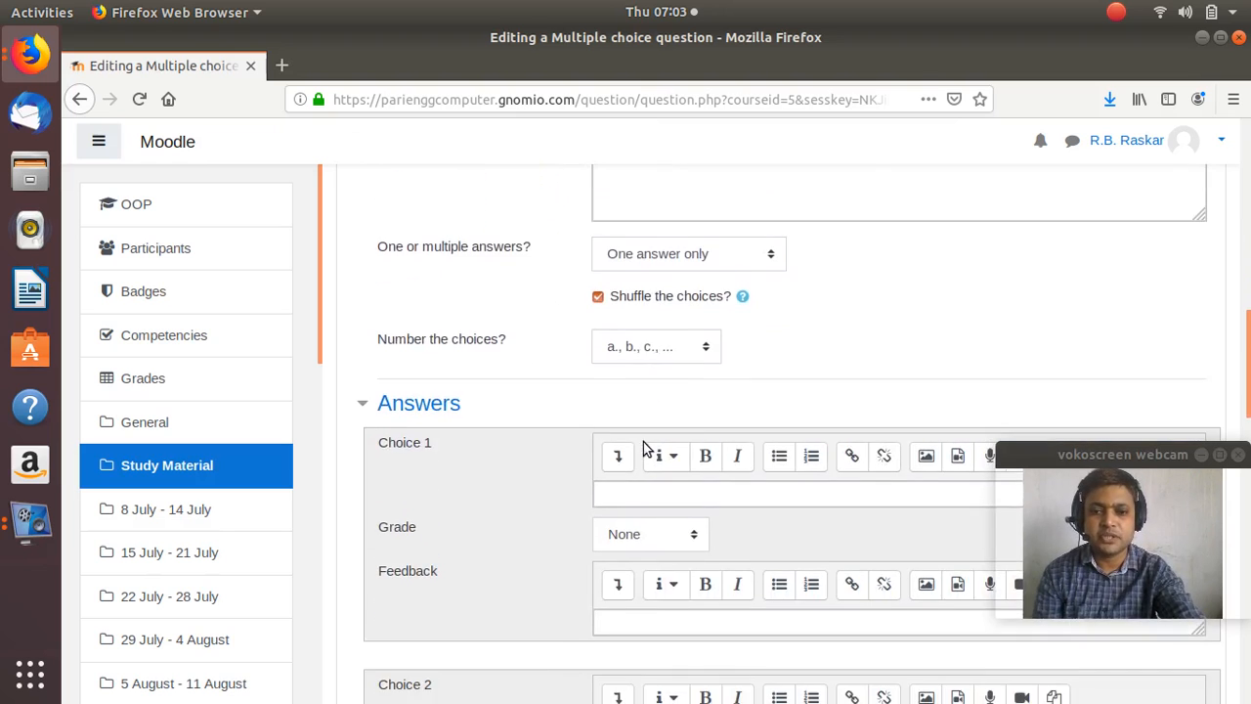
pyautogui.scroll(-3)
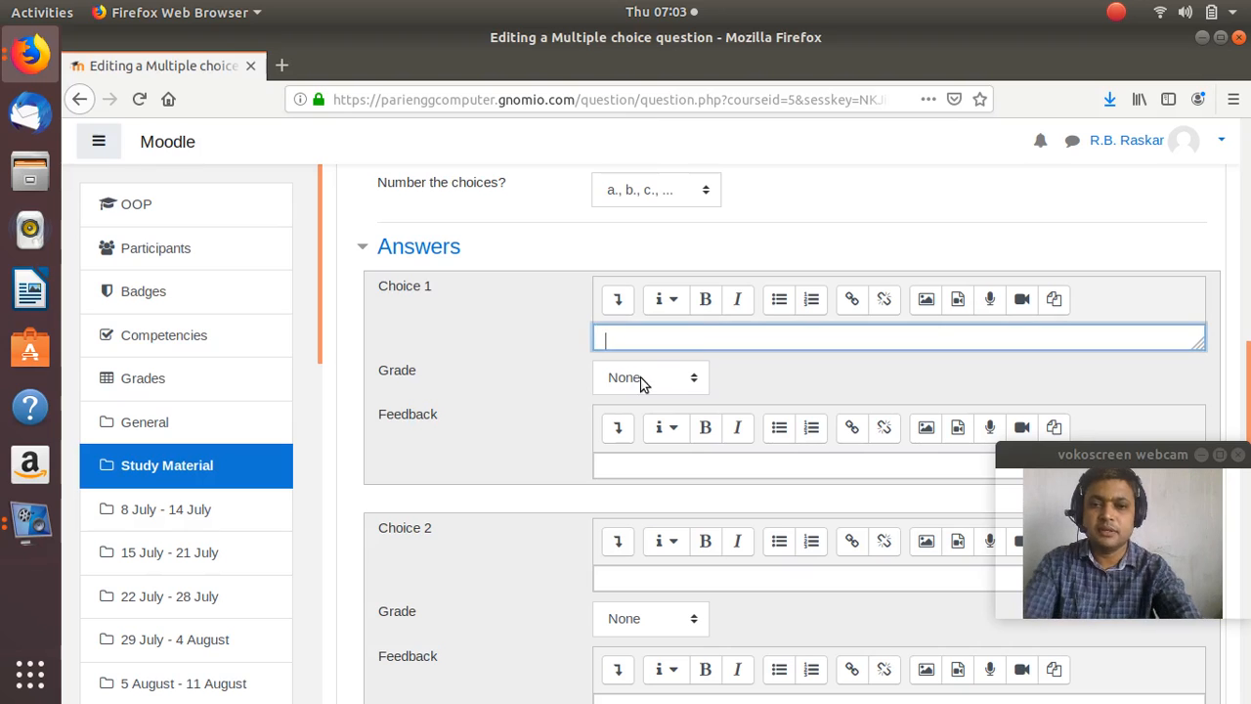
pyautogui.write('Cons')
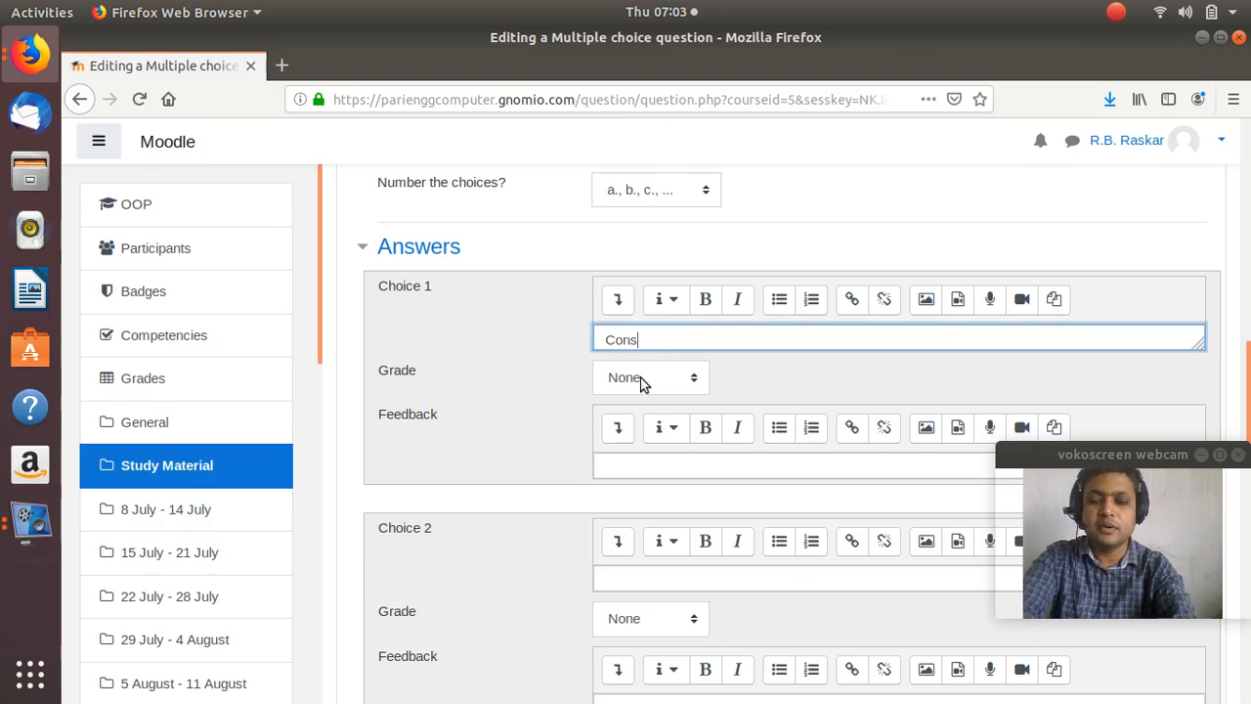
pyautogui.write('tructor')
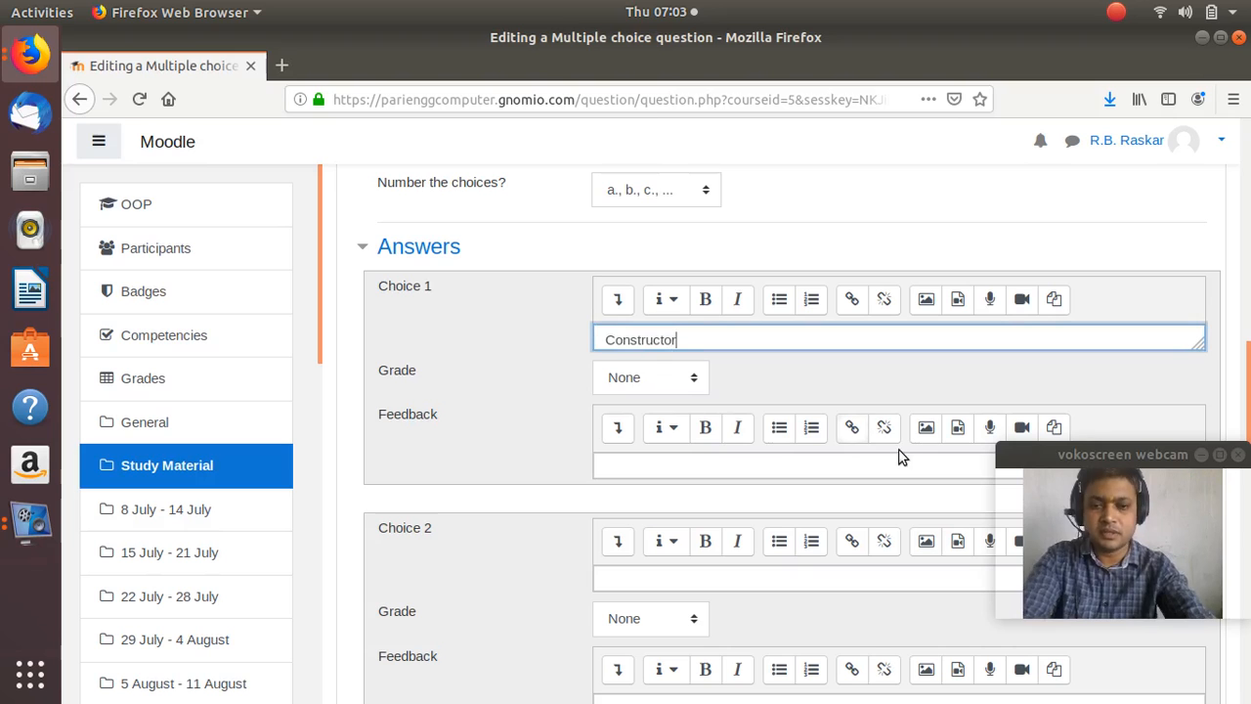
pyautogui.click(649, 377)
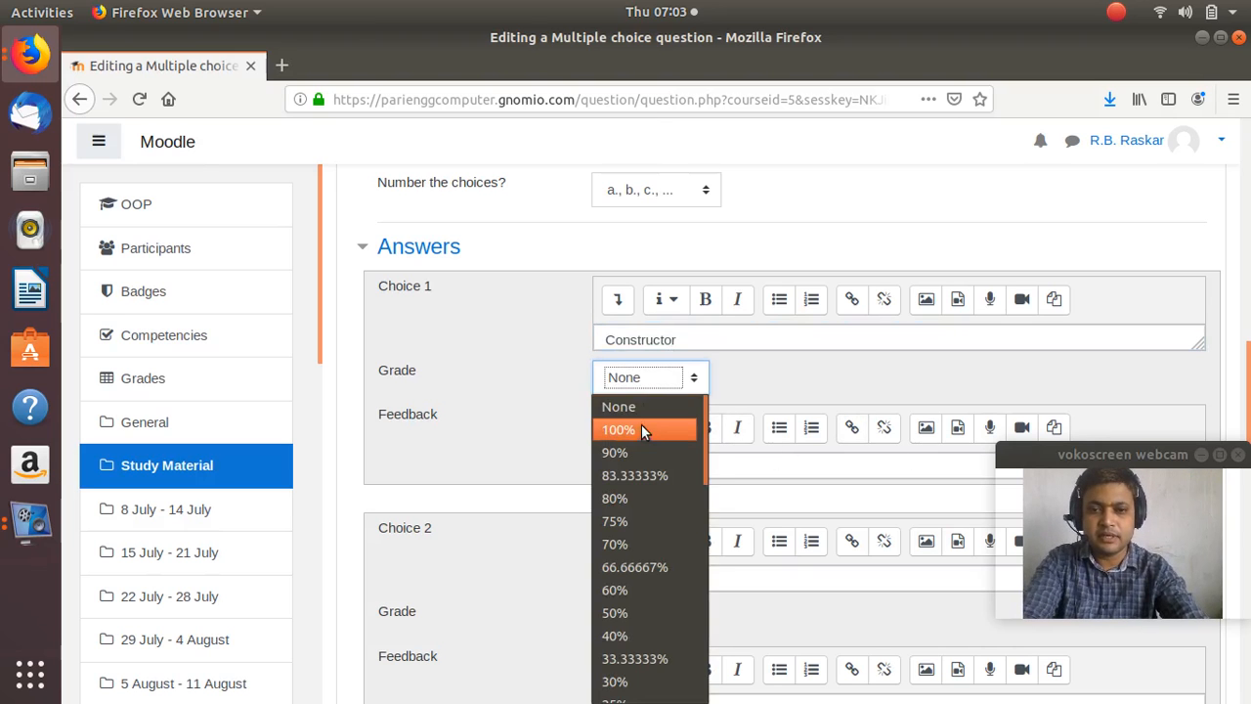
pyautogui.click(617, 430)
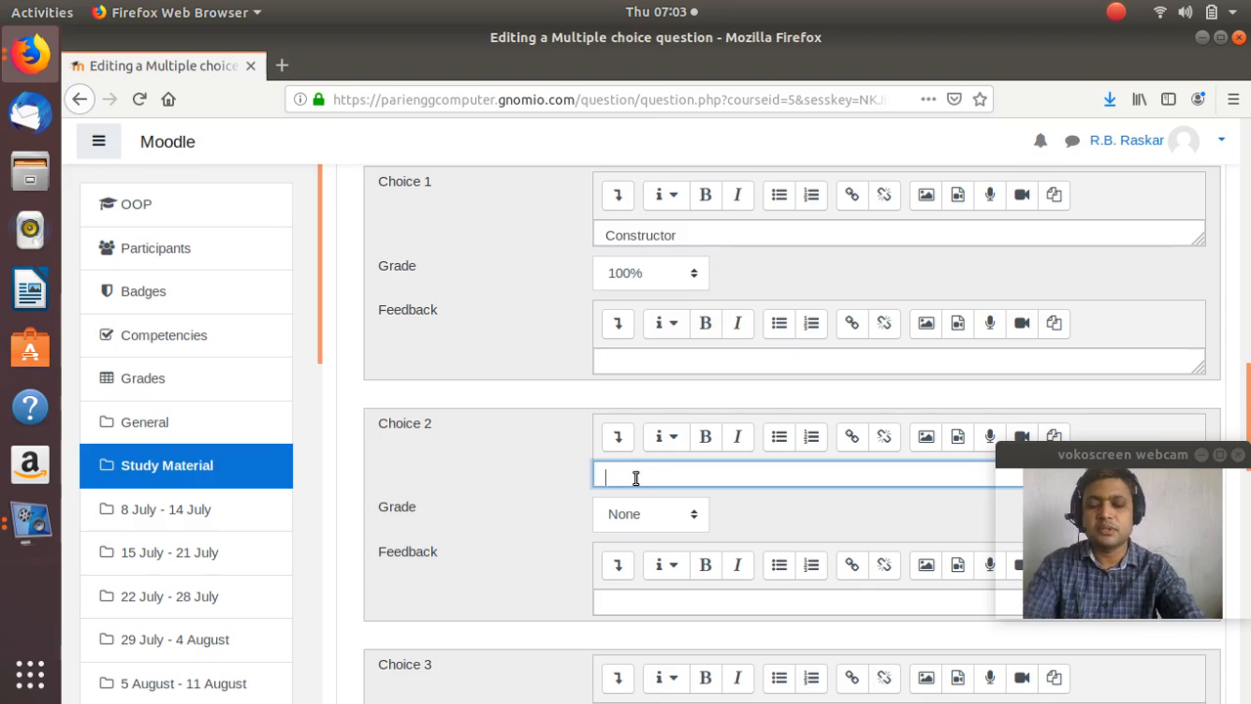
# Fill Choices 2–4 with Destructor, Friend Function and Method.
pyautogui.write('D')
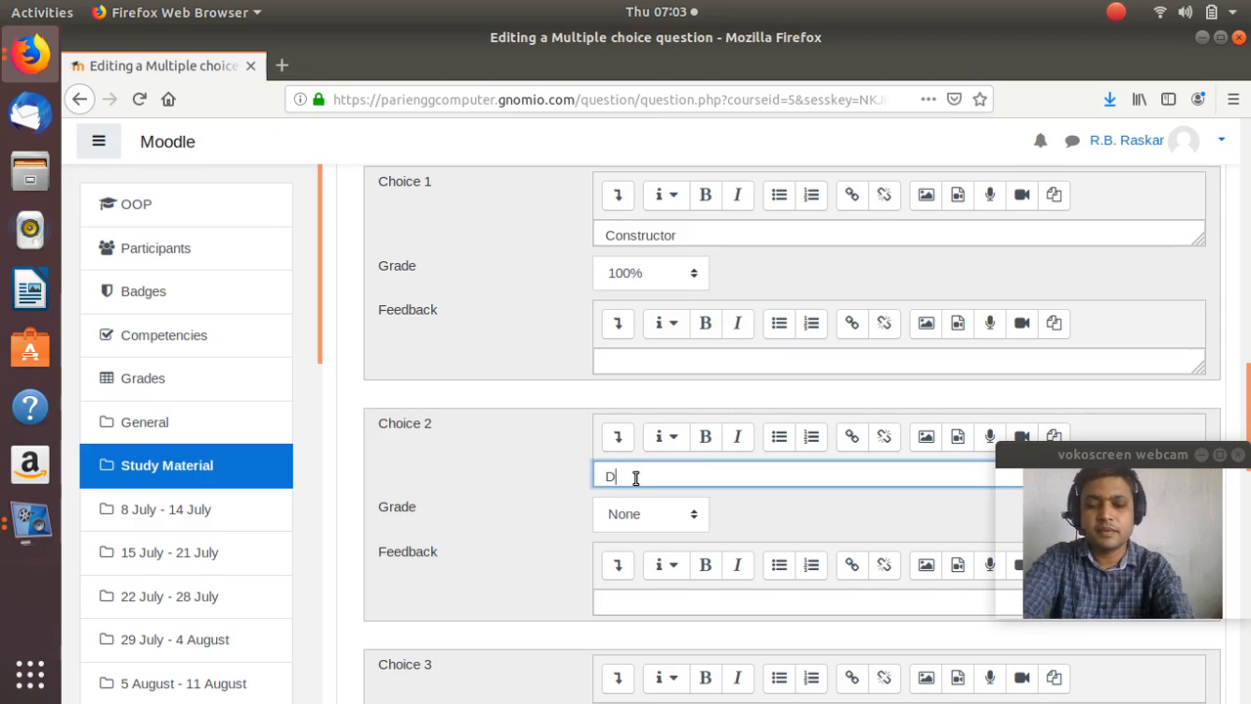
pyautogui.write('estr')
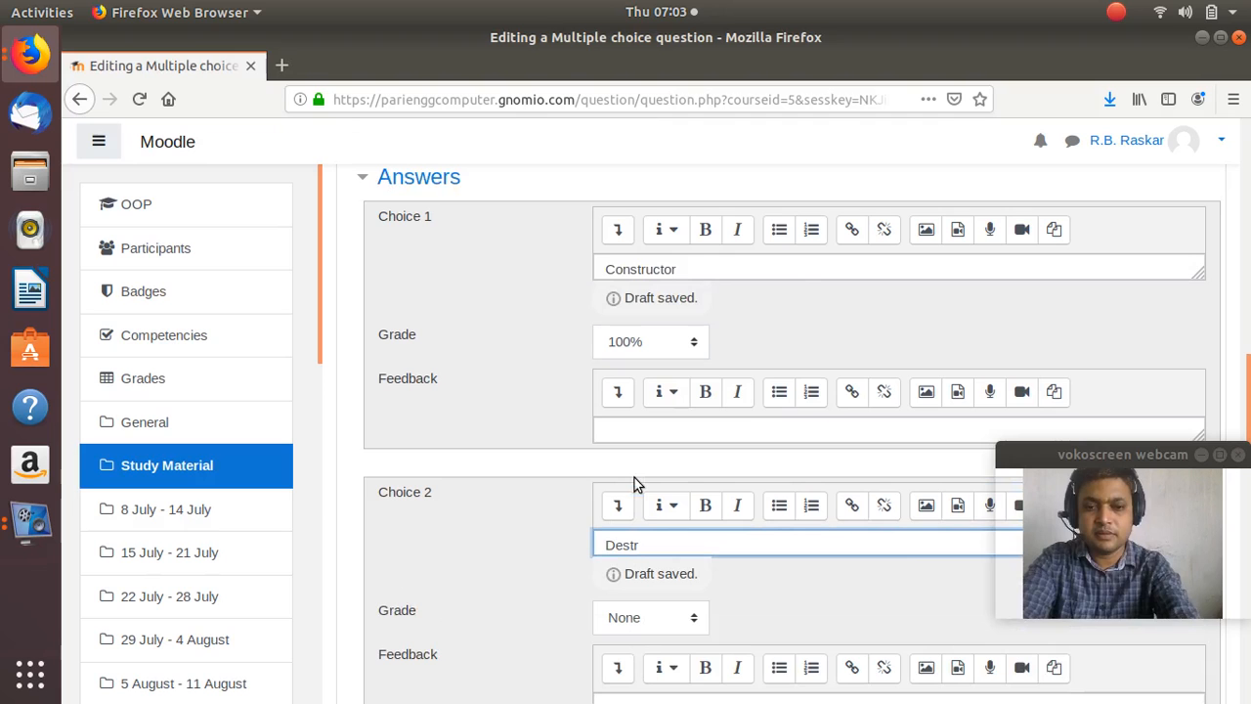
pyautogui.write('uctor')
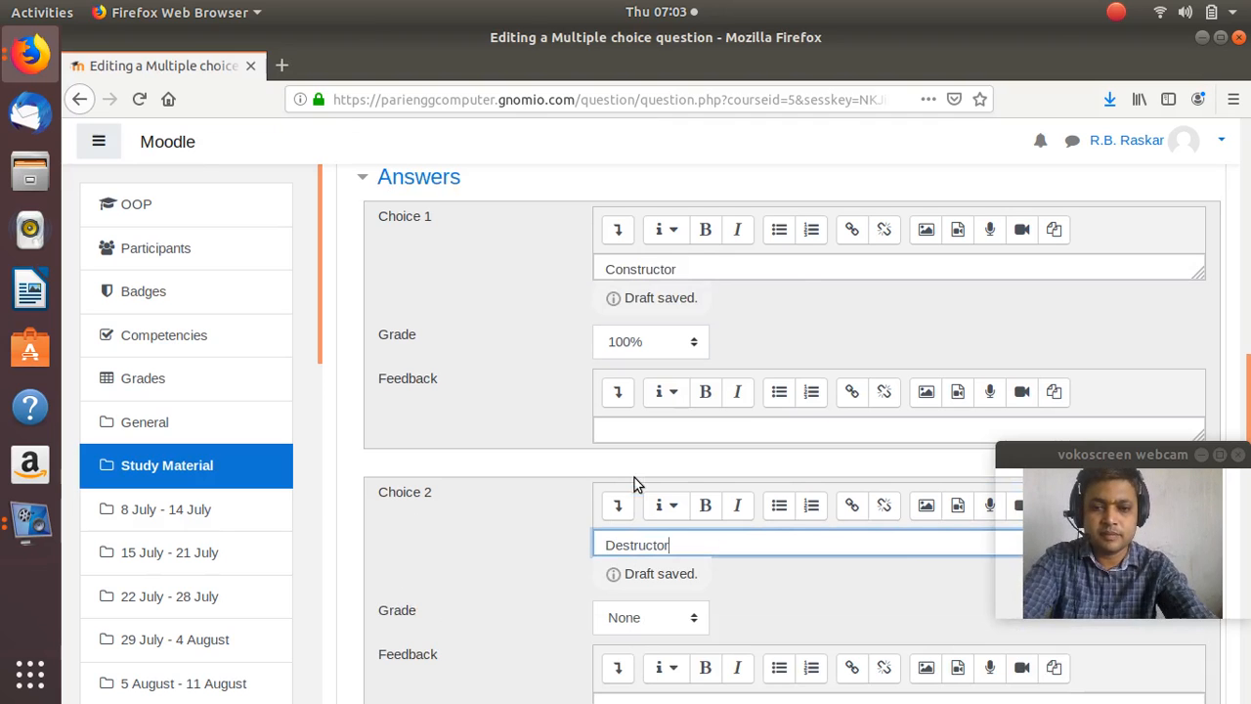
pyautogui.scroll(-3)
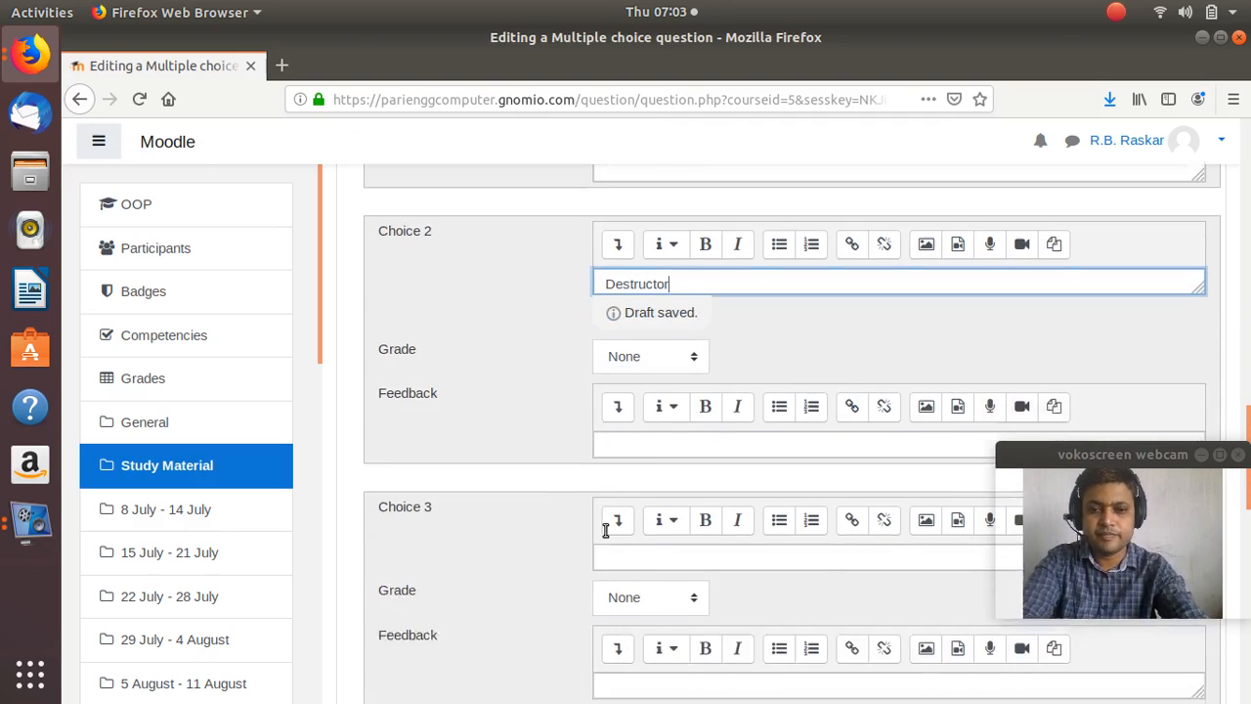
pyautogui.scroll(-3)
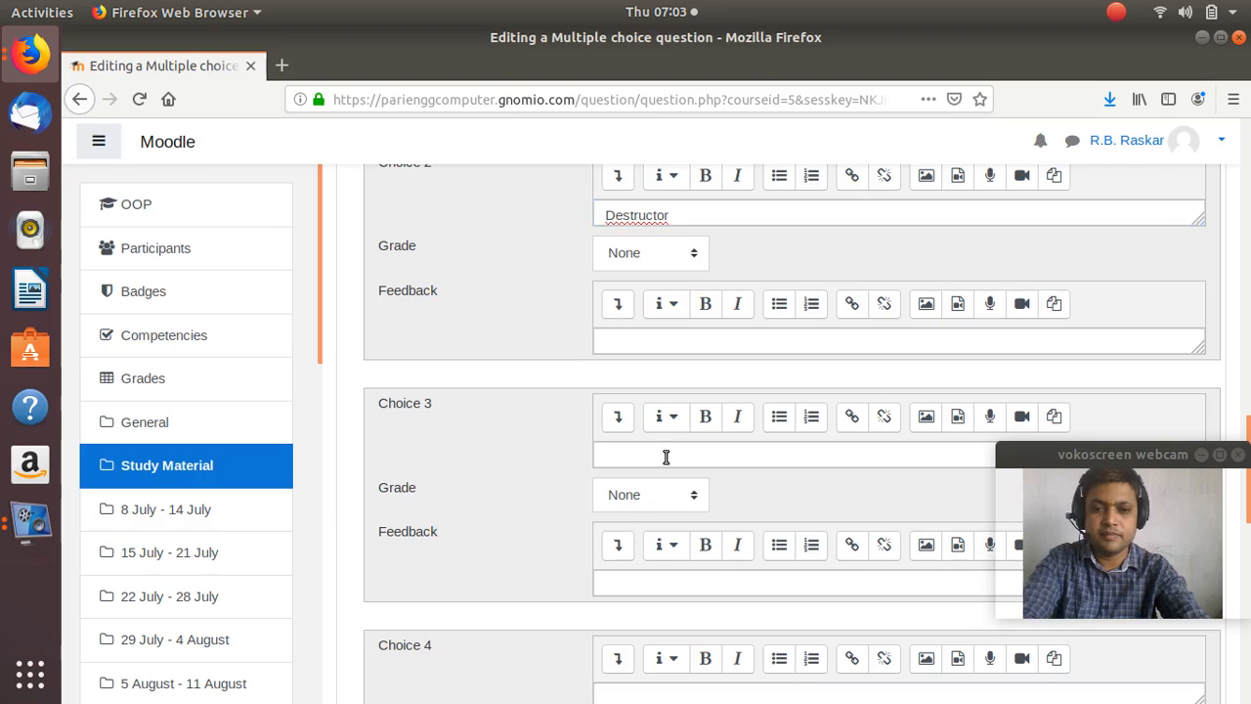
pyautogui.write('Frie')
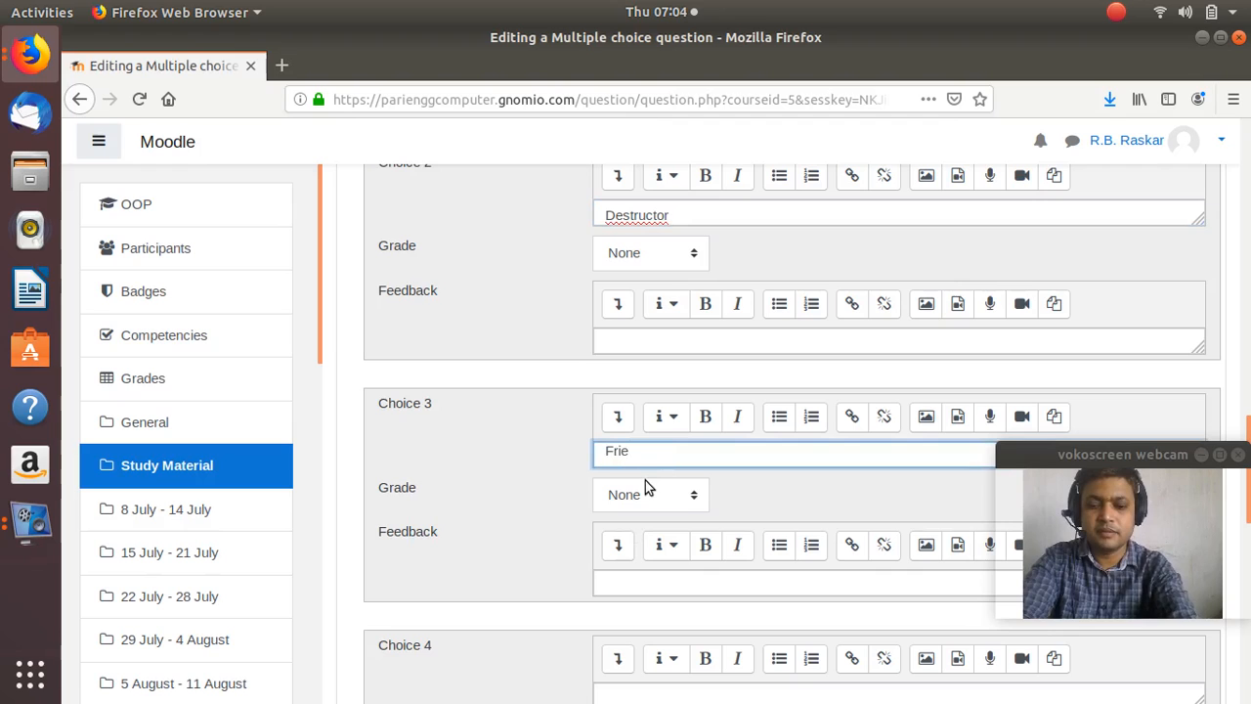
pyautogui.write('nd F')
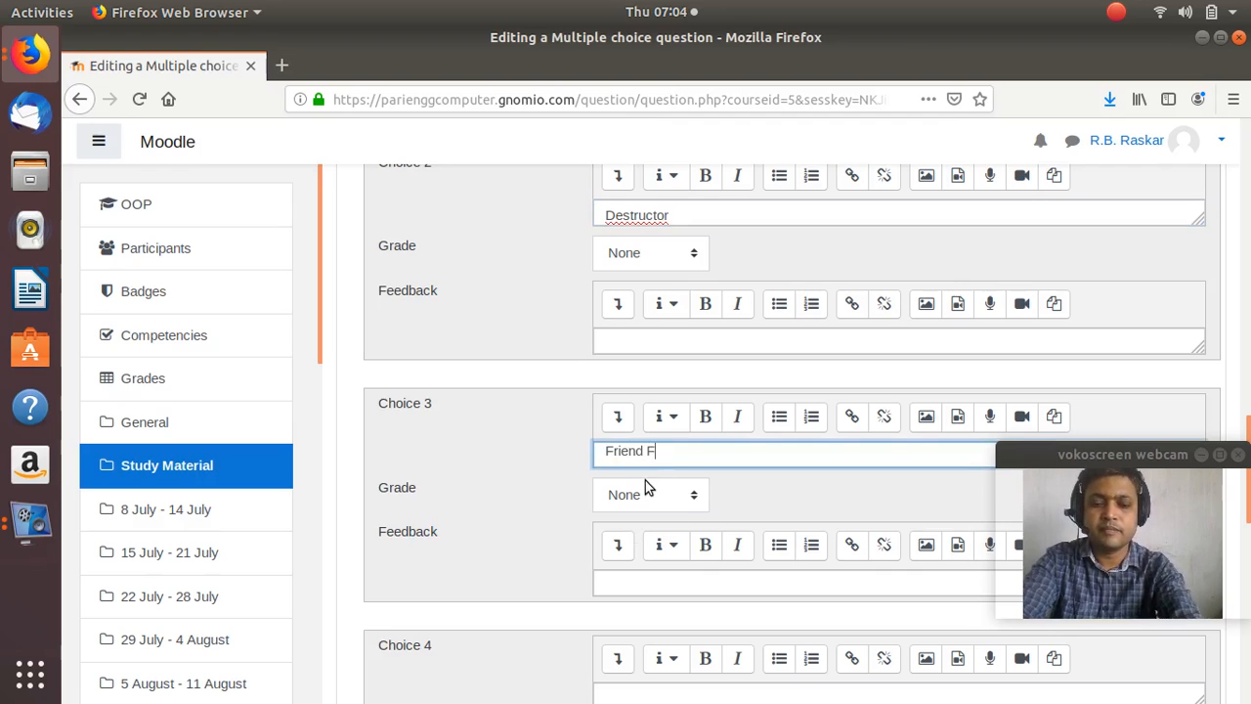
pyautogui.write('unction')
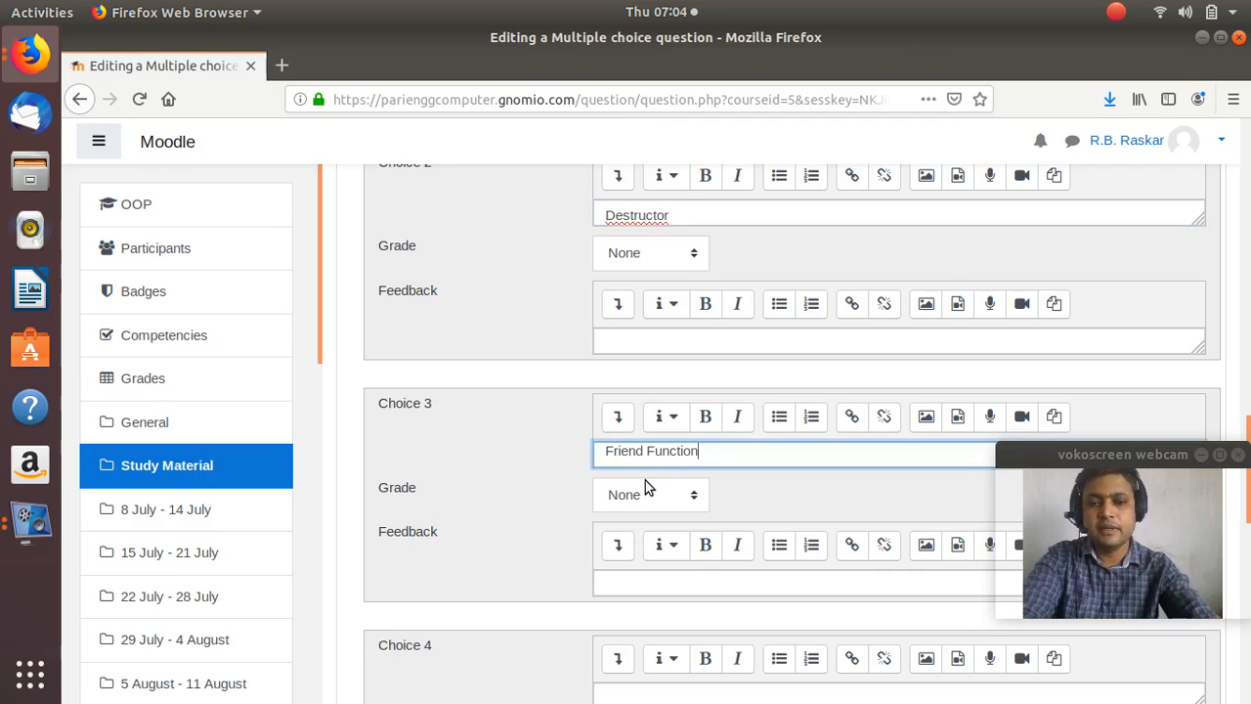
pyautogui.scroll(-3)
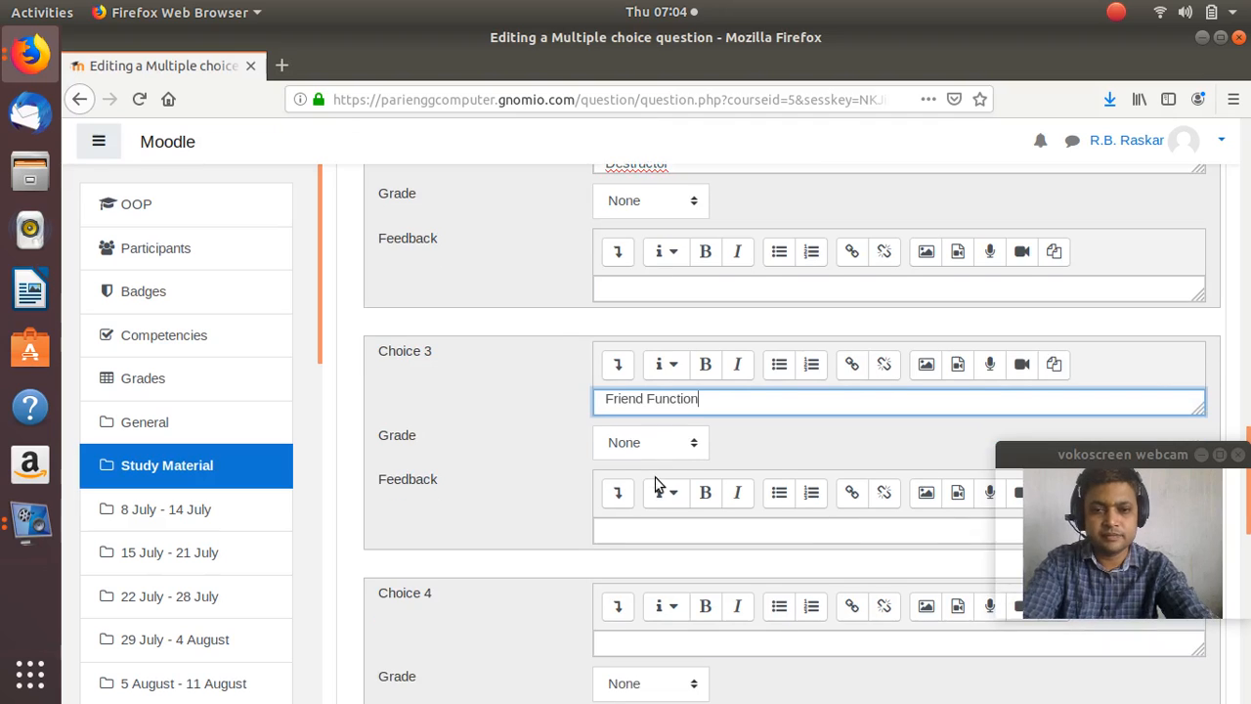
pyautogui.scroll(-3)
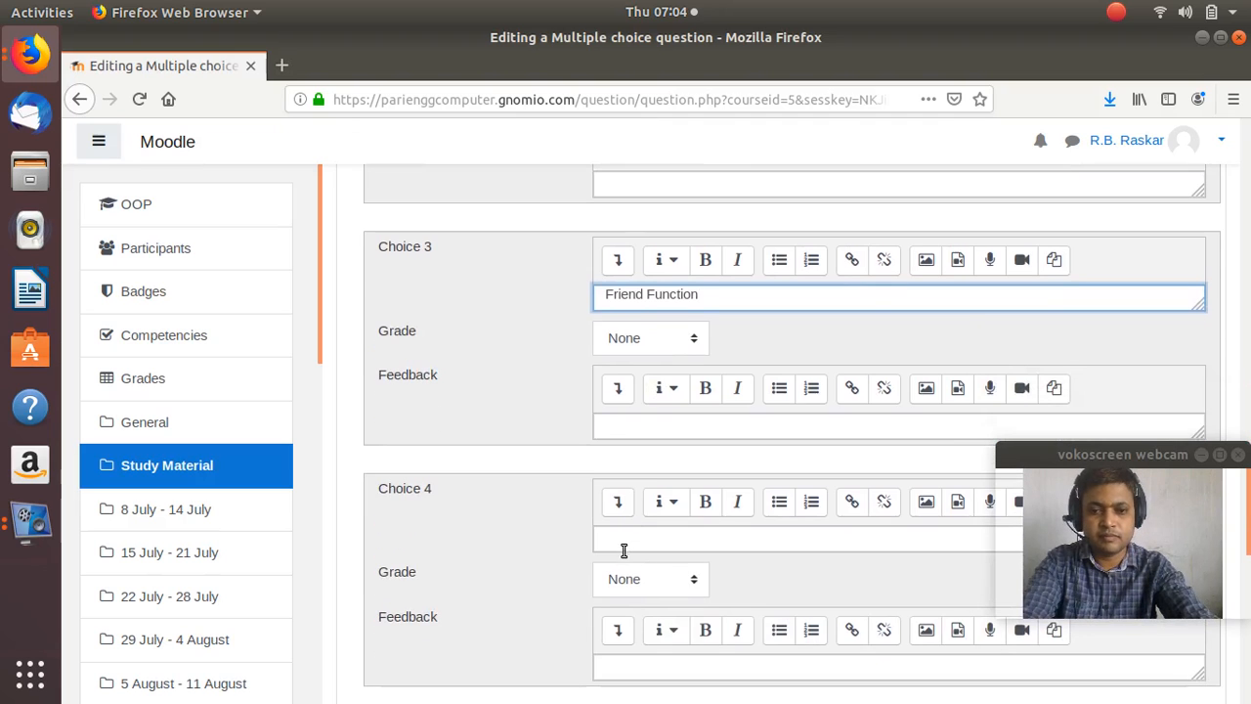
pyautogui.write('M')
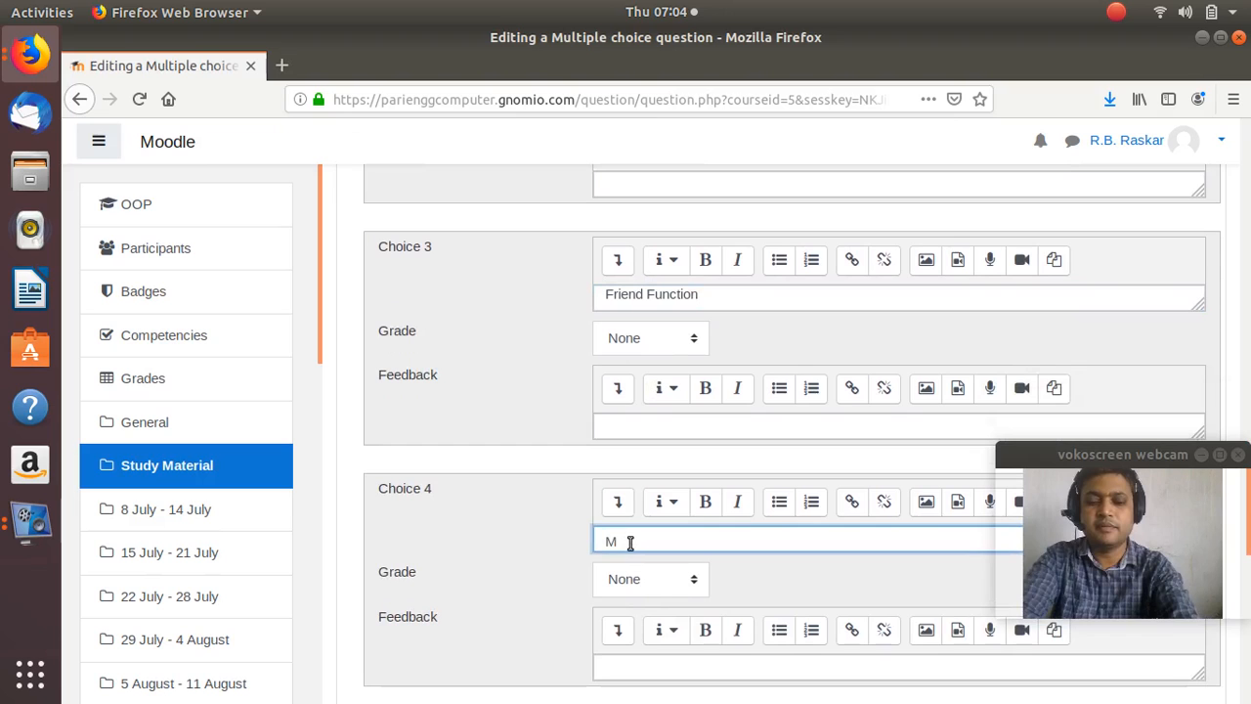
pyautogui.write('ethod')
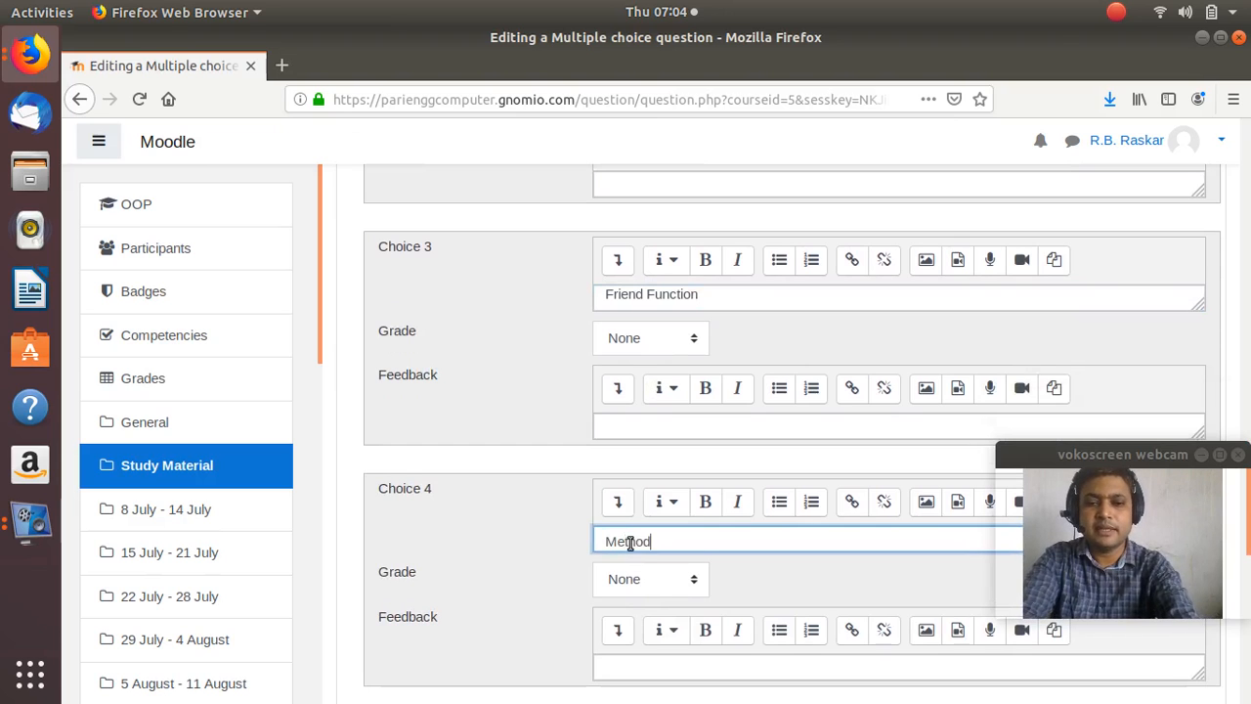
# Save the finished multiple-choice question.
pyautogui.scroll(-3)
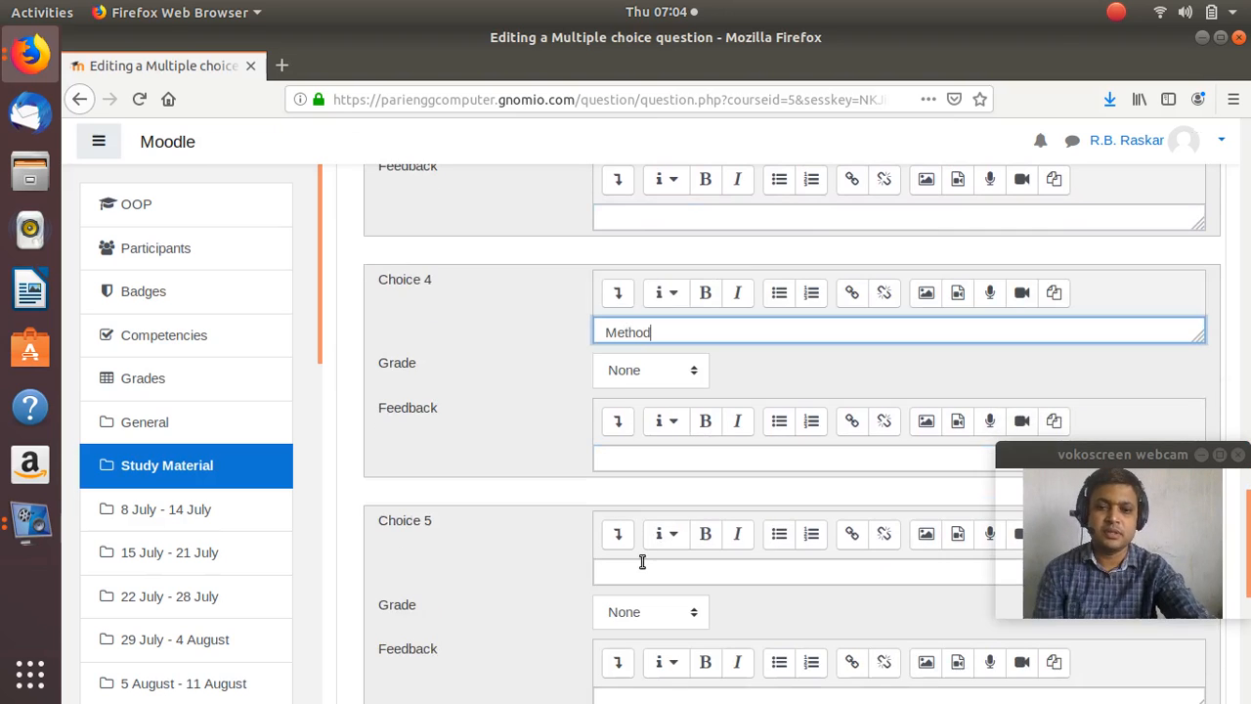
pyautogui.scroll(-3)
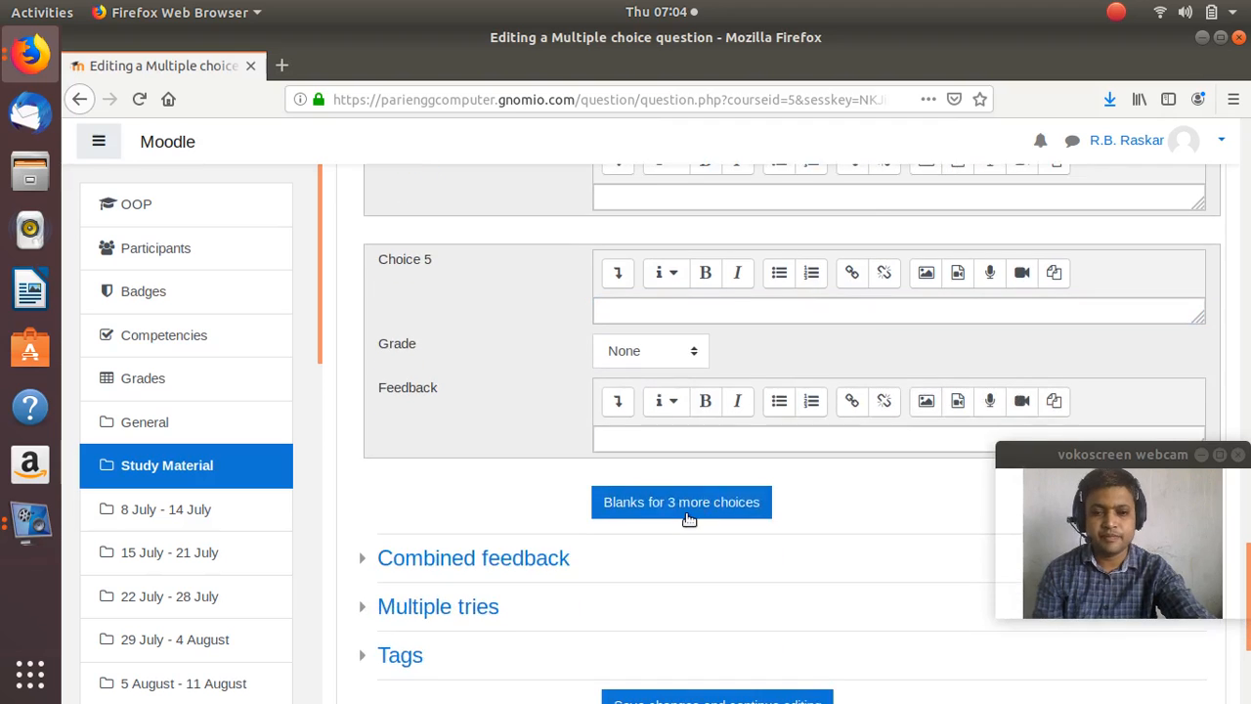
pyautogui.scroll(-3)
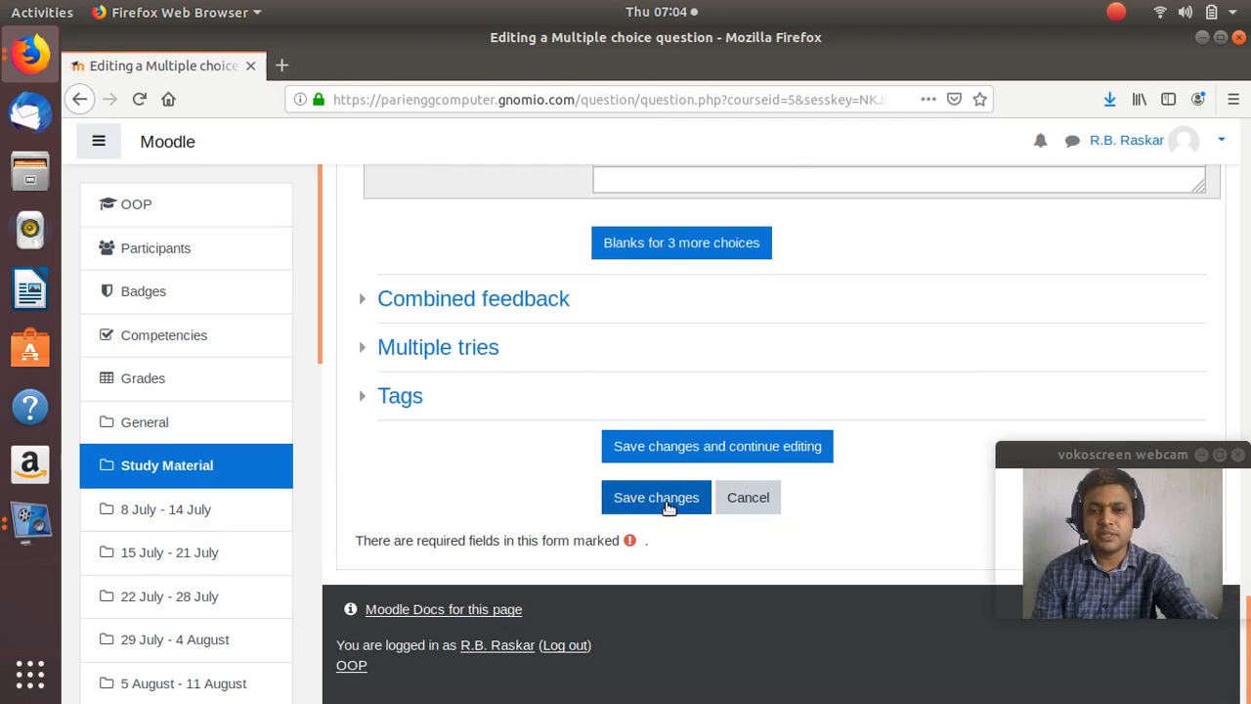
pyautogui.click(657, 496)
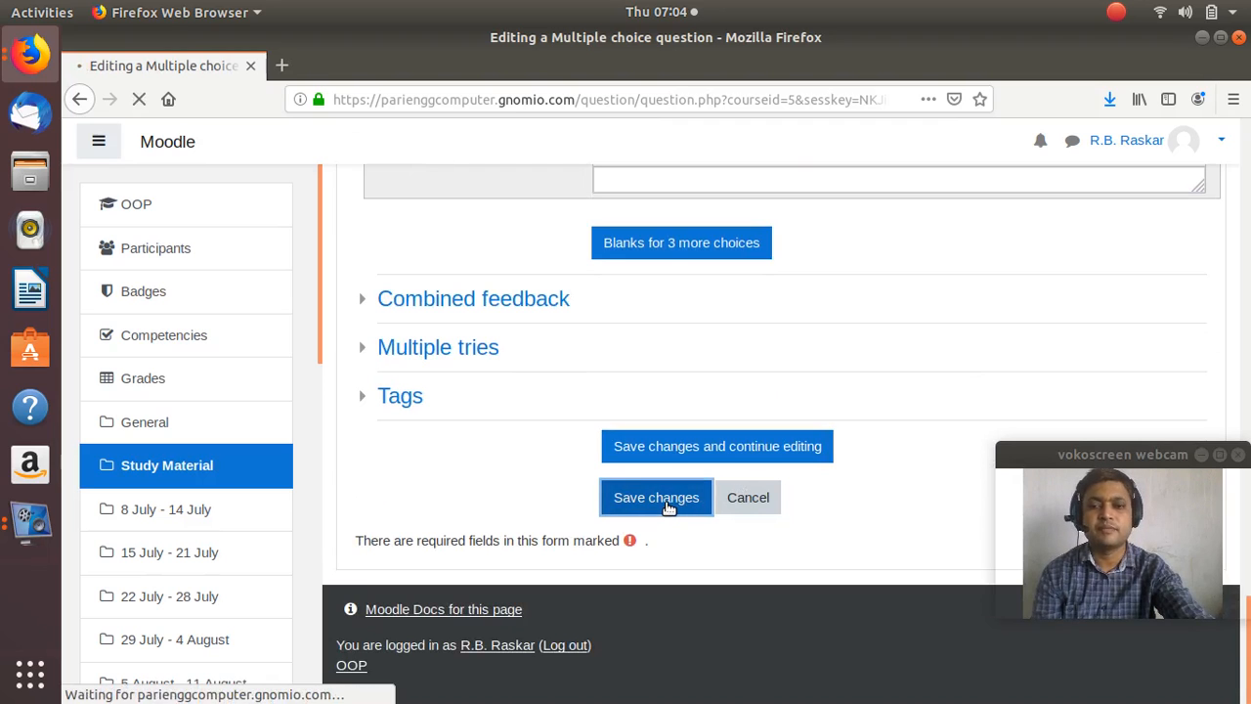
# Enable Shuffle for the quiz questions and save the quiz from the Editing quiz page.
pyautogui.click(657, 497)
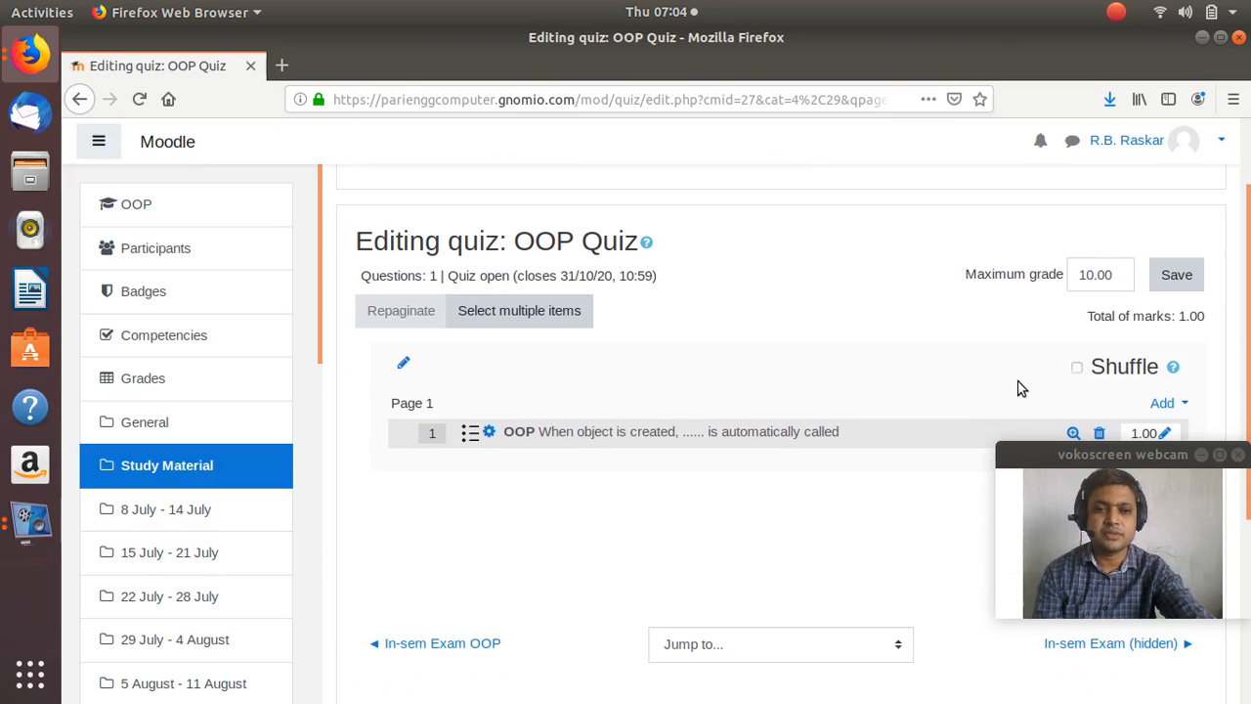
pyautogui.scroll(-3)
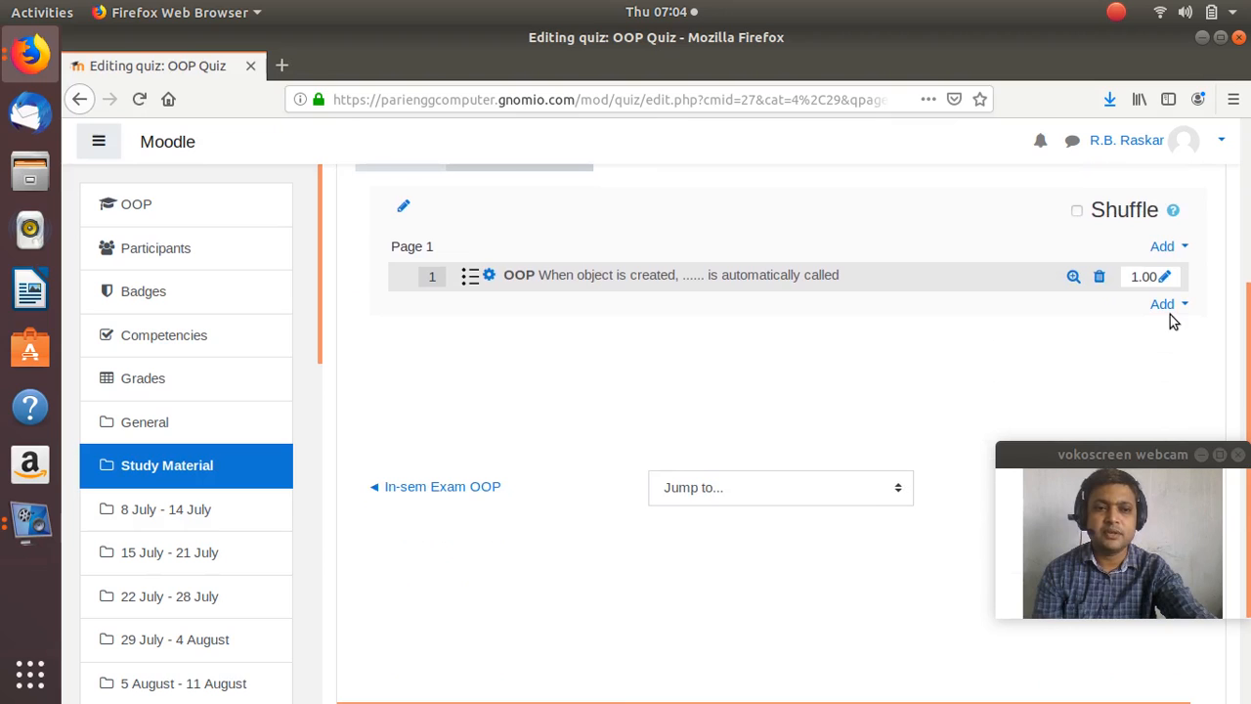
pyautogui.click(1163, 305)
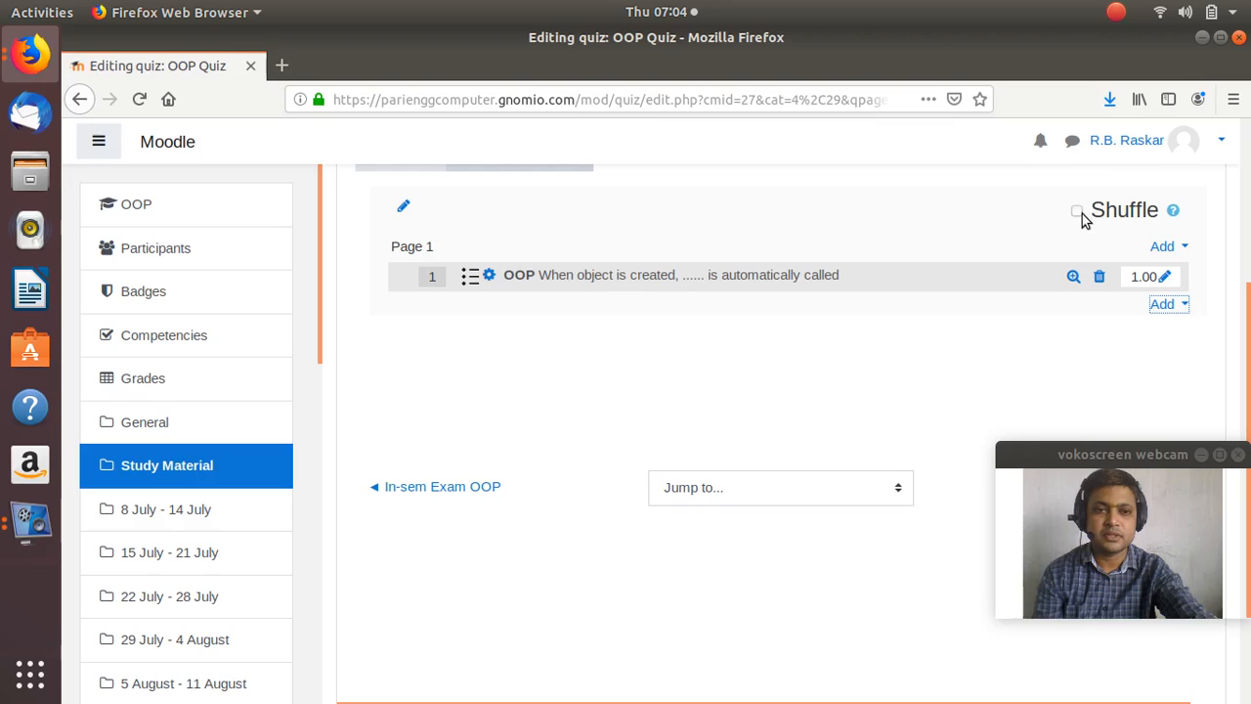
pyautogui.click(1074, 211)
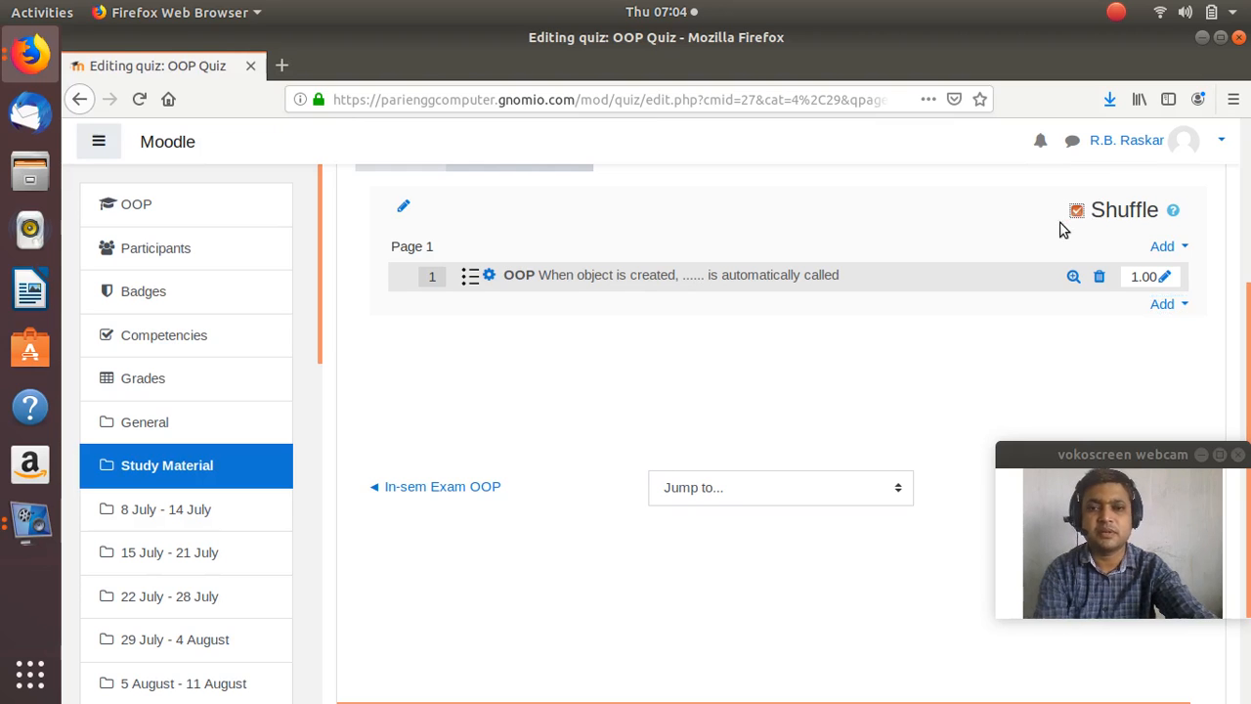
pyautogui.scroll(3)
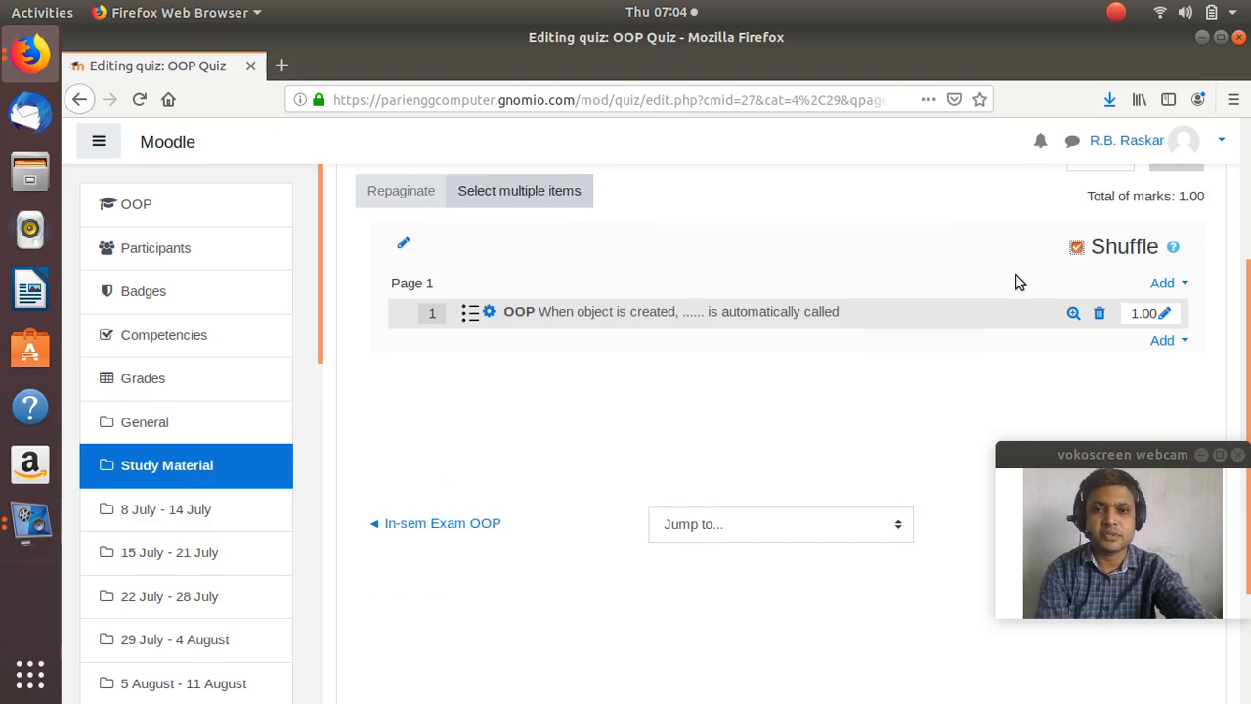
pyautogui.click(1177, 223)
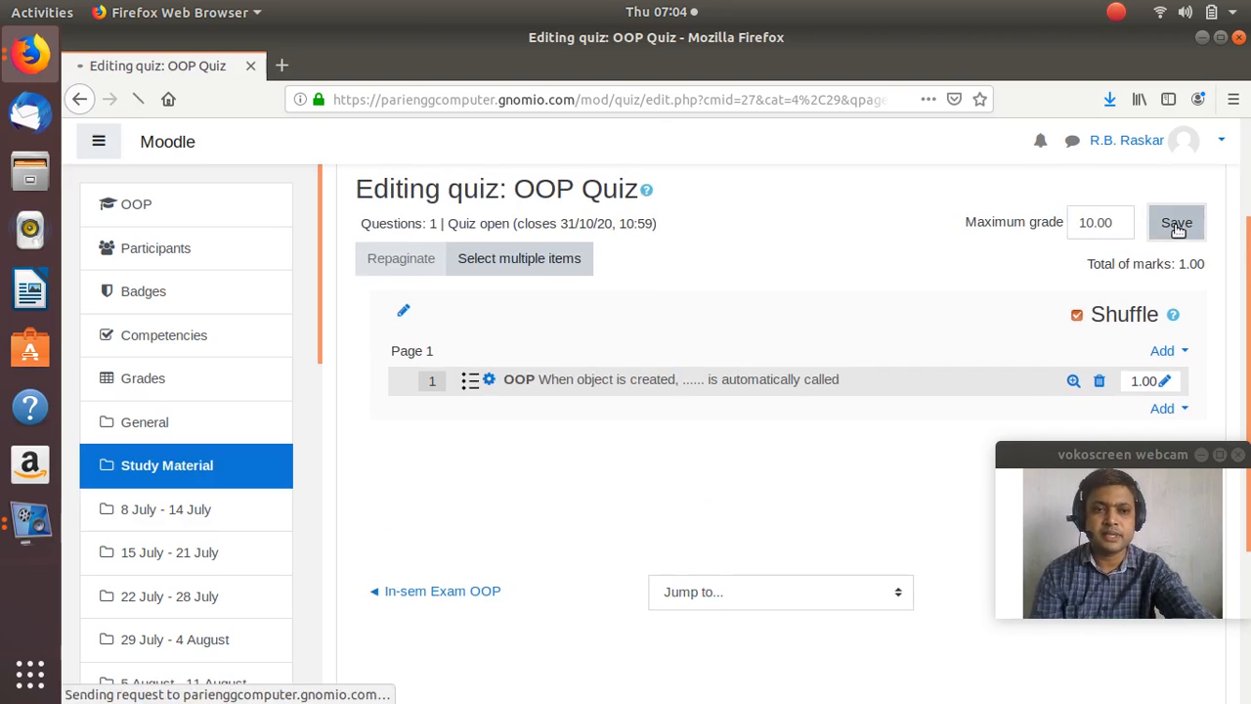
pyautogui.click(1177, 222)
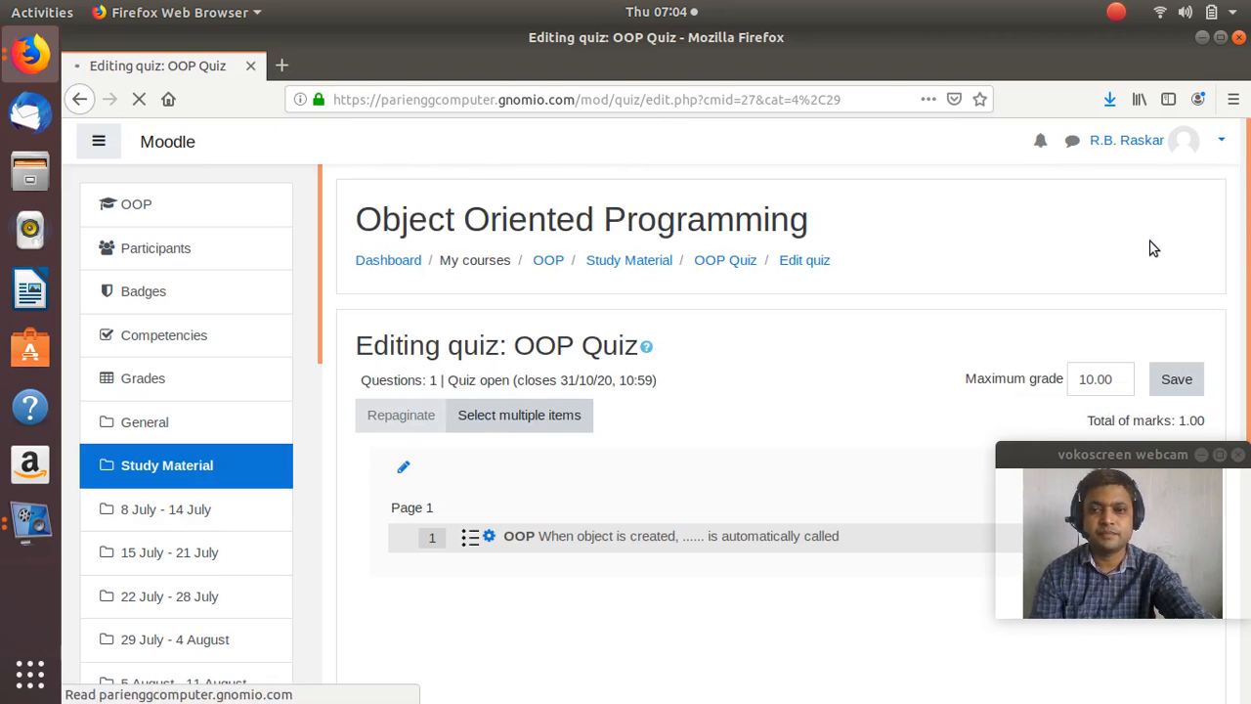
pyautogui.moveTo(725, 259)
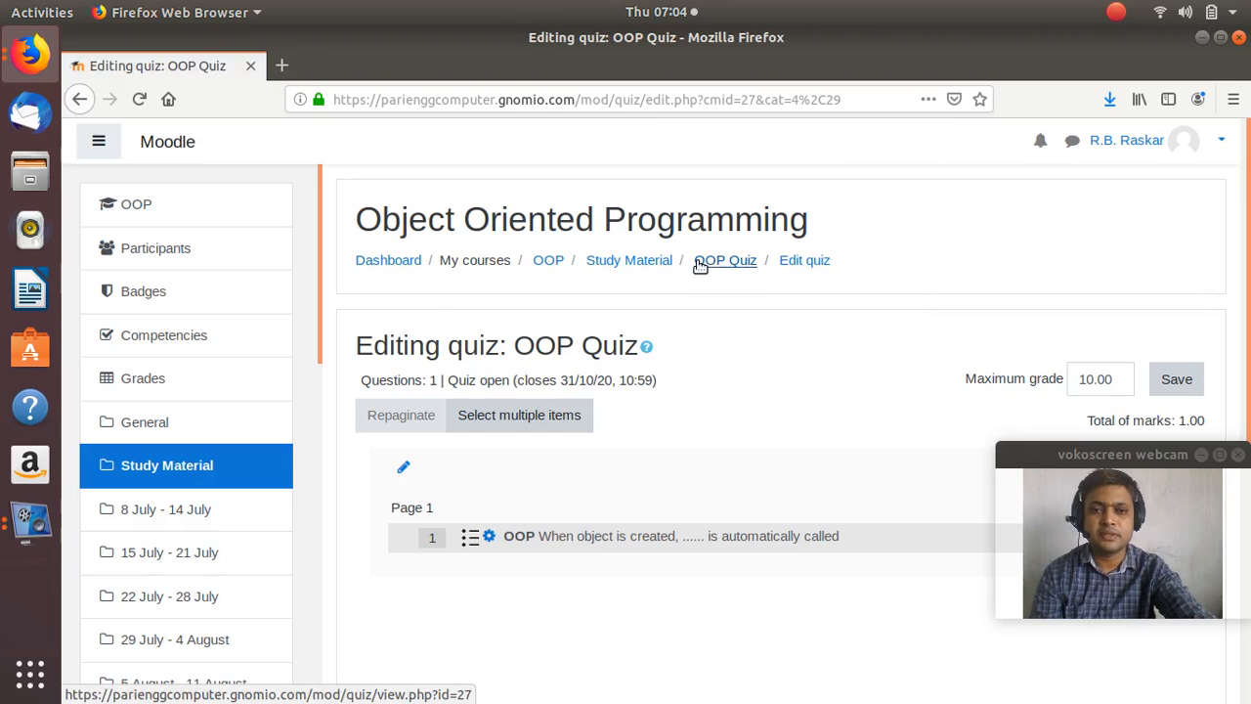
# Start a timed preview attempt of the OOP Quiz from its overview page.
pyautogui.click(725, 260)
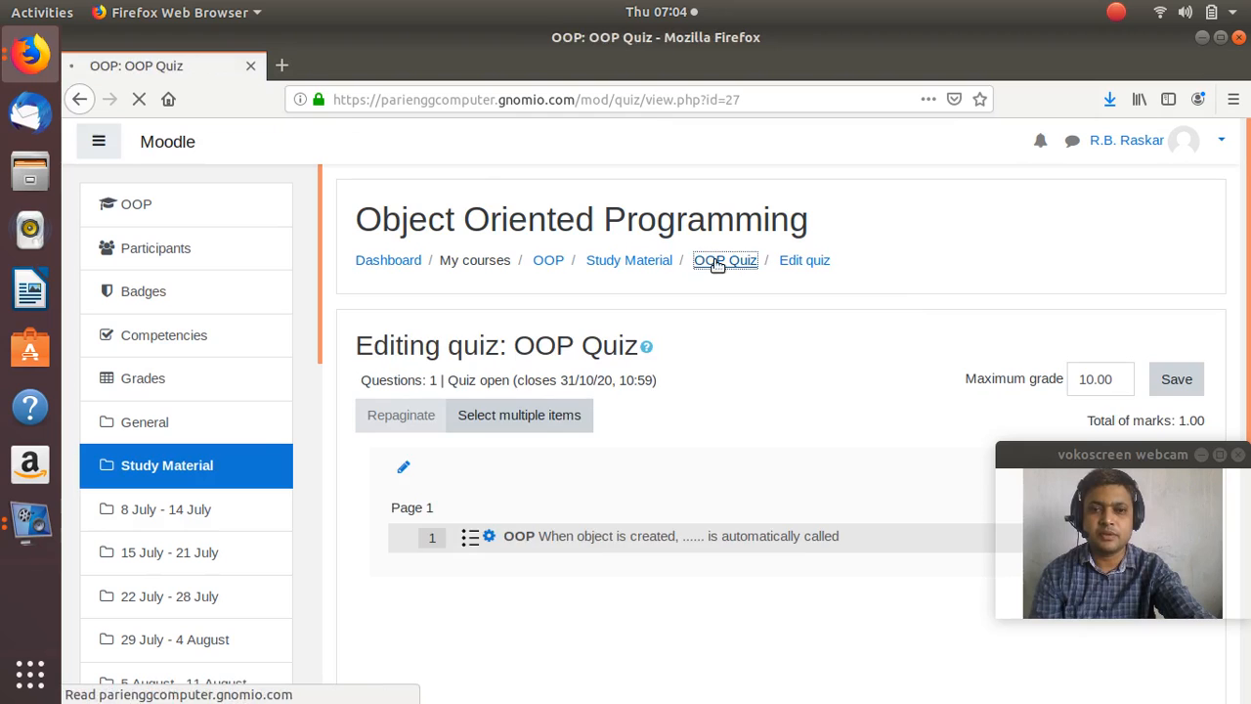
pyautogui.click(725, 260)
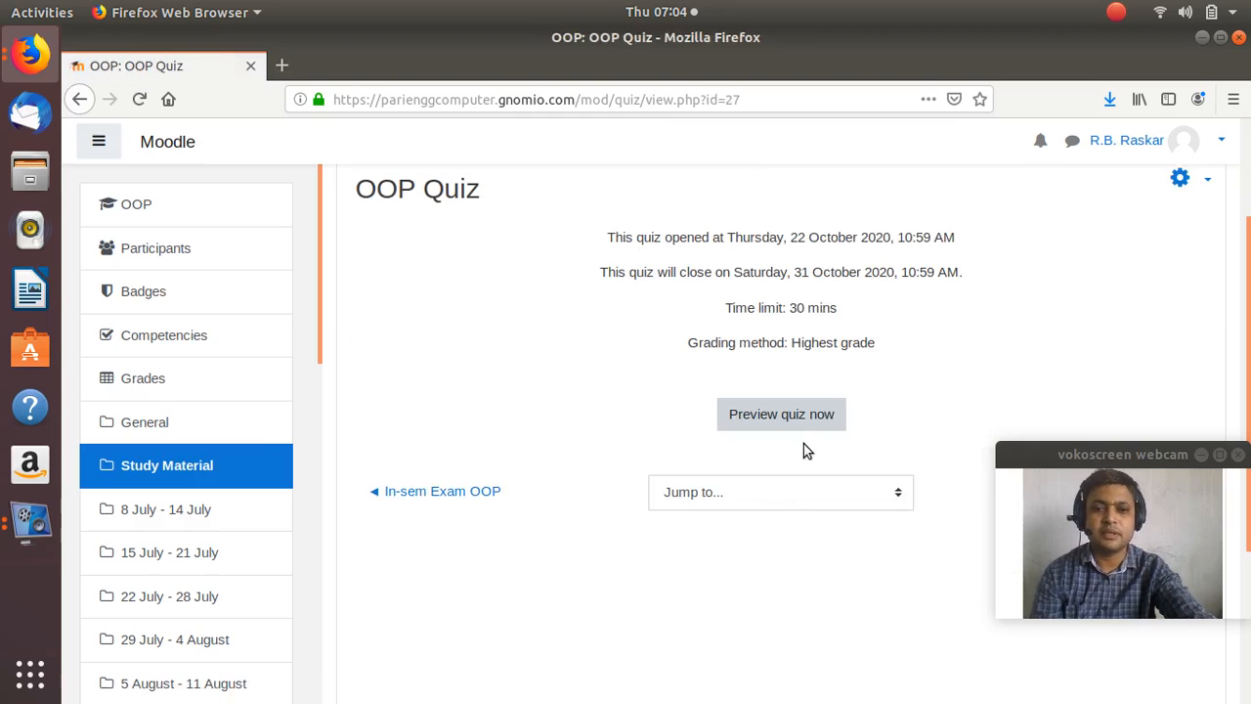
pyautogui.click(782, 415)
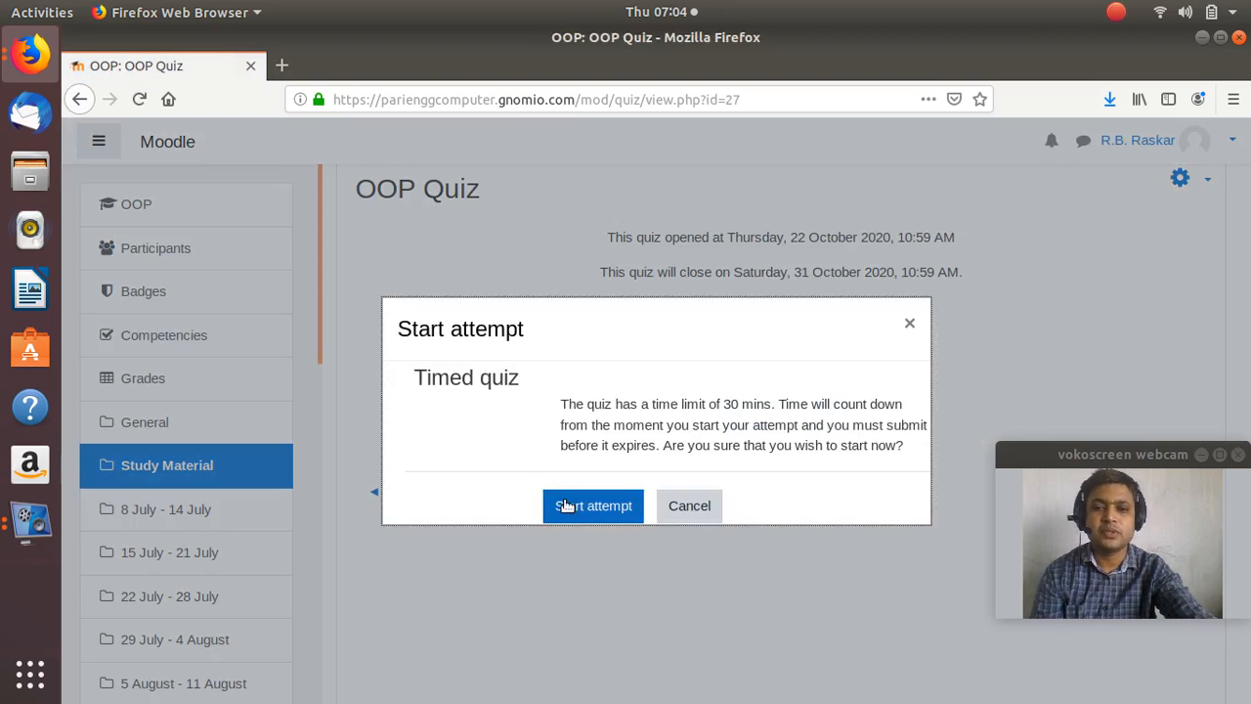
pyautogui.click(592, 504)
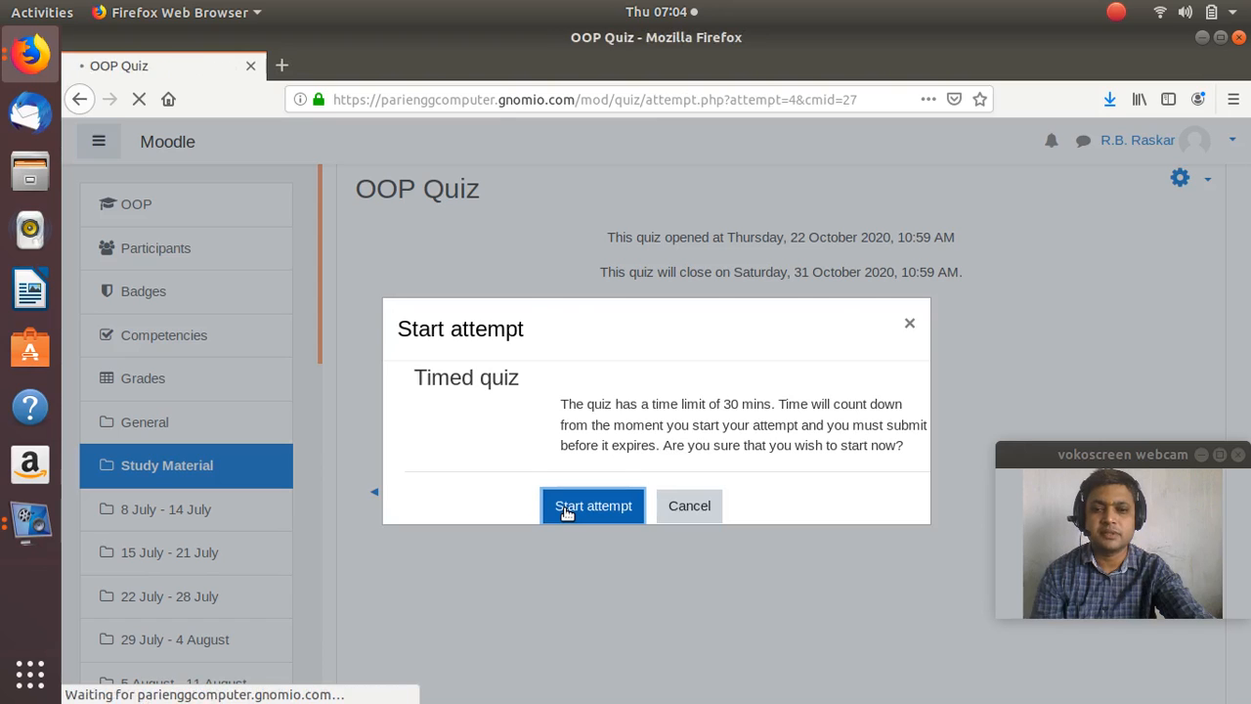
pyautogui.click(592, 504)
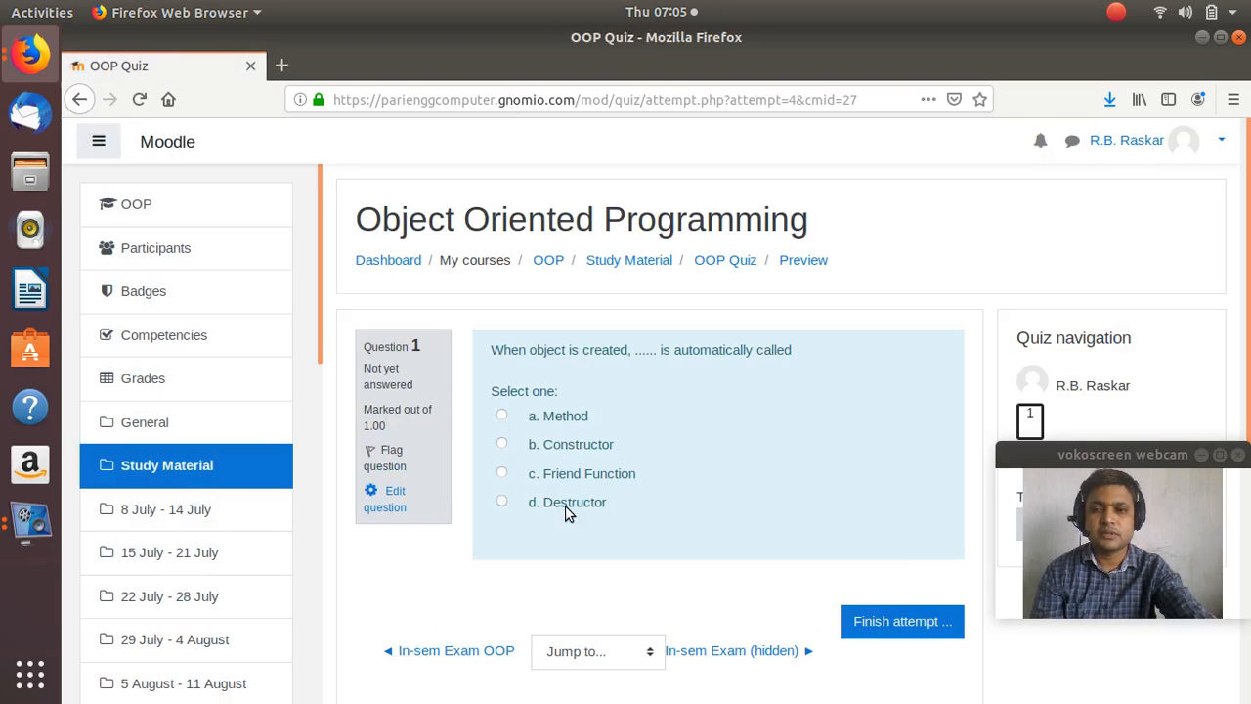
# Answer Constructor and finish the attempt to reach its summary.
pyautogui.scroll(-3)
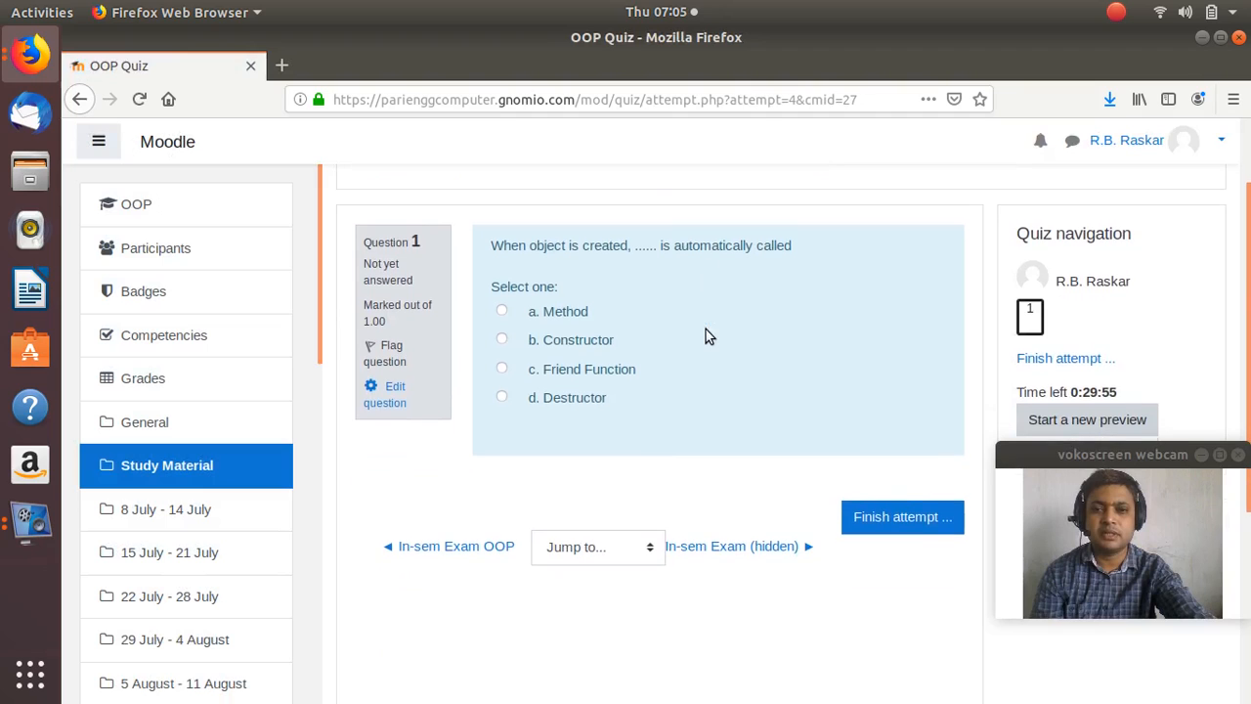
pyautogui.moveTo(645, 377)
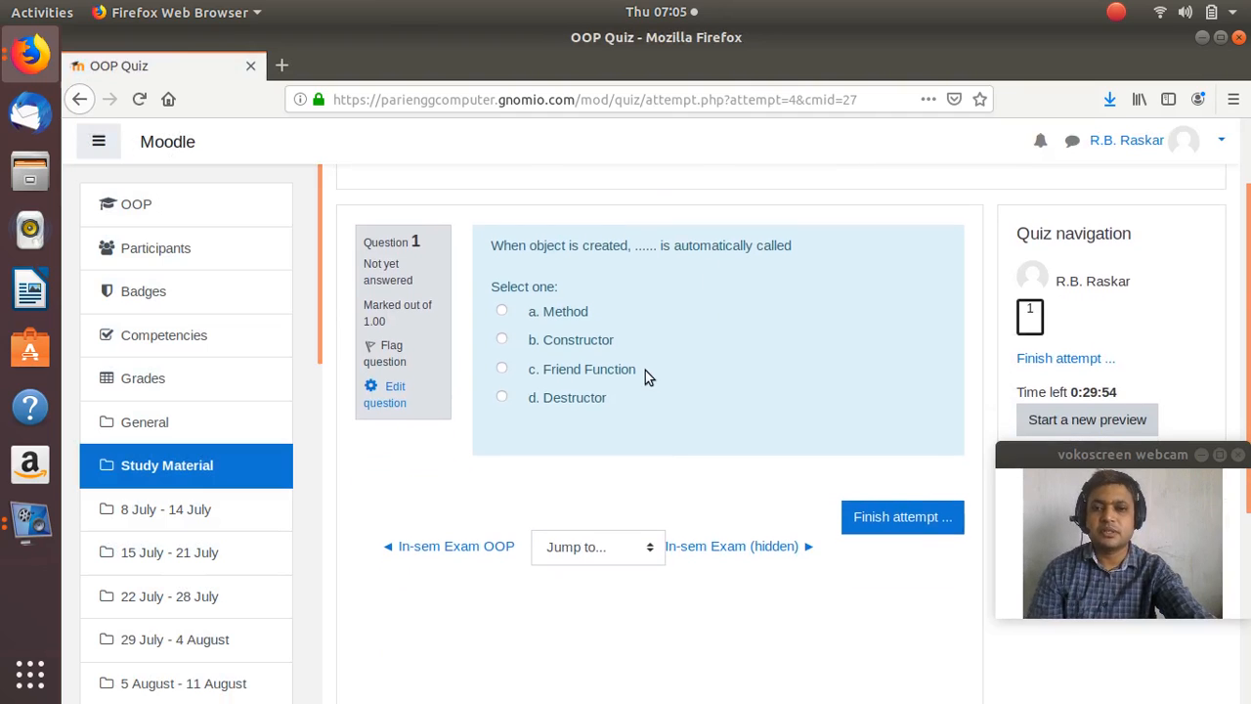
pyautogui.moveTo(836, 282)
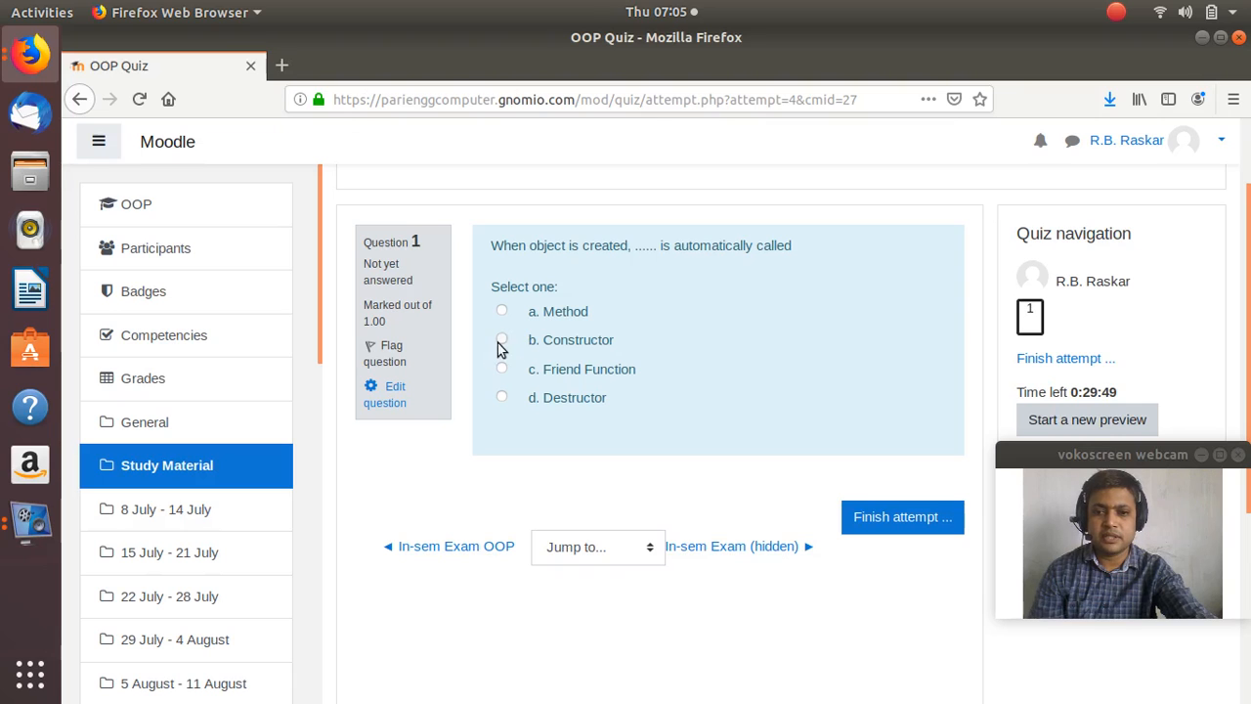
pyautogui.click(501, 336)
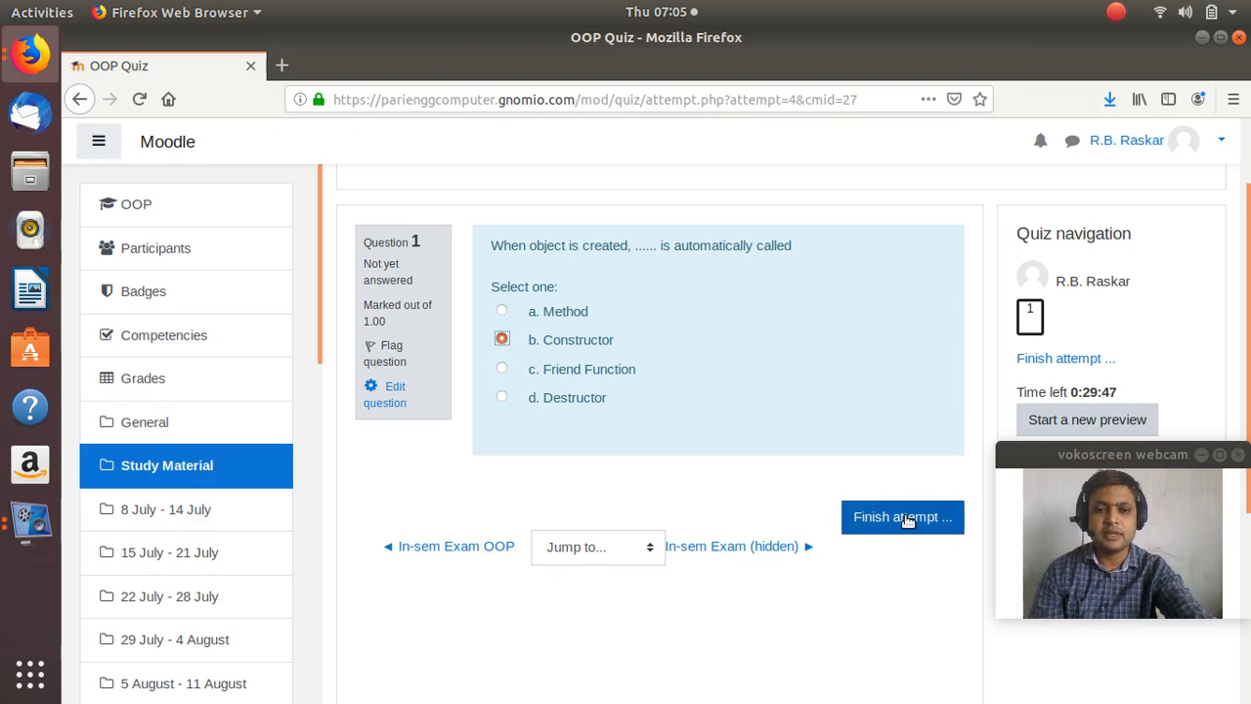
pyautogui.click(901, 516)
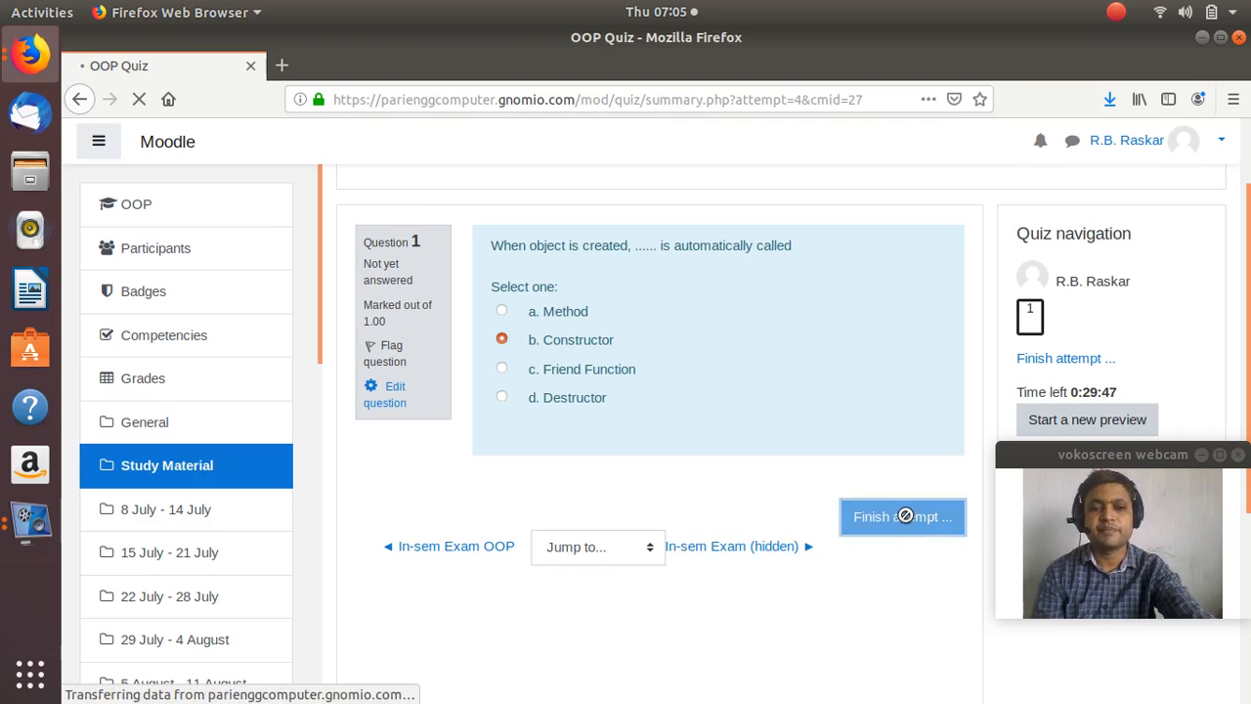
pyautogui.click(903, 516)
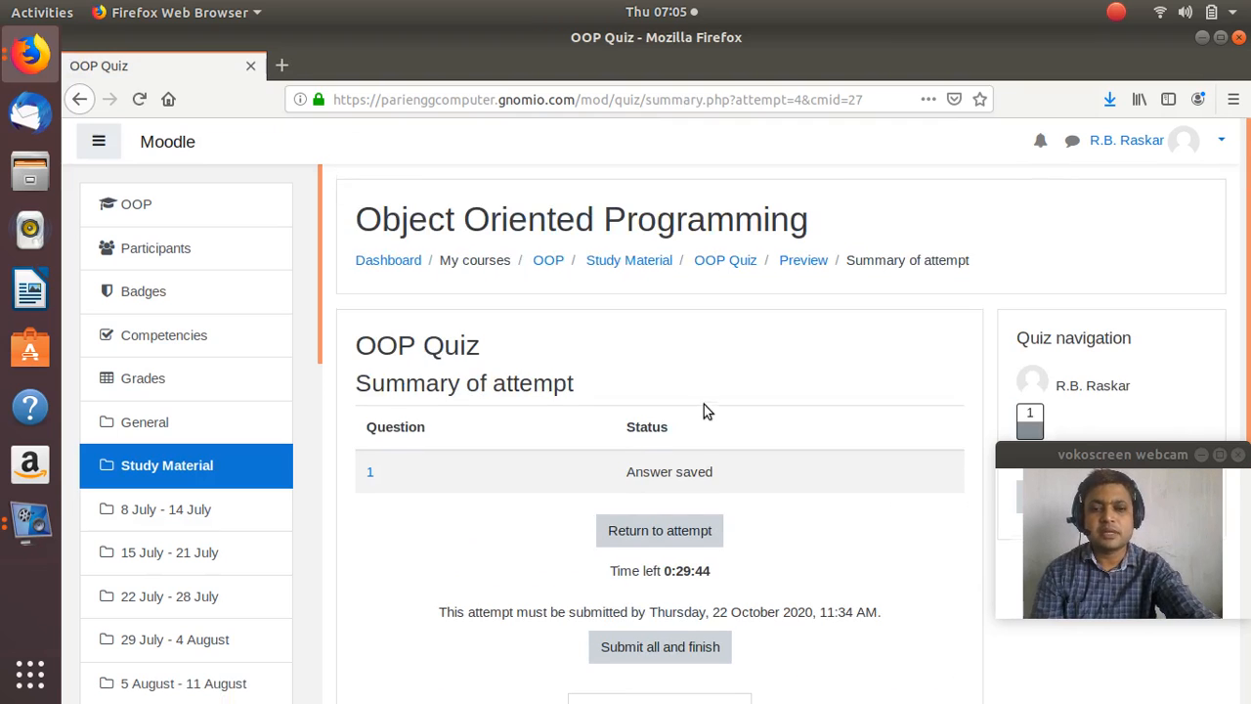
# Submit all and finish the attempt, confirming so it is graded 10.00/10.00.
pyautogui.scroll(-3)
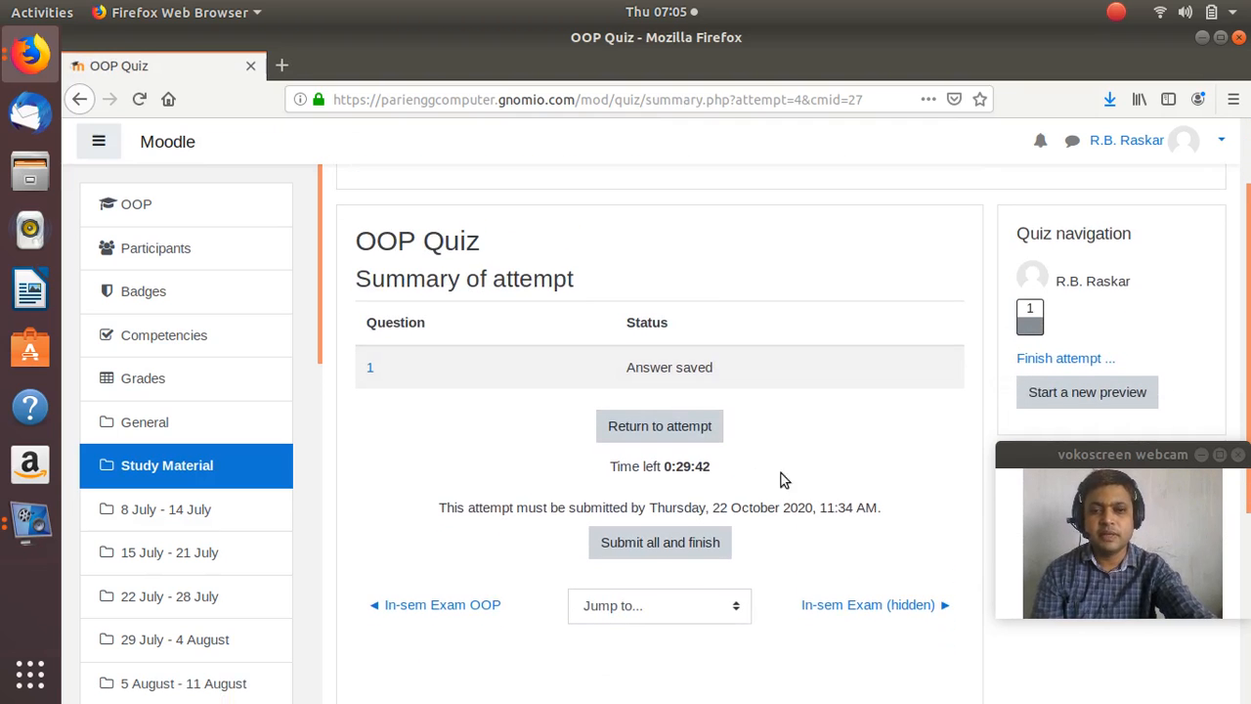
pyautogui.moveTo(664, 472)
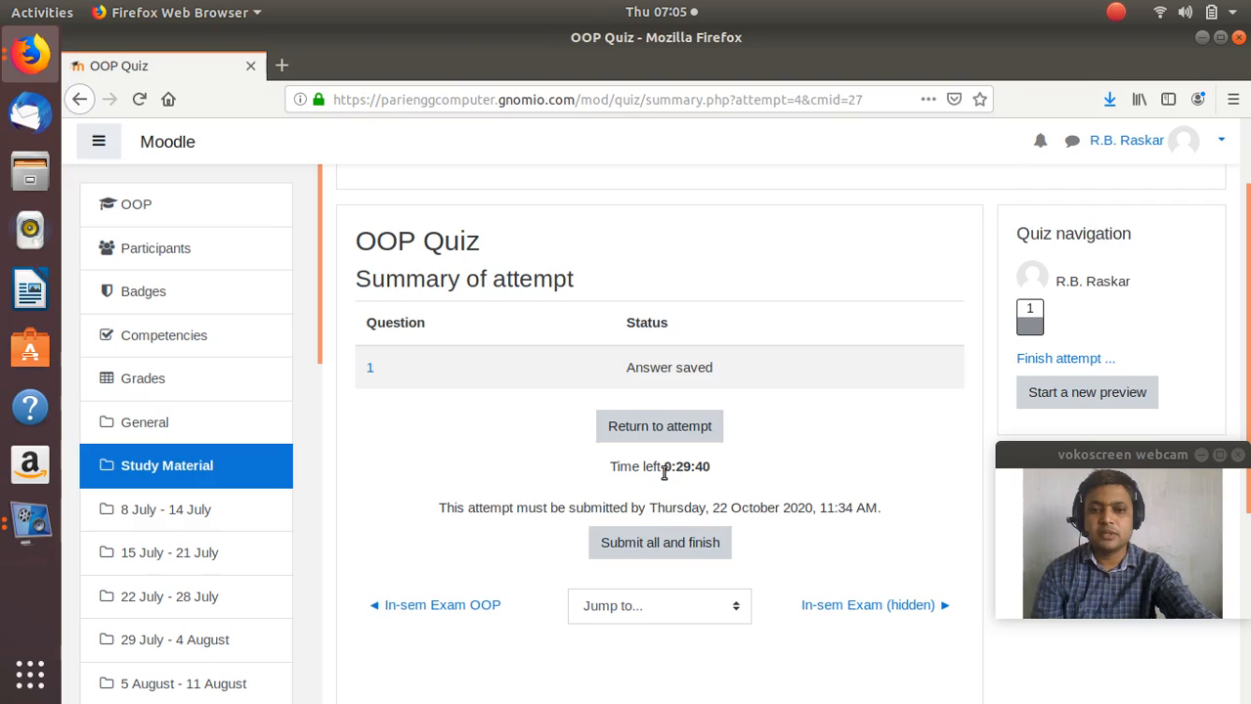
pyautogui.moveTo(752, 469)
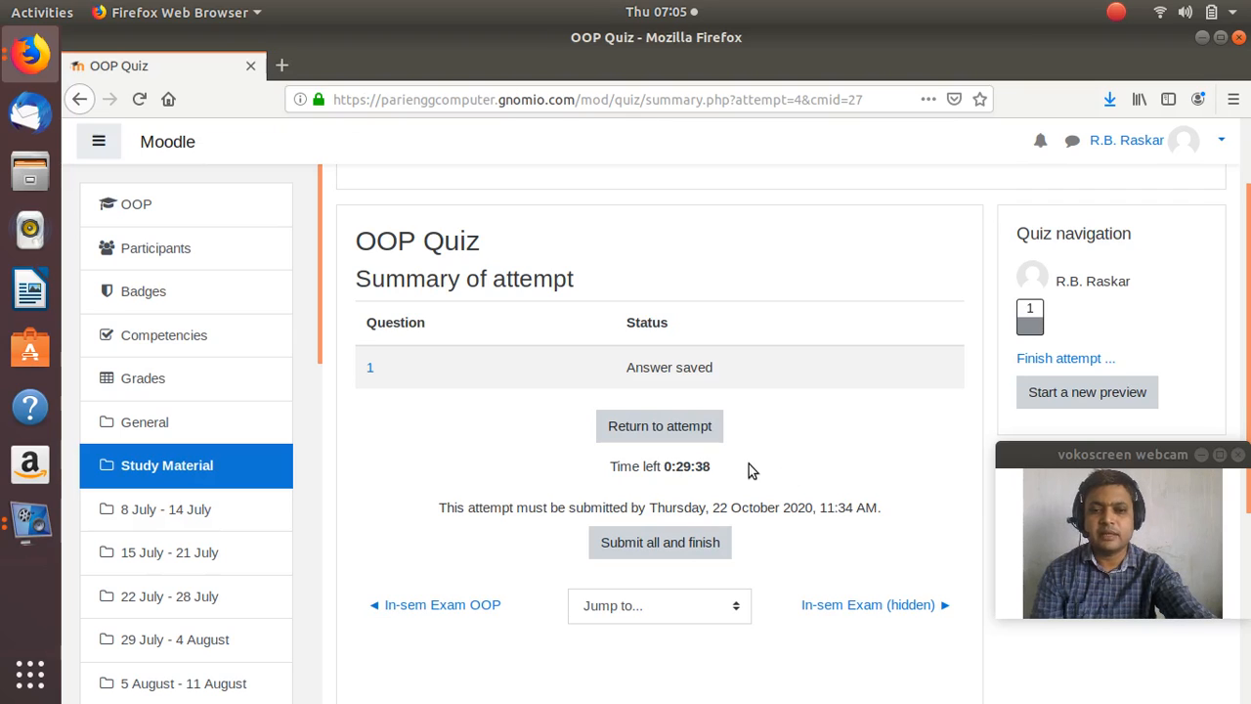
pyautogui.moveTo(727, 467)
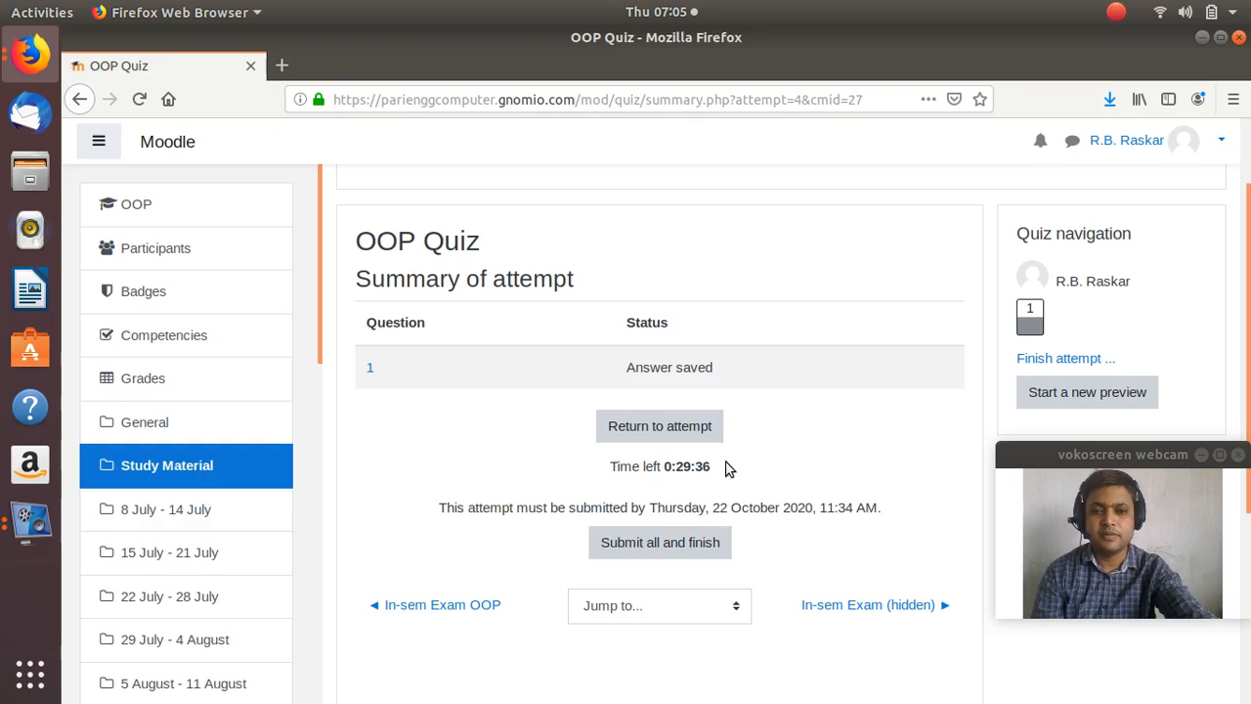
pyautogui.moveTo(527, 451)
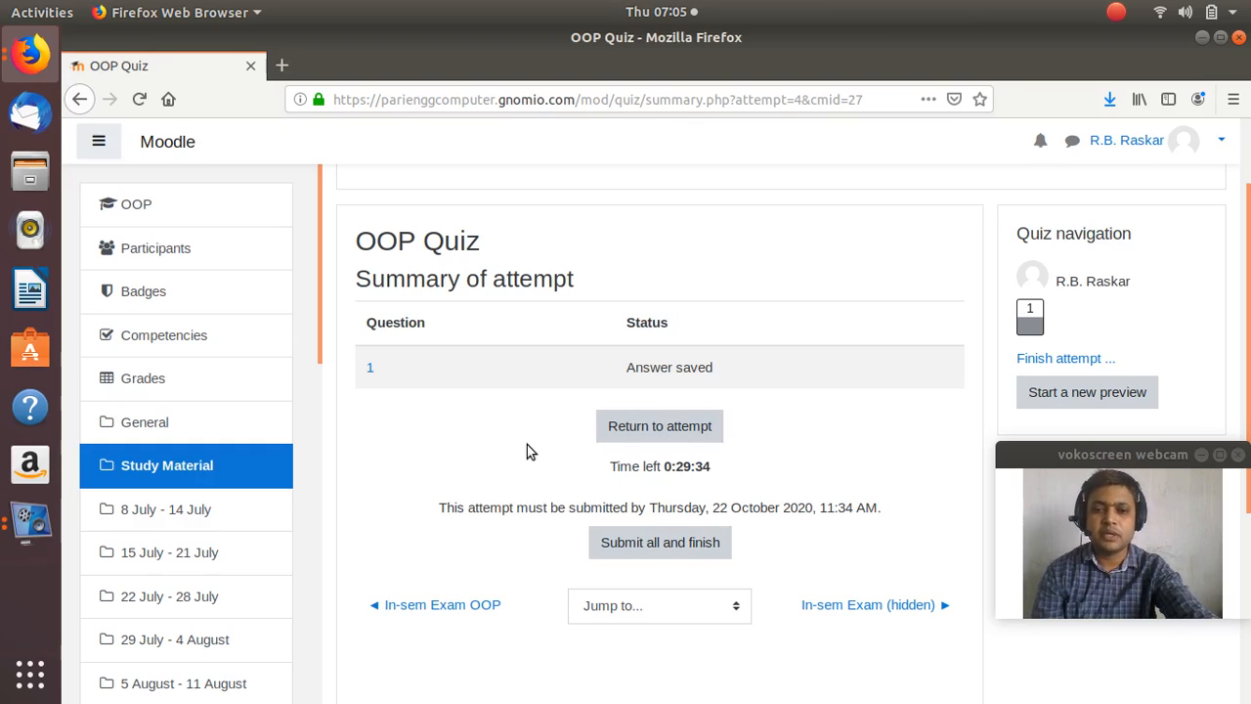
pyautogui.moveTo(658, 426)
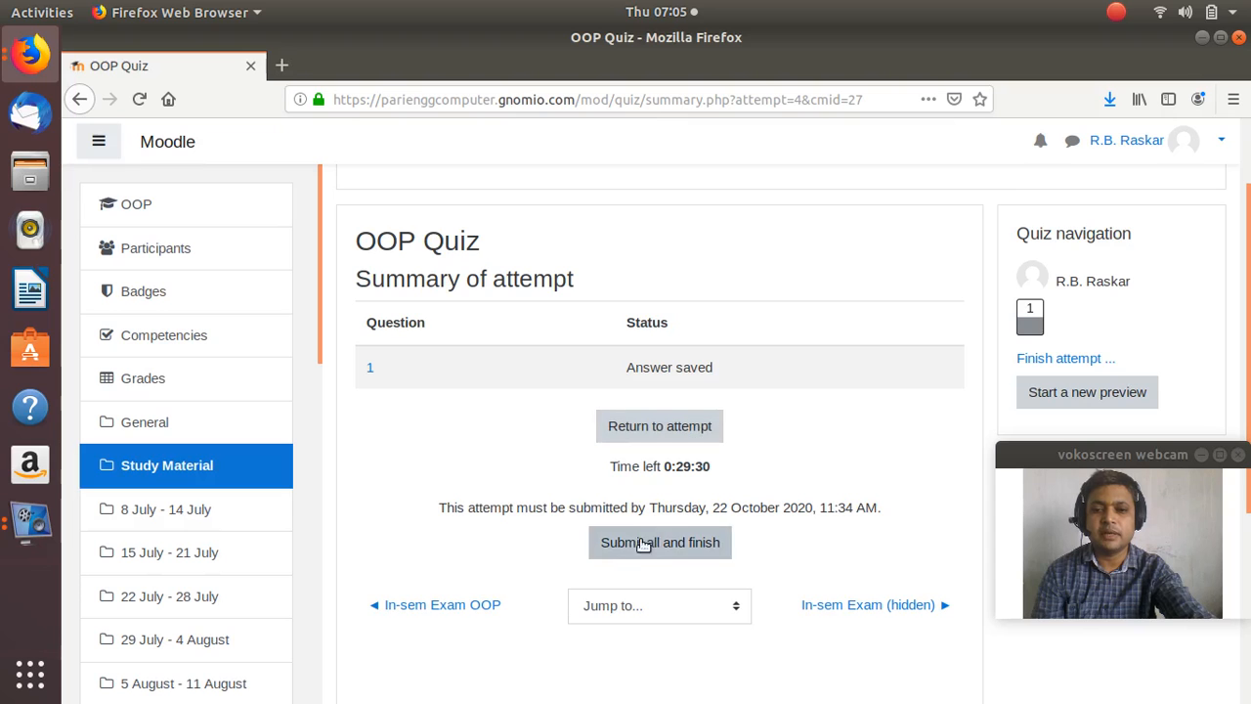
pyautogui.click(661, 544)
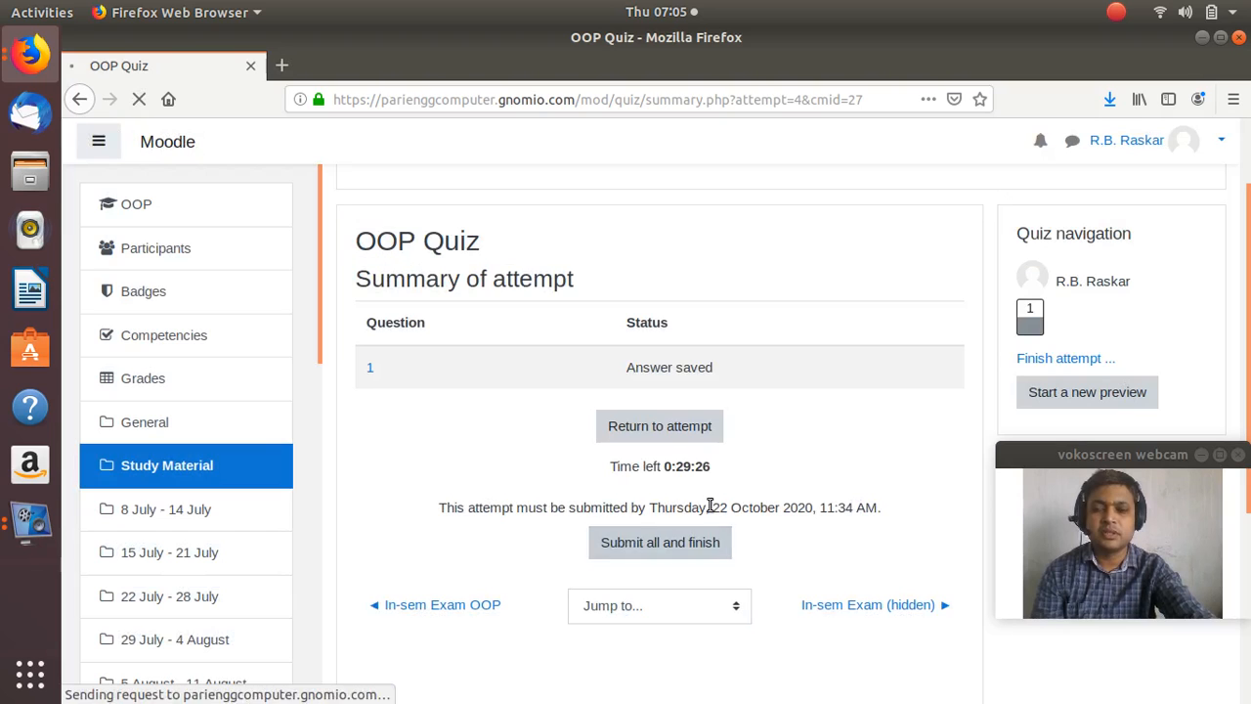
pyautogui.click(659, 541)
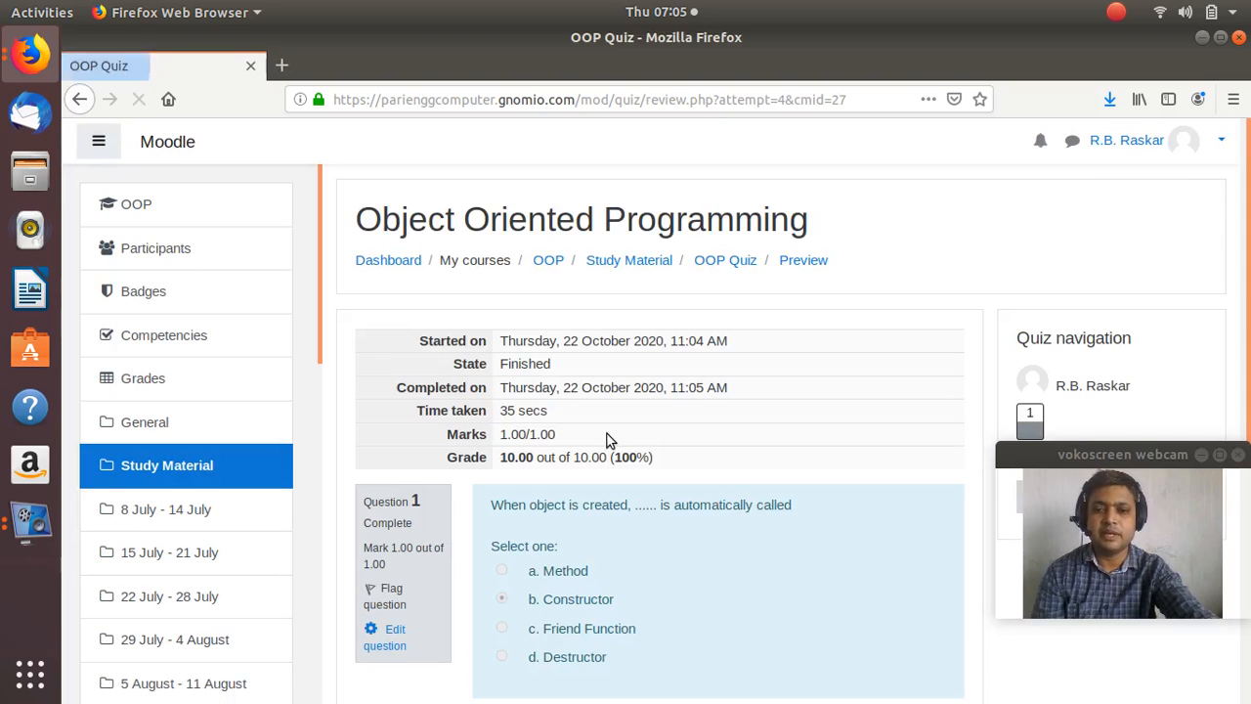
pyautogui.scroll(-3)
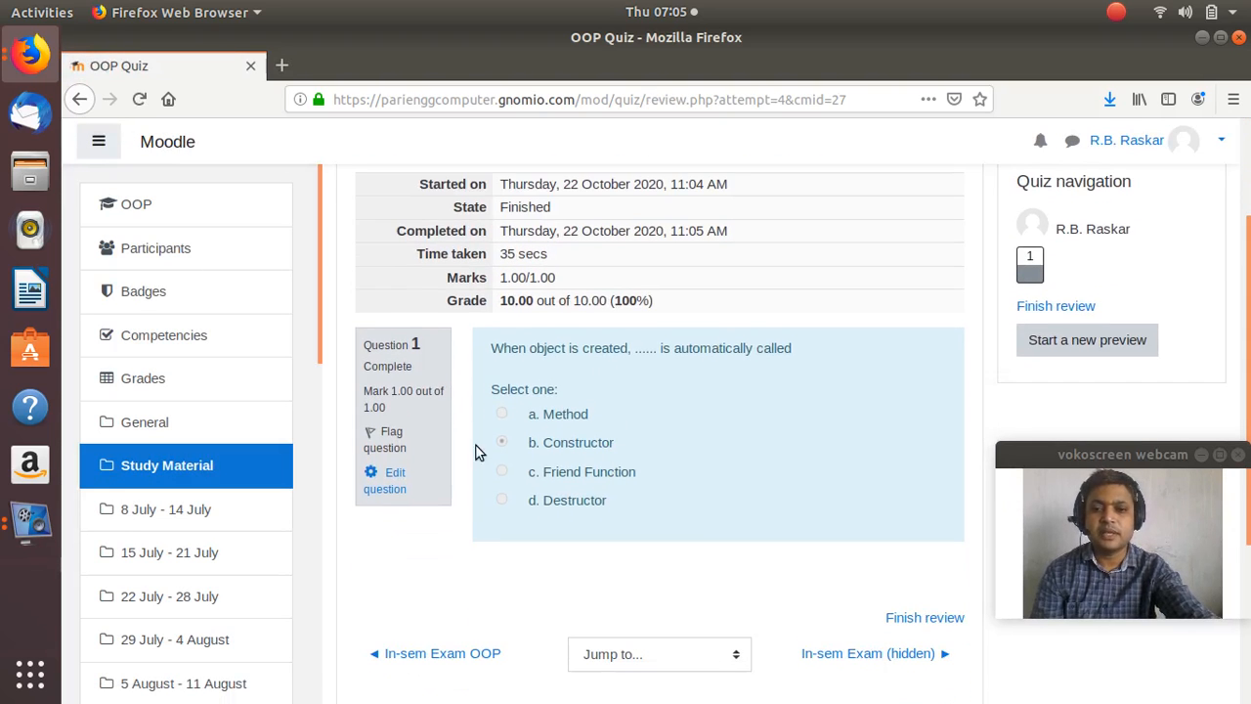
pyautogui.moveTo(694, 449)
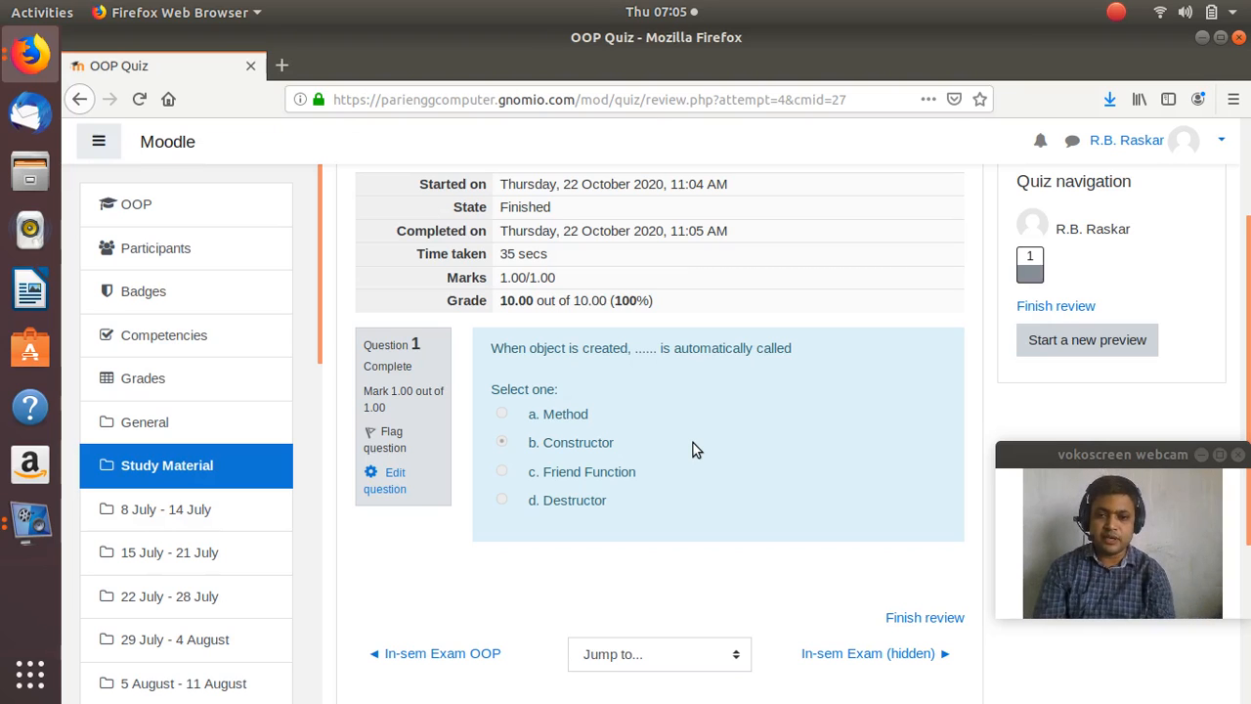
pyautogui.moveTo(697, 420)
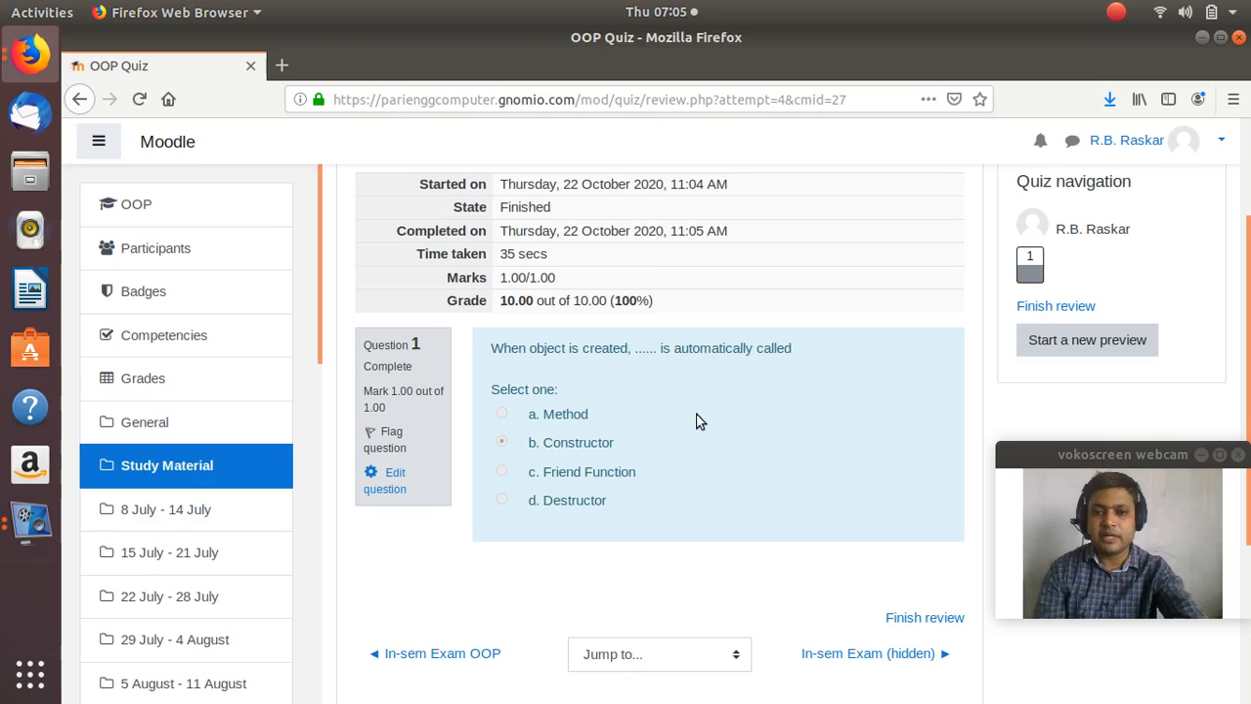
pyautogui.moveTo(790, 301)
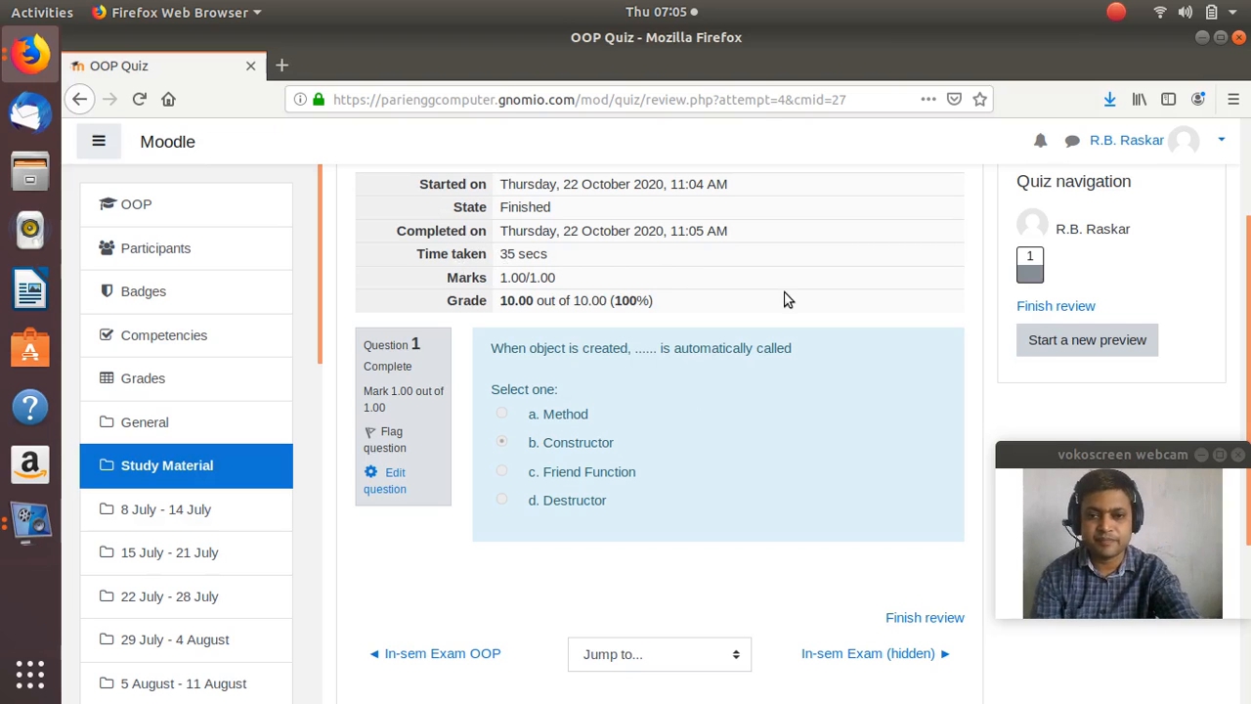
pyautogui.scroll(-3)
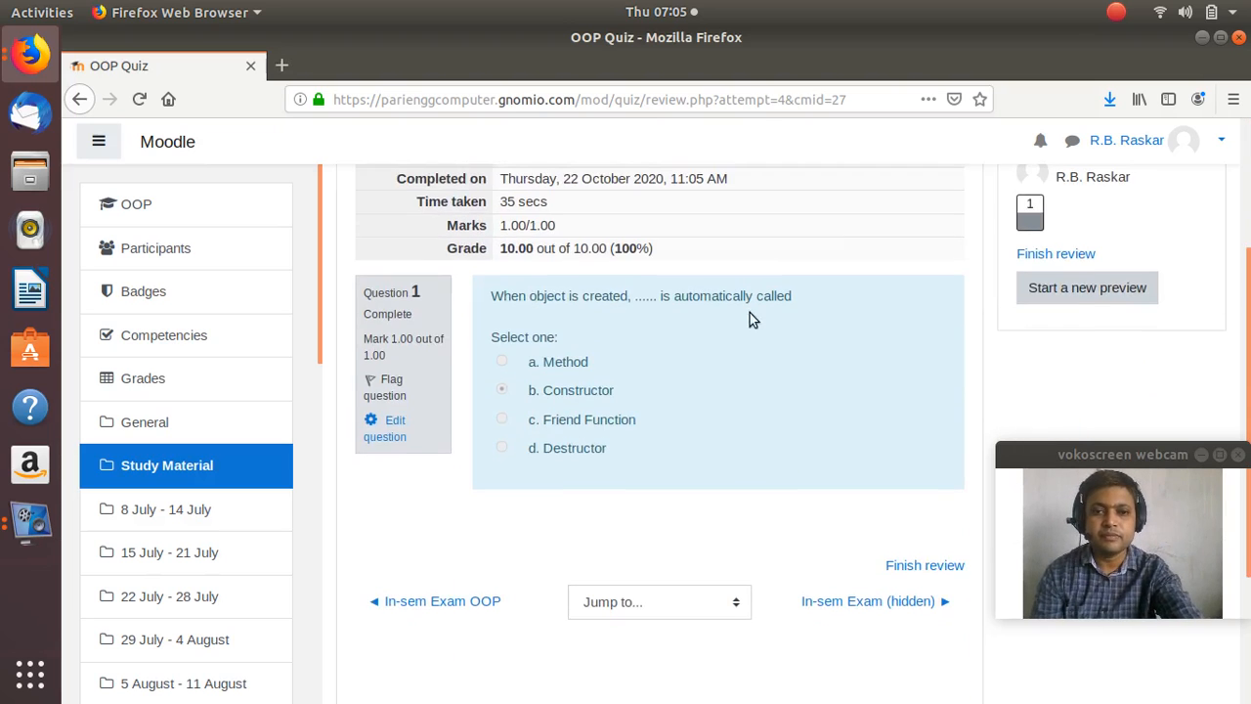
pyautogui.scroll(3)
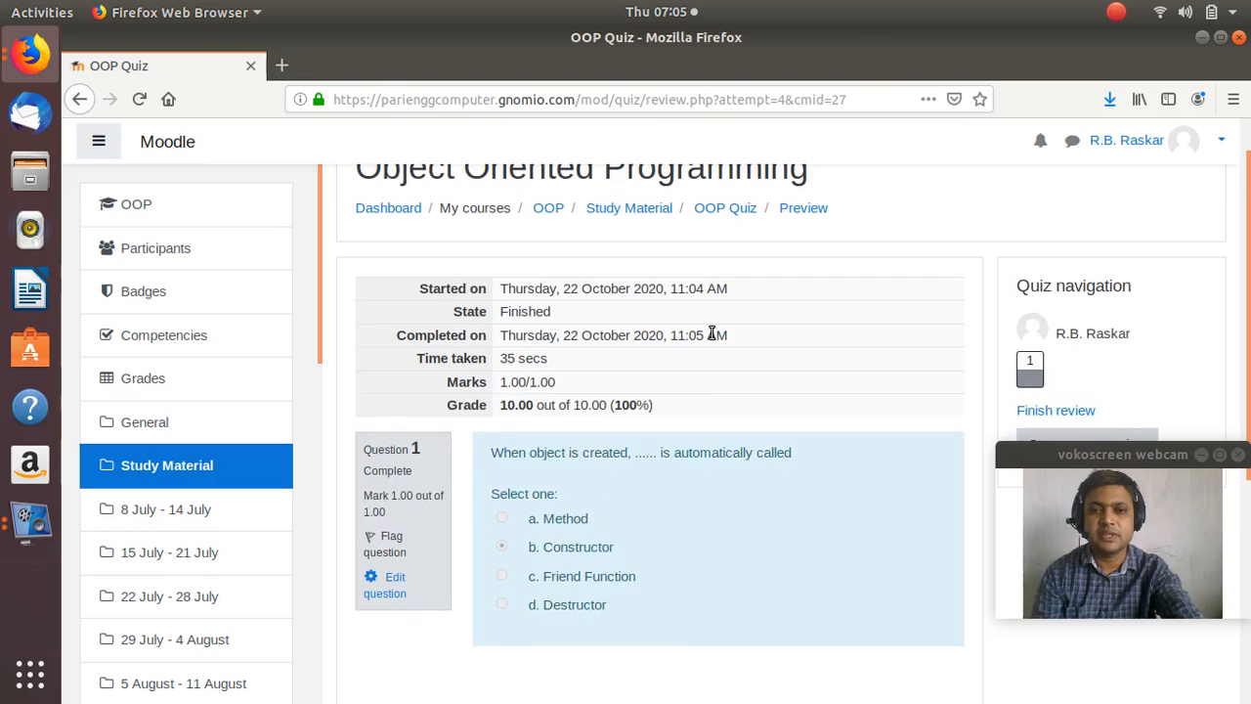
pyautogui.scroll(3)
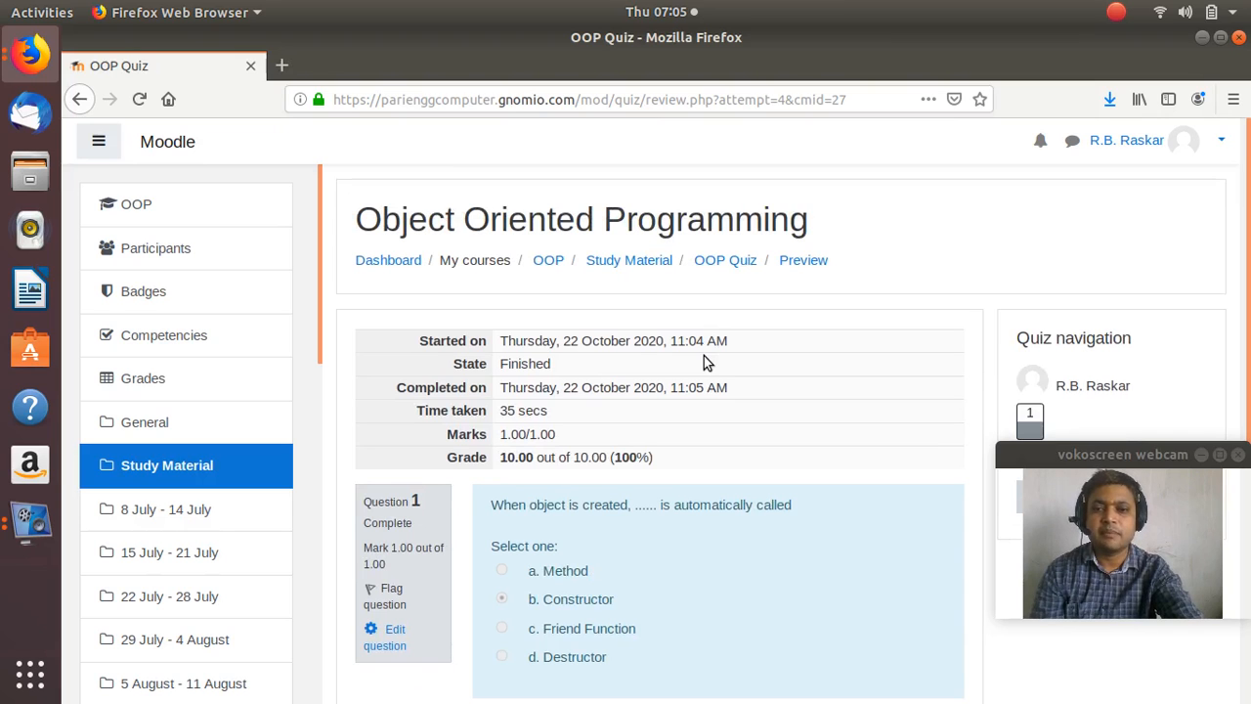
pyautogui.moveTo(693, 360)
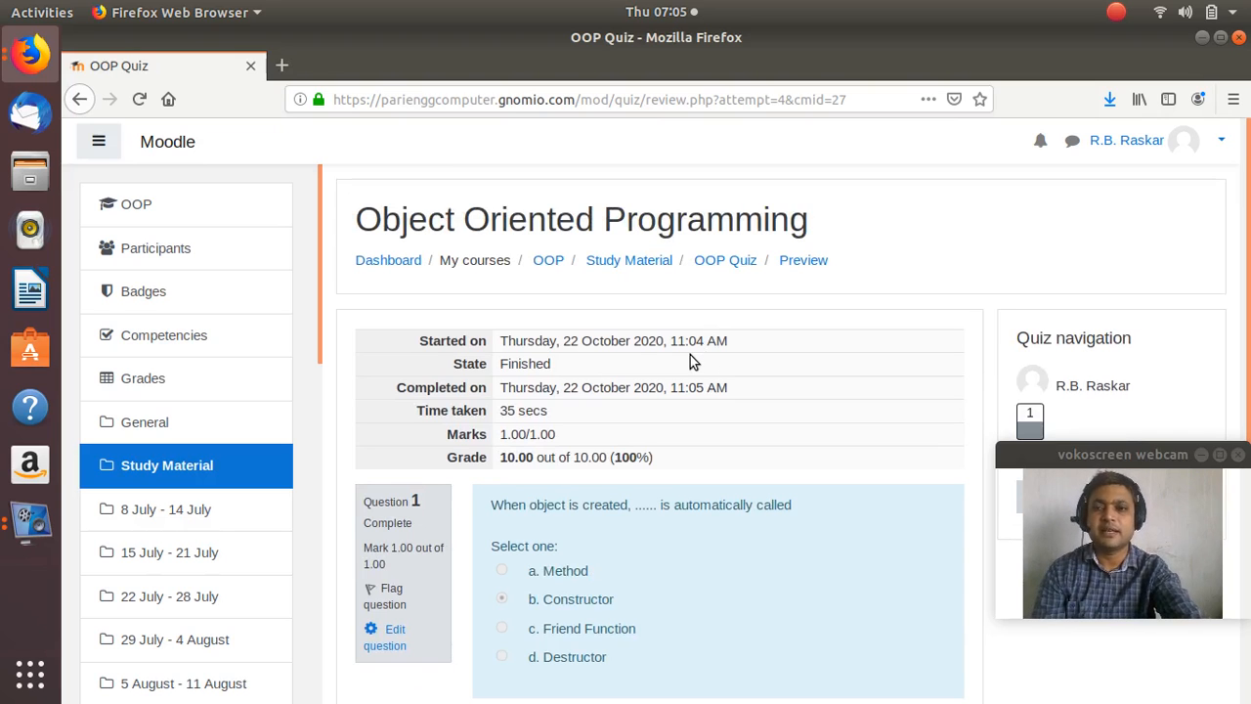